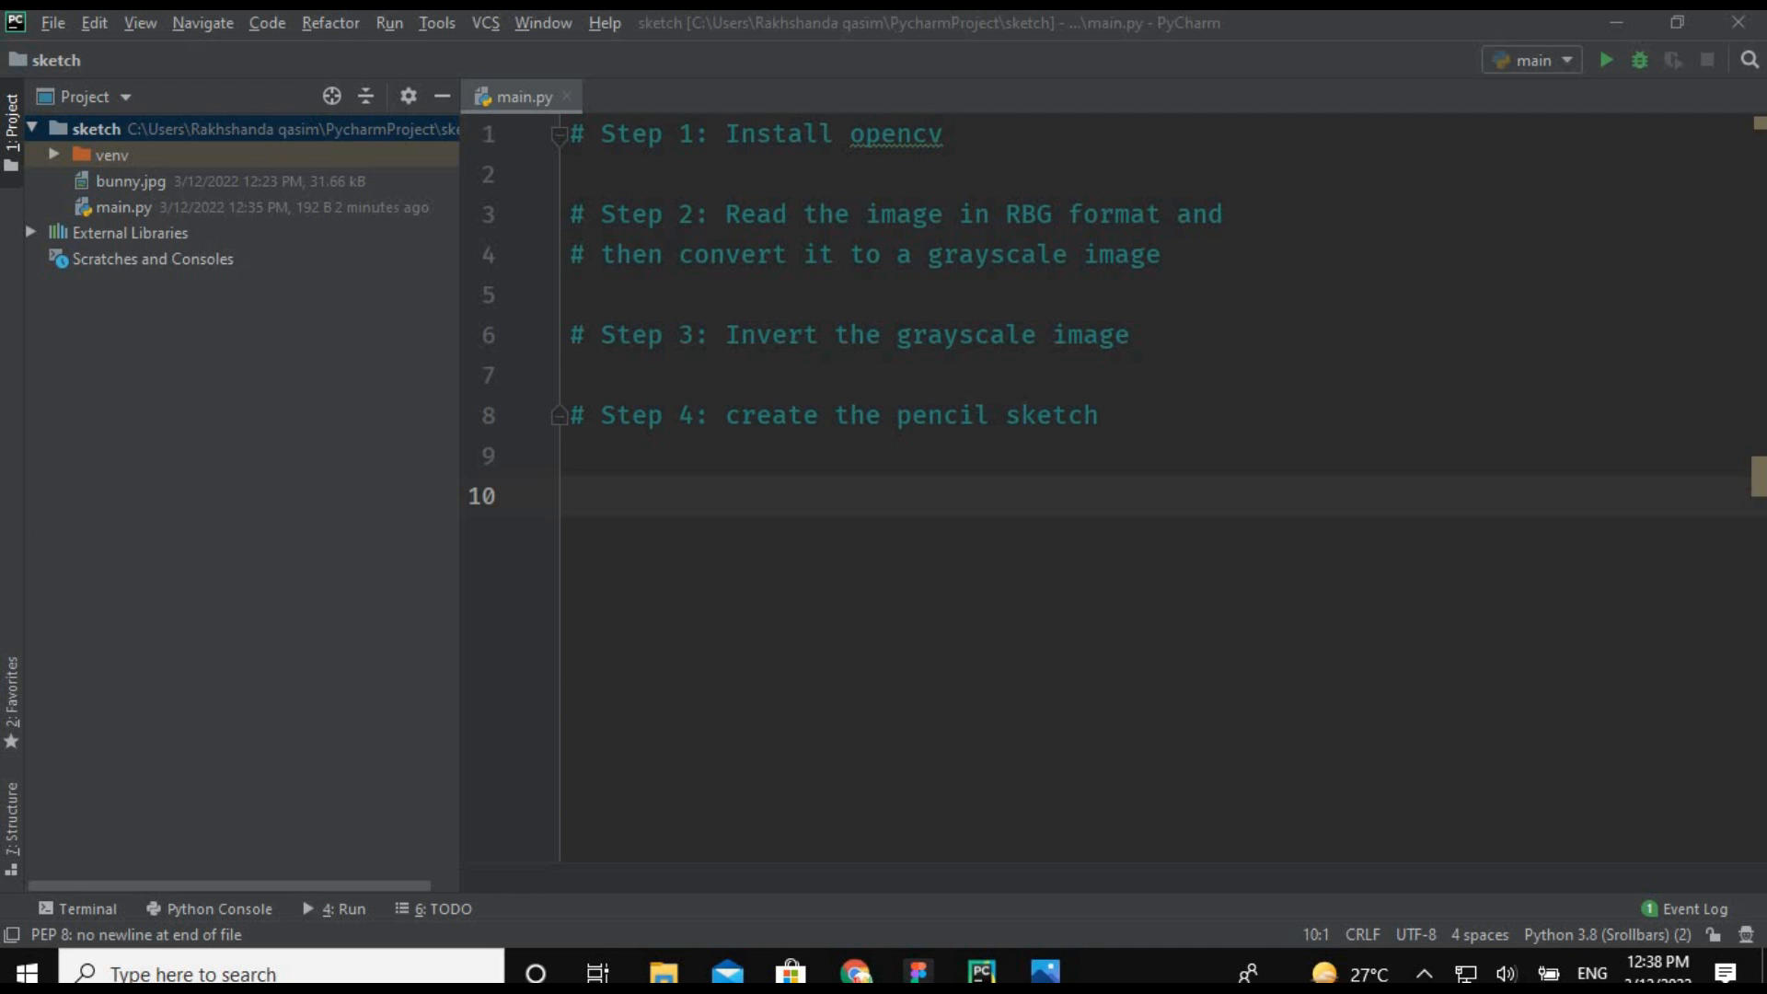
# View bunny.jpg, the white rabbit on grass, in Windows Photos.
pyautogui.doubleClick(131, 180)
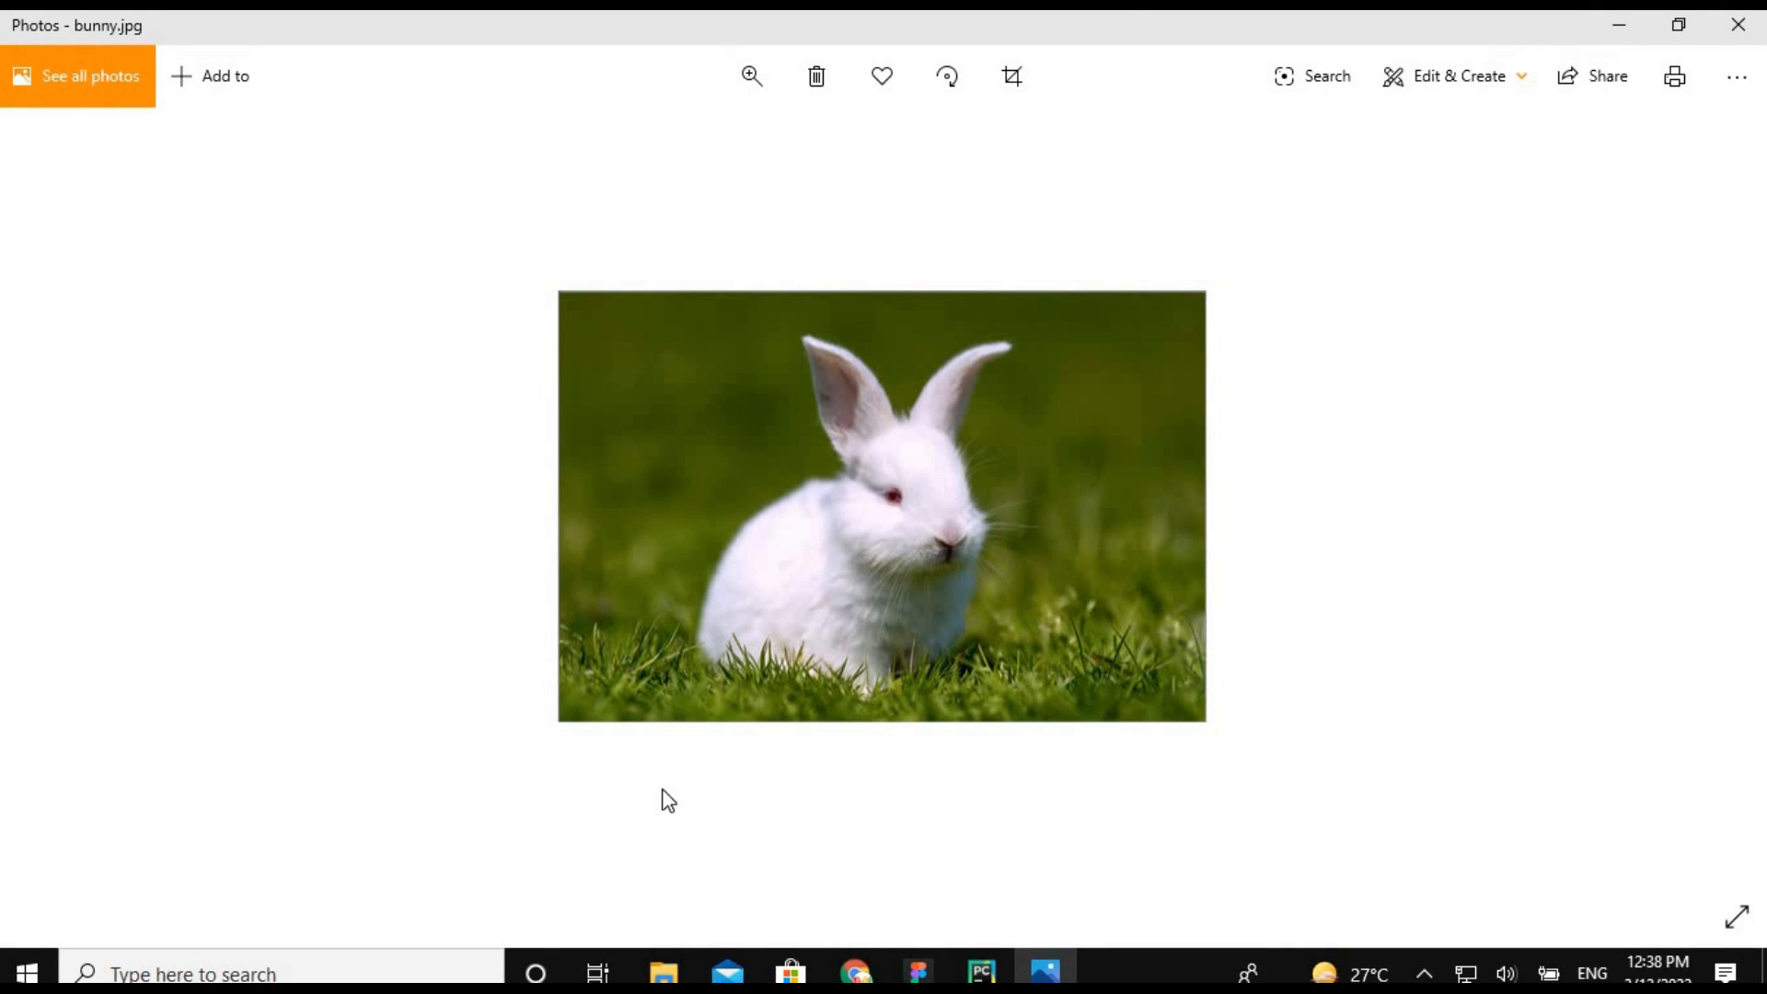
pyautogui.moveTo(1028, 617)
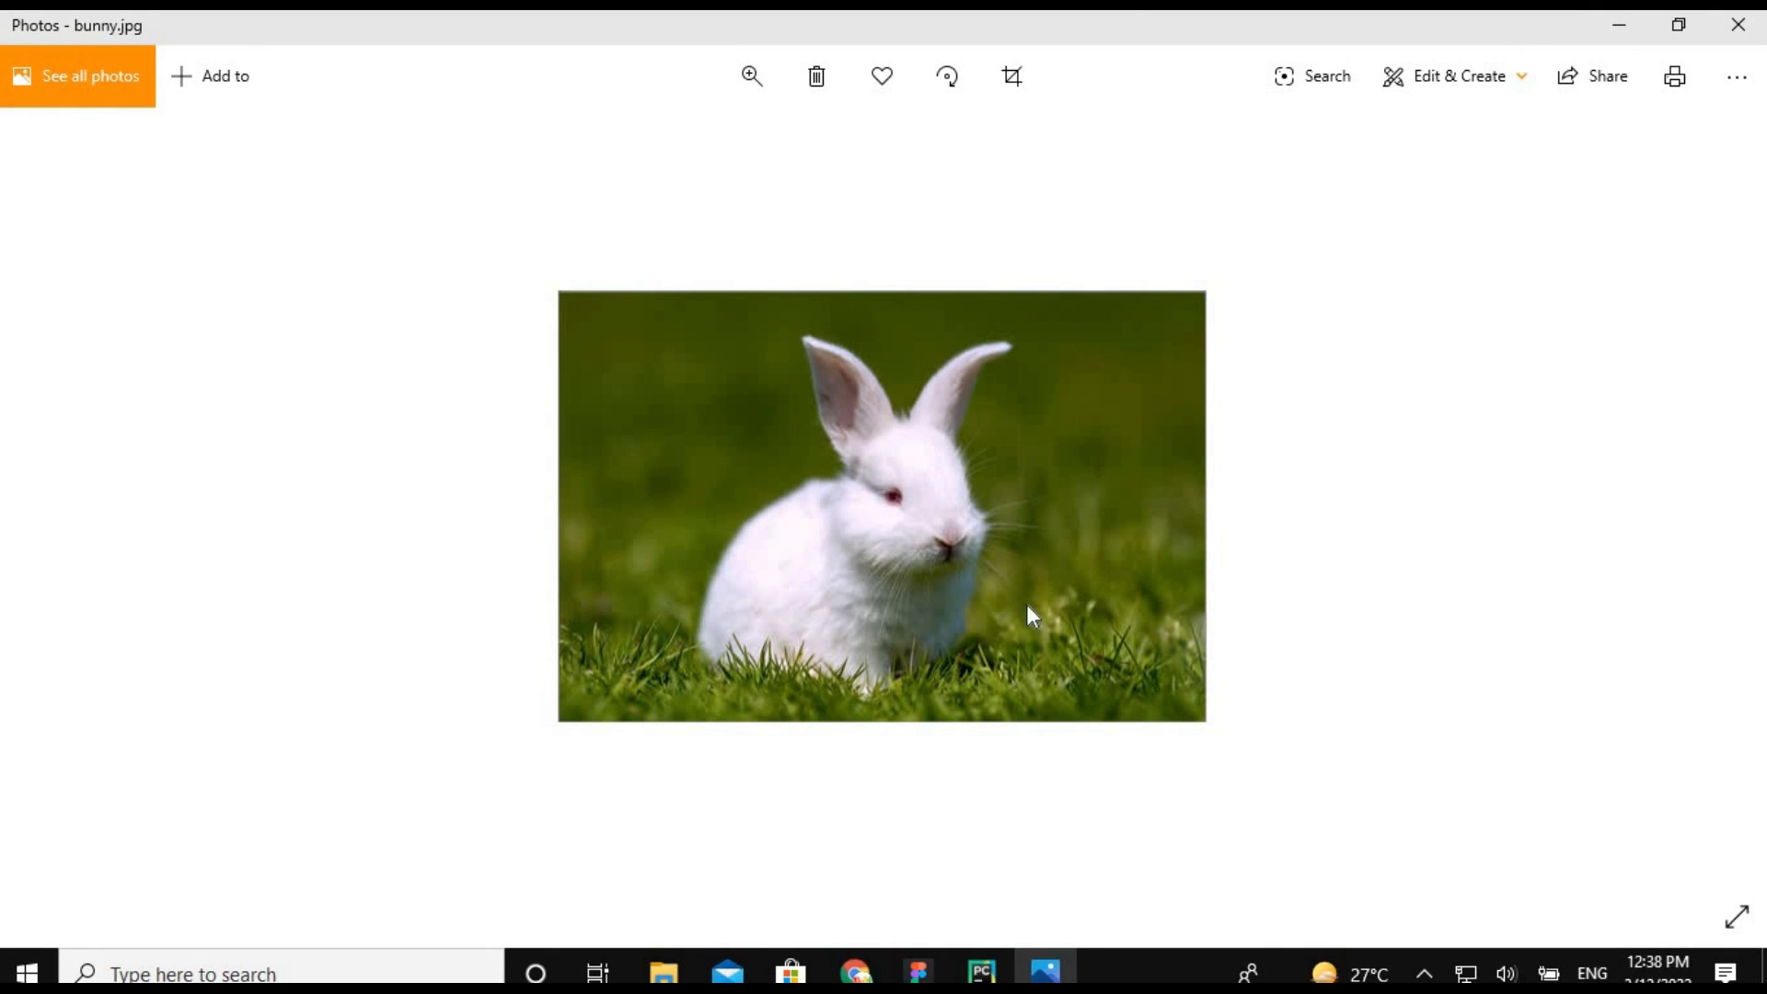
pyautogui.moveTo(963, 523)
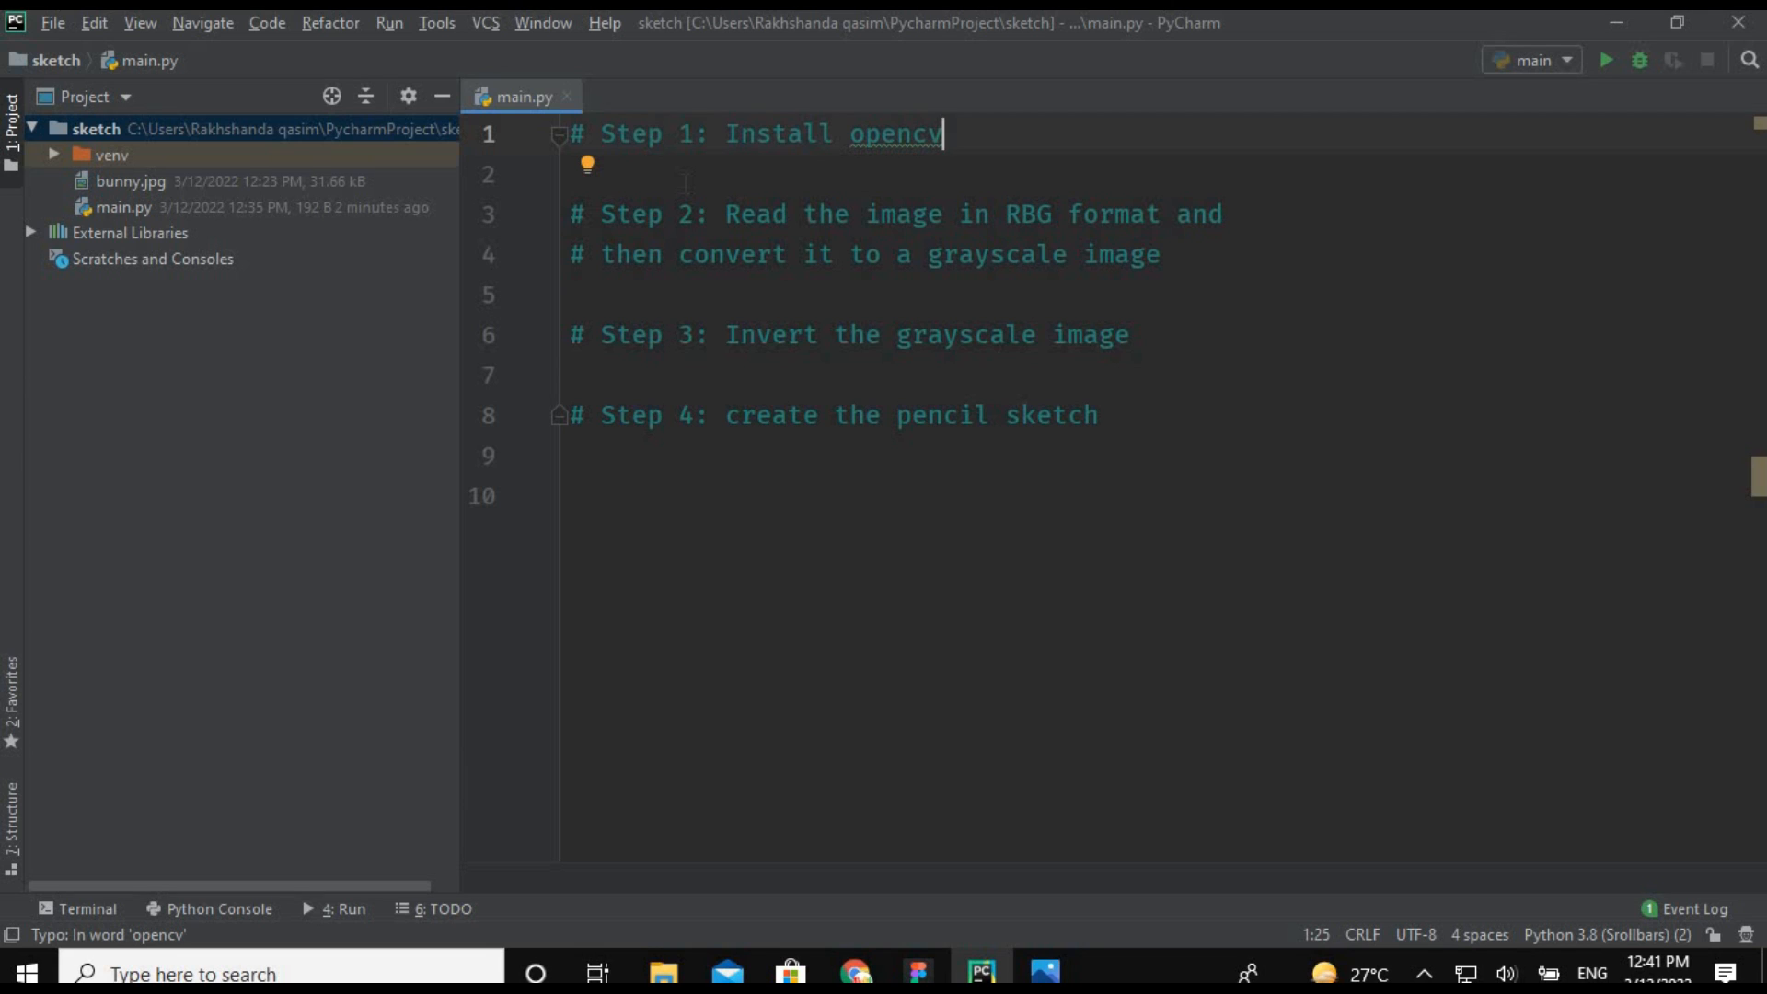
pyautogui.moveTo(59, 923)
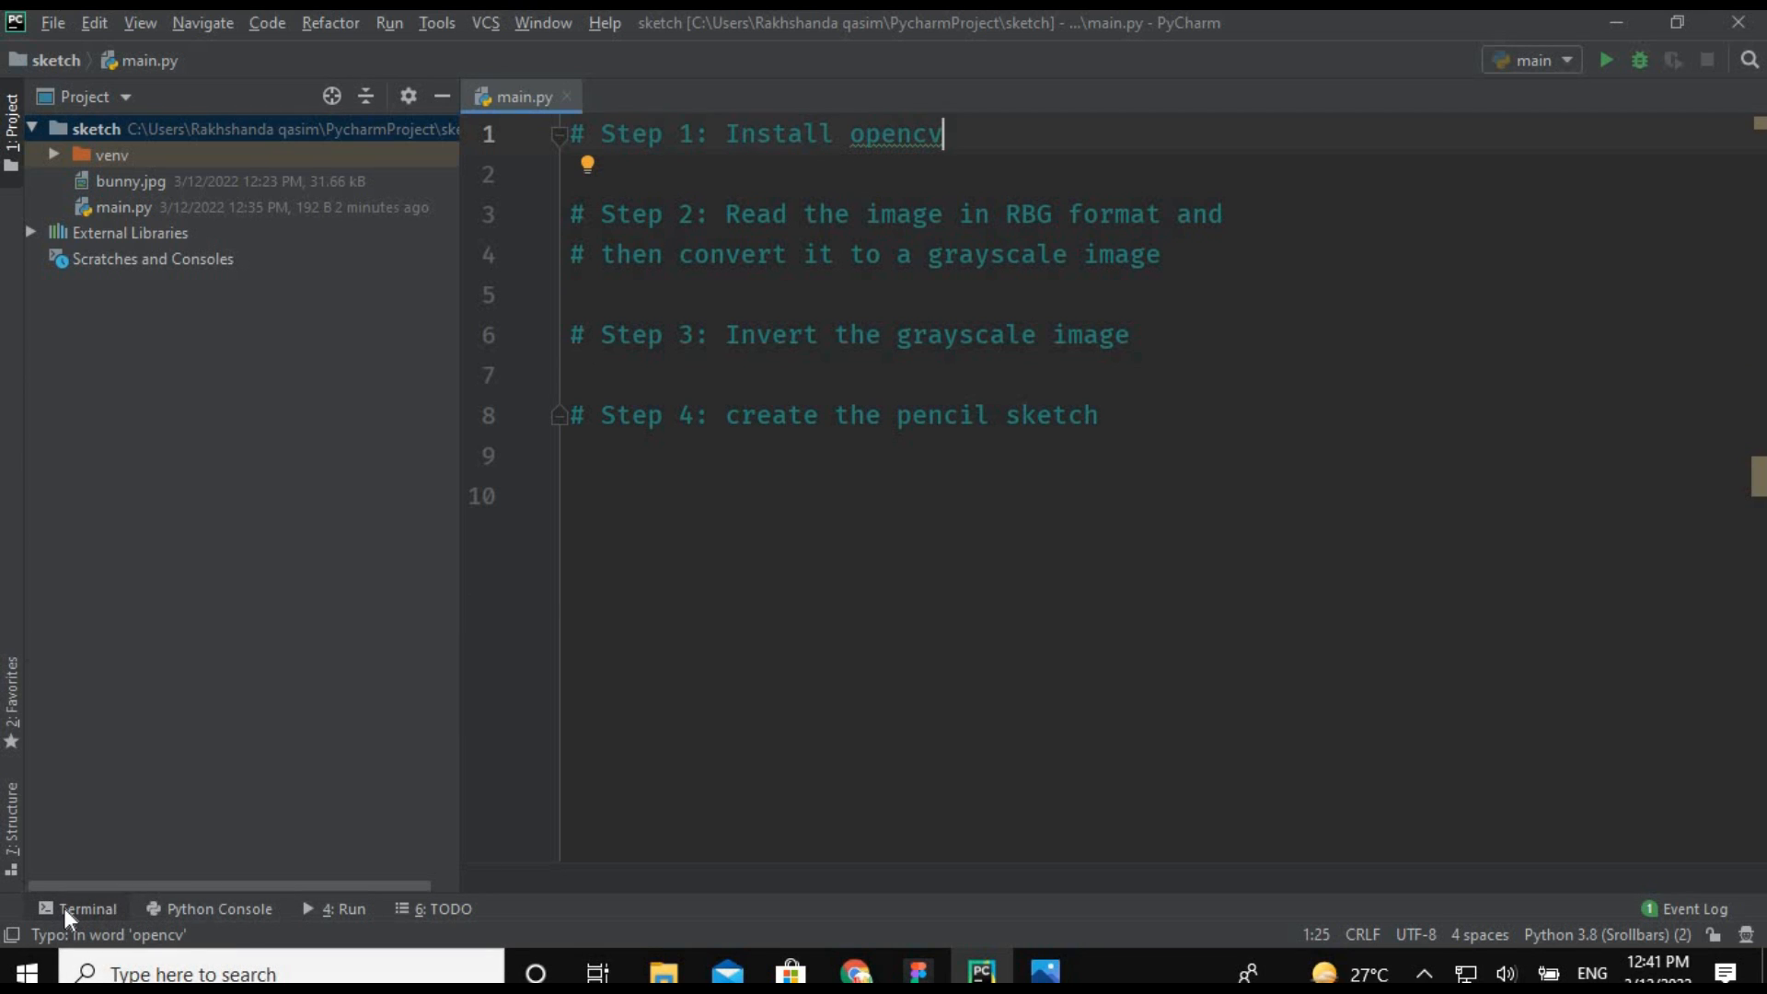
# Run pip install opencv-python in the project's terminal.
pyautogui.click(78, 908)
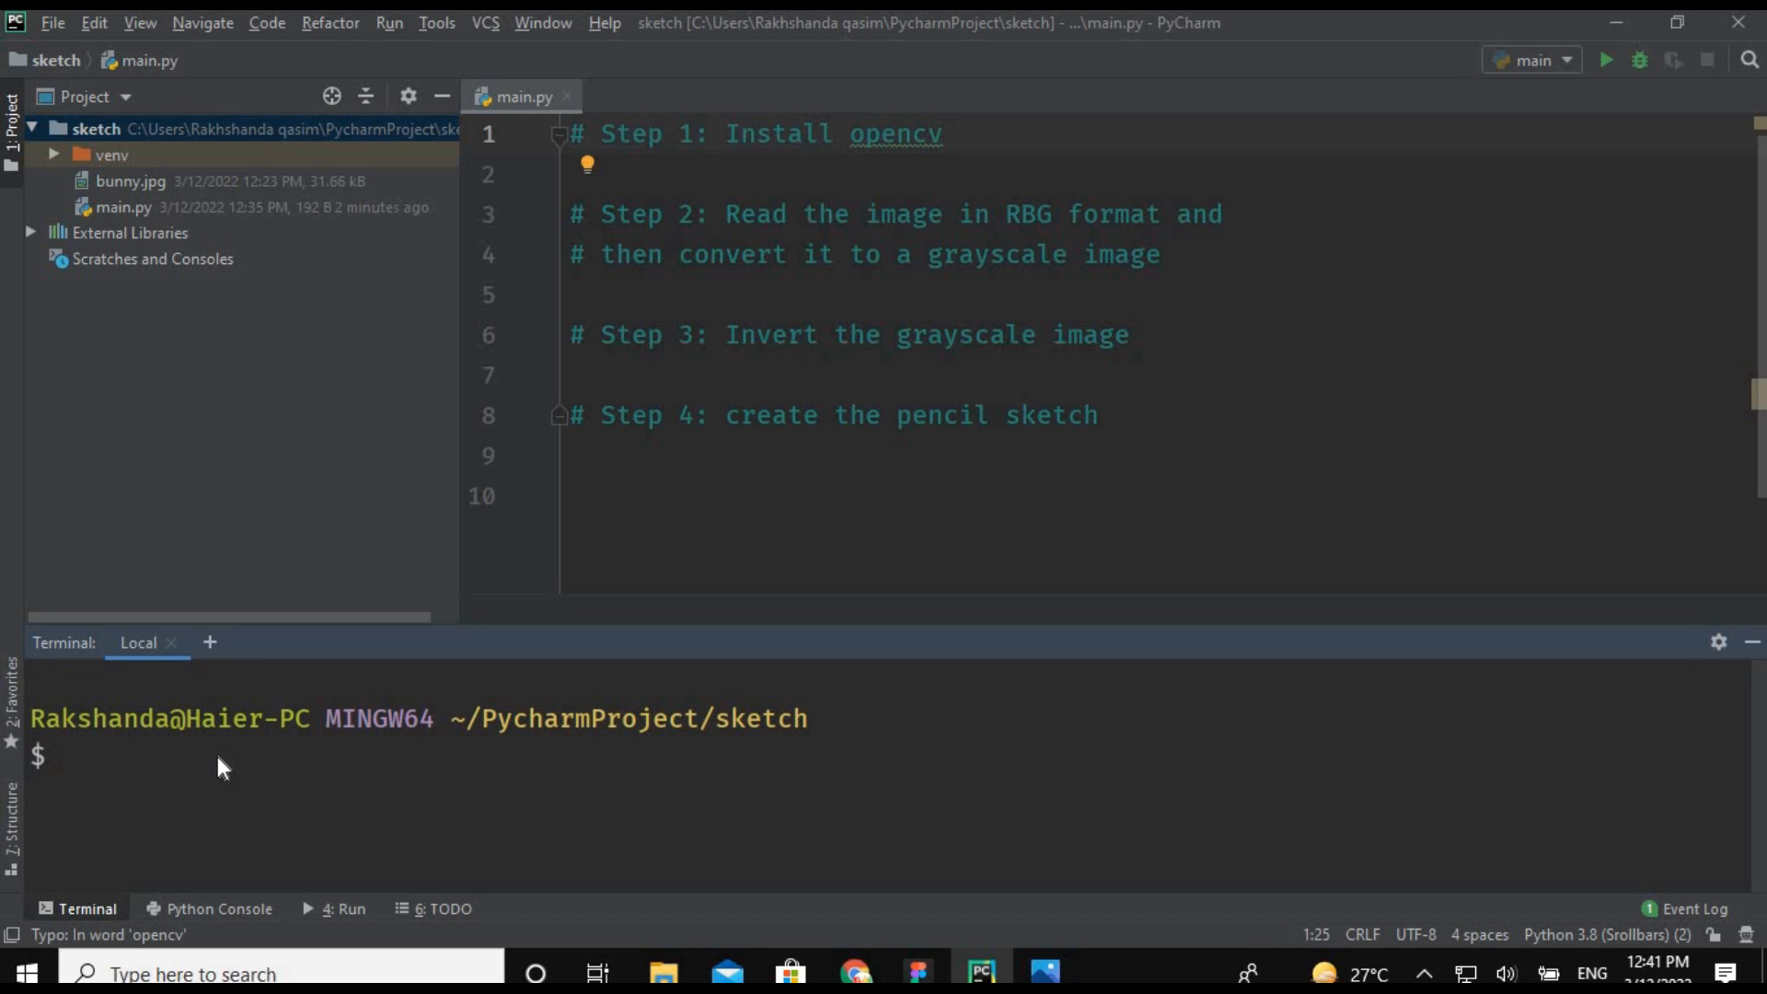
pyautogui.write('pip install opencv-python')
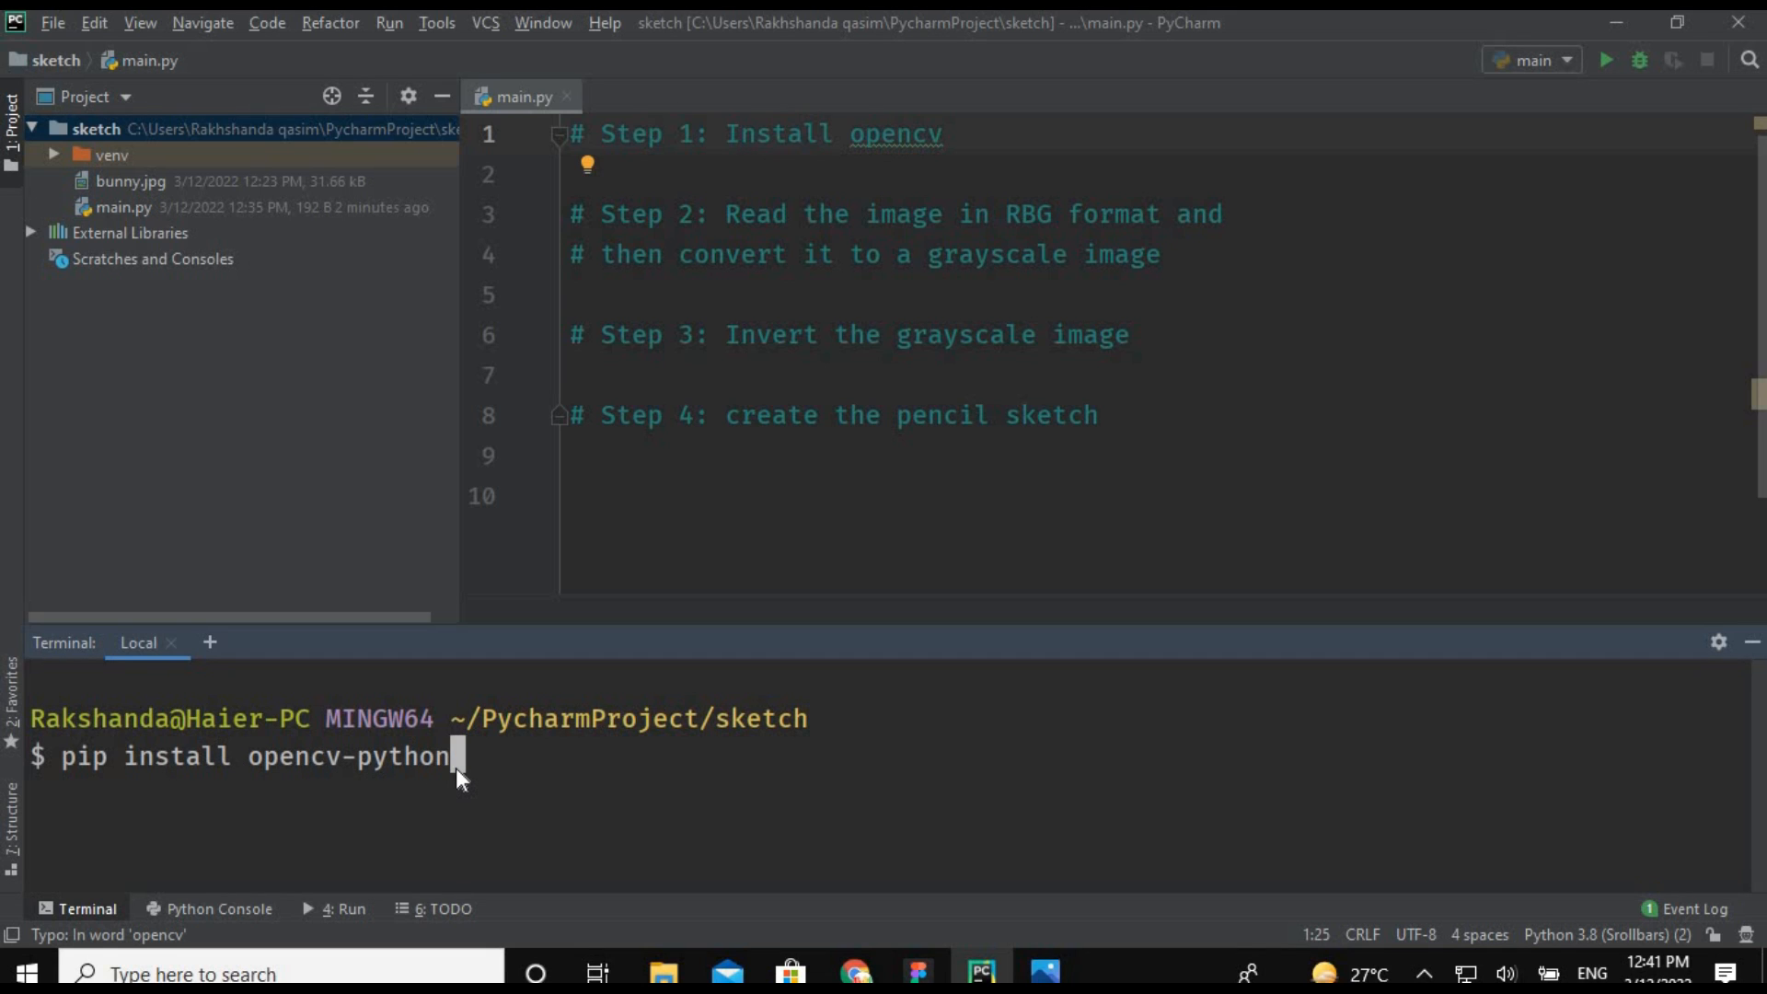
pyautogui.moveTo(389, 766)
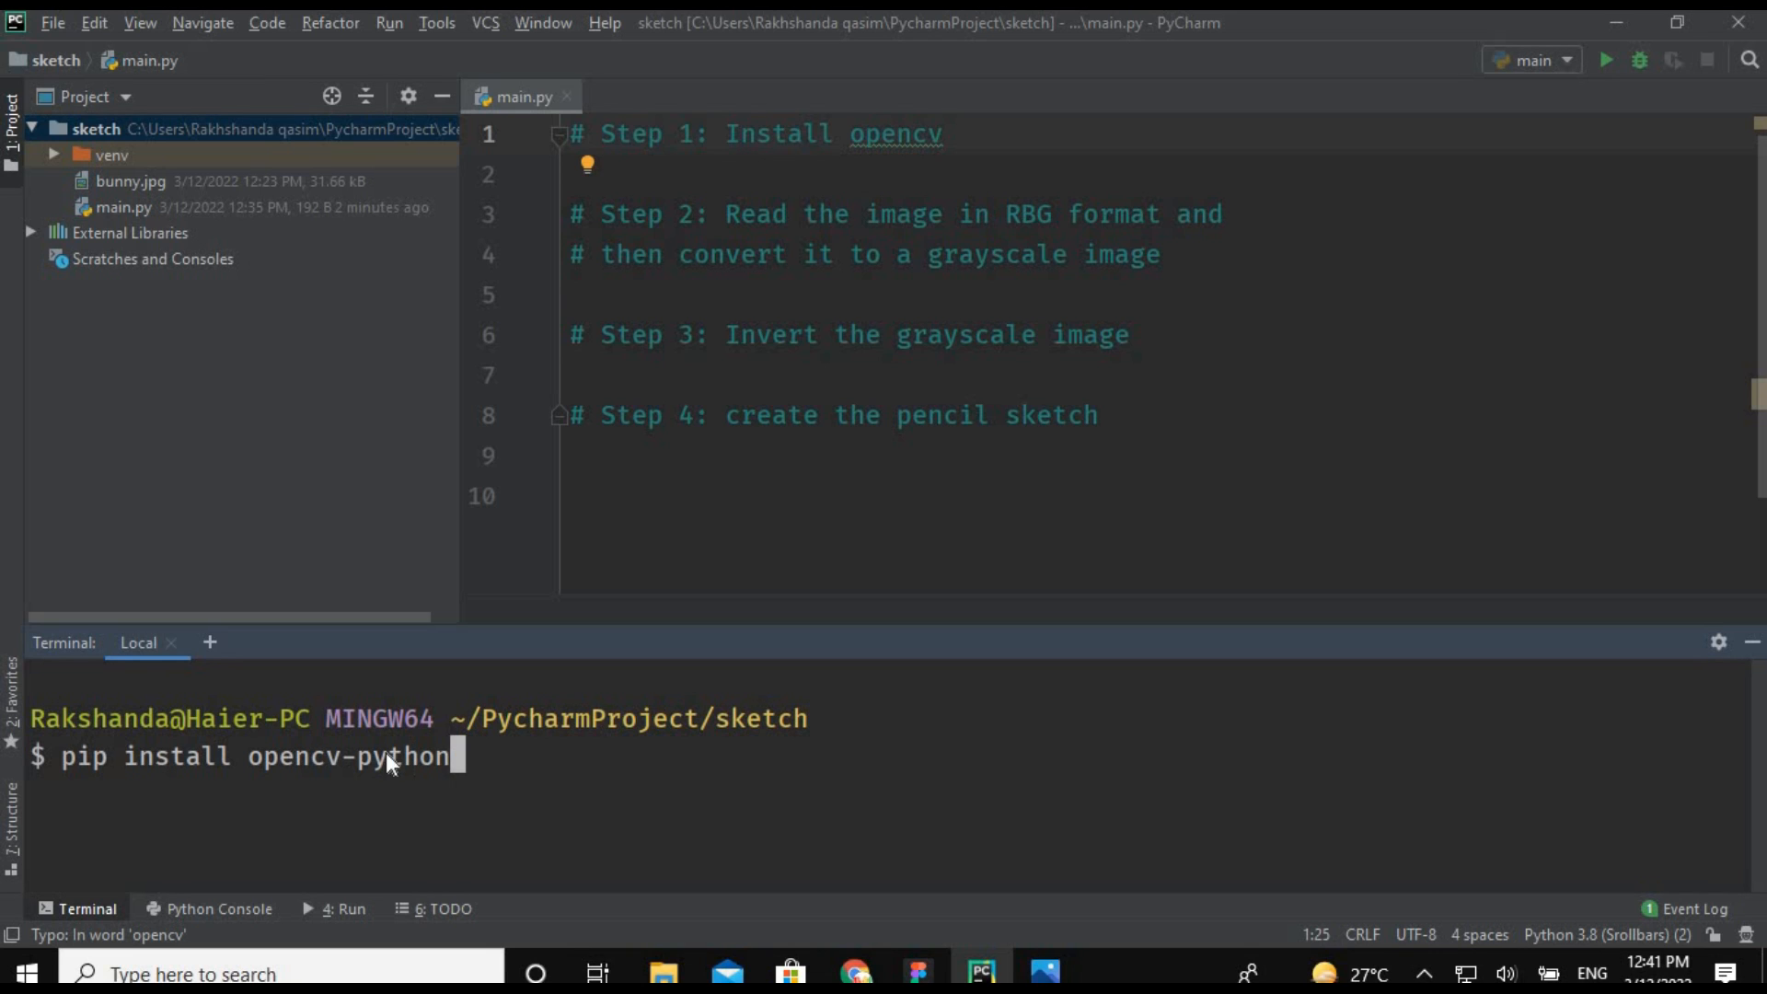
pyautogui.moveTo(537, 790)
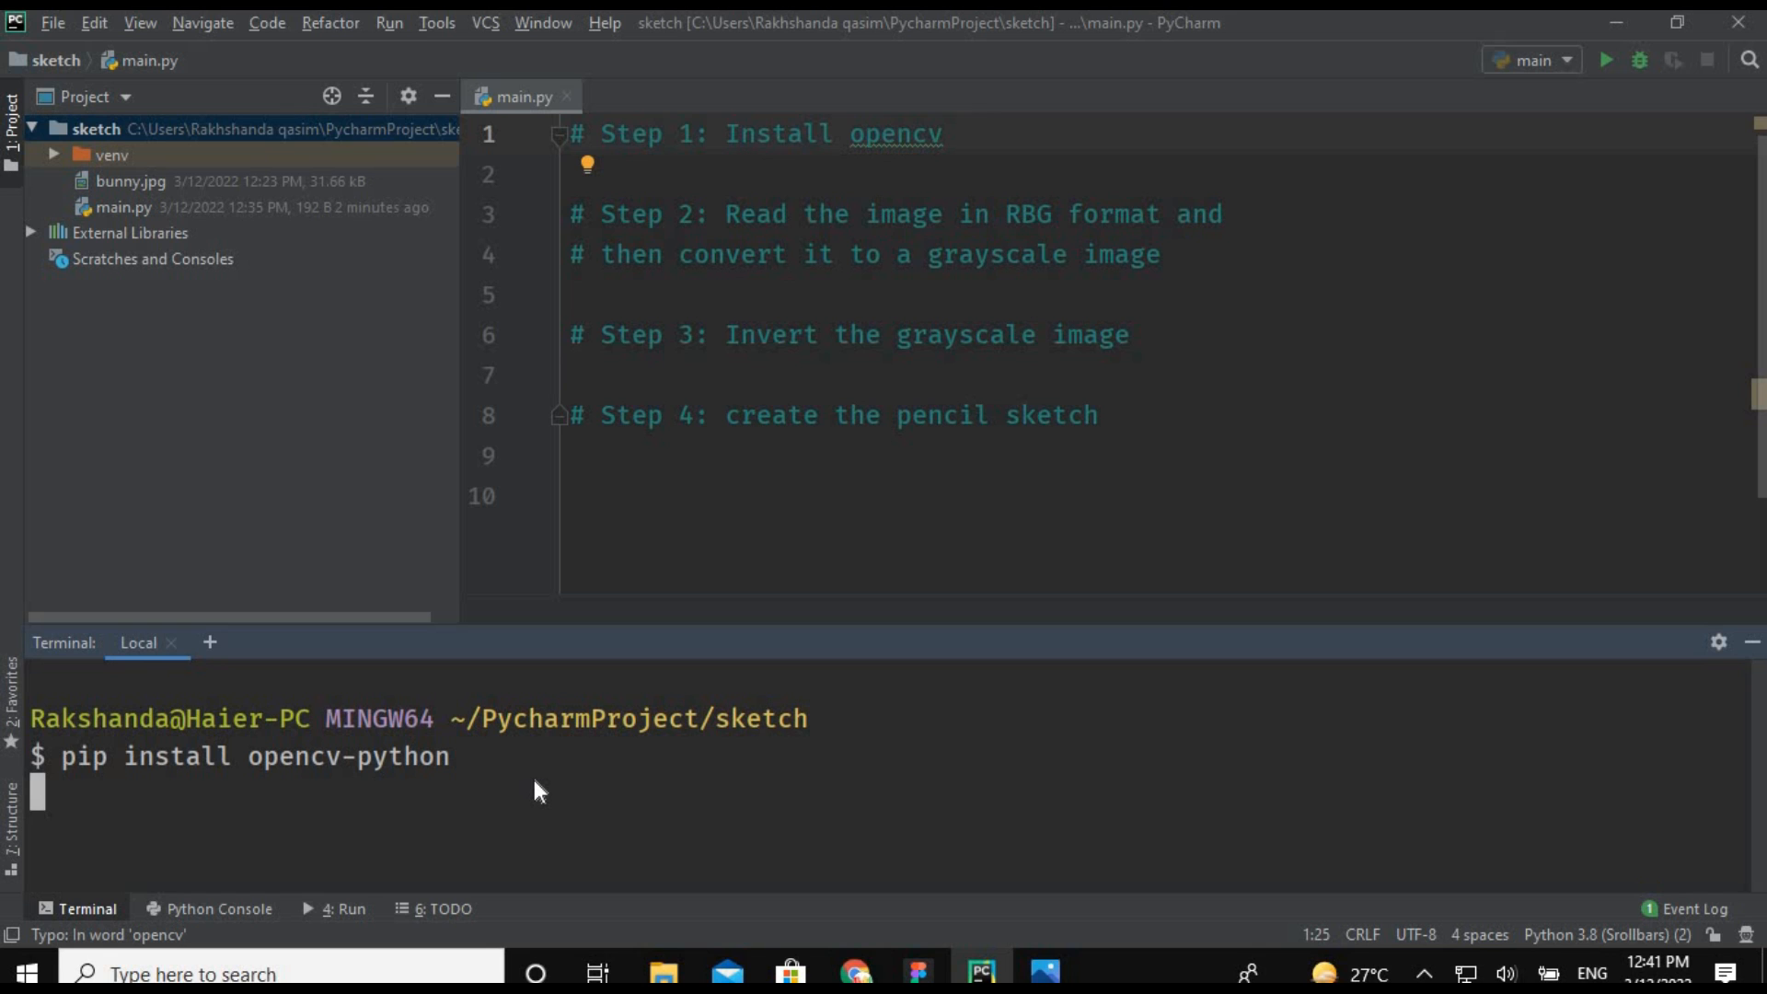
pyautogui.press('Return')
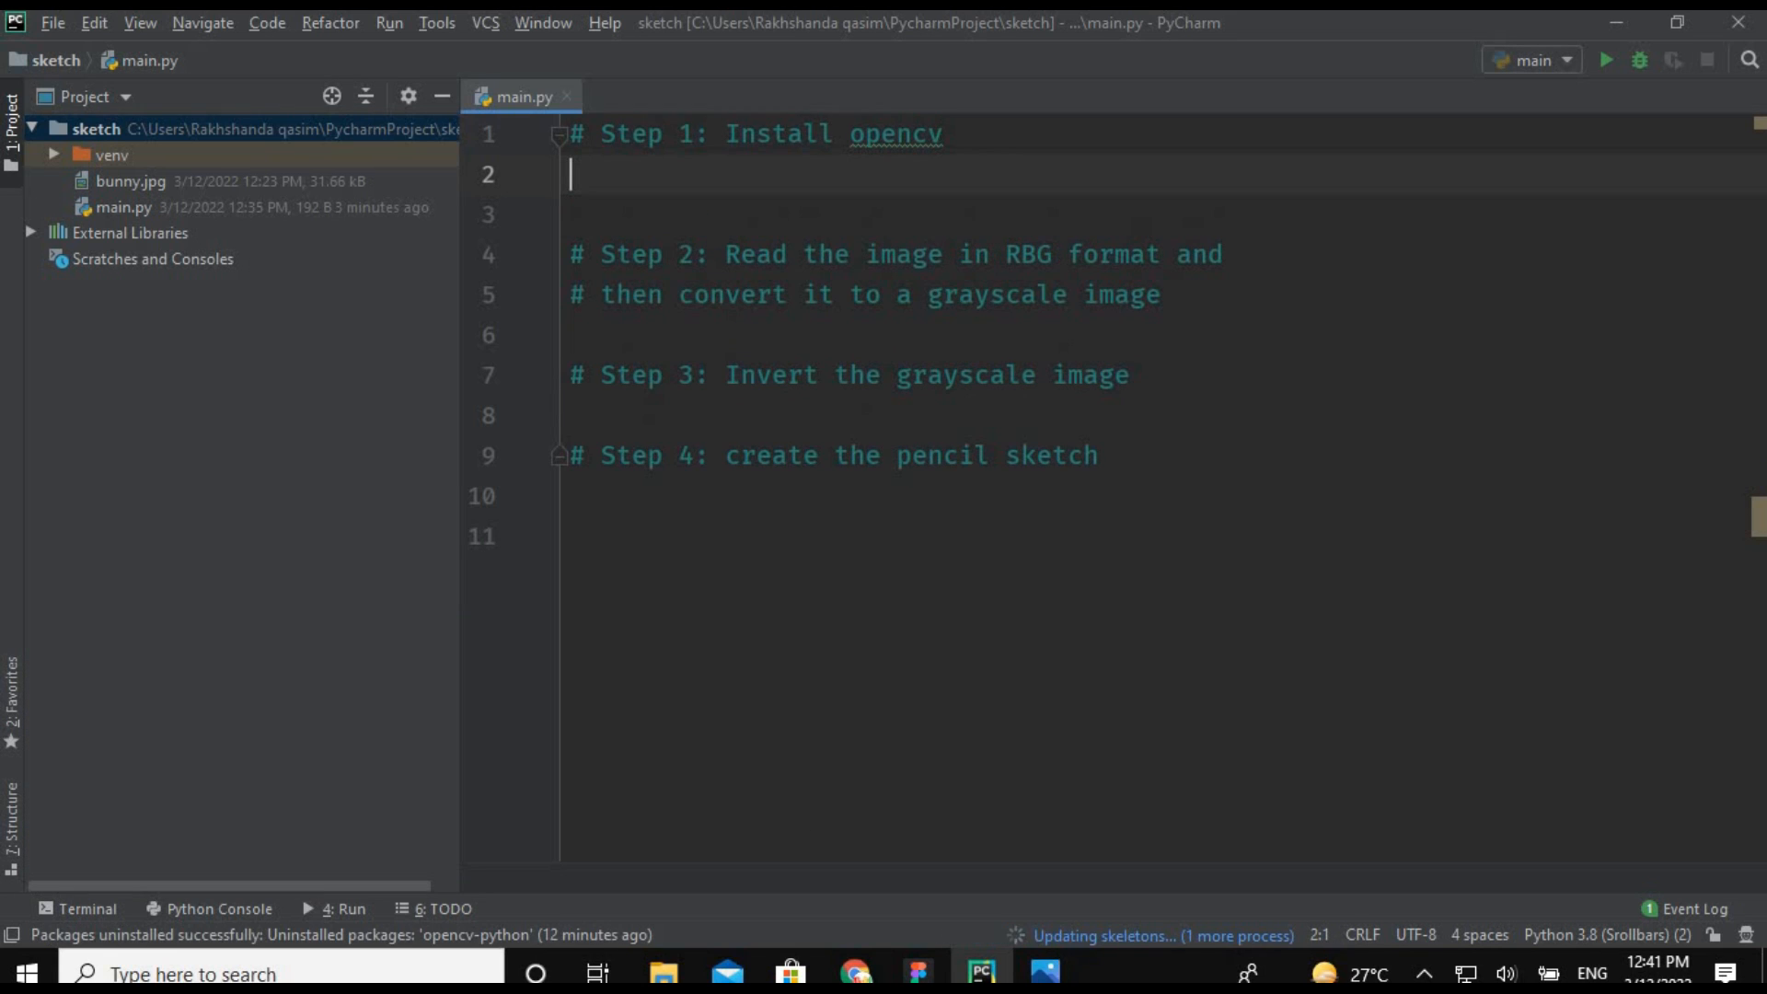
# Add import cv2 under the Step 1 comment in main.py.
pyautogui.write('import')
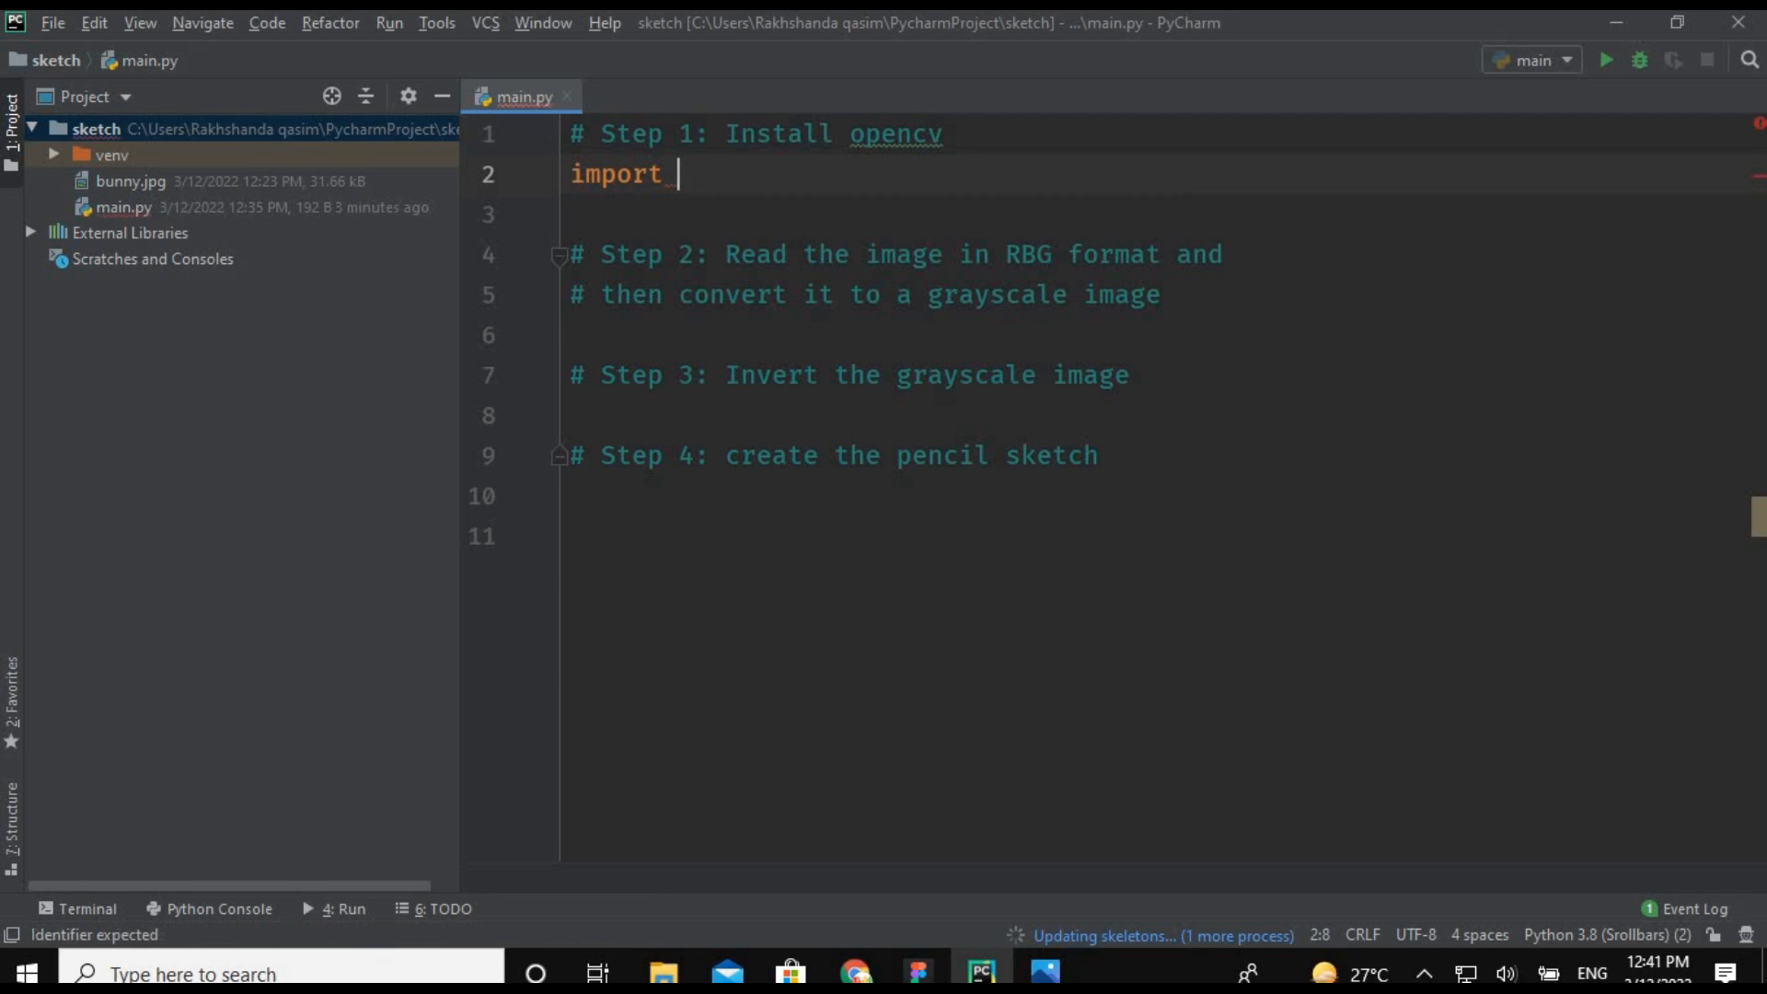
pyautogui.write('cv2')
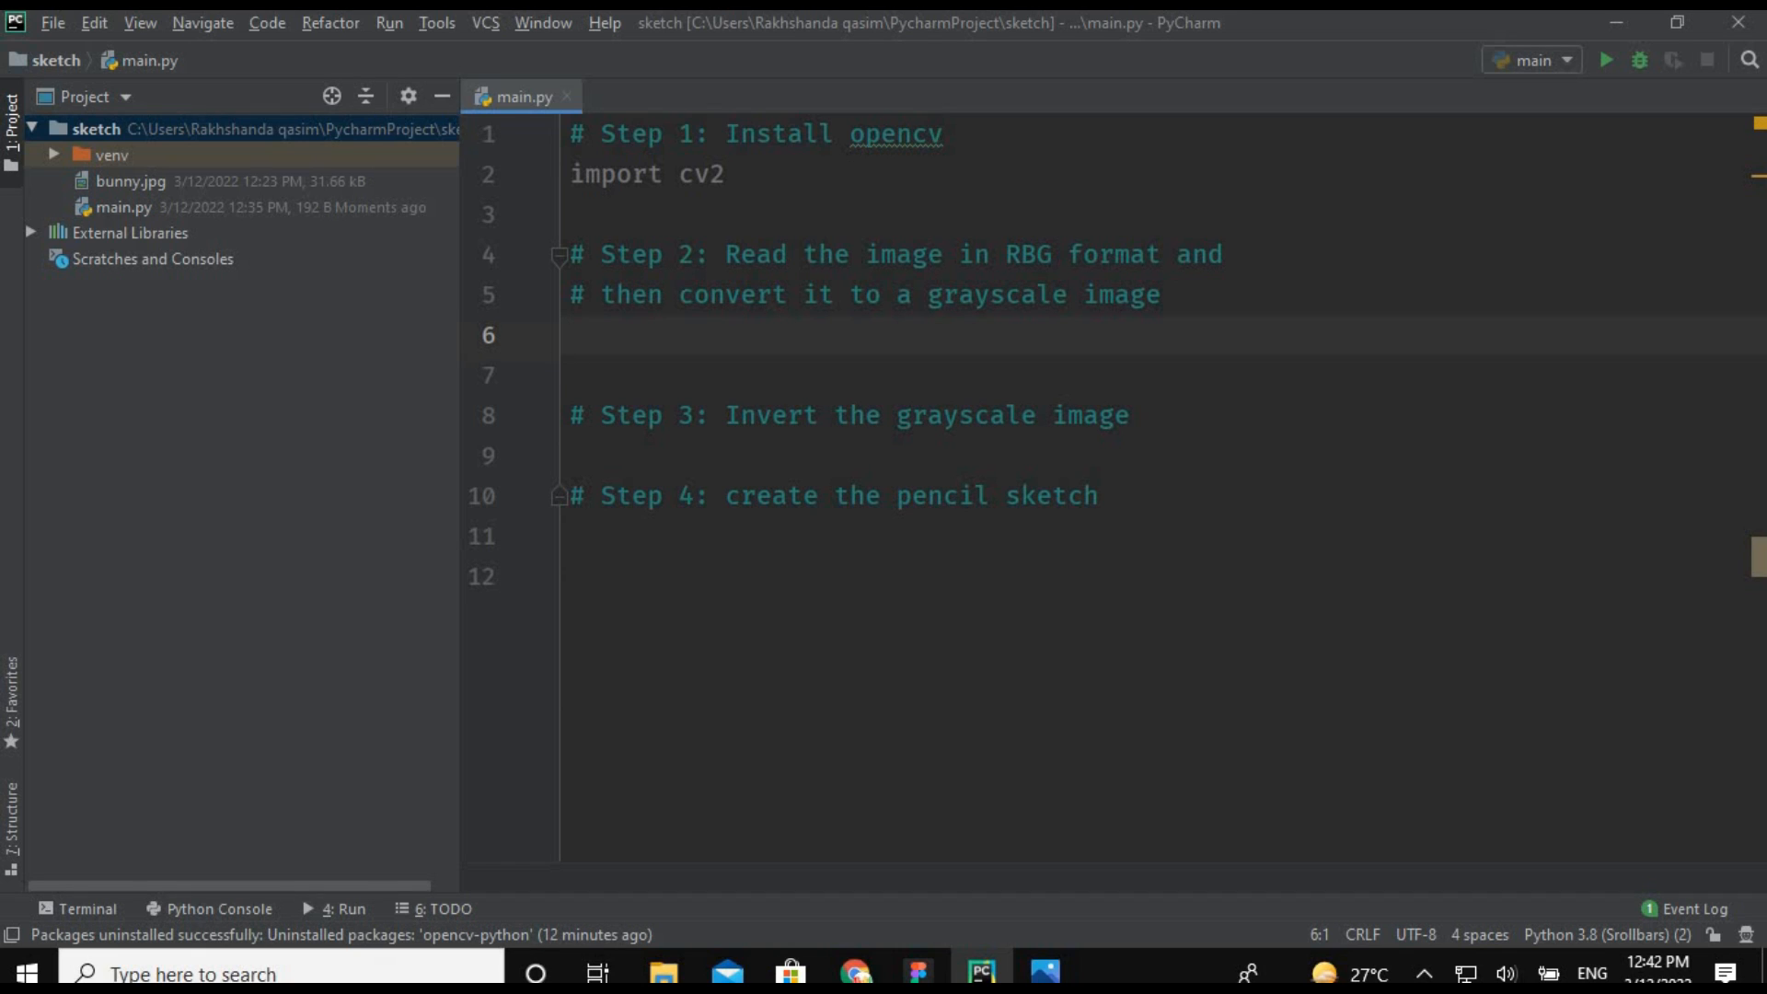
pyautogui.moveTo(569, 353)
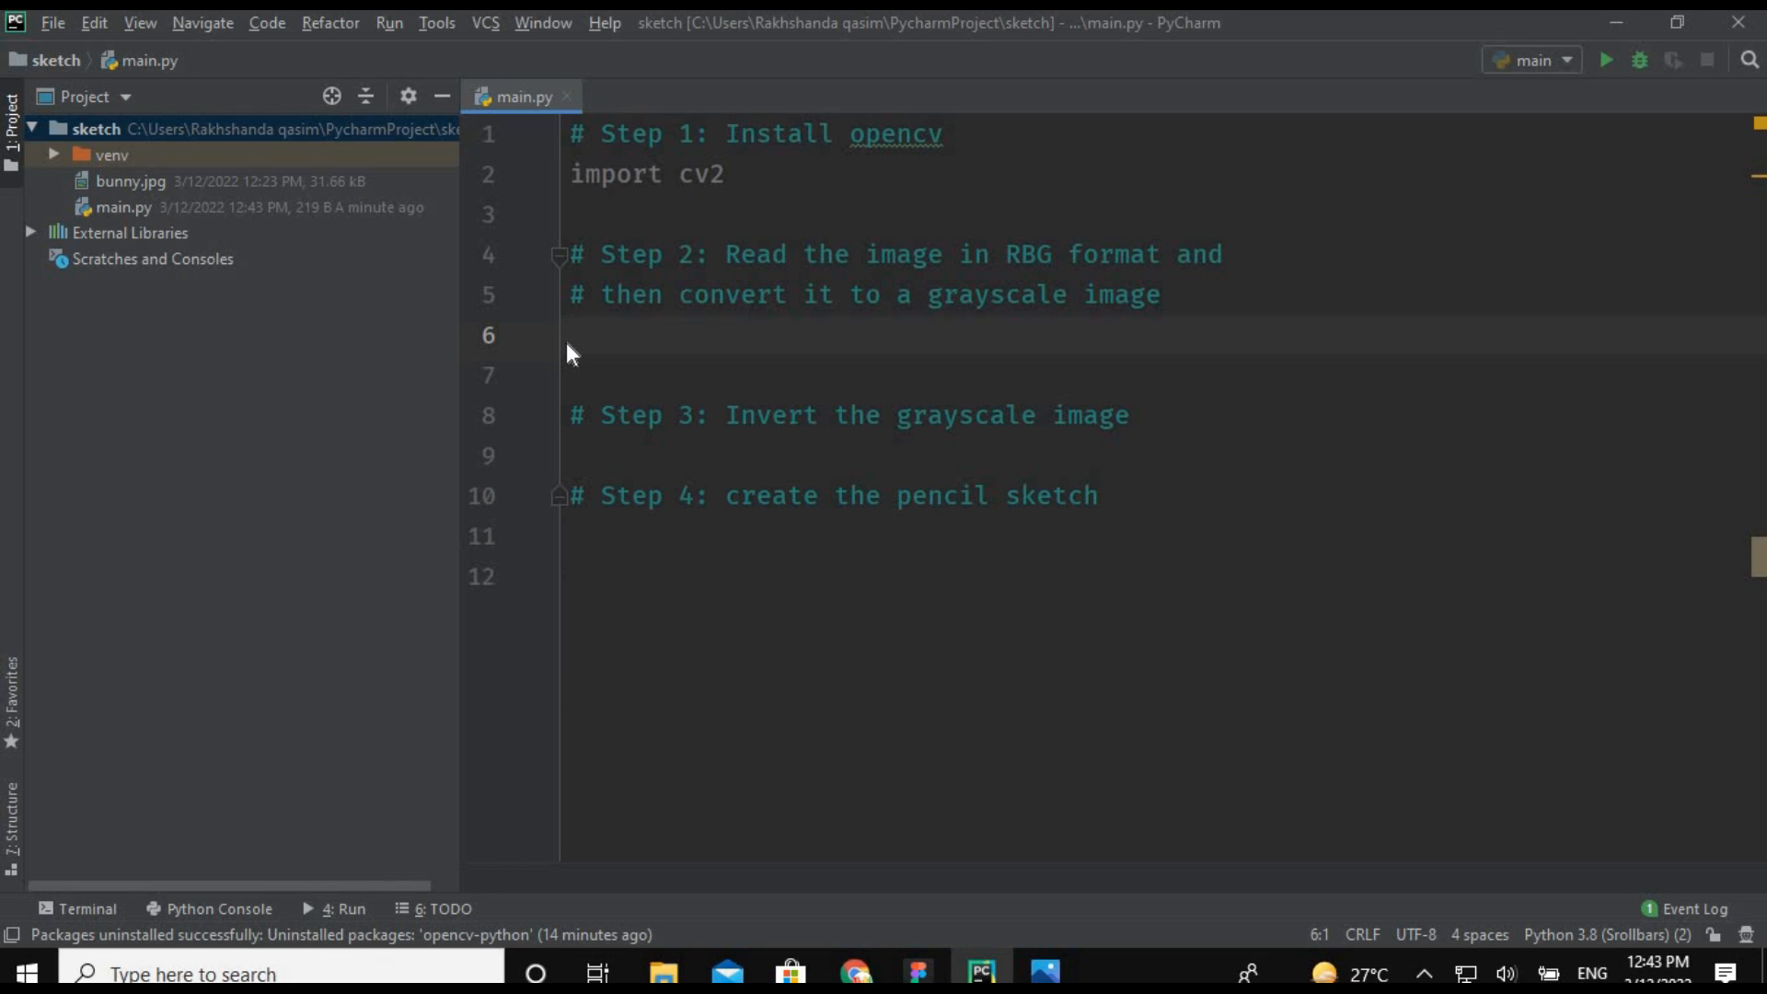
# Read bunny.jpg into img with cv2.imread under the Step 2 comment.
pyautogui.write('img')
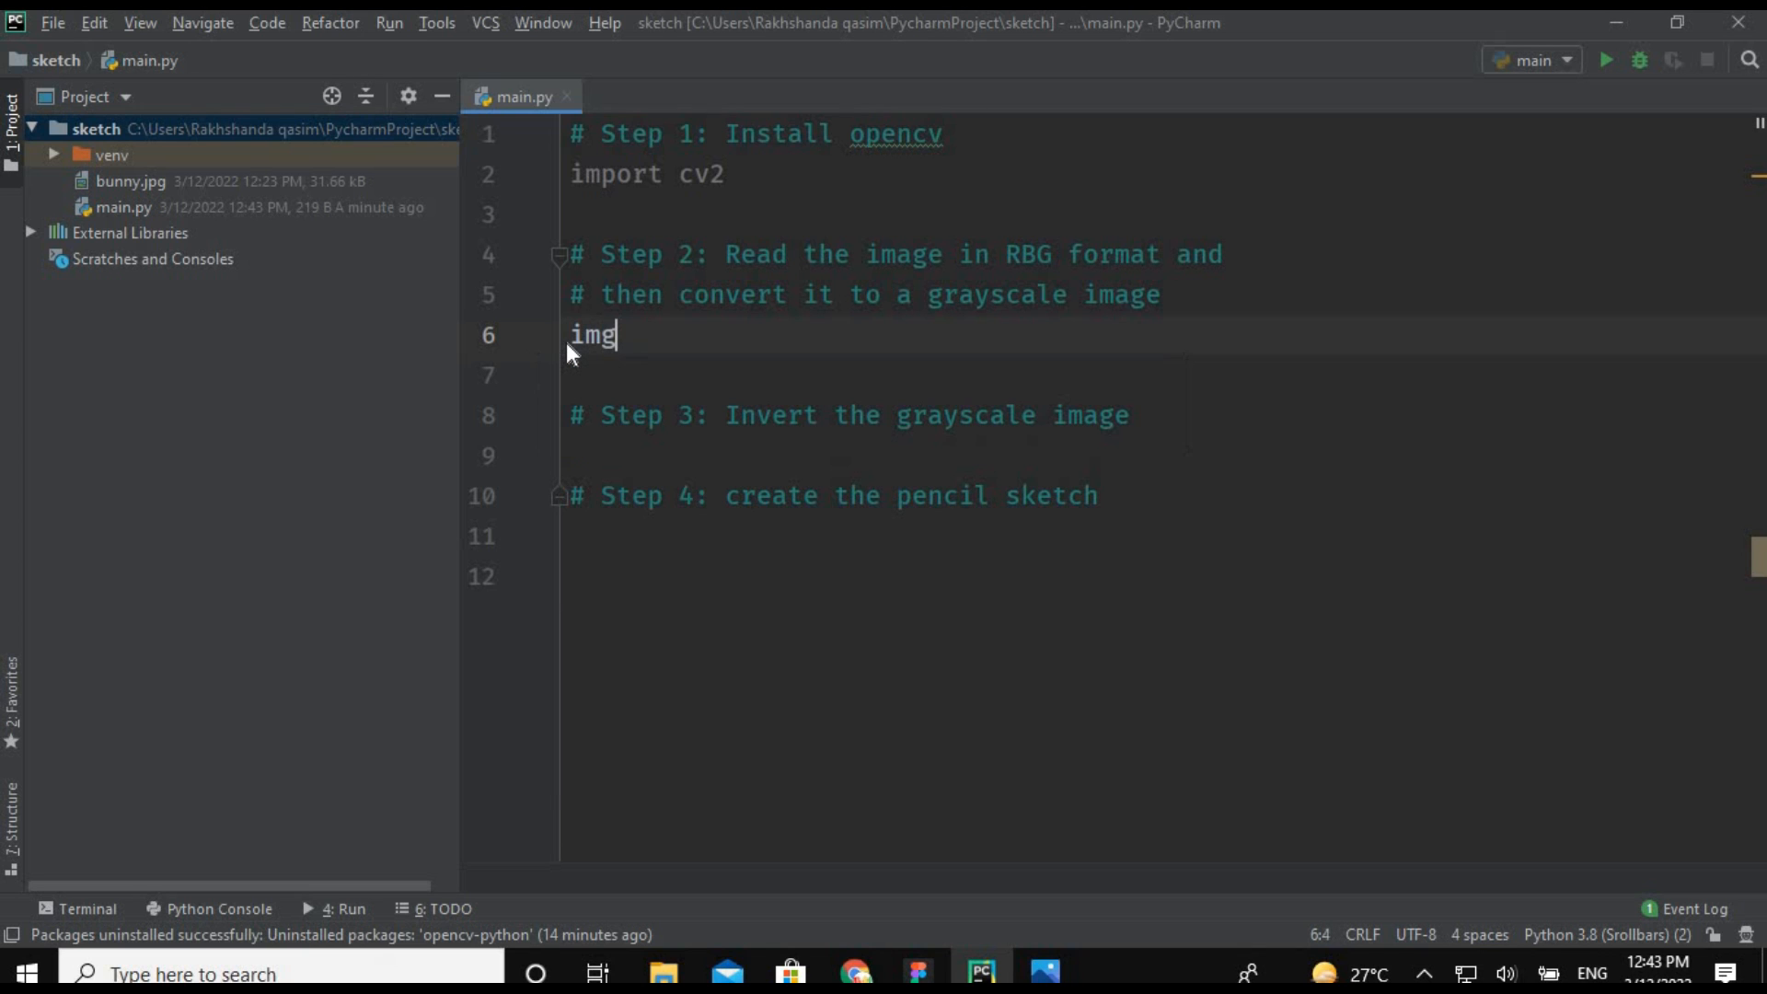
pyautogui.write('= cv')
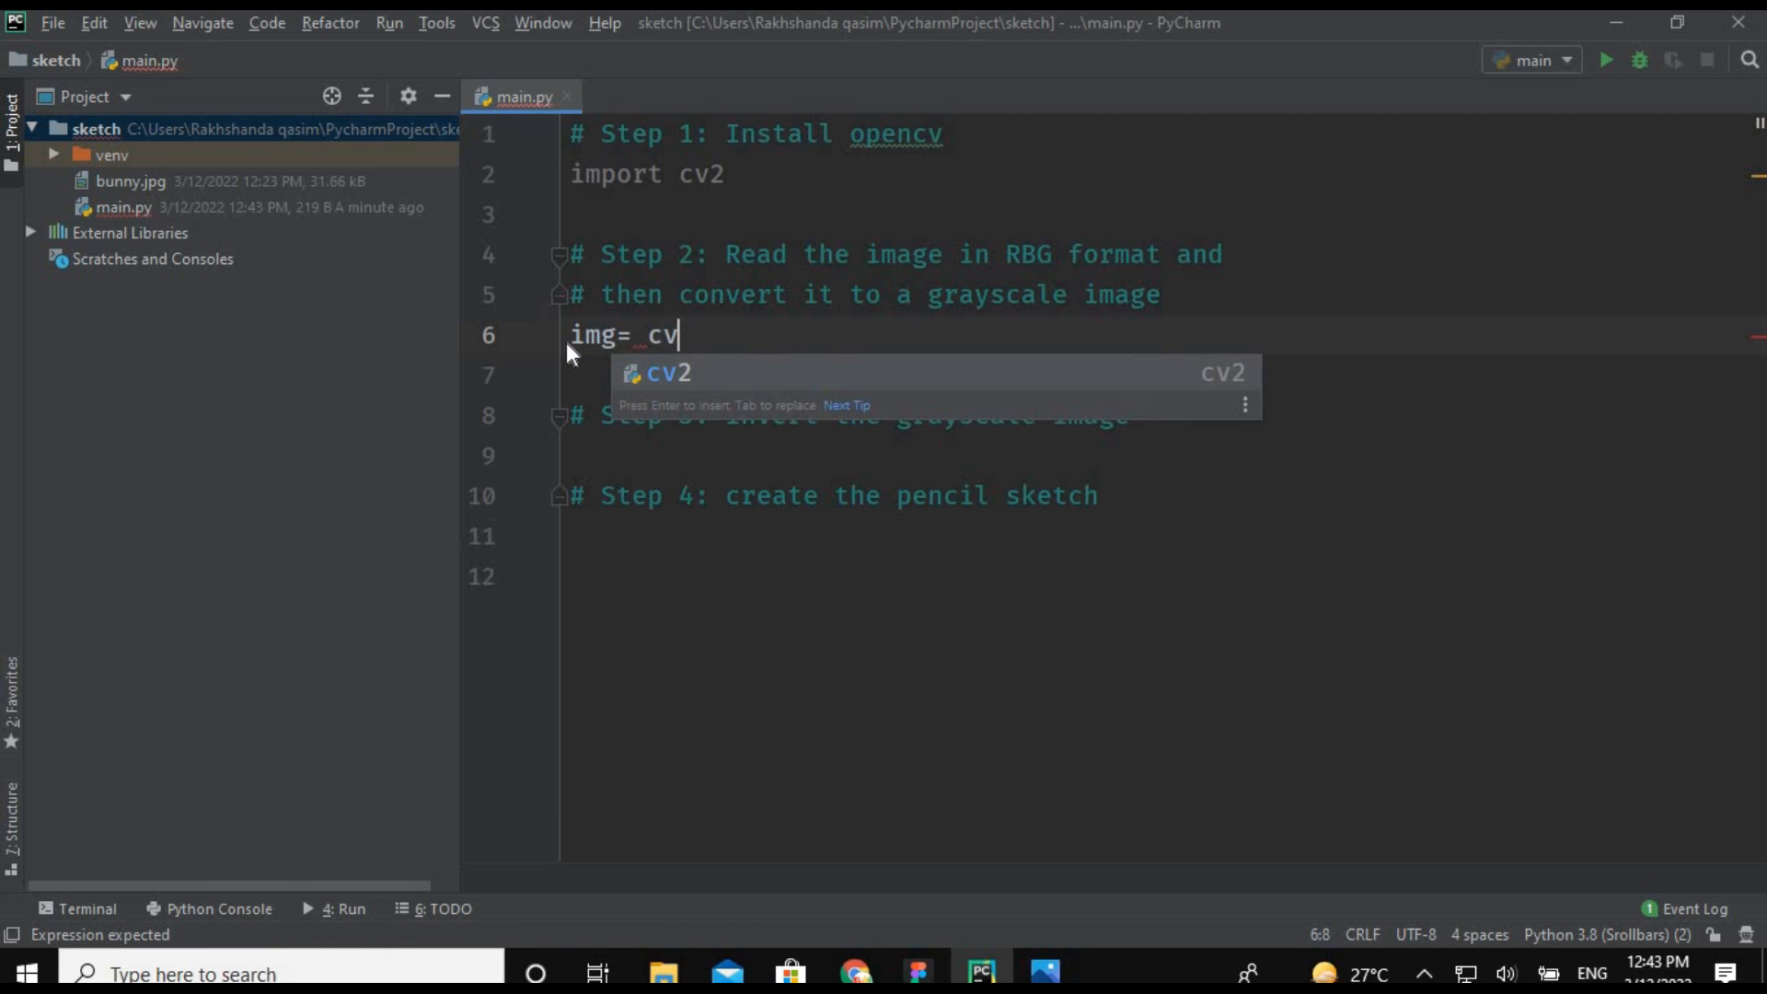
pyautogui.write('2.')
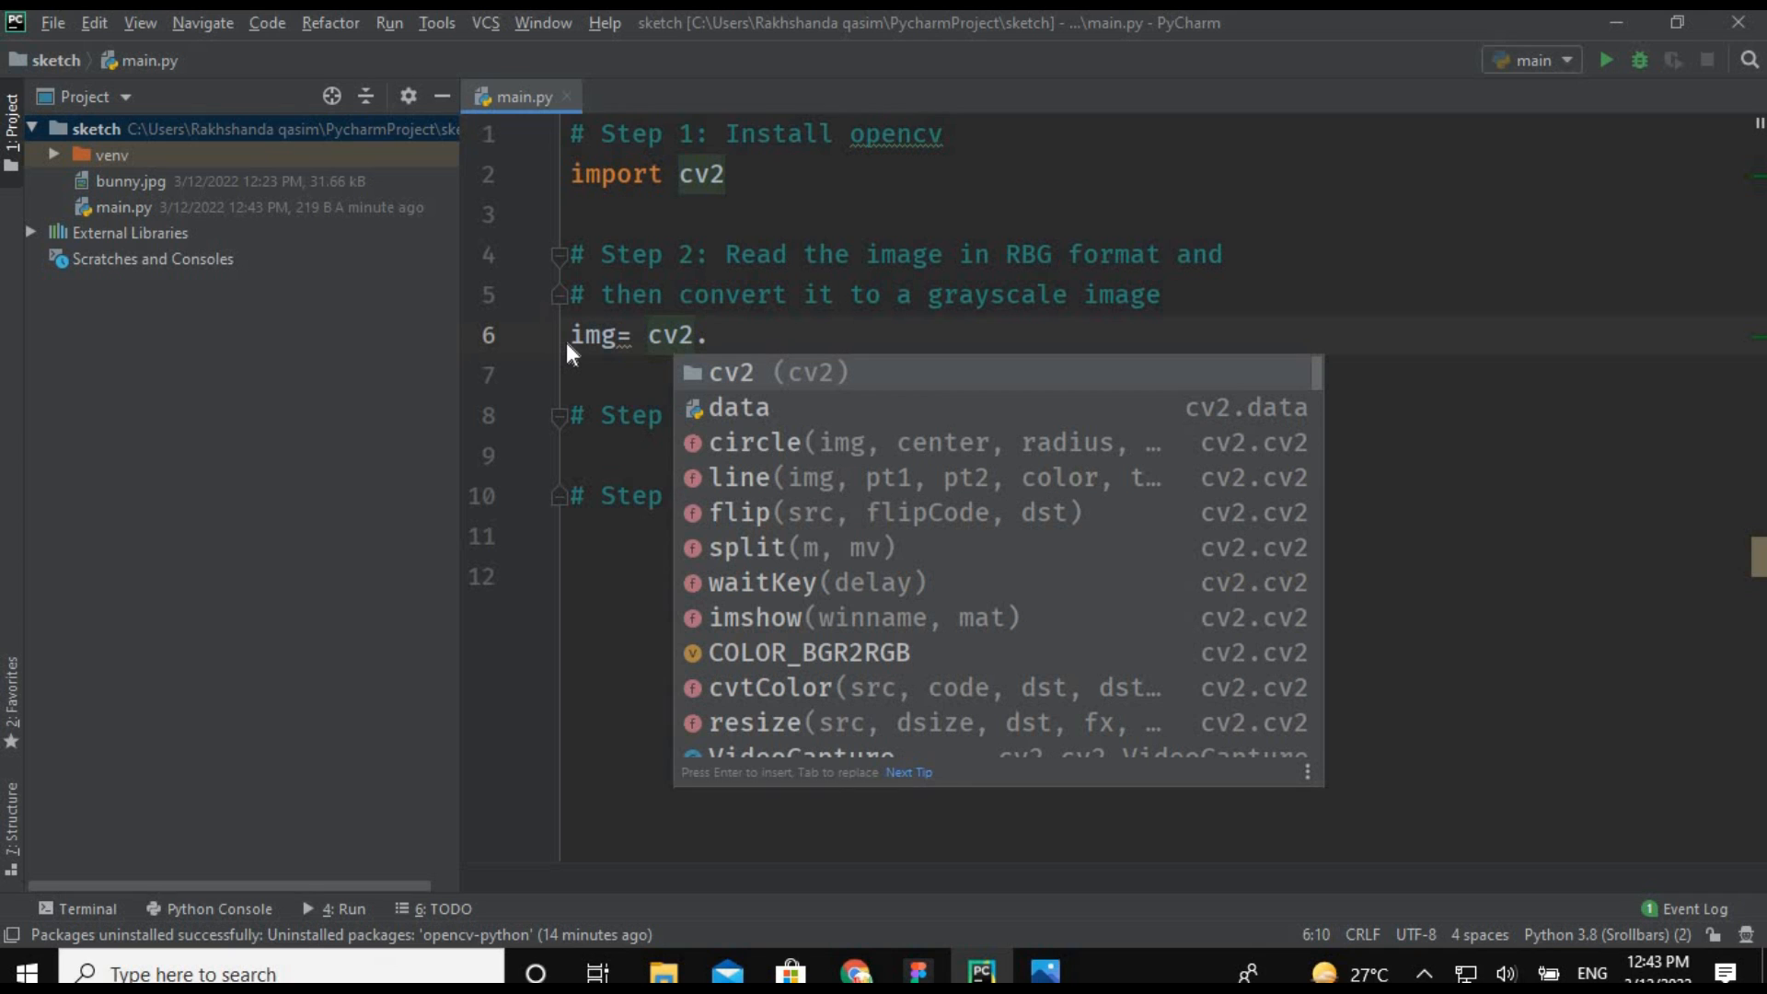
pyautogui.write('i')
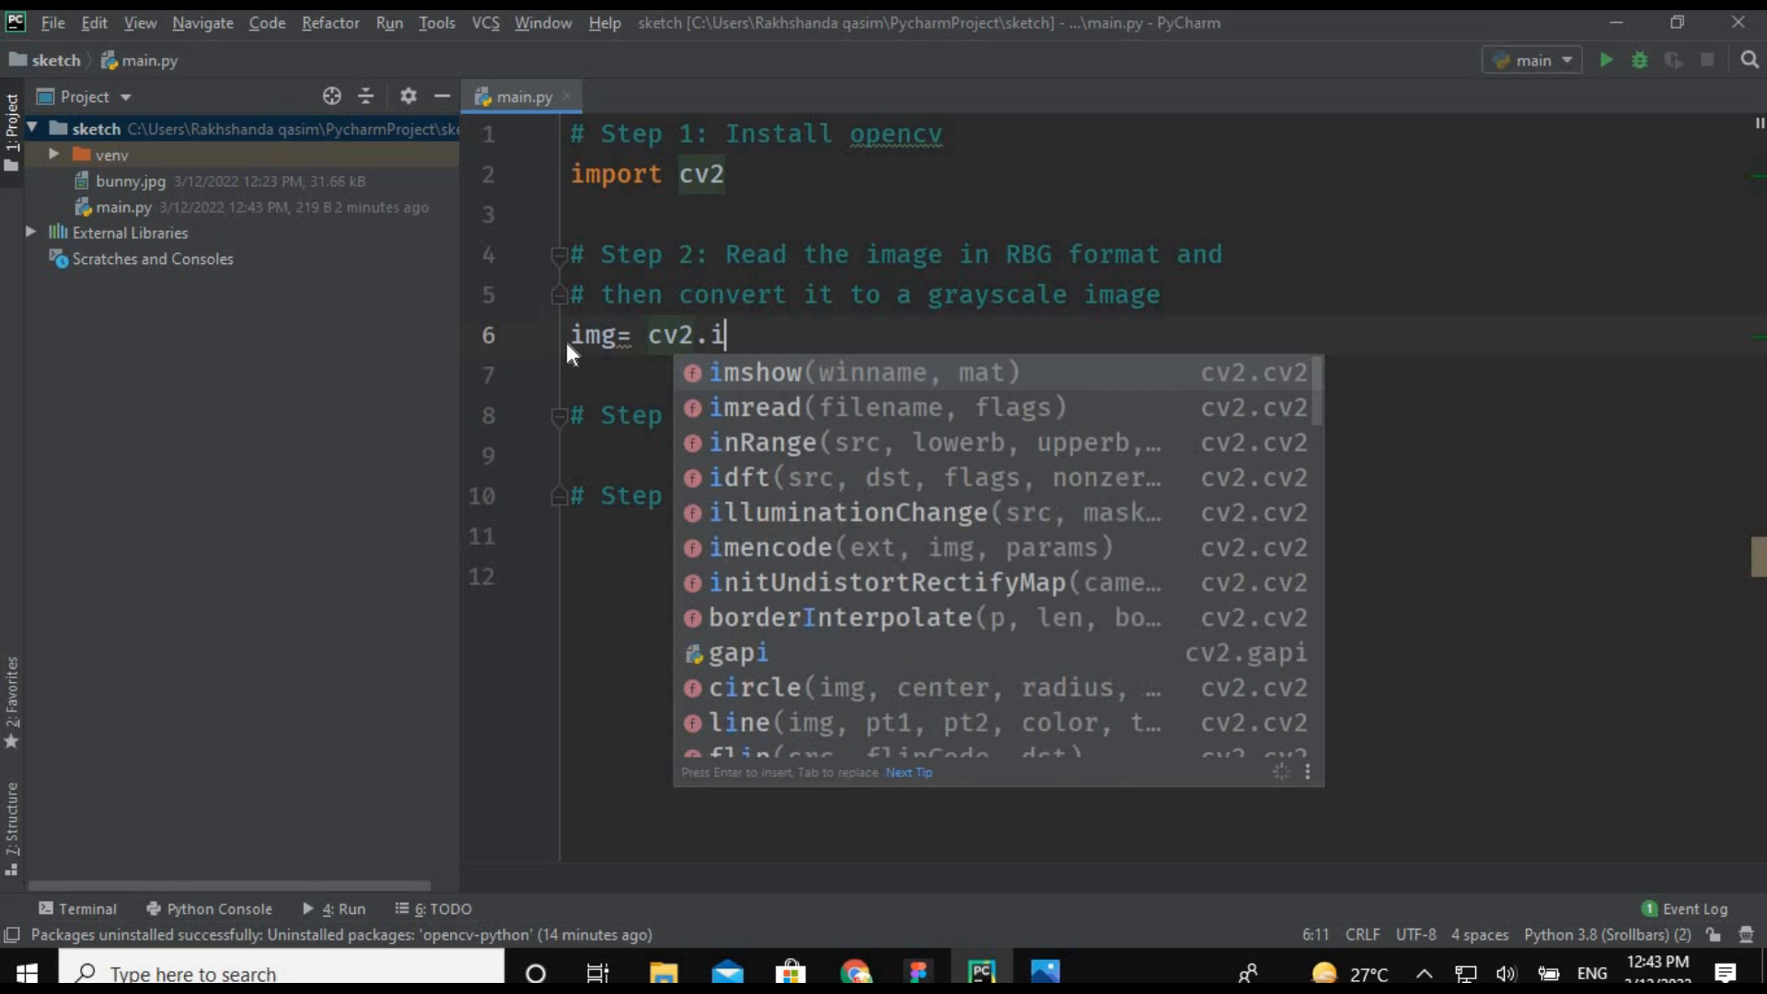
pyautogui.write('mread(')
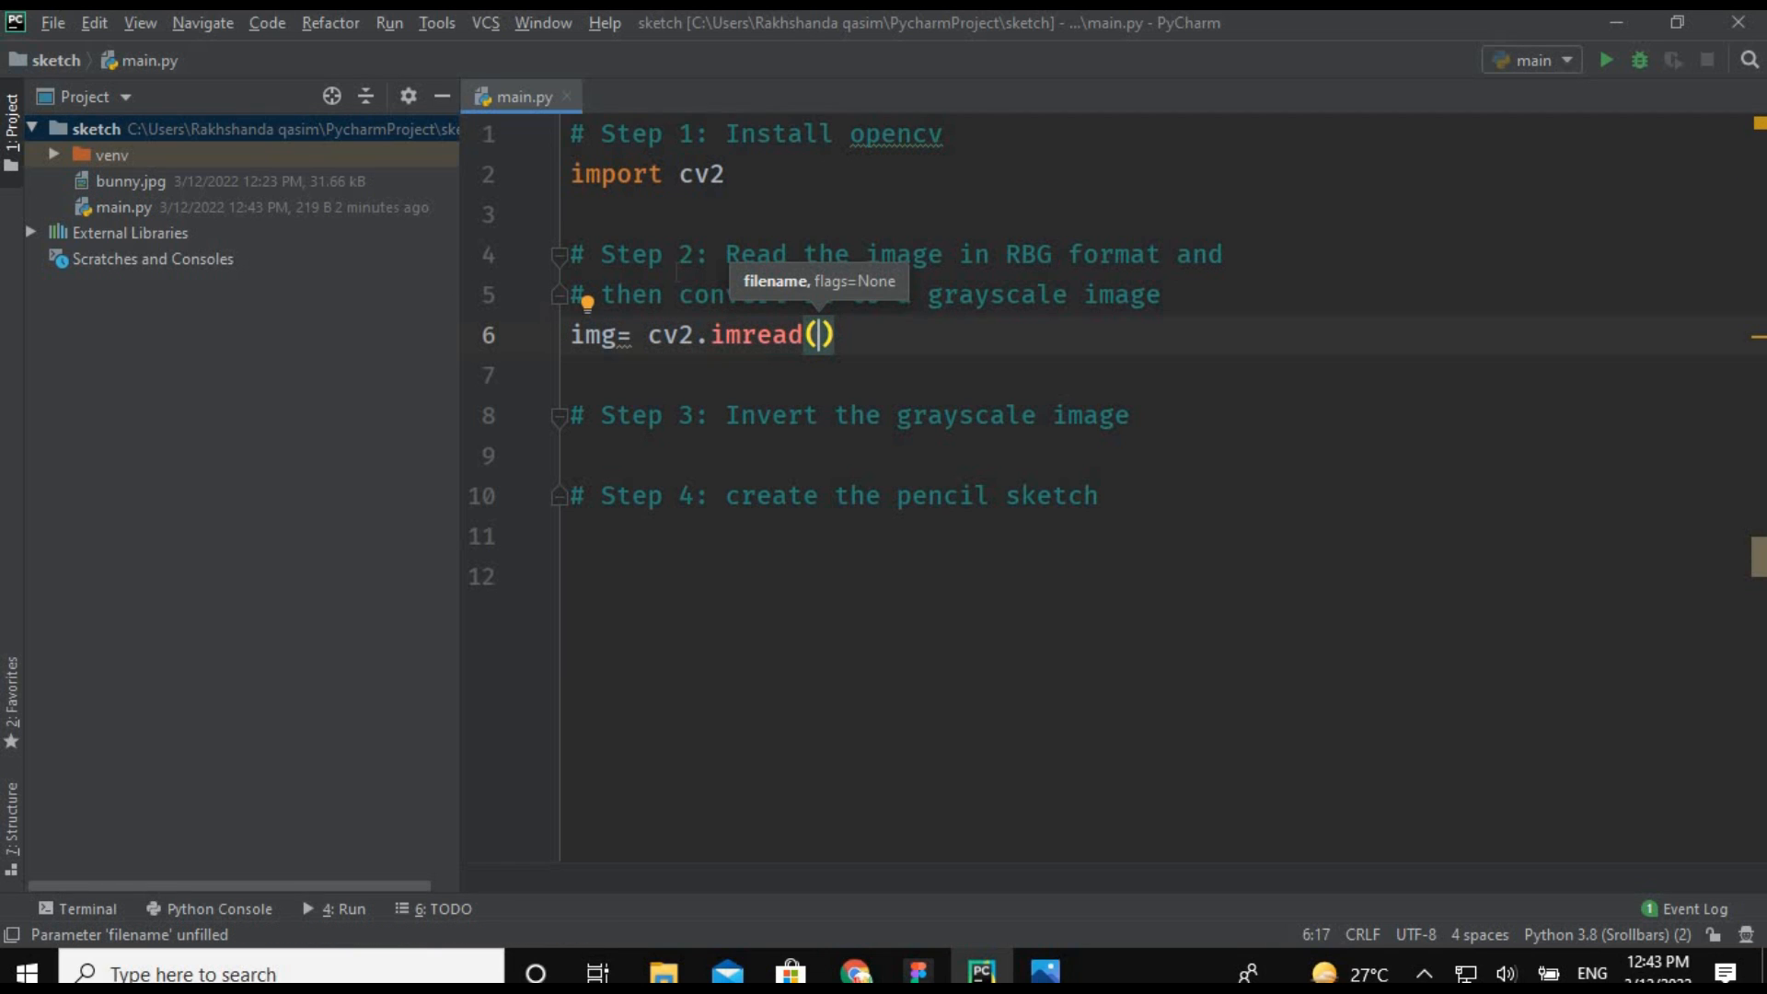
pyautogui.write("''")
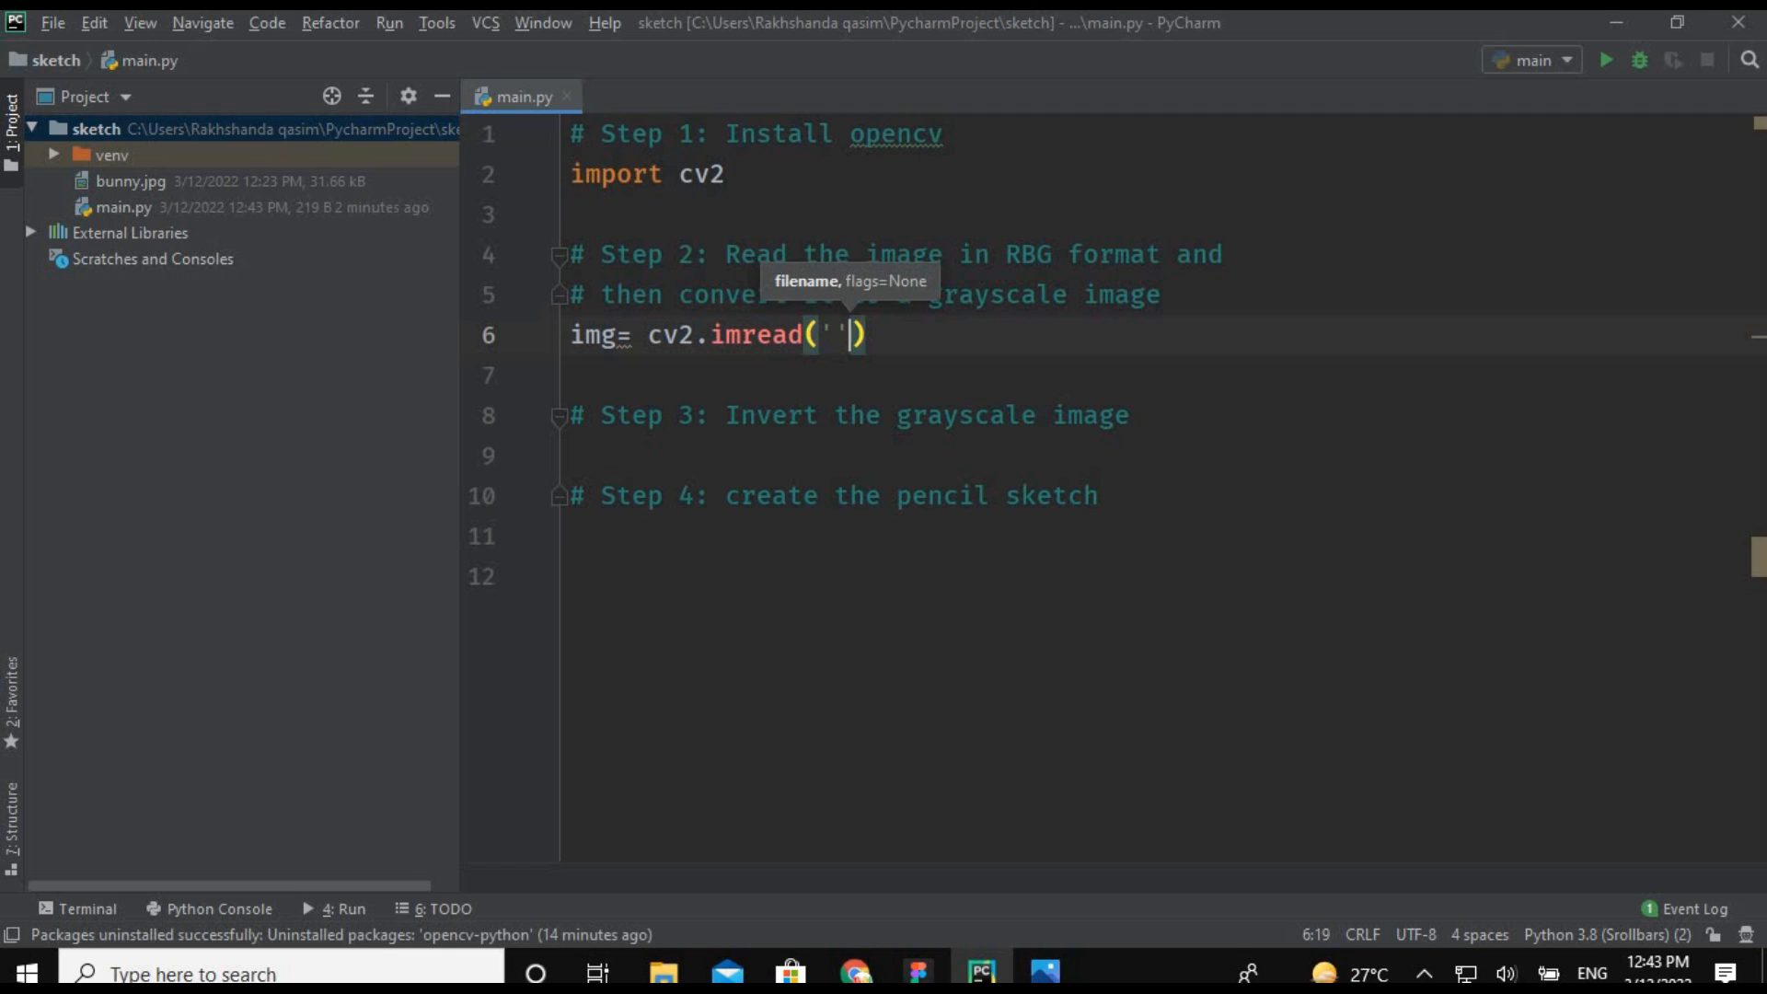
pyautogui.write('by')
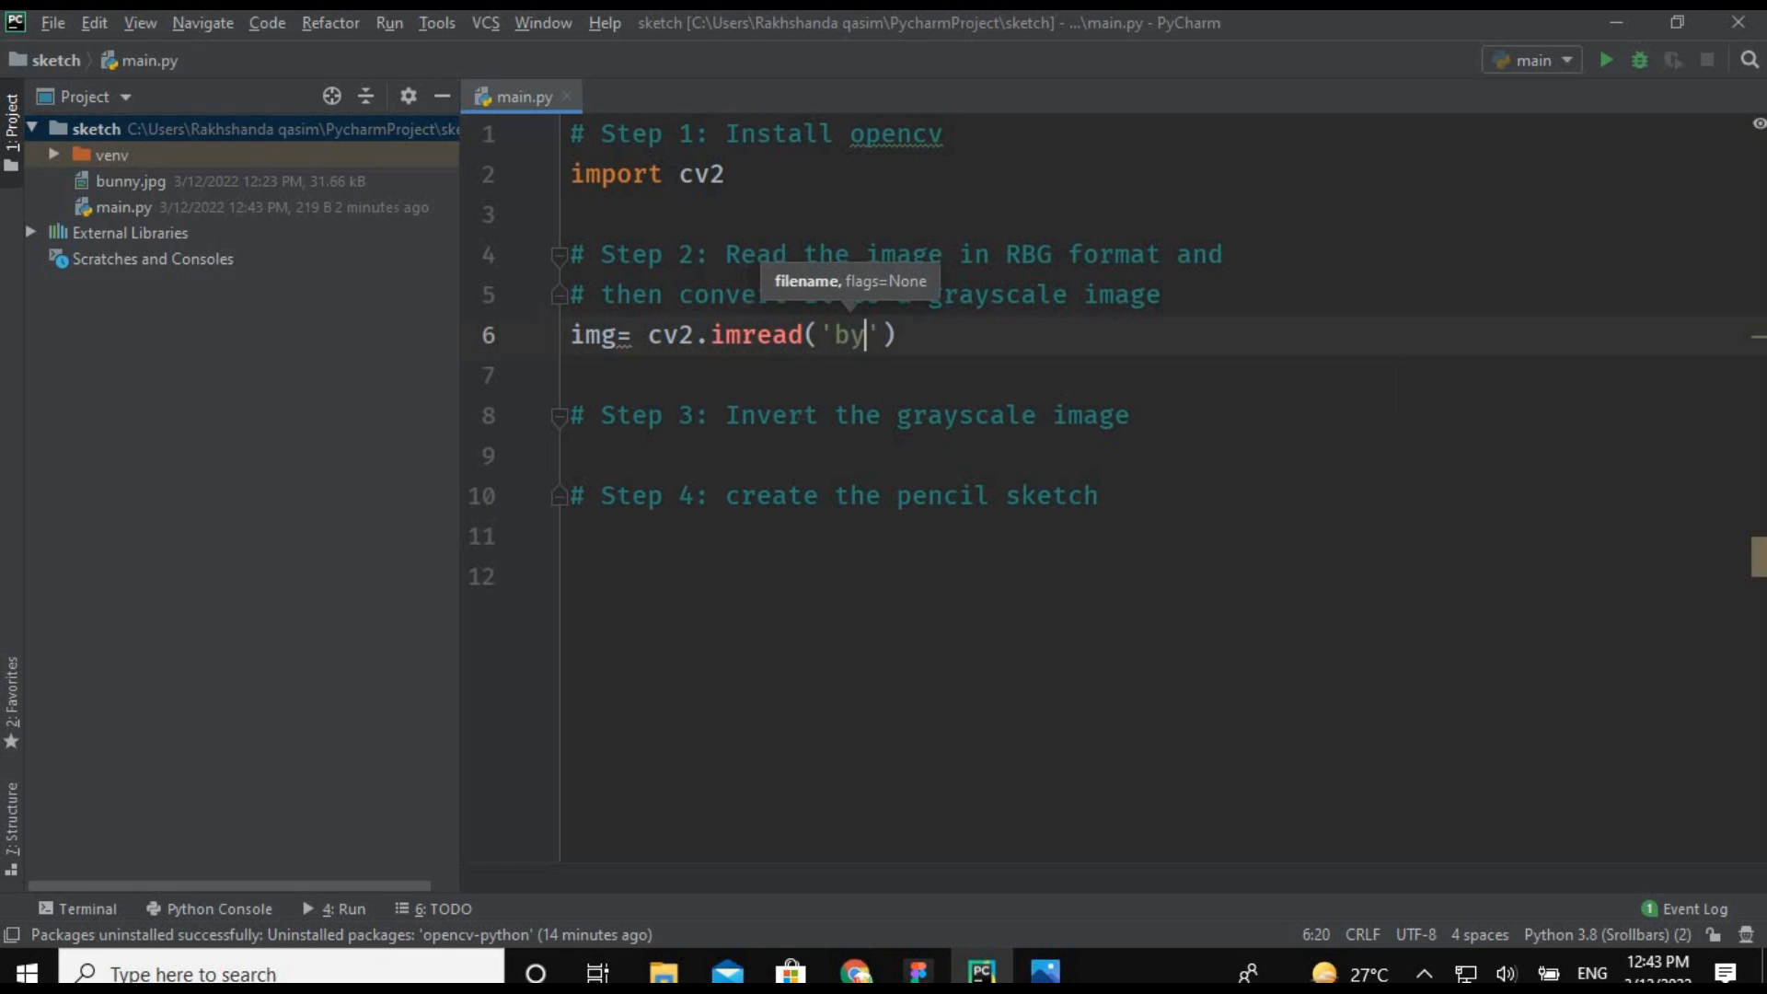
pyautogui.write('unny.jp')
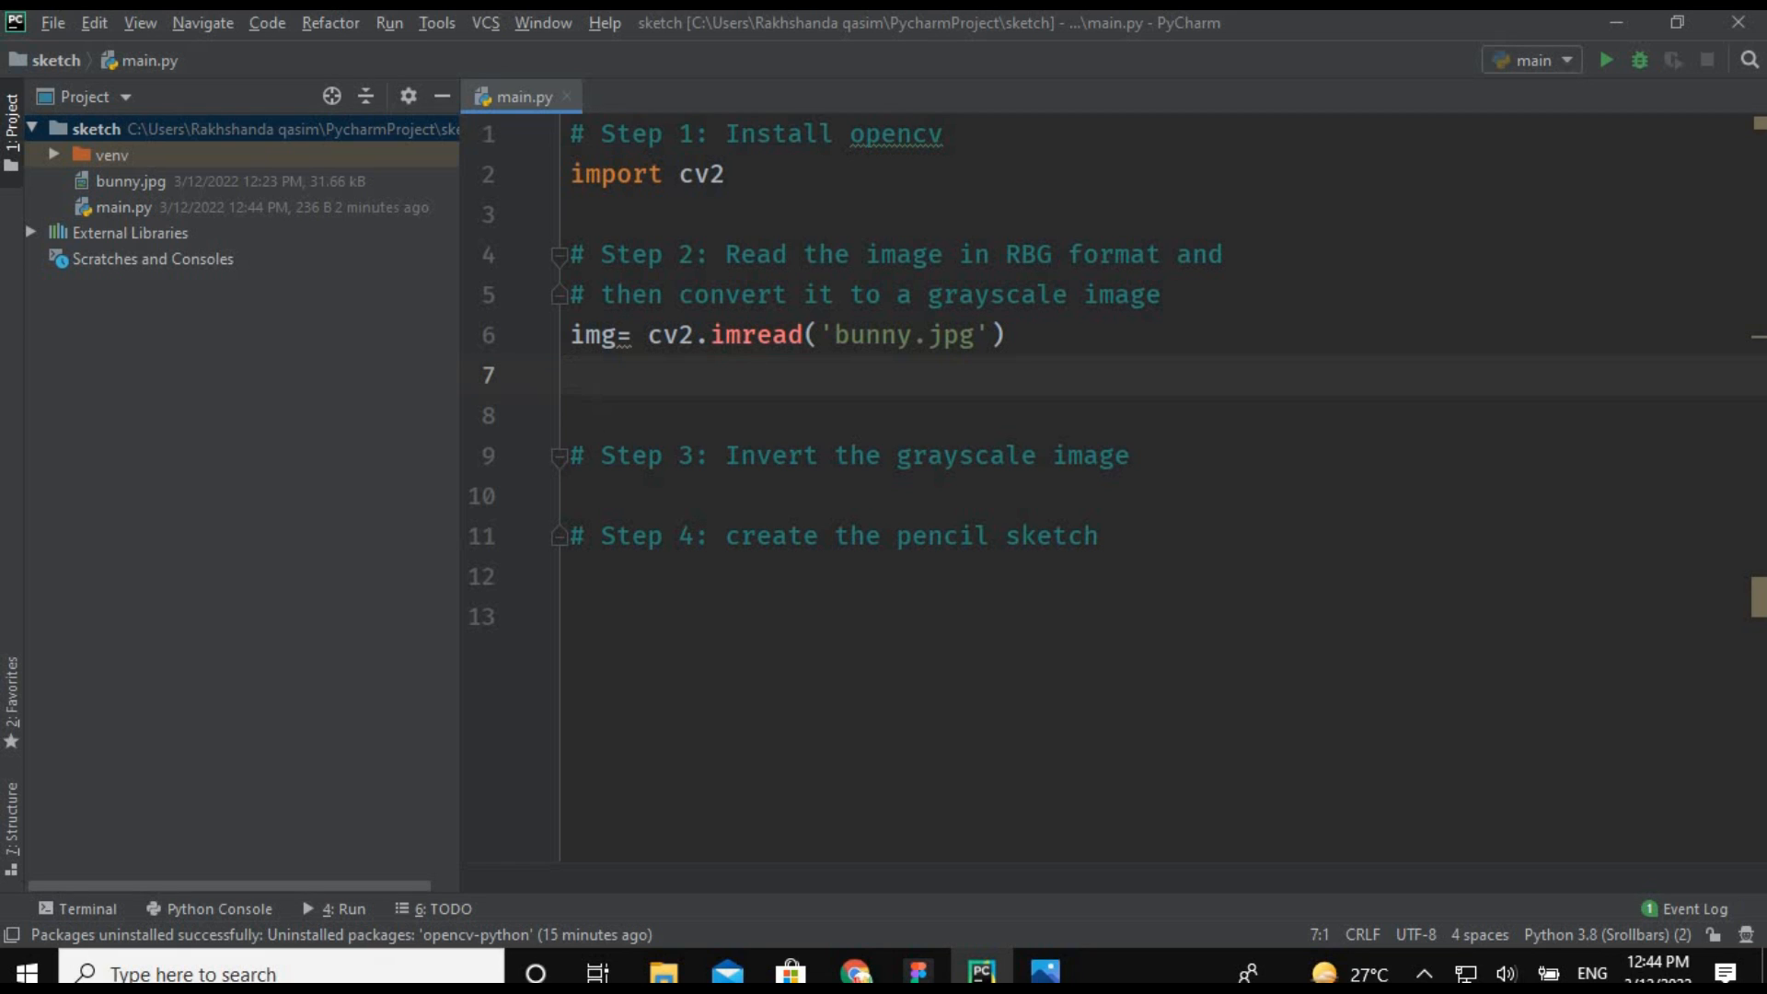
# Convert img with cv2.cvtColor using COLOR_BGR2RGB into gray_img on line 8.
pyautogui.write('gray')
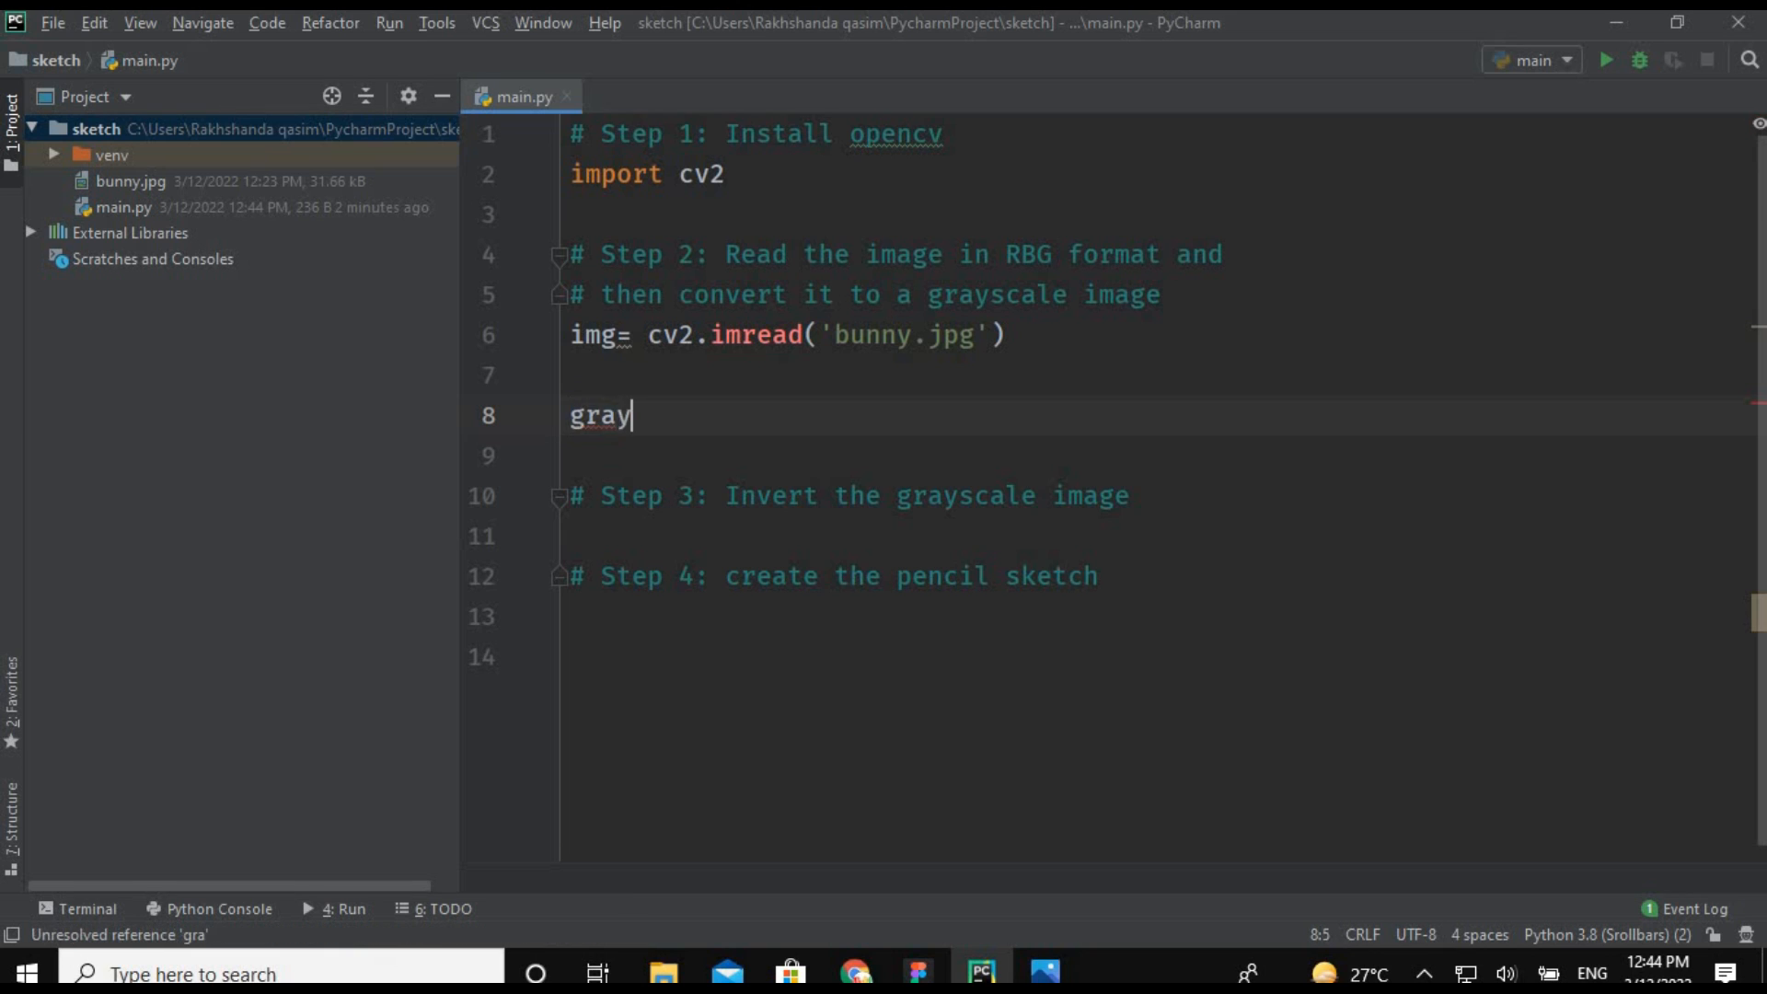
pyautogui.write('_img')
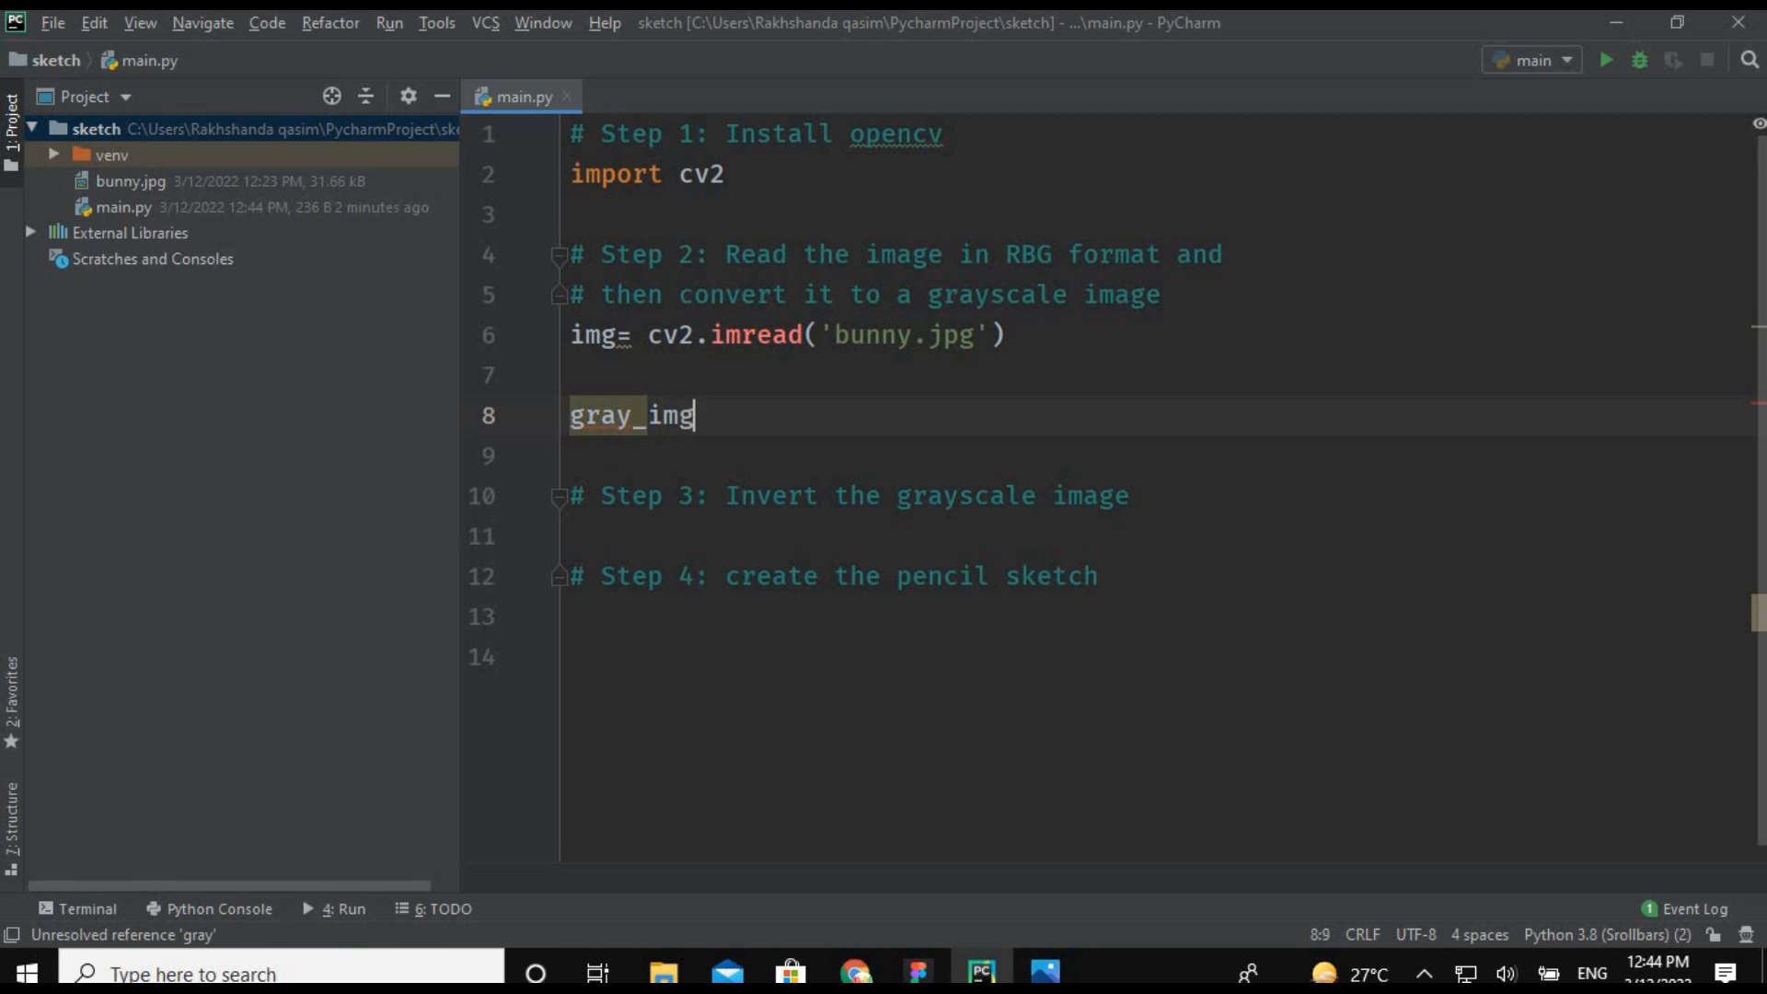
pyautogui.write('= cv')
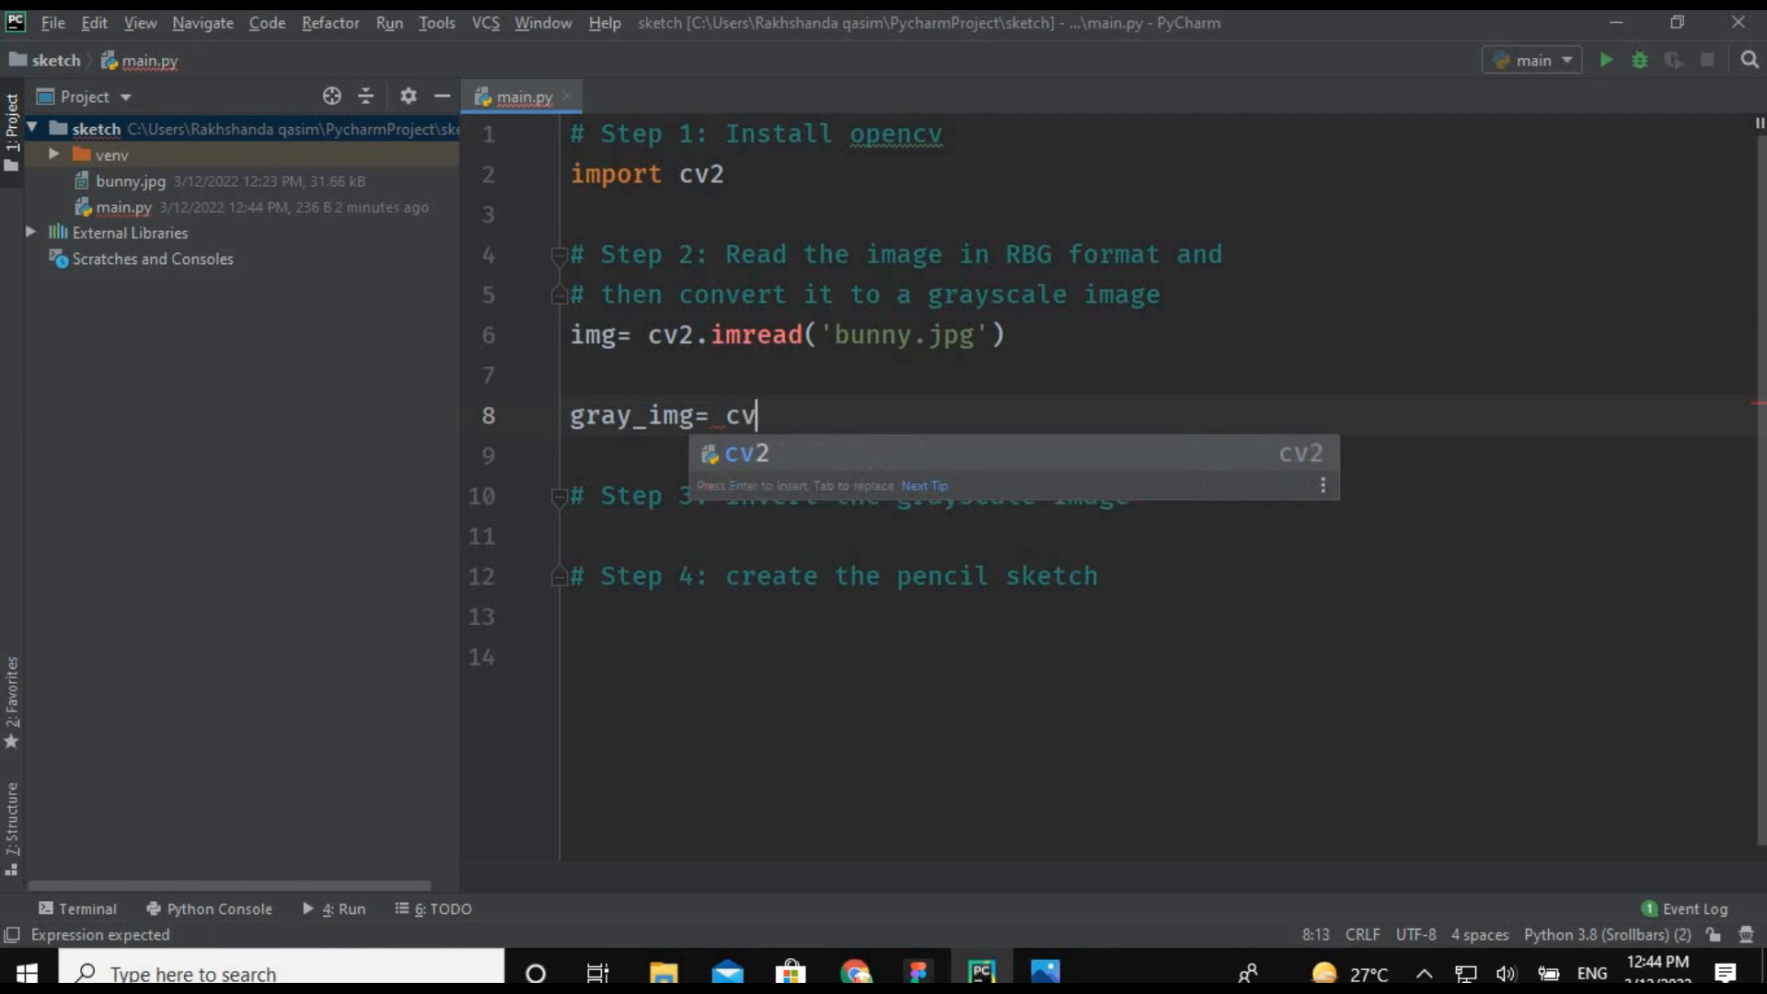
pyautogui.write('2.')
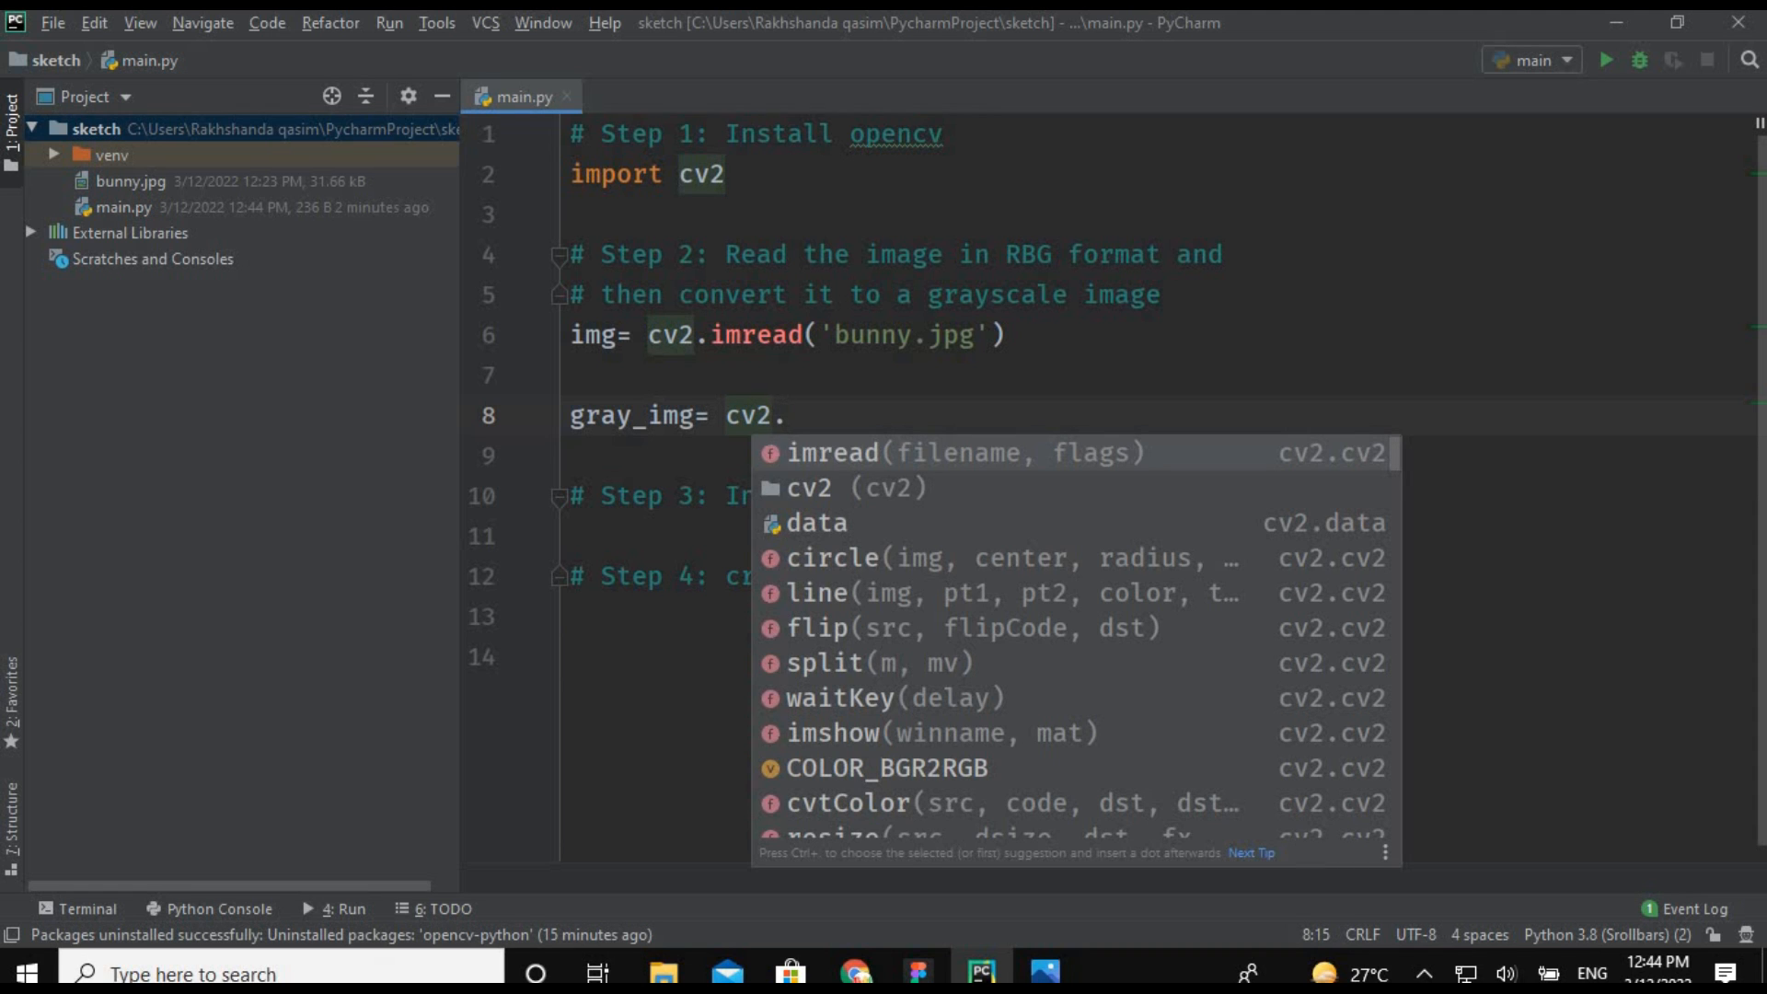
pyautogui.write('c')
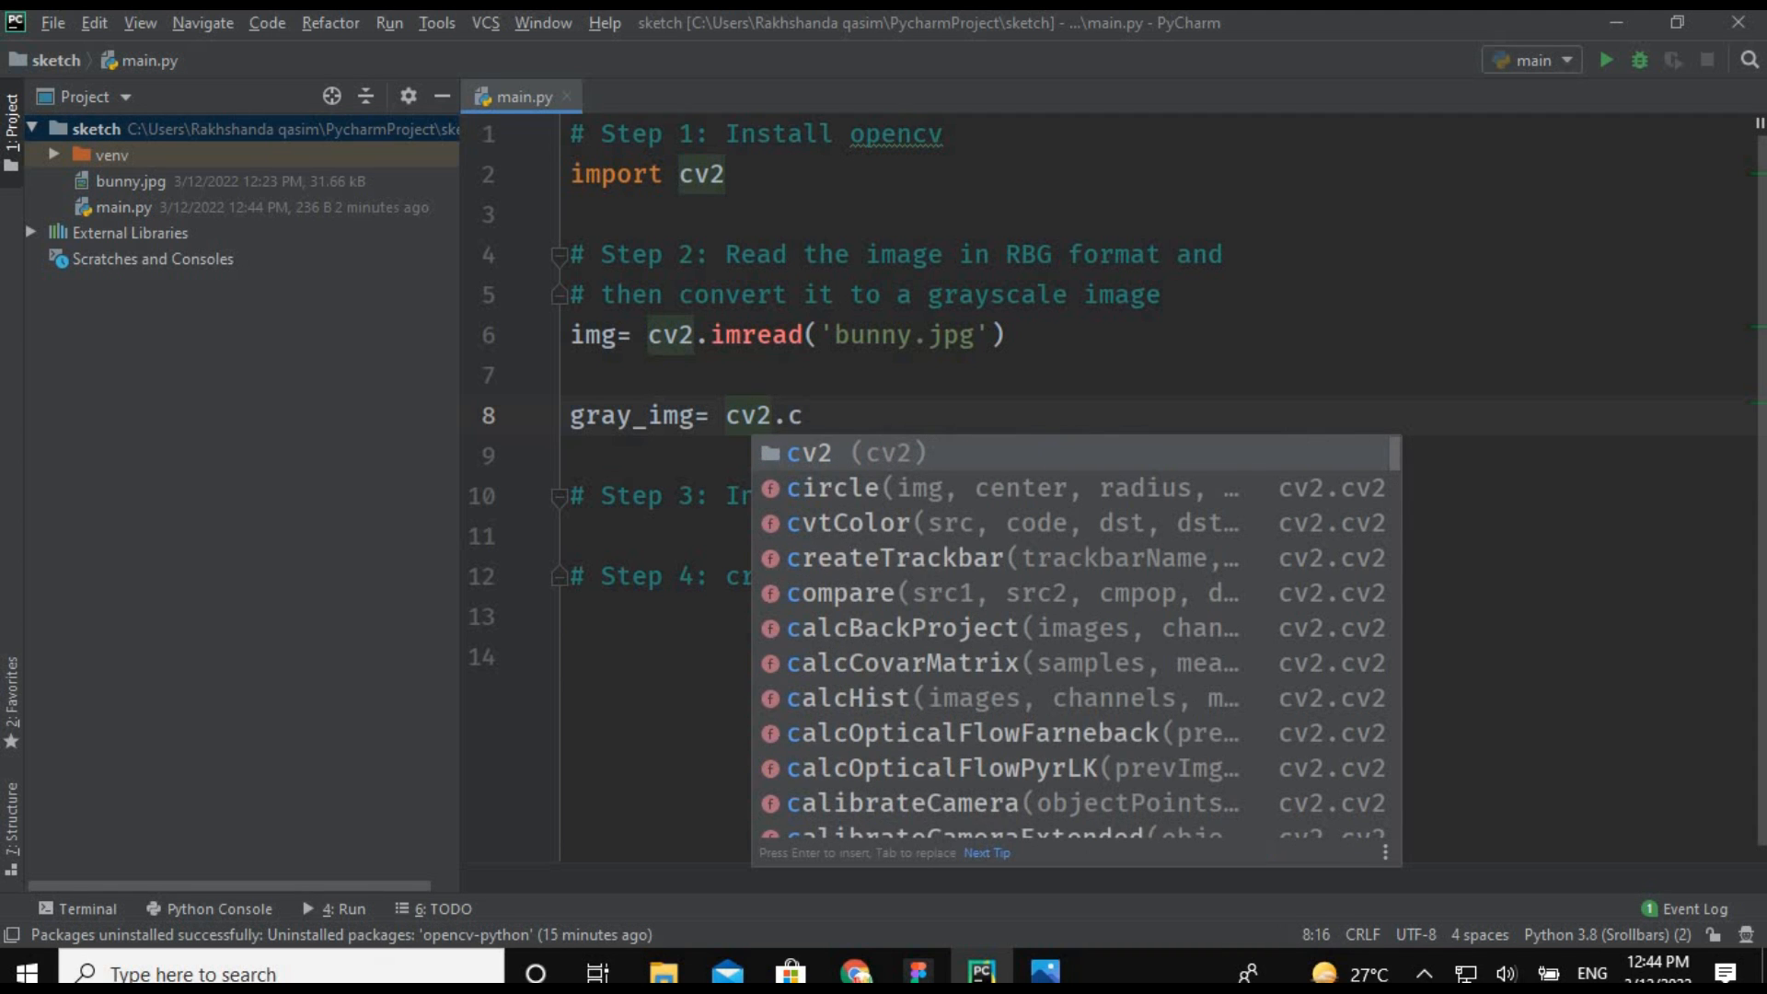
pyautogui.write('vtColor(')
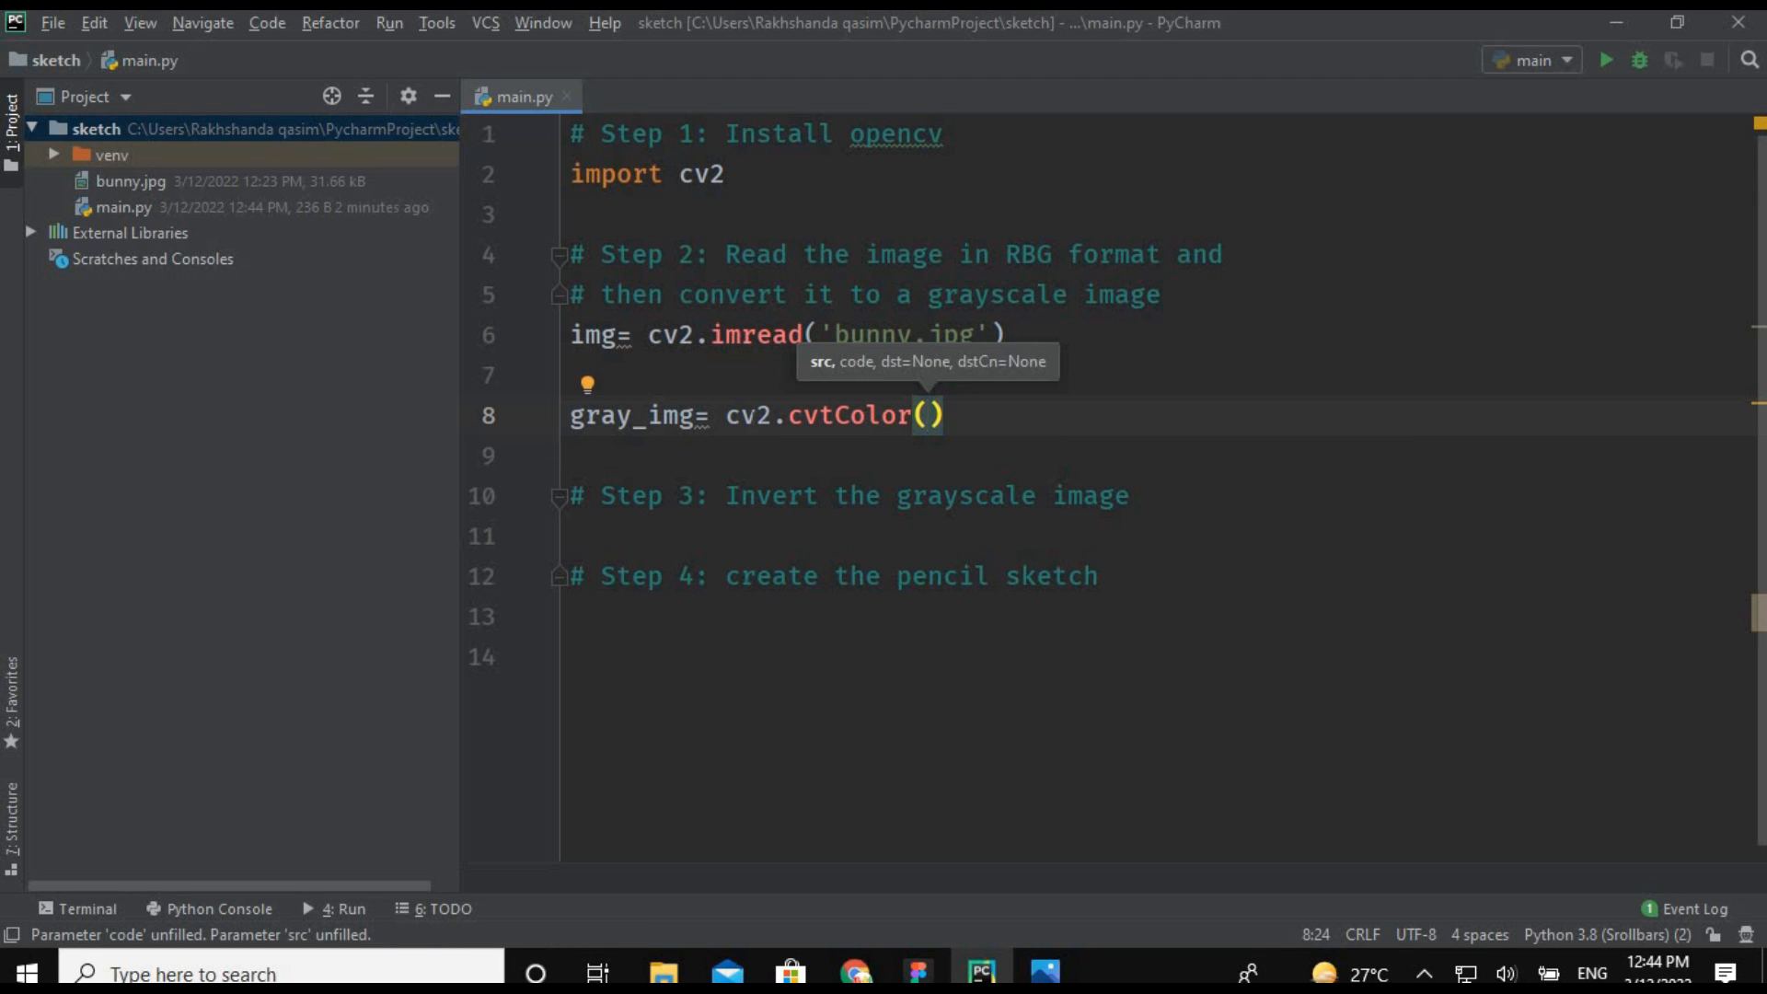
pyautogui.click(769, 414)
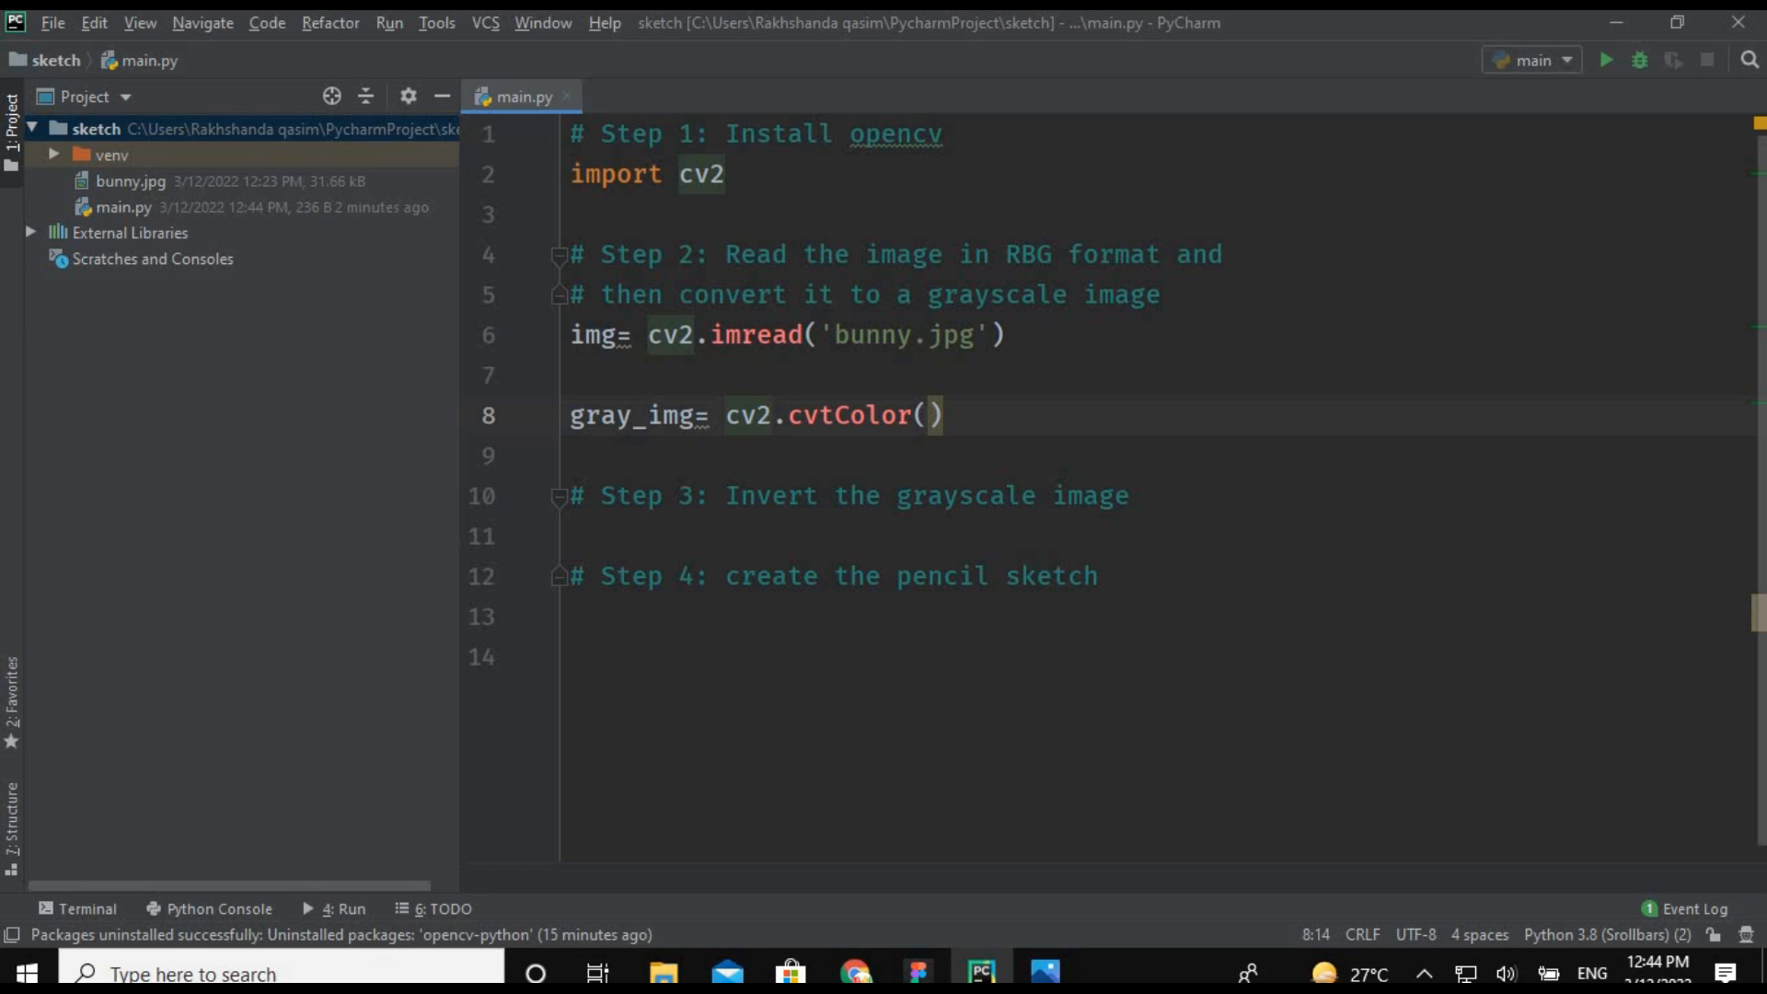
pyautogui.write('img')
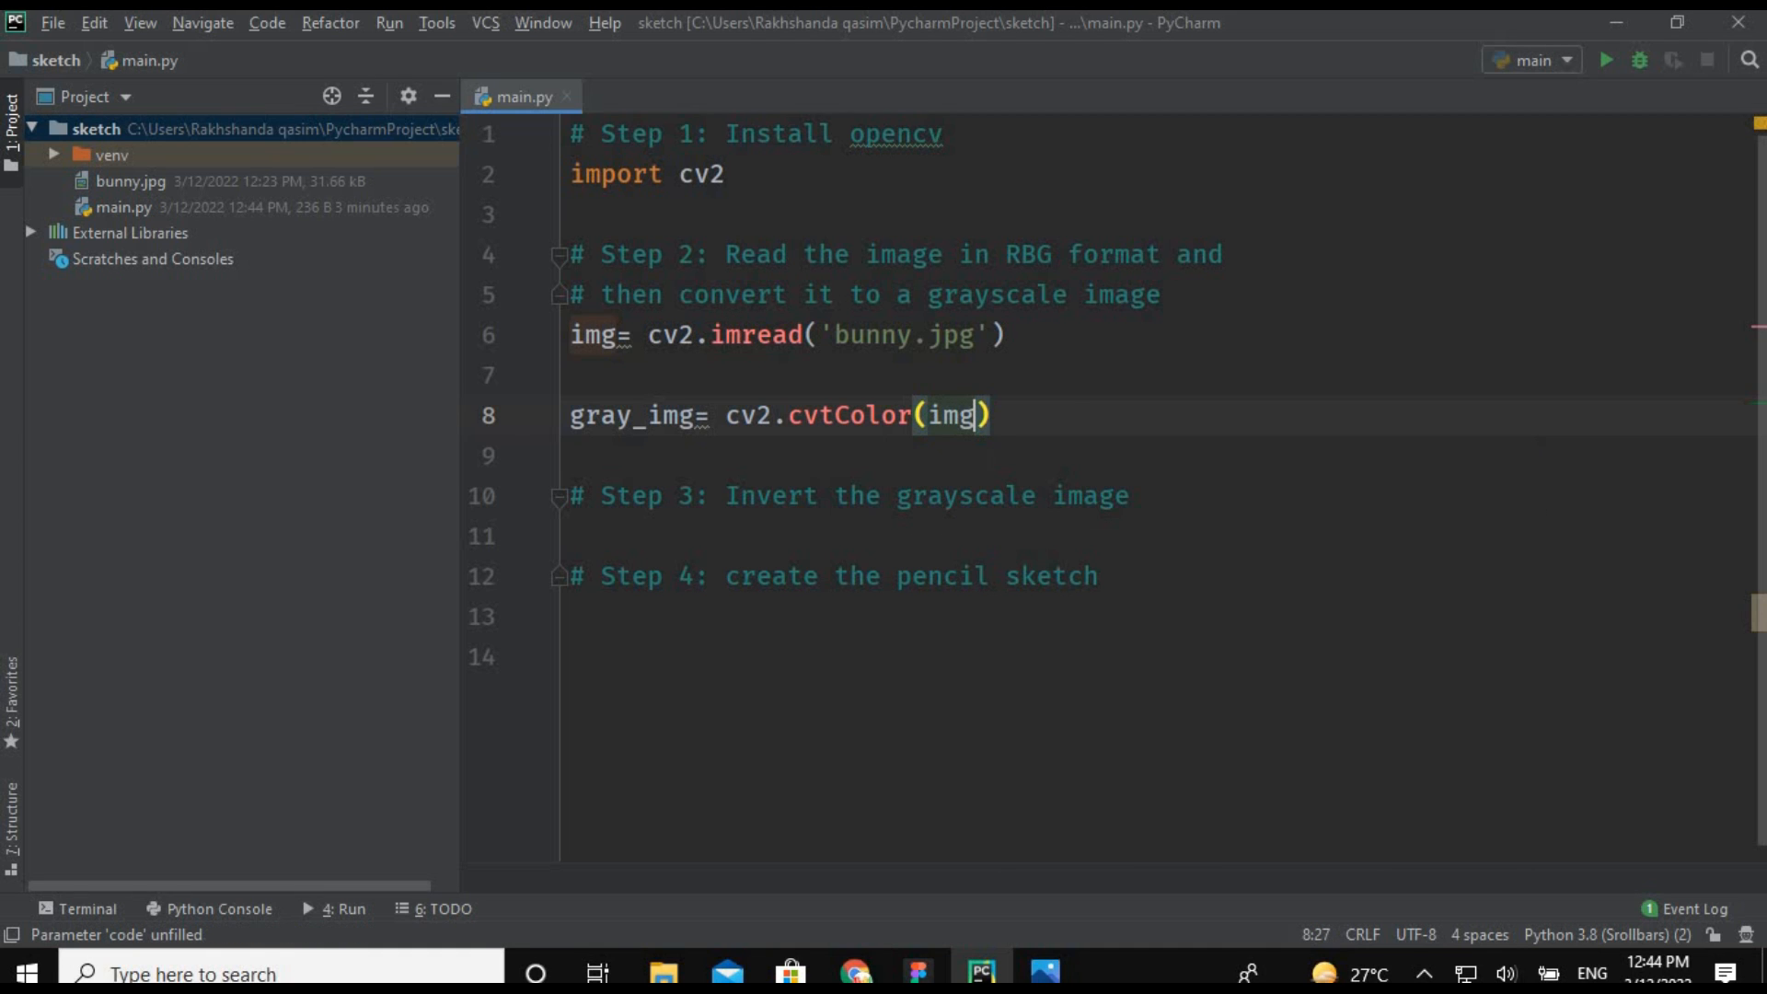
pyautogui.write(',cv2.C')
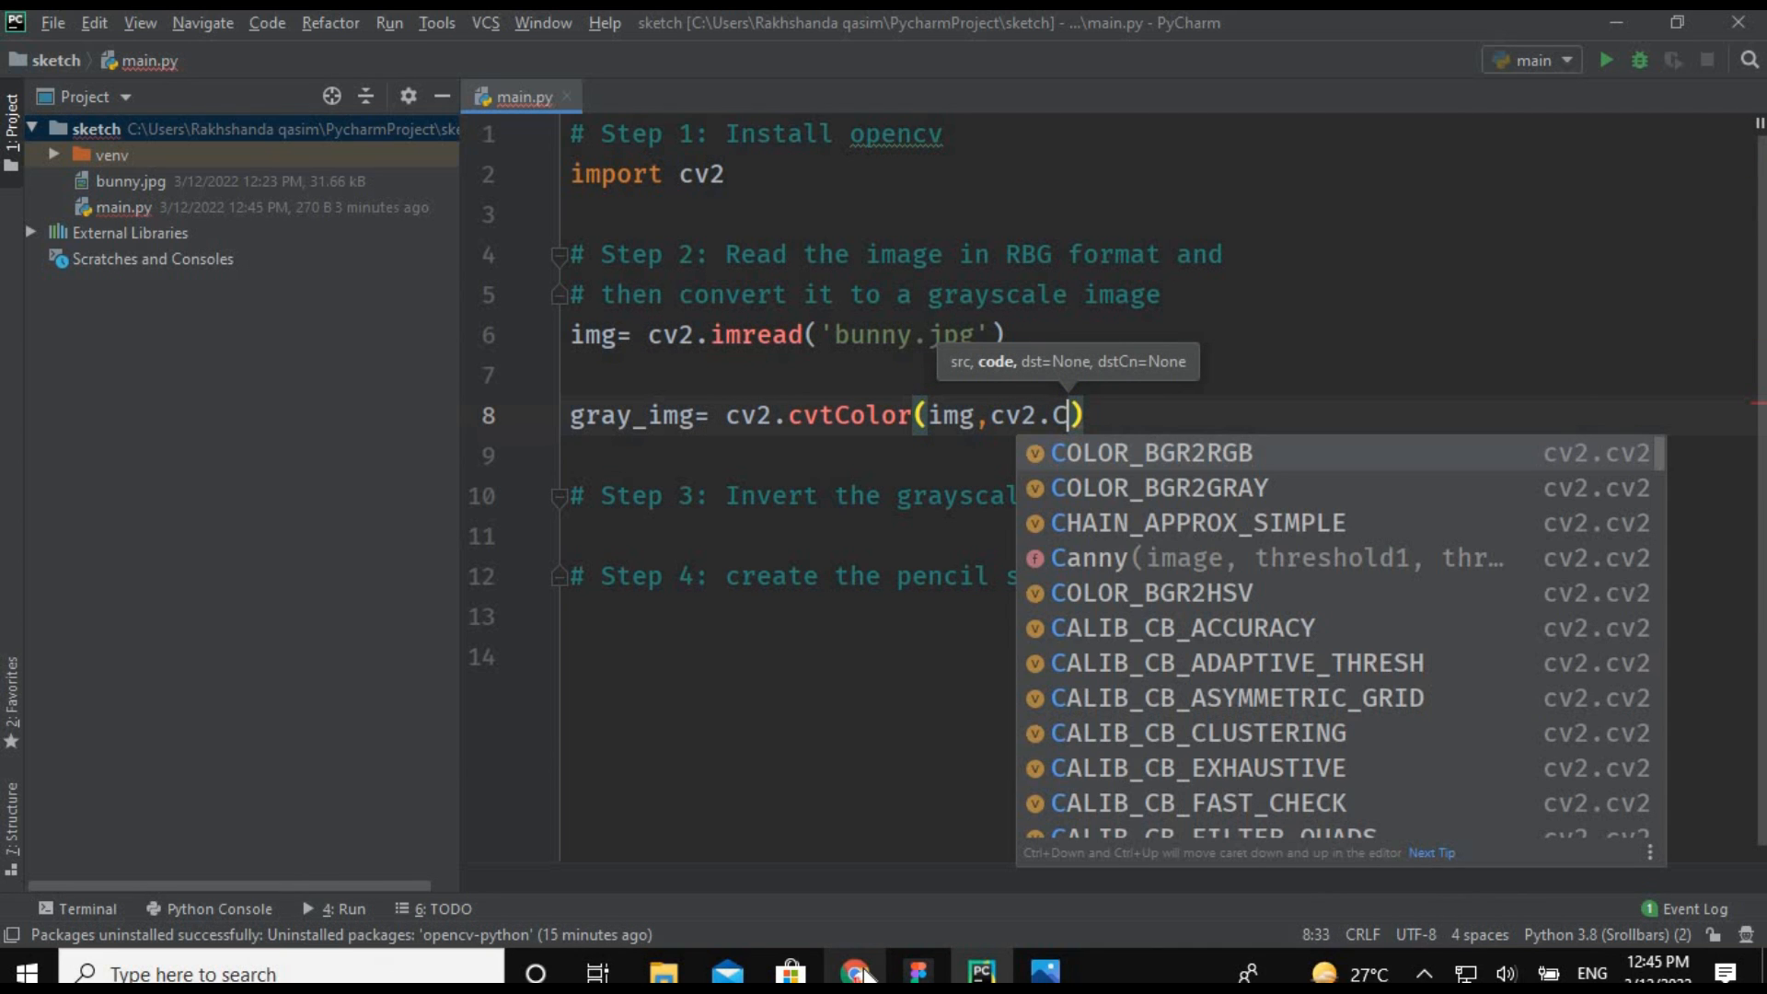
pyautogui.moveTo(1176, 455)
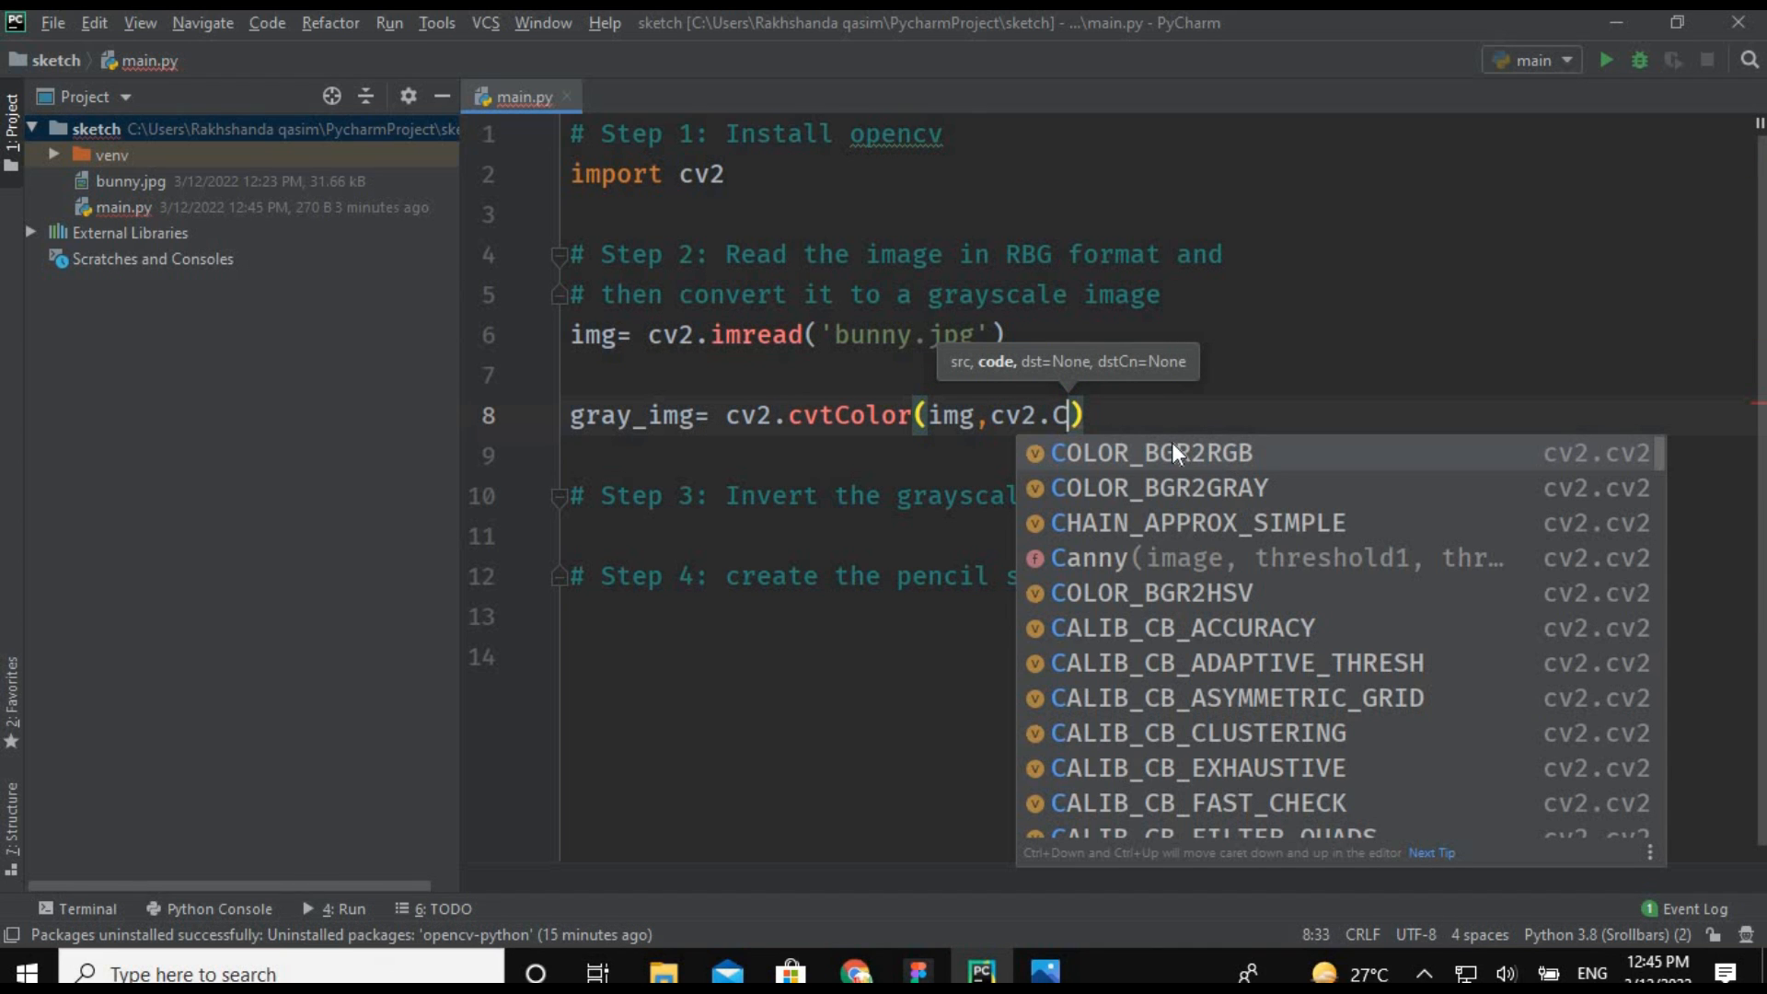
pyautogui.click(1150, 452)
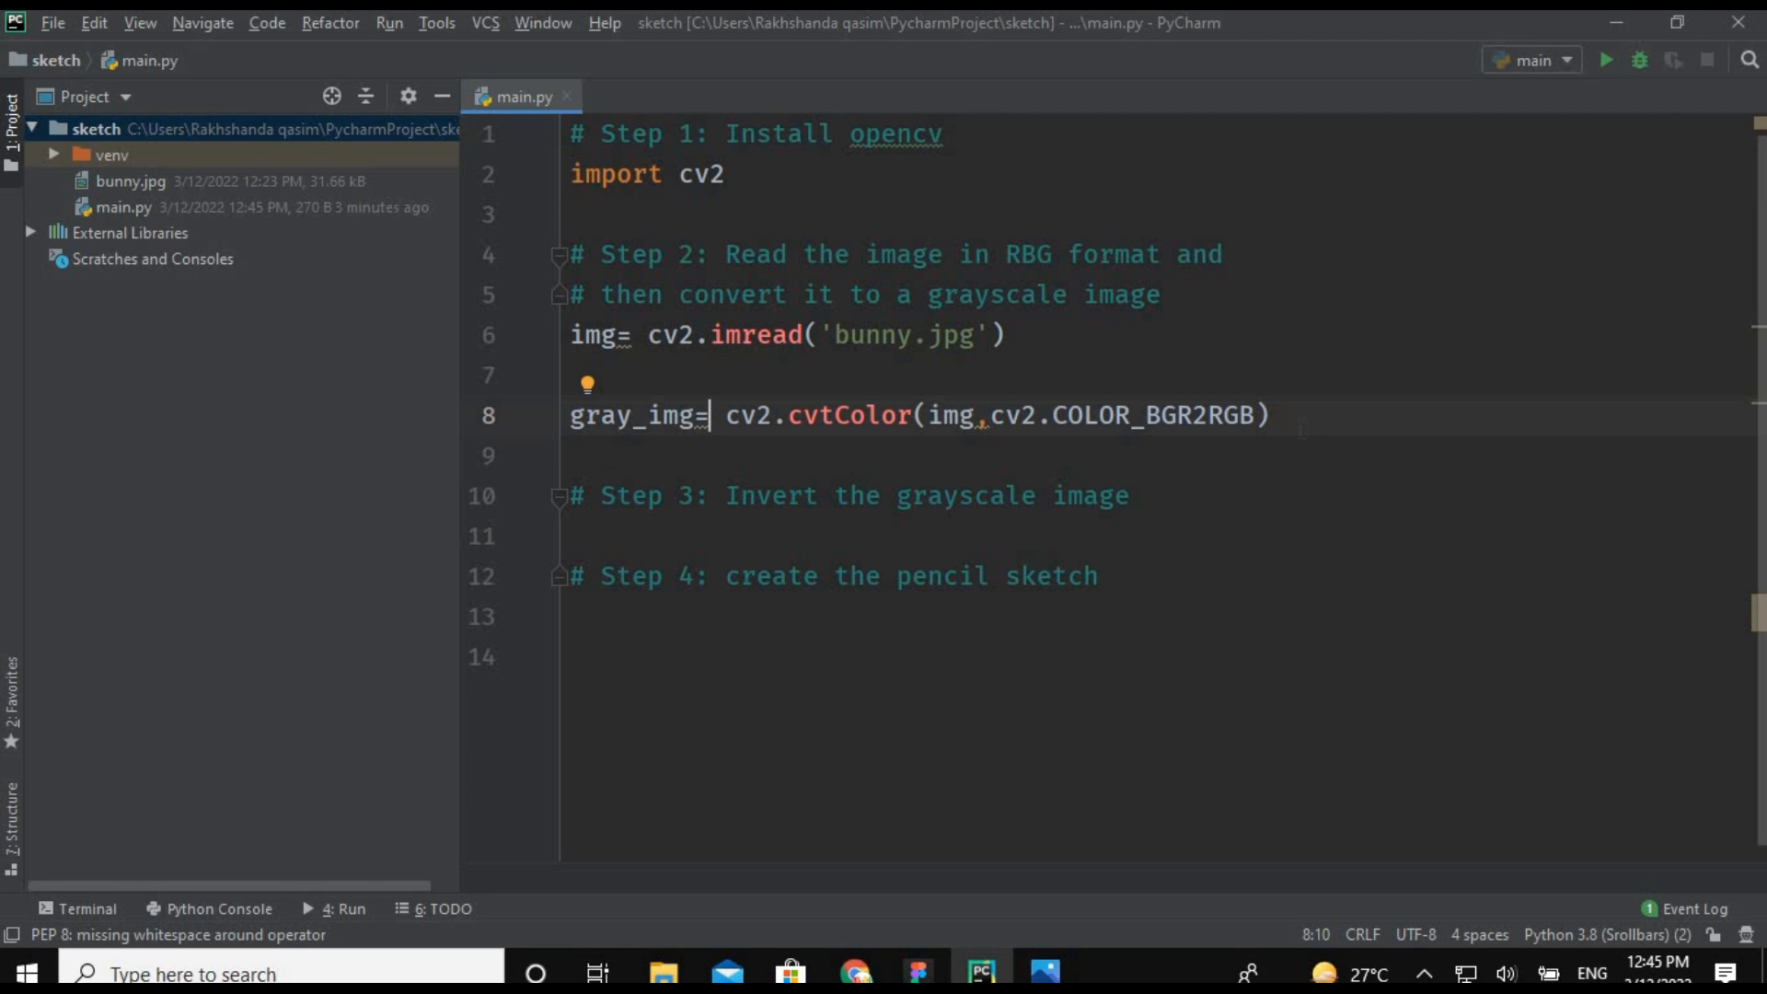
pyautogui.press('enter')
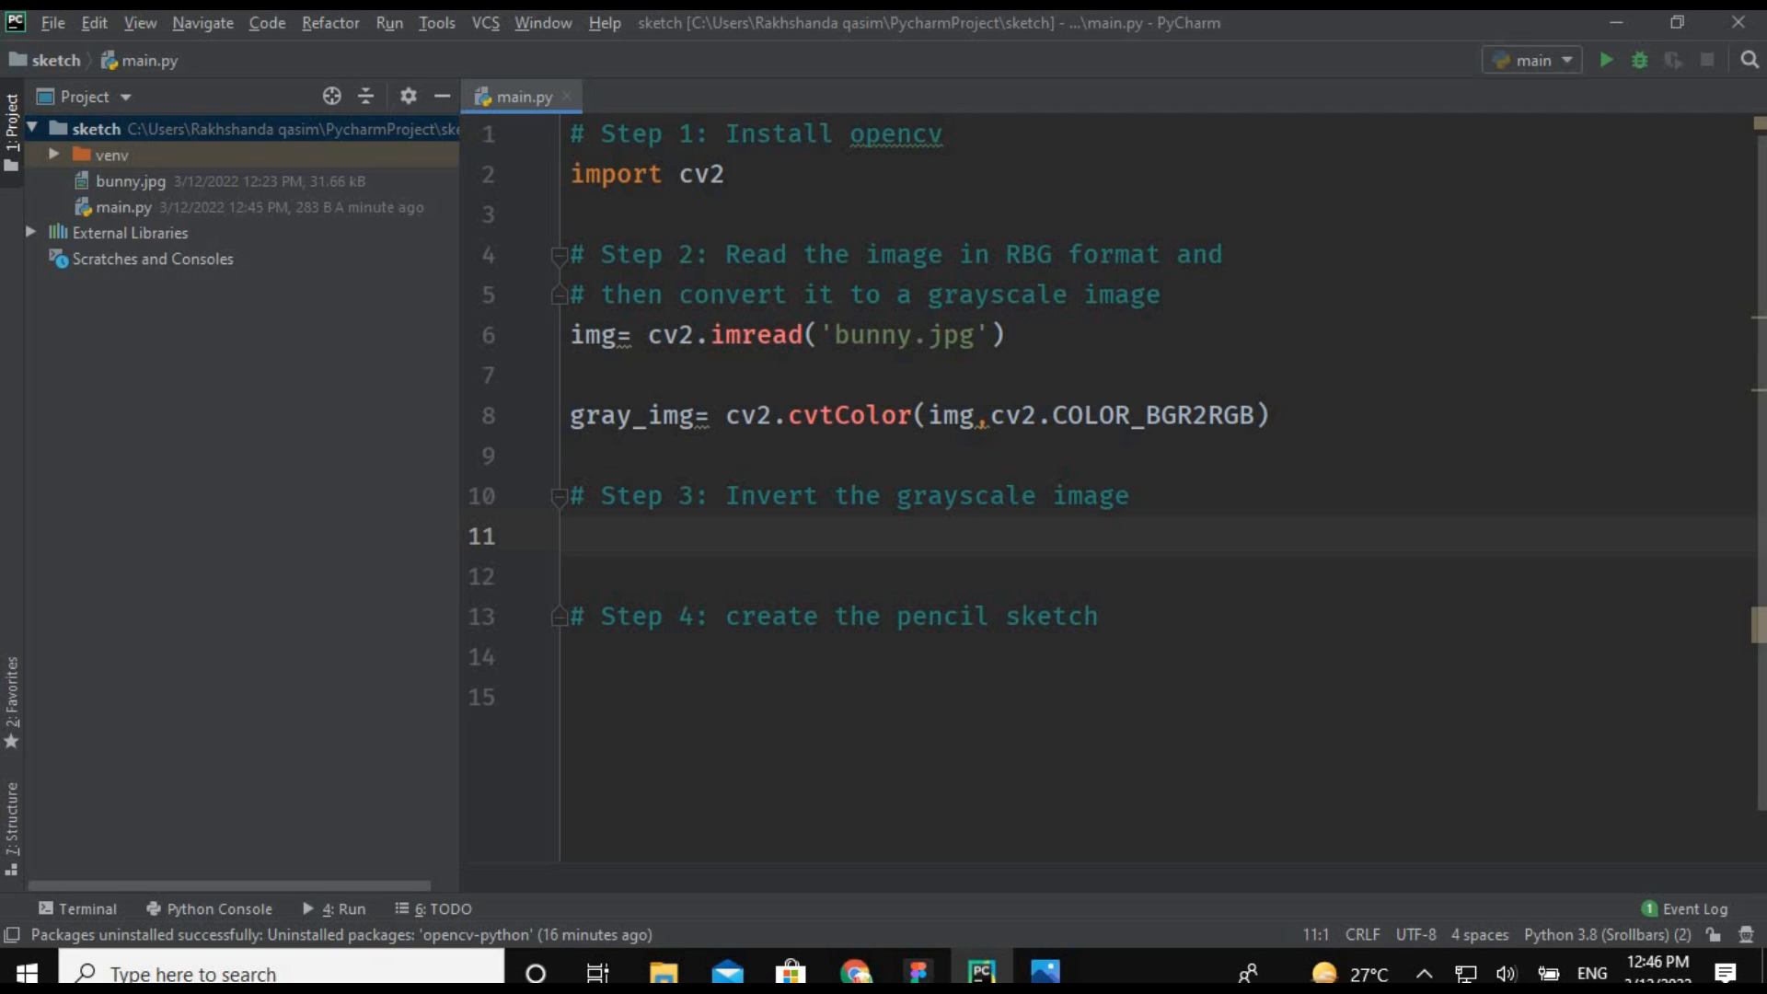
# Set inverted_img to 255-gray_img under the Step 3 comment.
pyautogui.click(573, 537)
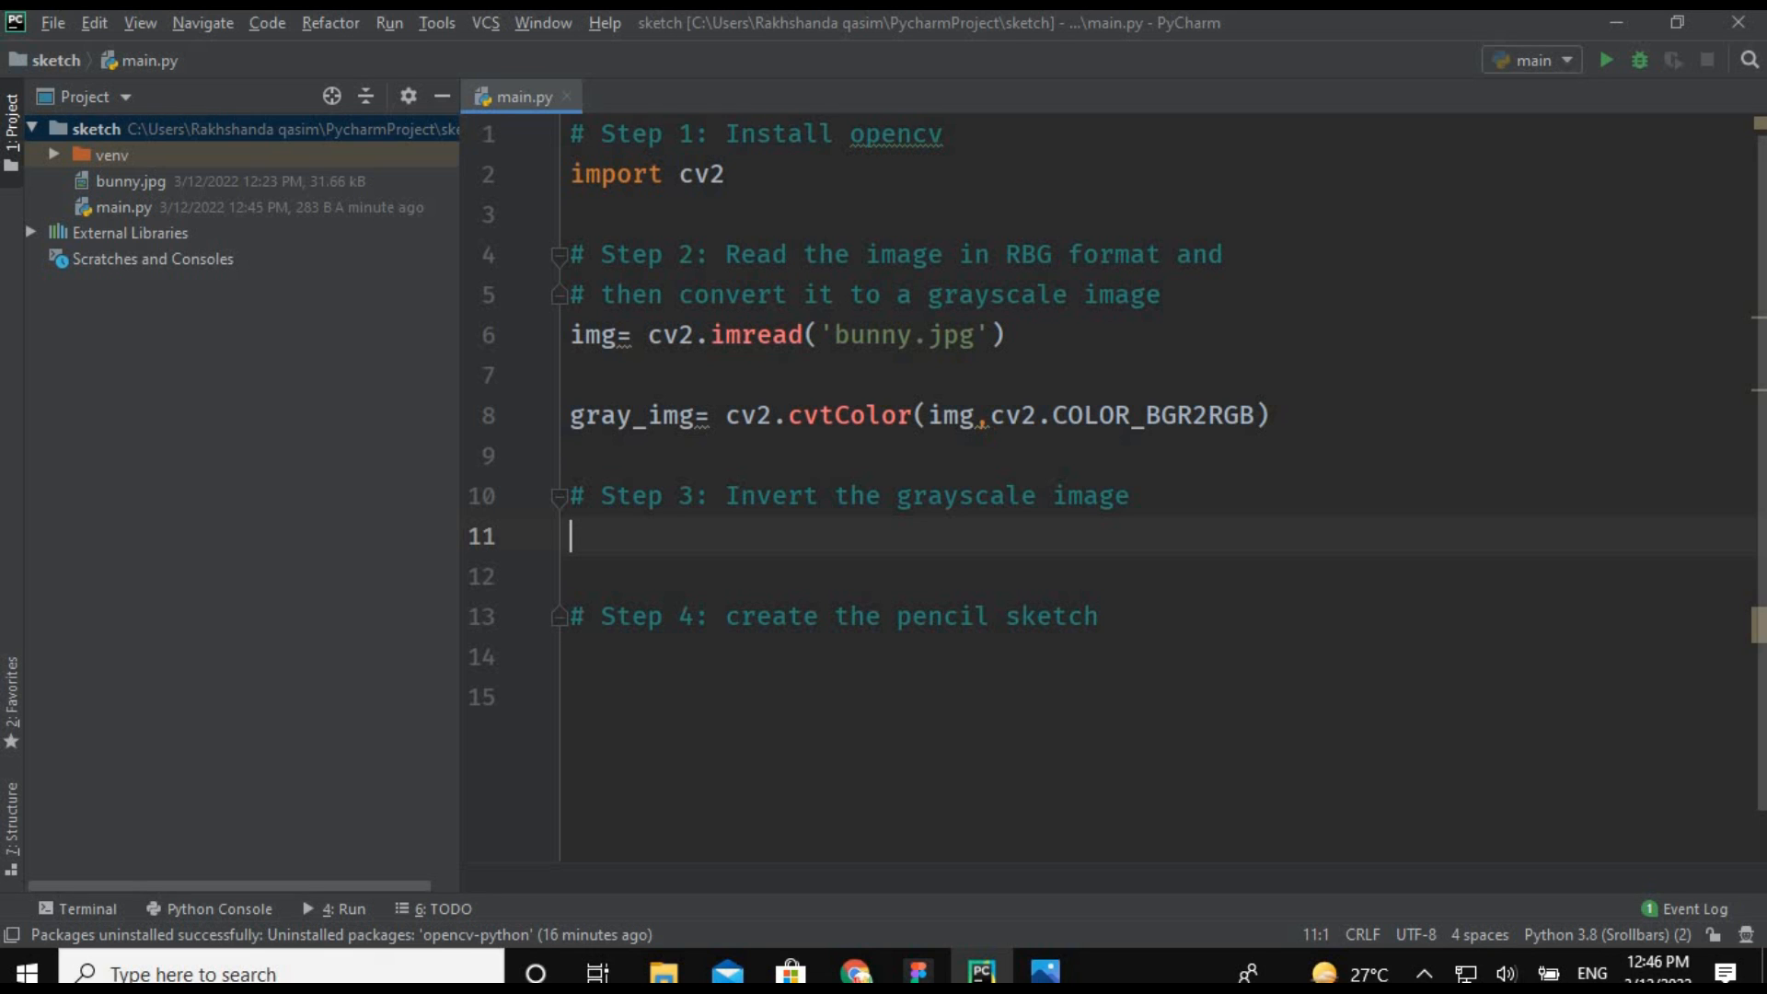
pyautogui.write('imnverte')
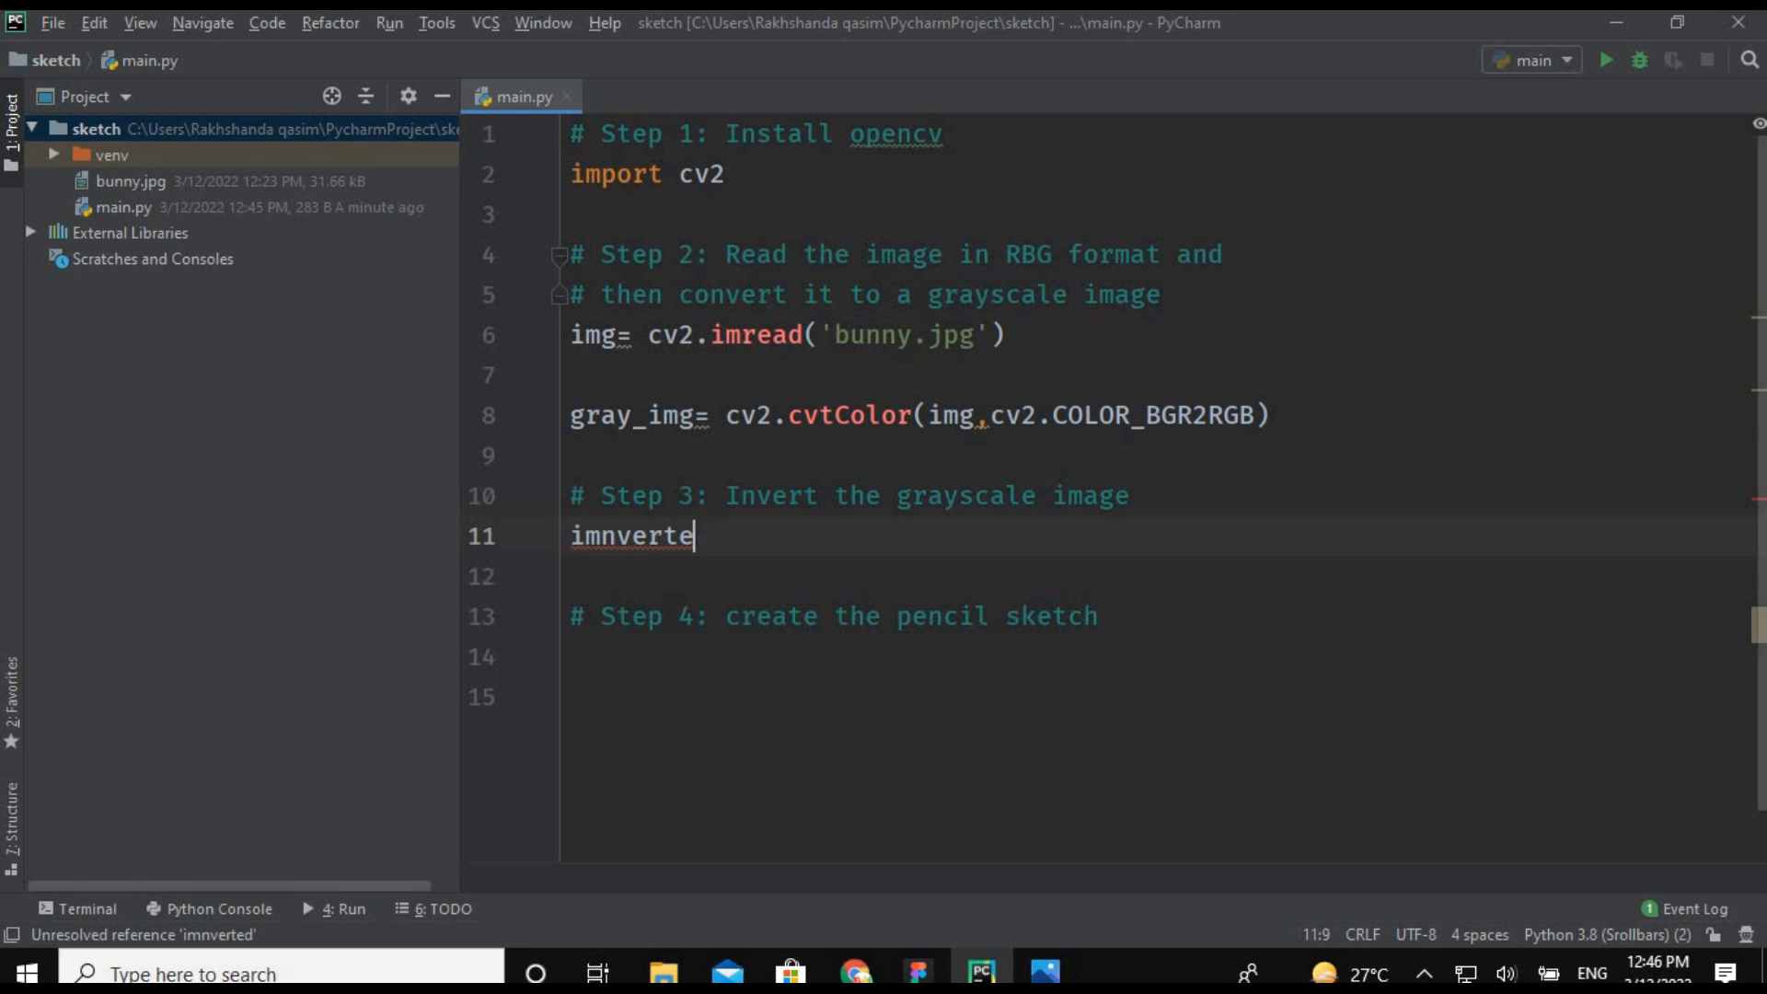
pyautogui.press('BackSpace')
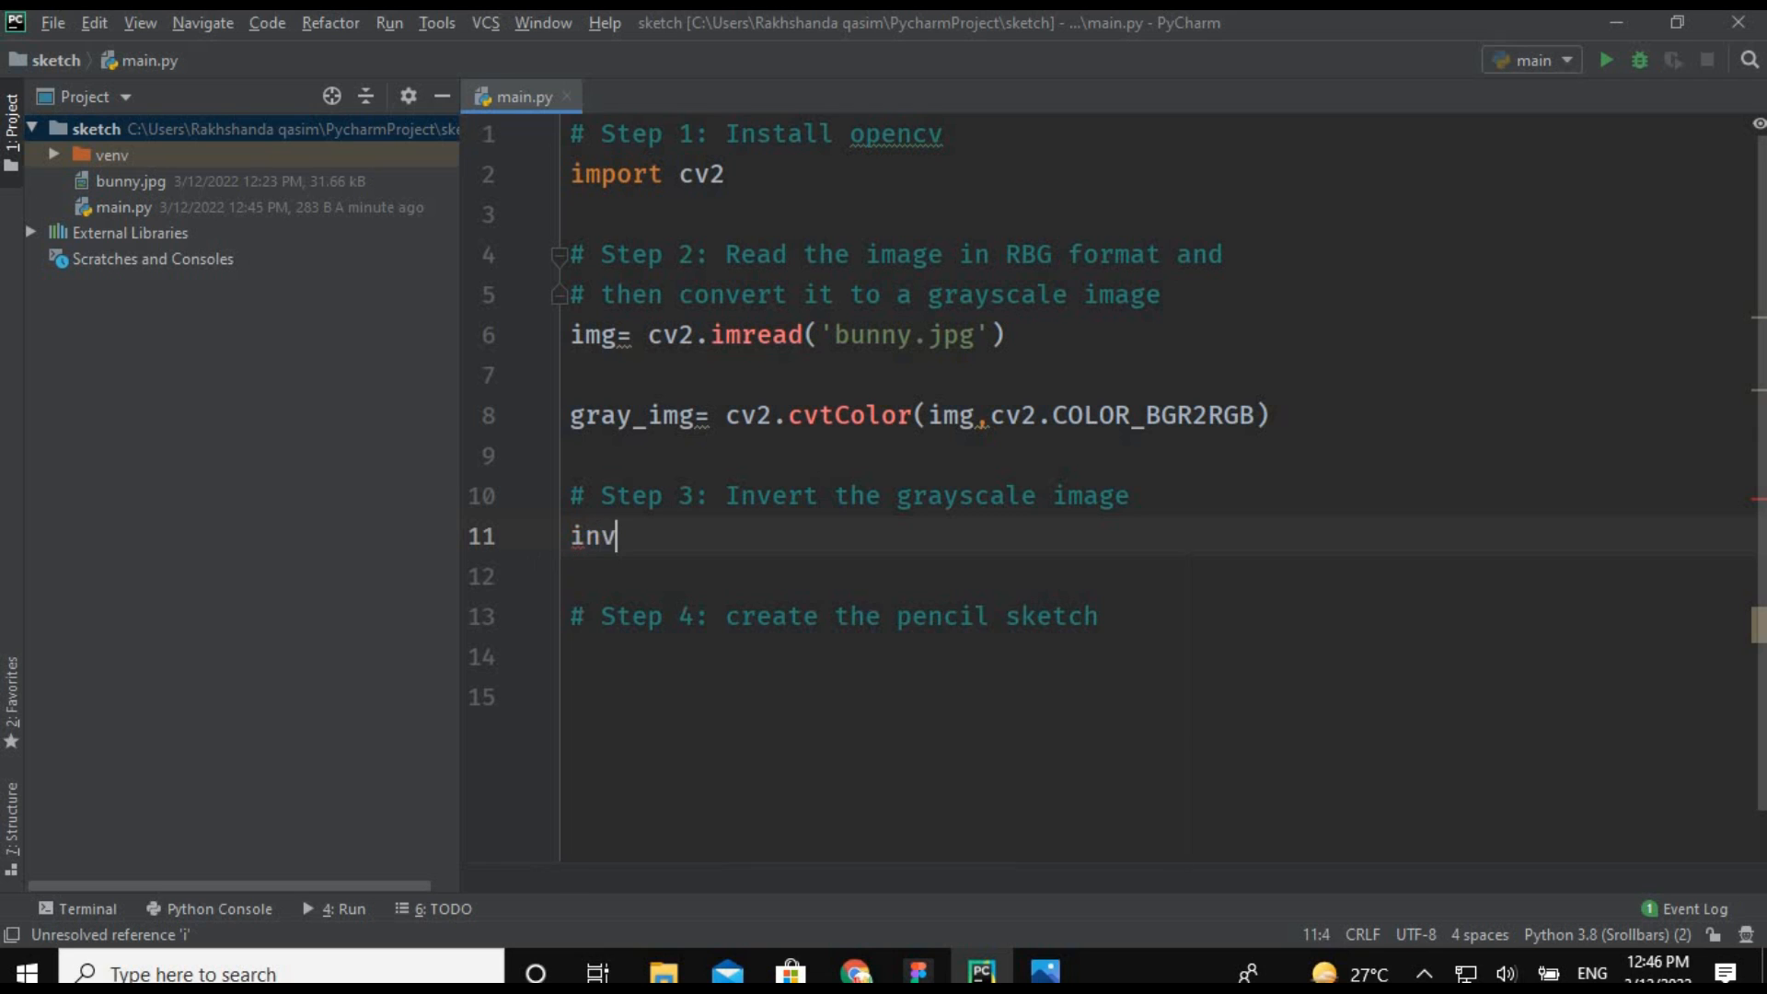
pyautogui.write('erted_i')
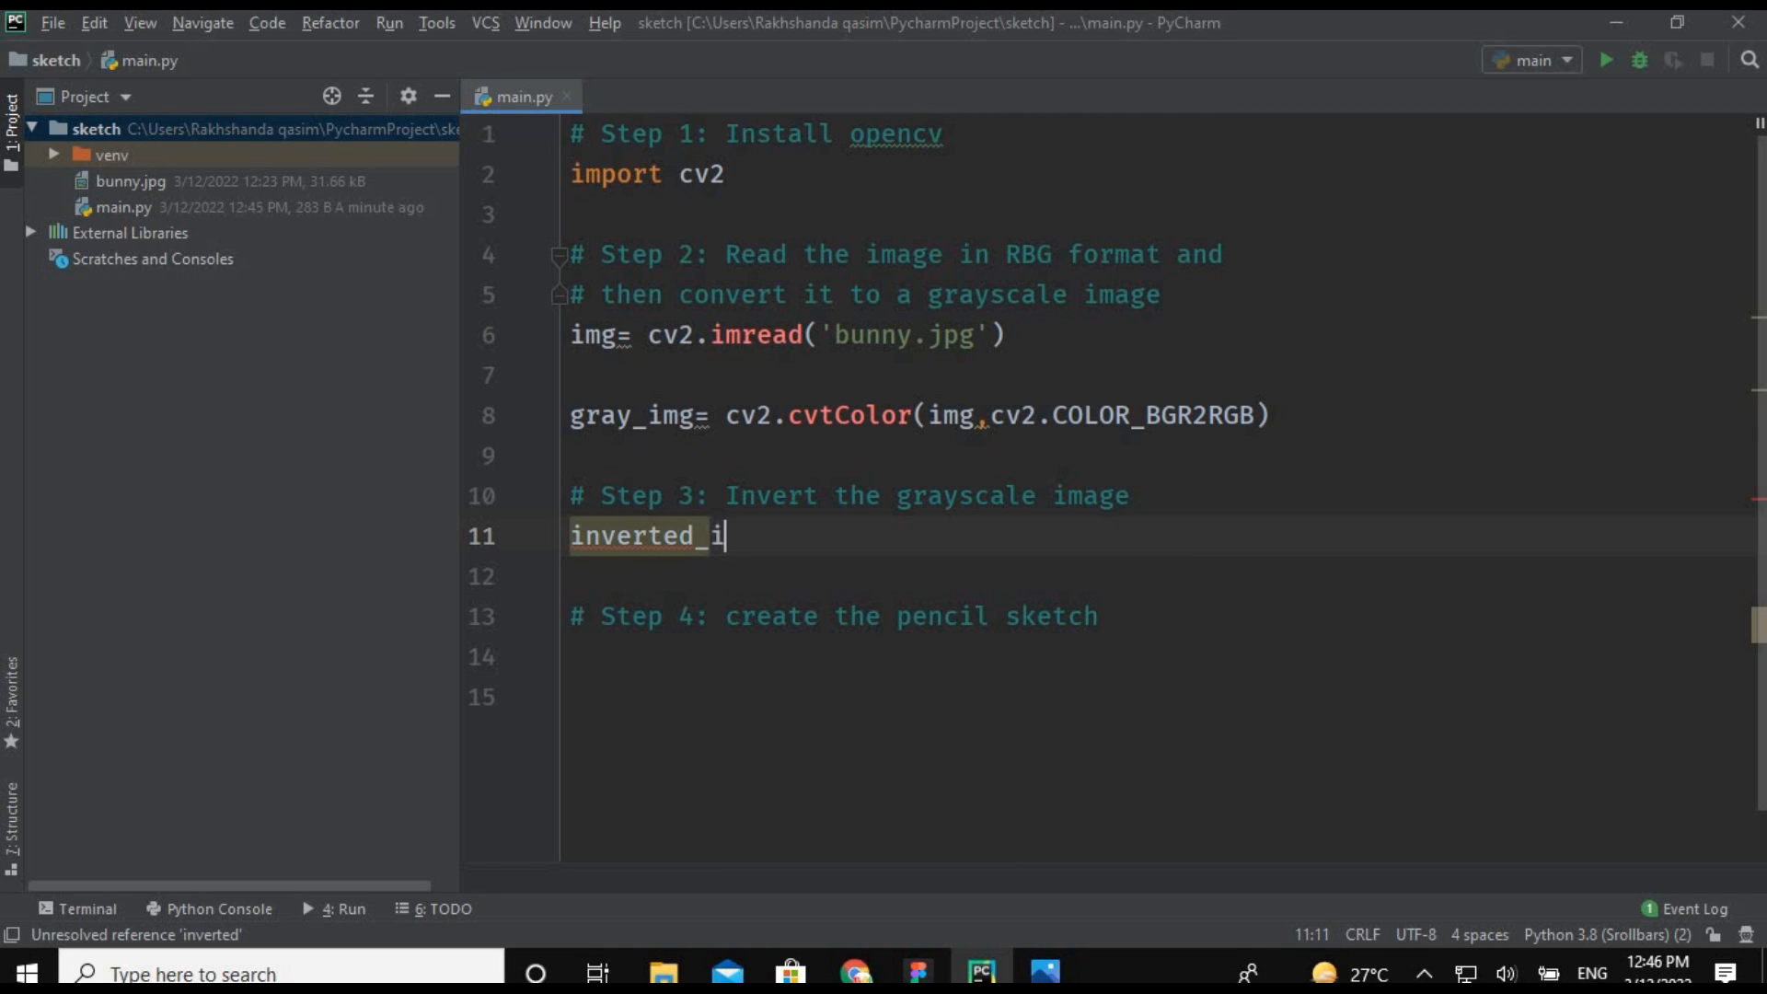
pyautogui.write('mg= 2')
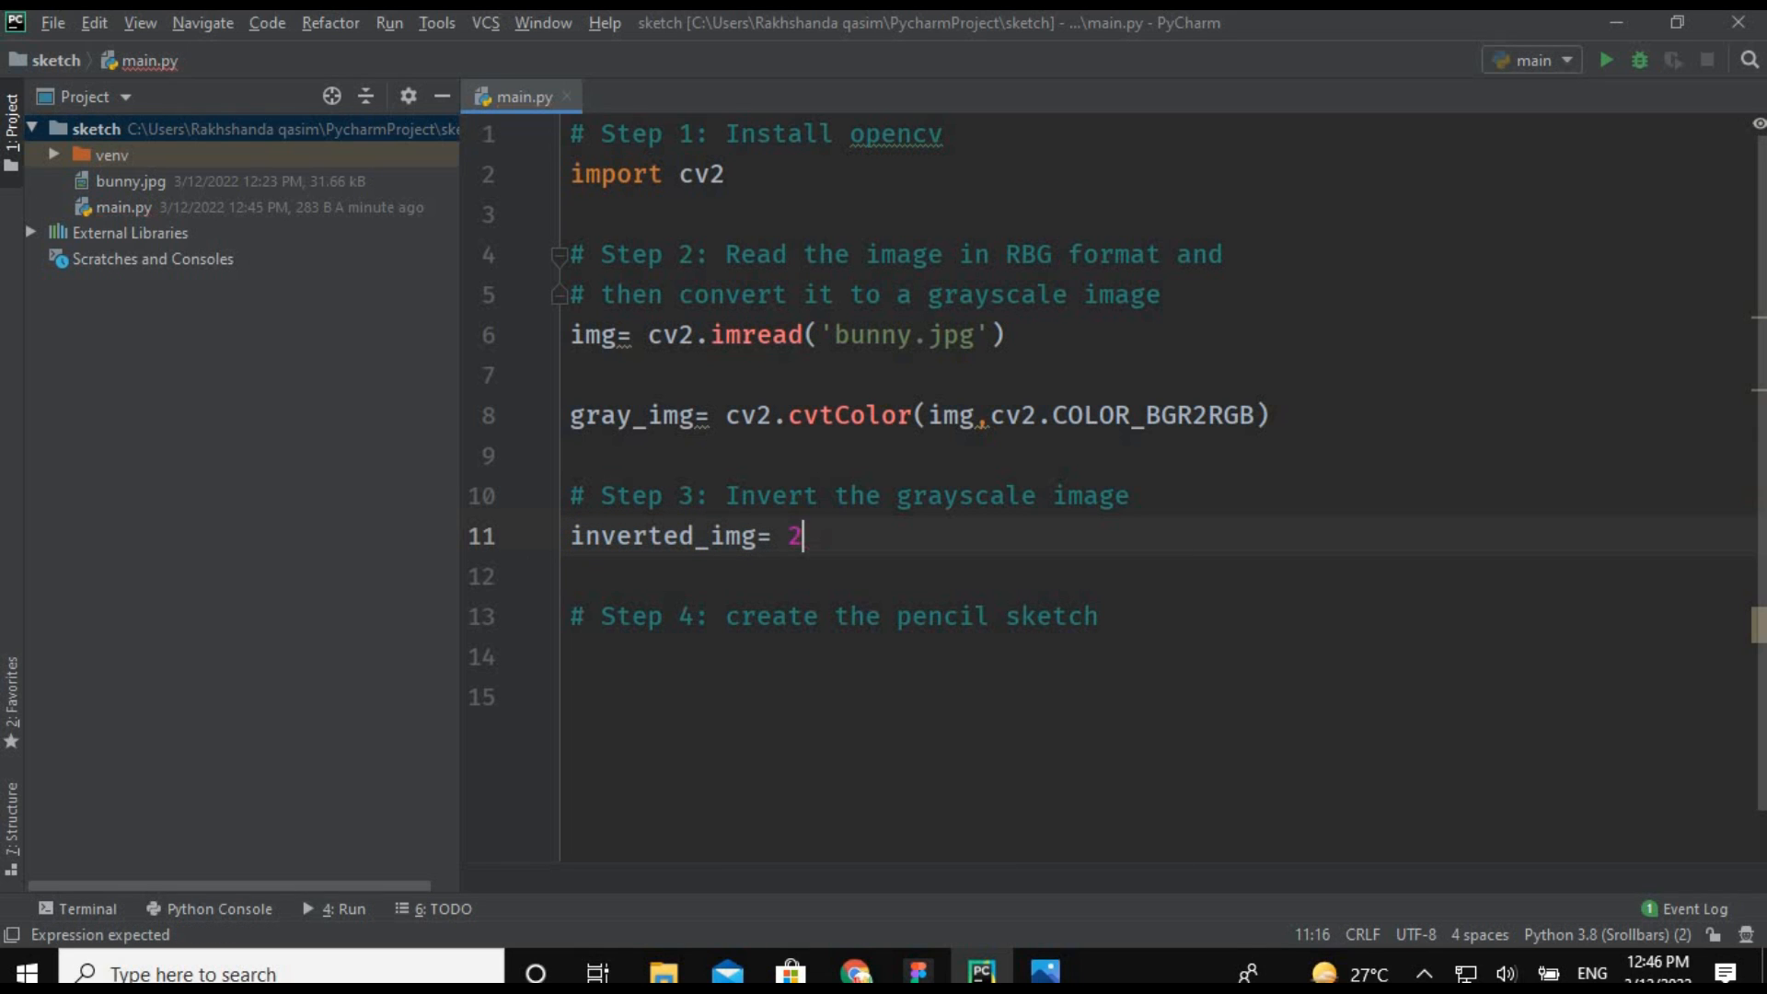
pyautogui.write('55-')
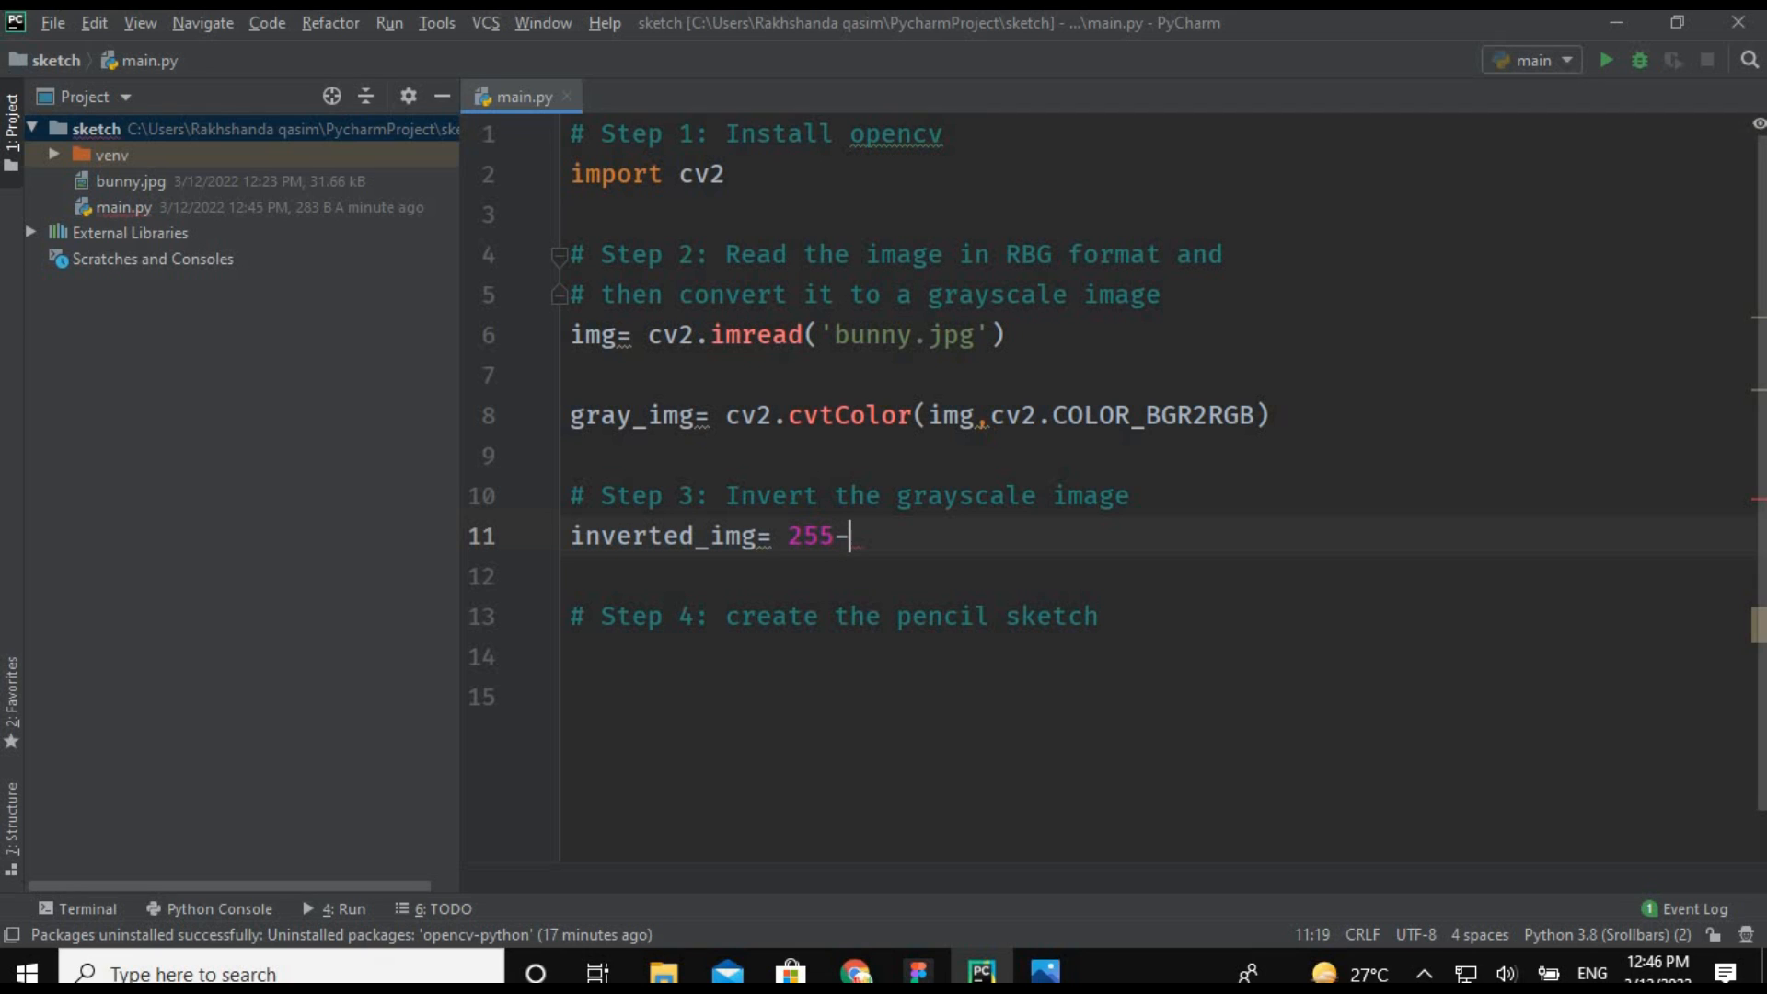
pyautogui.press('BackSpace')
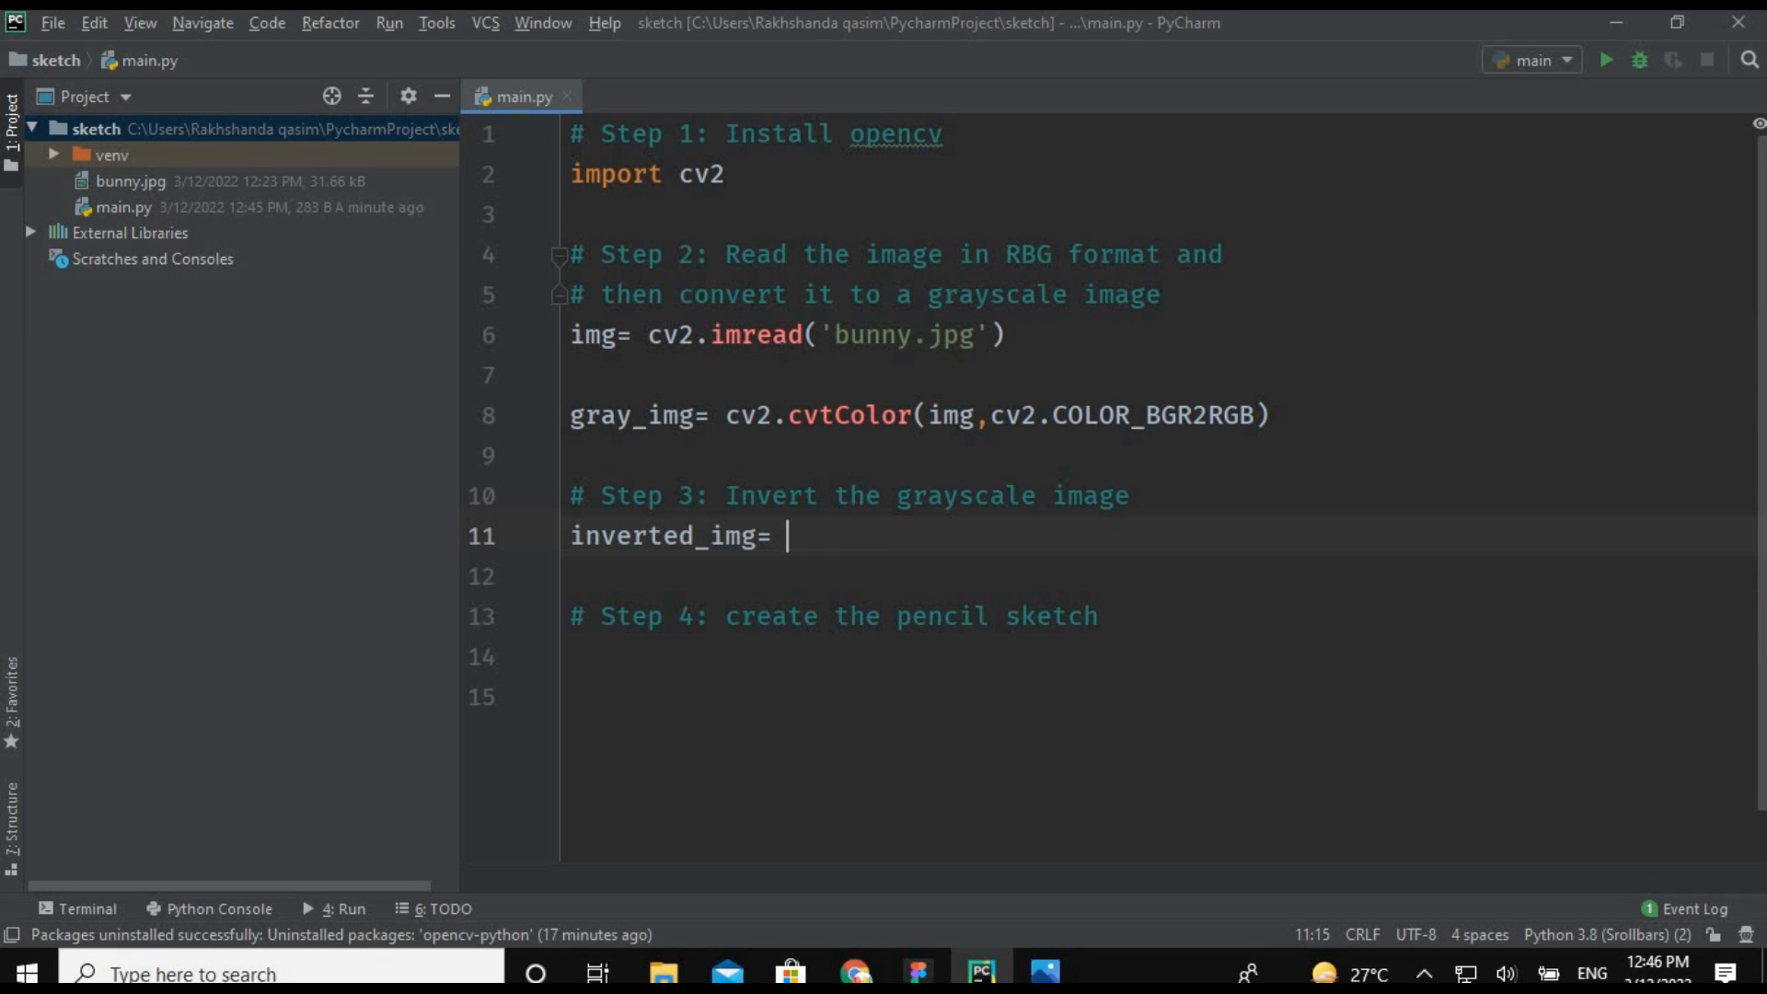
pyautogui.write('255-')
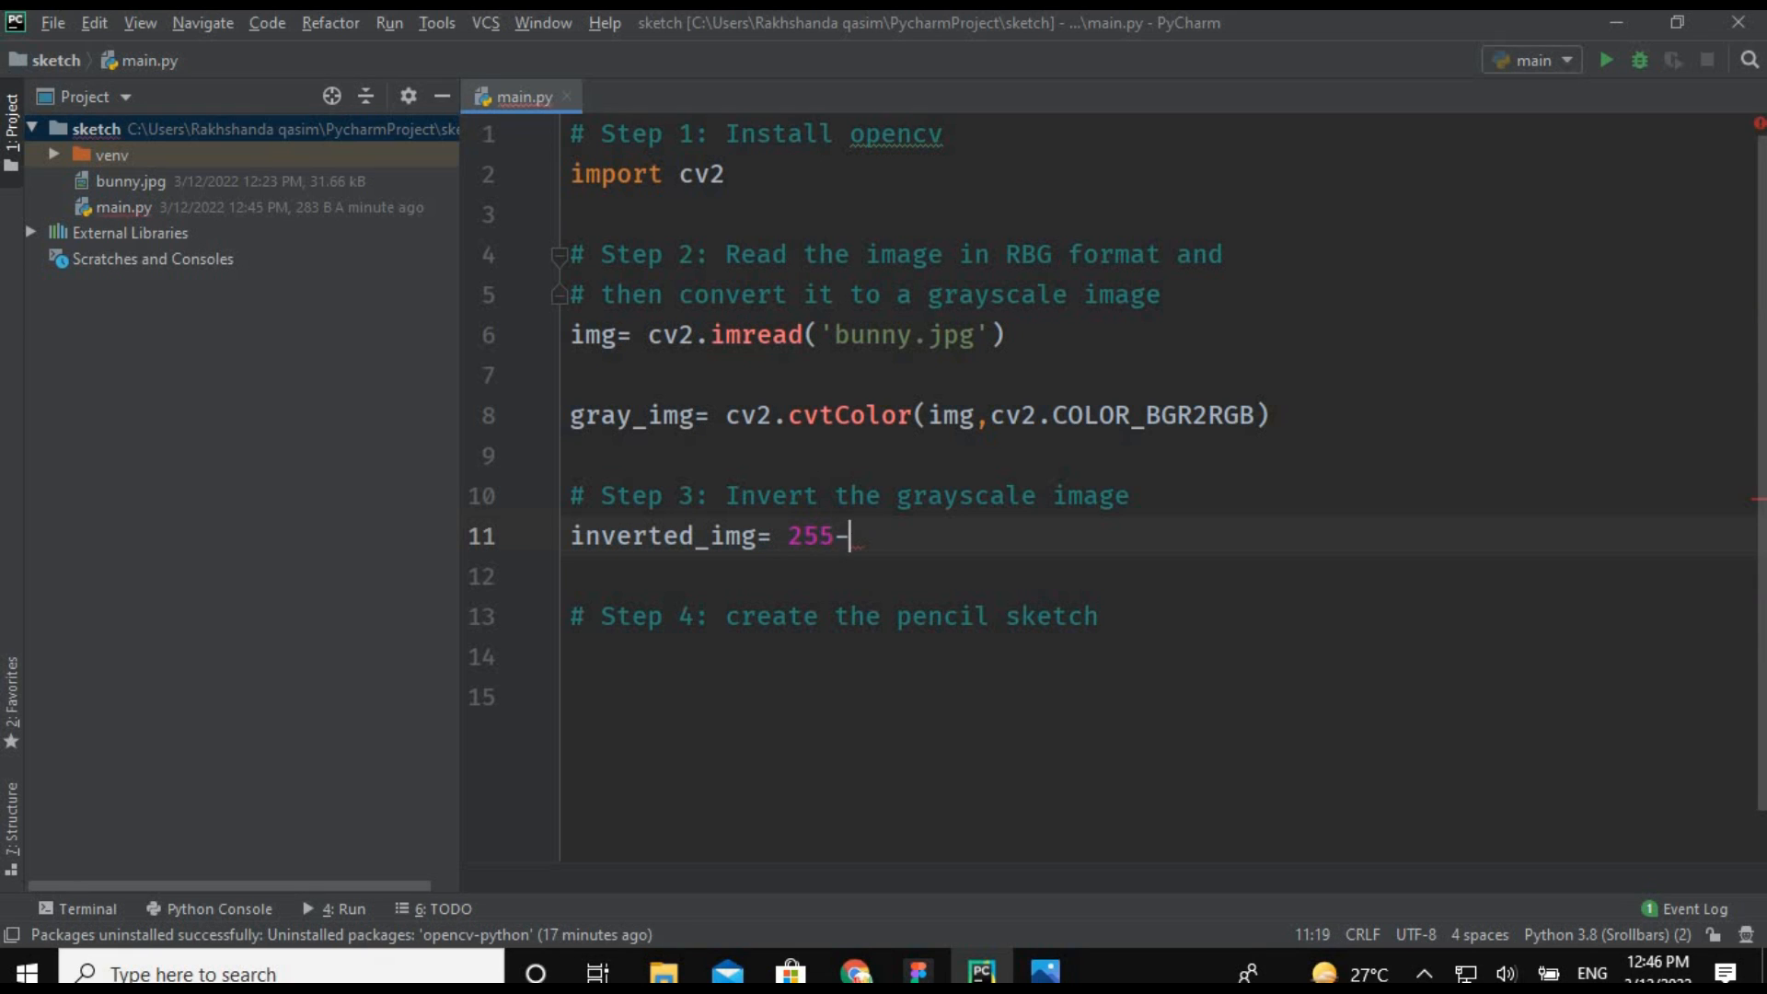
pyautogui.write('gray_img')
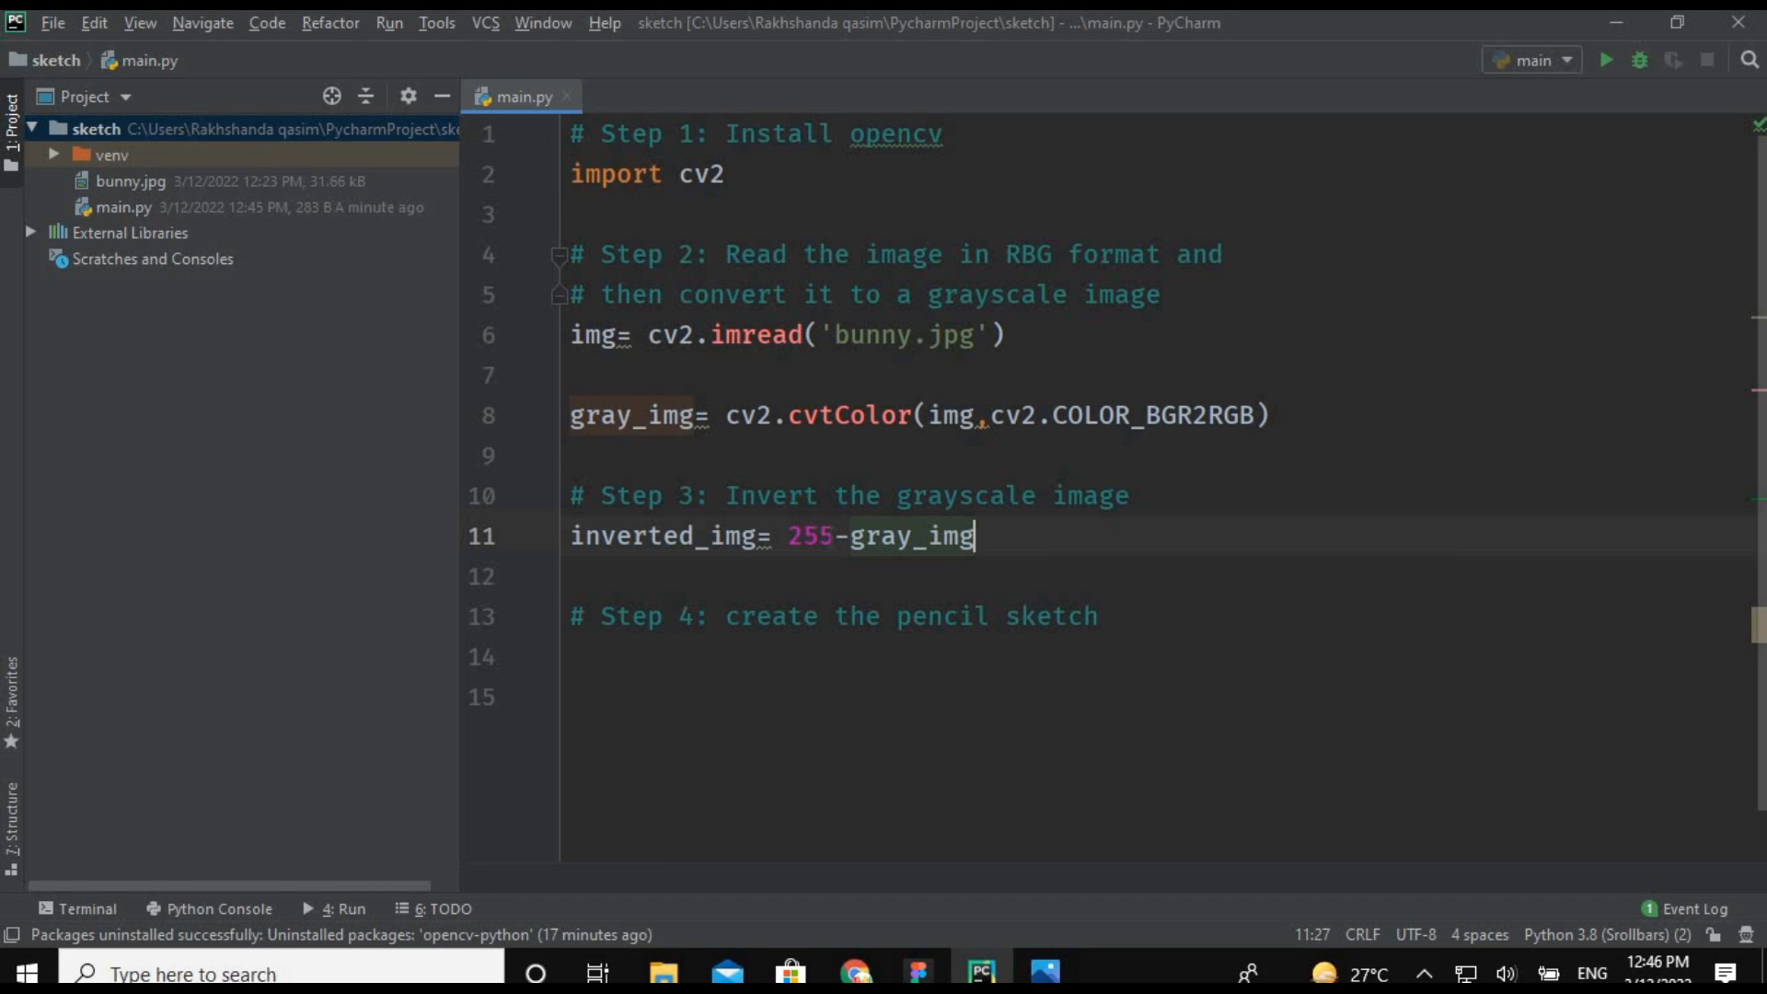
pyautogui.doubleClick(812, 536)
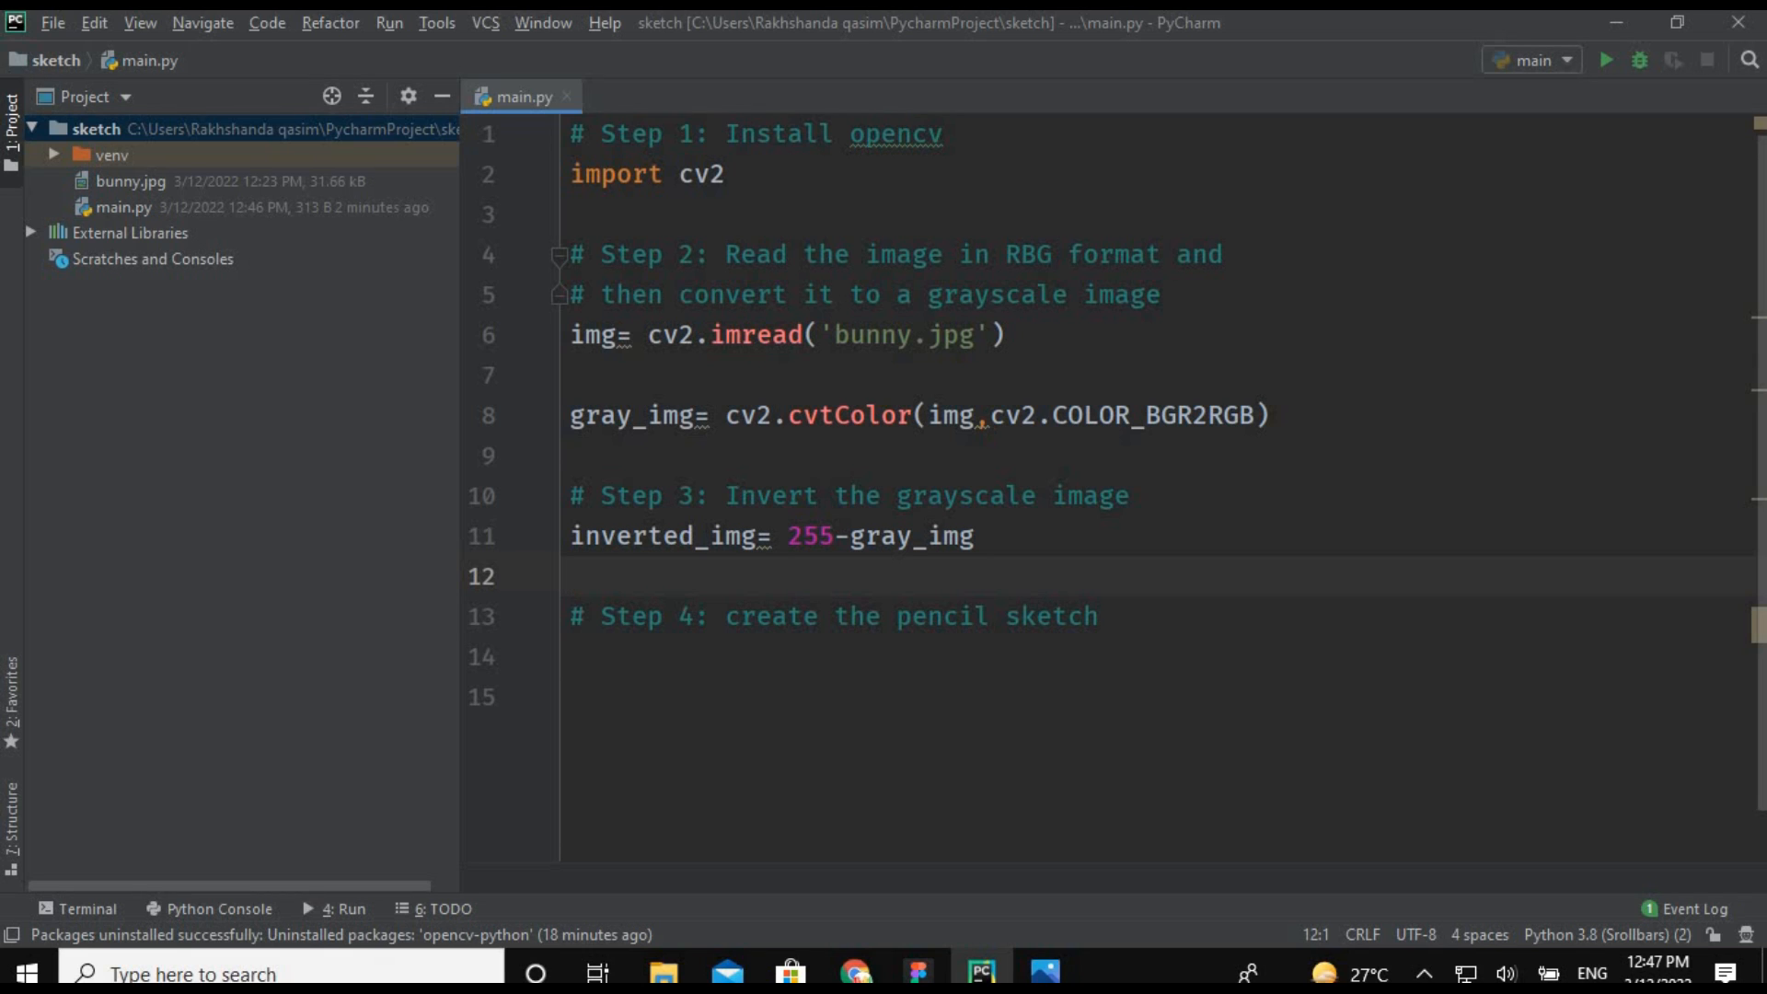
# Start a line under Step 4 and check the Chrome tutorial for reference.
pyautogui.click(632, 663)
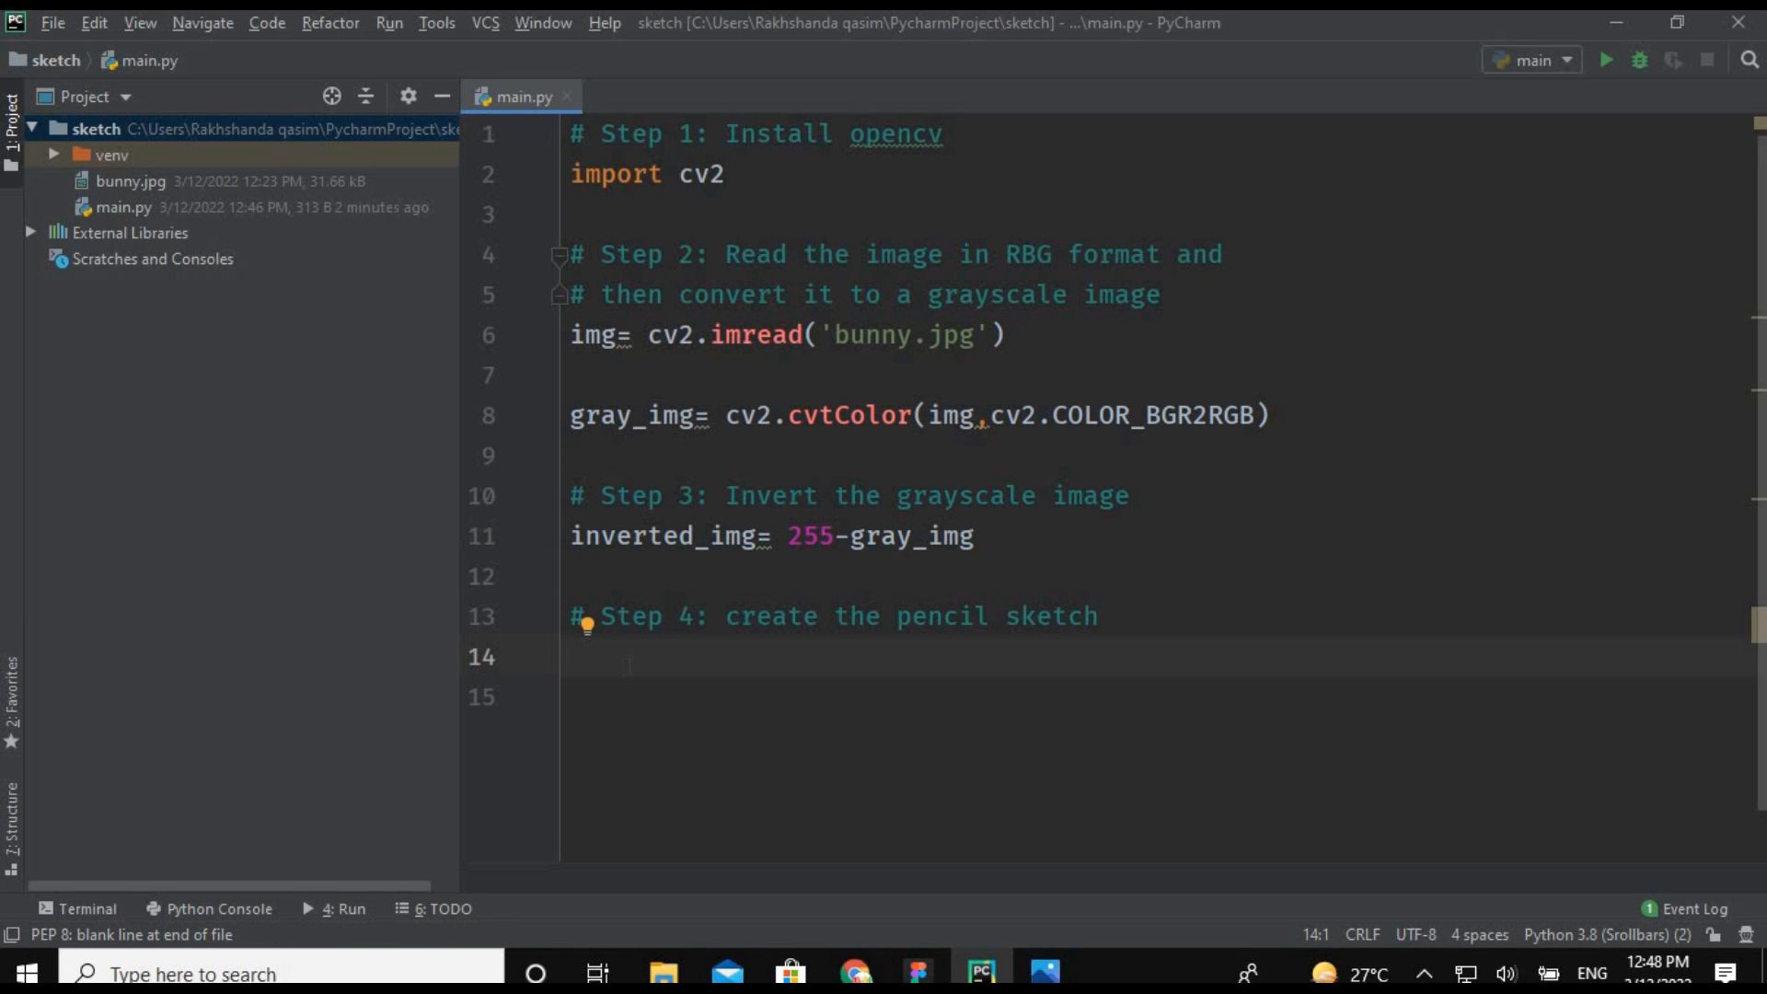
pyautogui.click(858, 972)
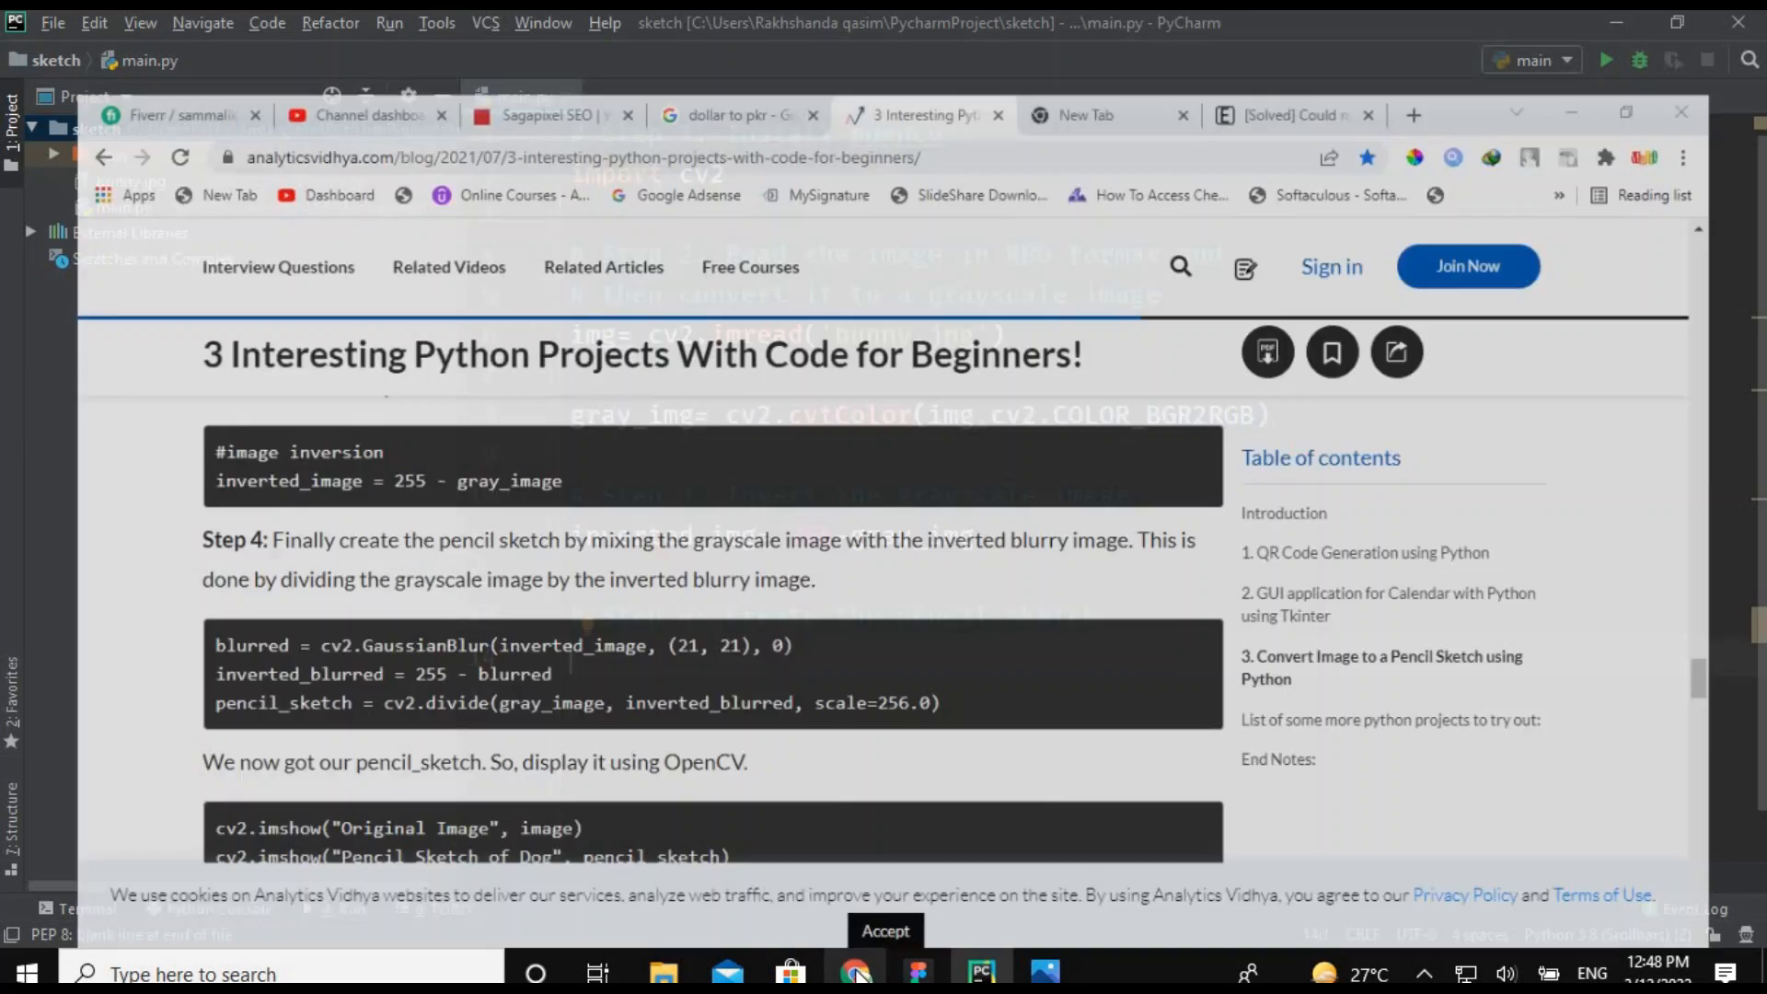
pyautogui.click(979, 973)
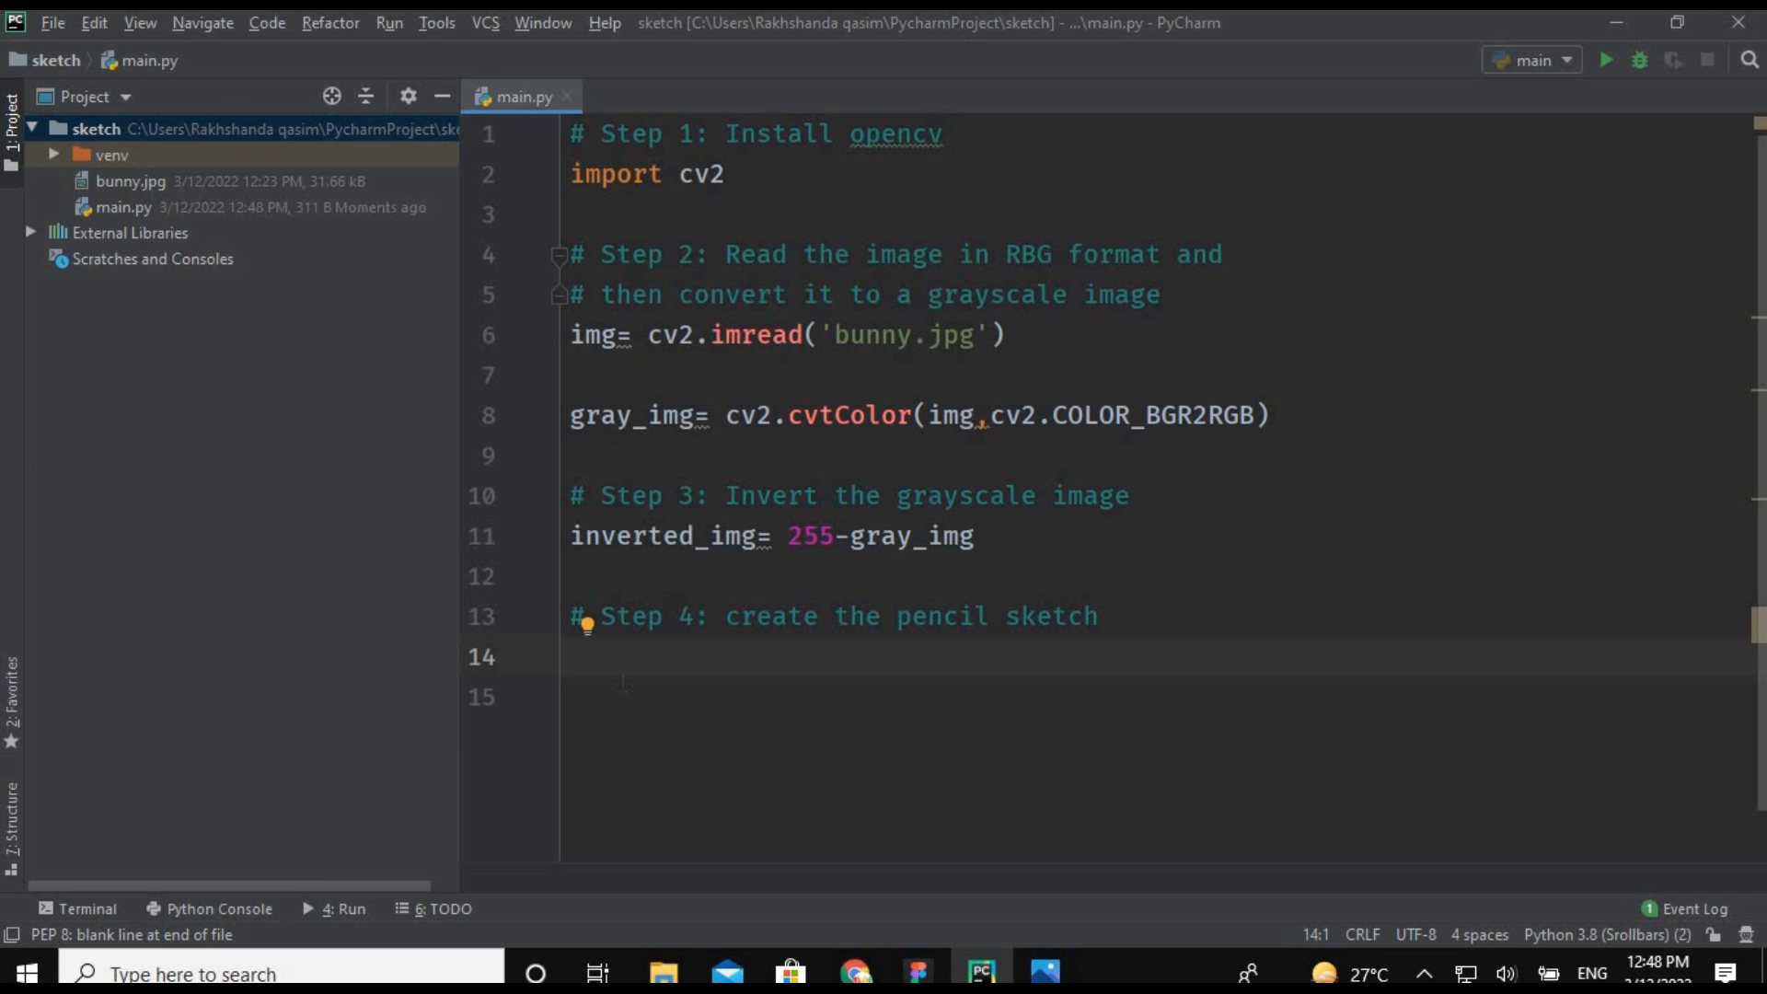
# Set blurr to cv2.GaussianBlur(inverted_img,(21,21),0) on line 14 and begin the next line with inverted.
pyautogui.write('blur')
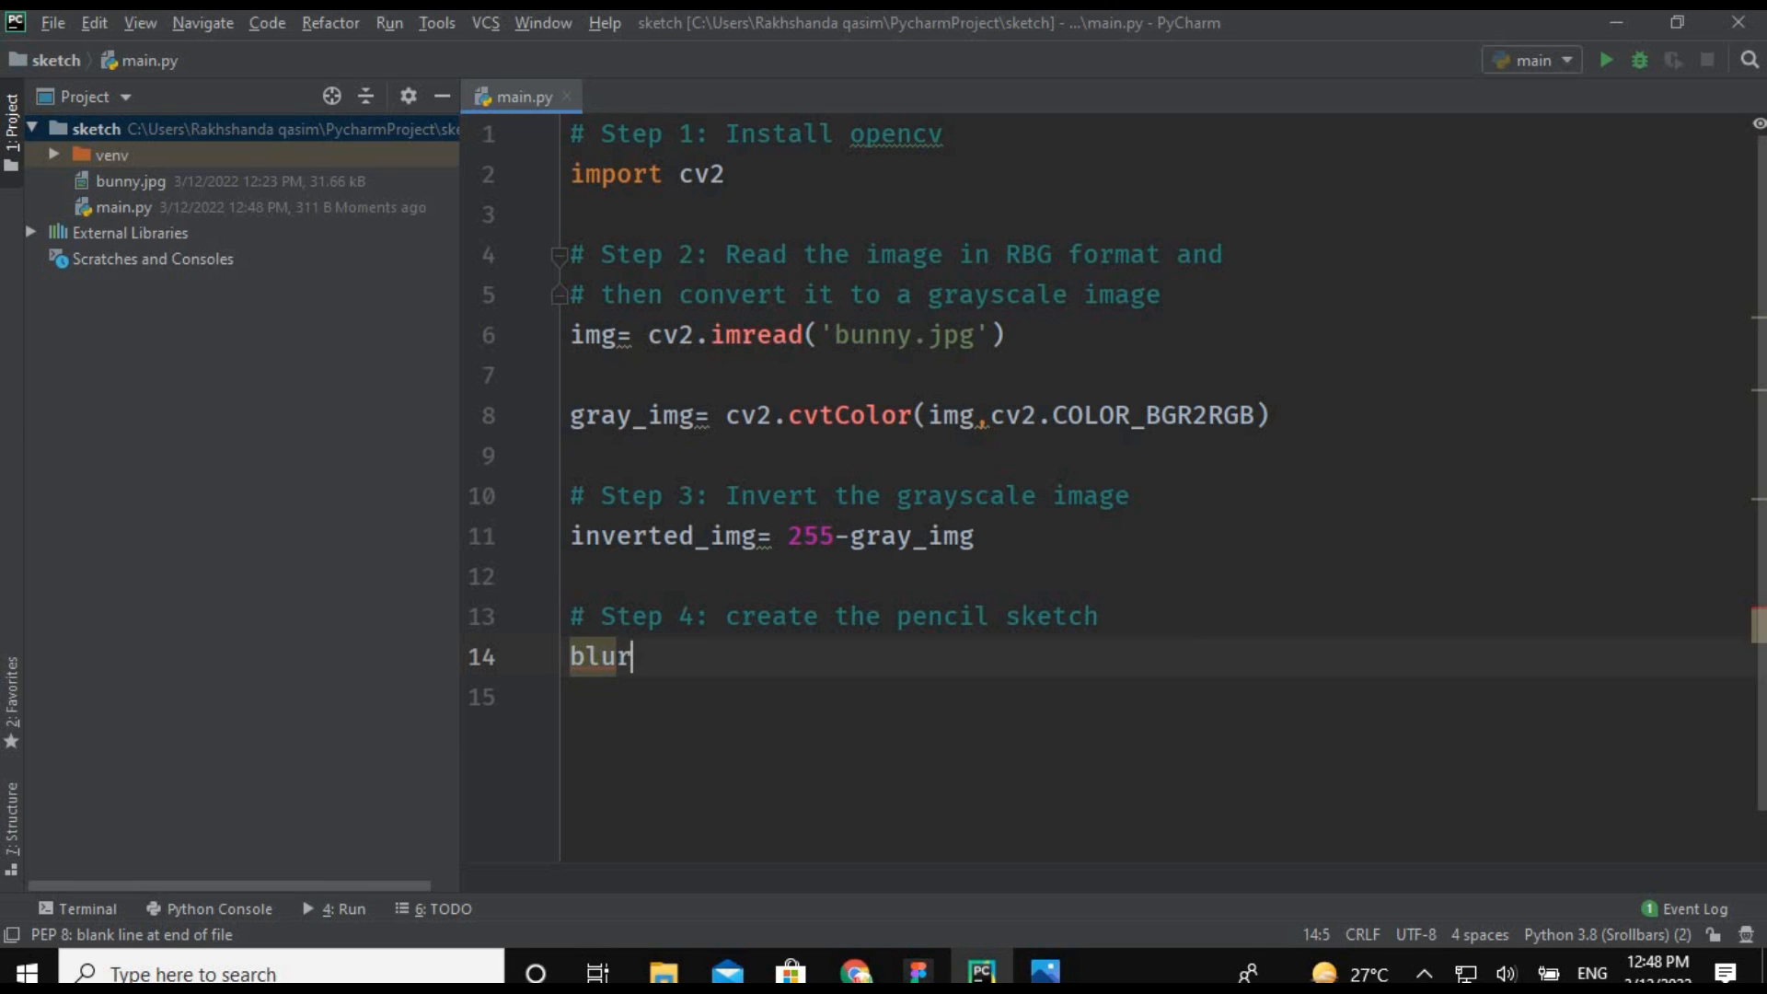
pyautogui.write('r')
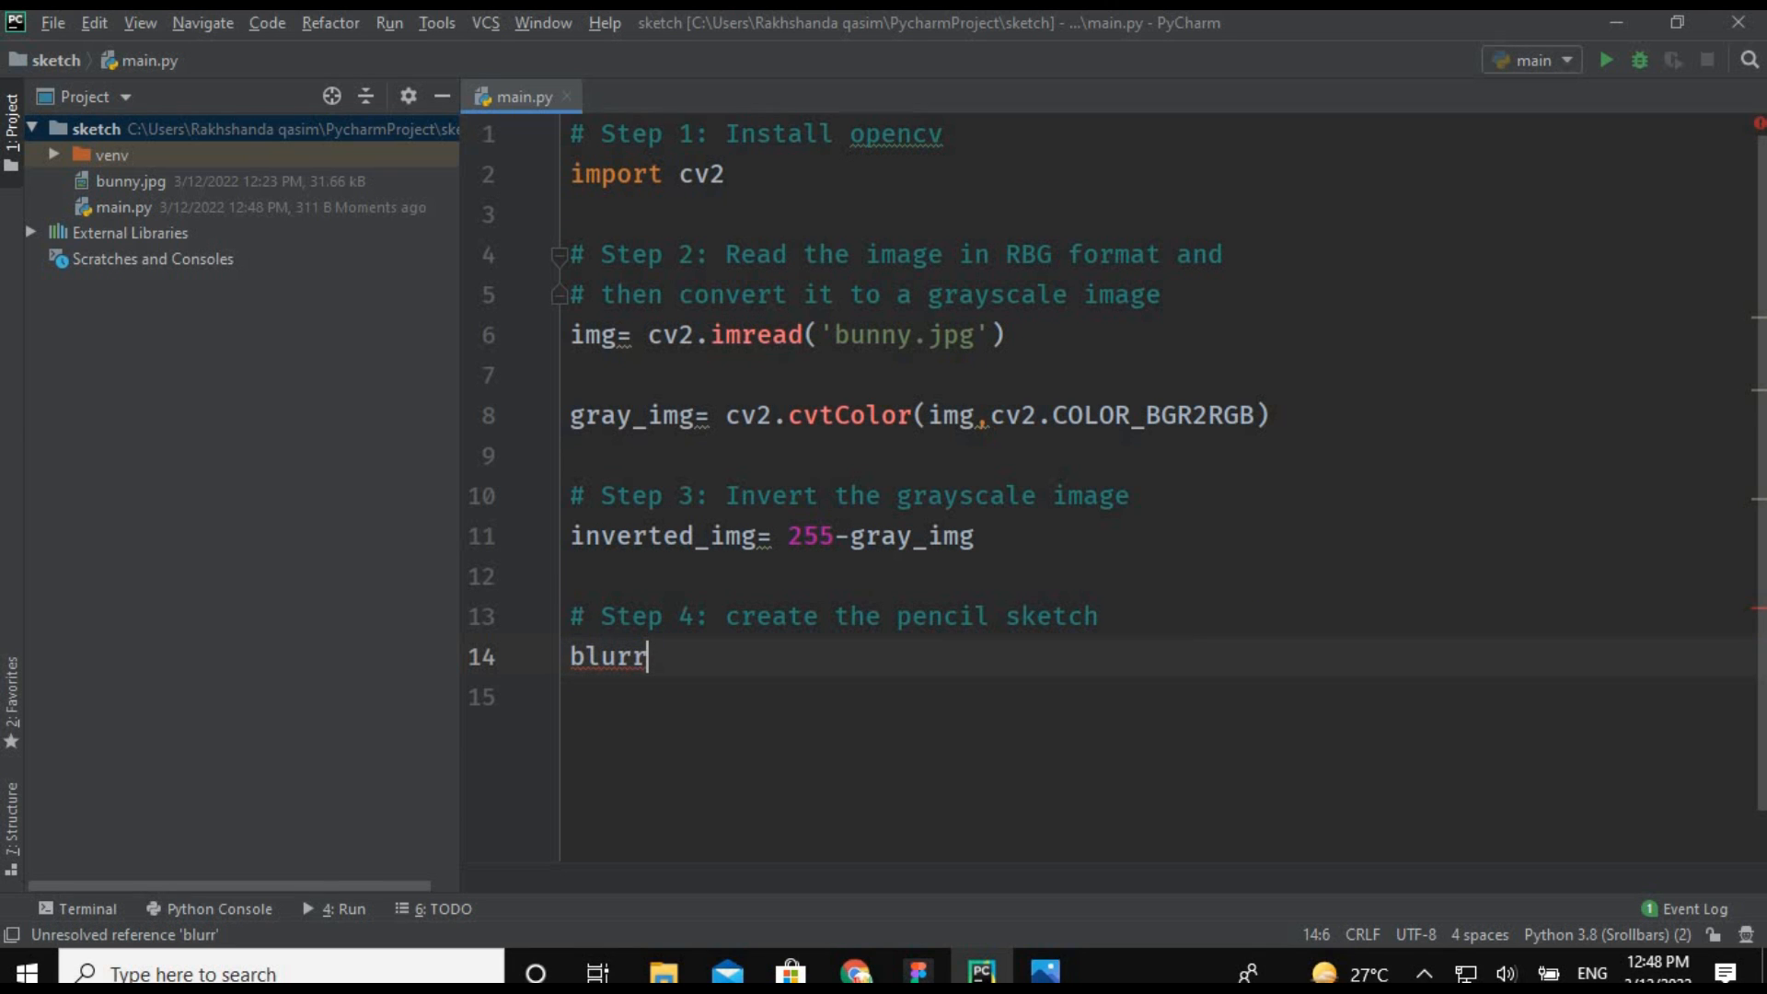
pyautogui.write('=')
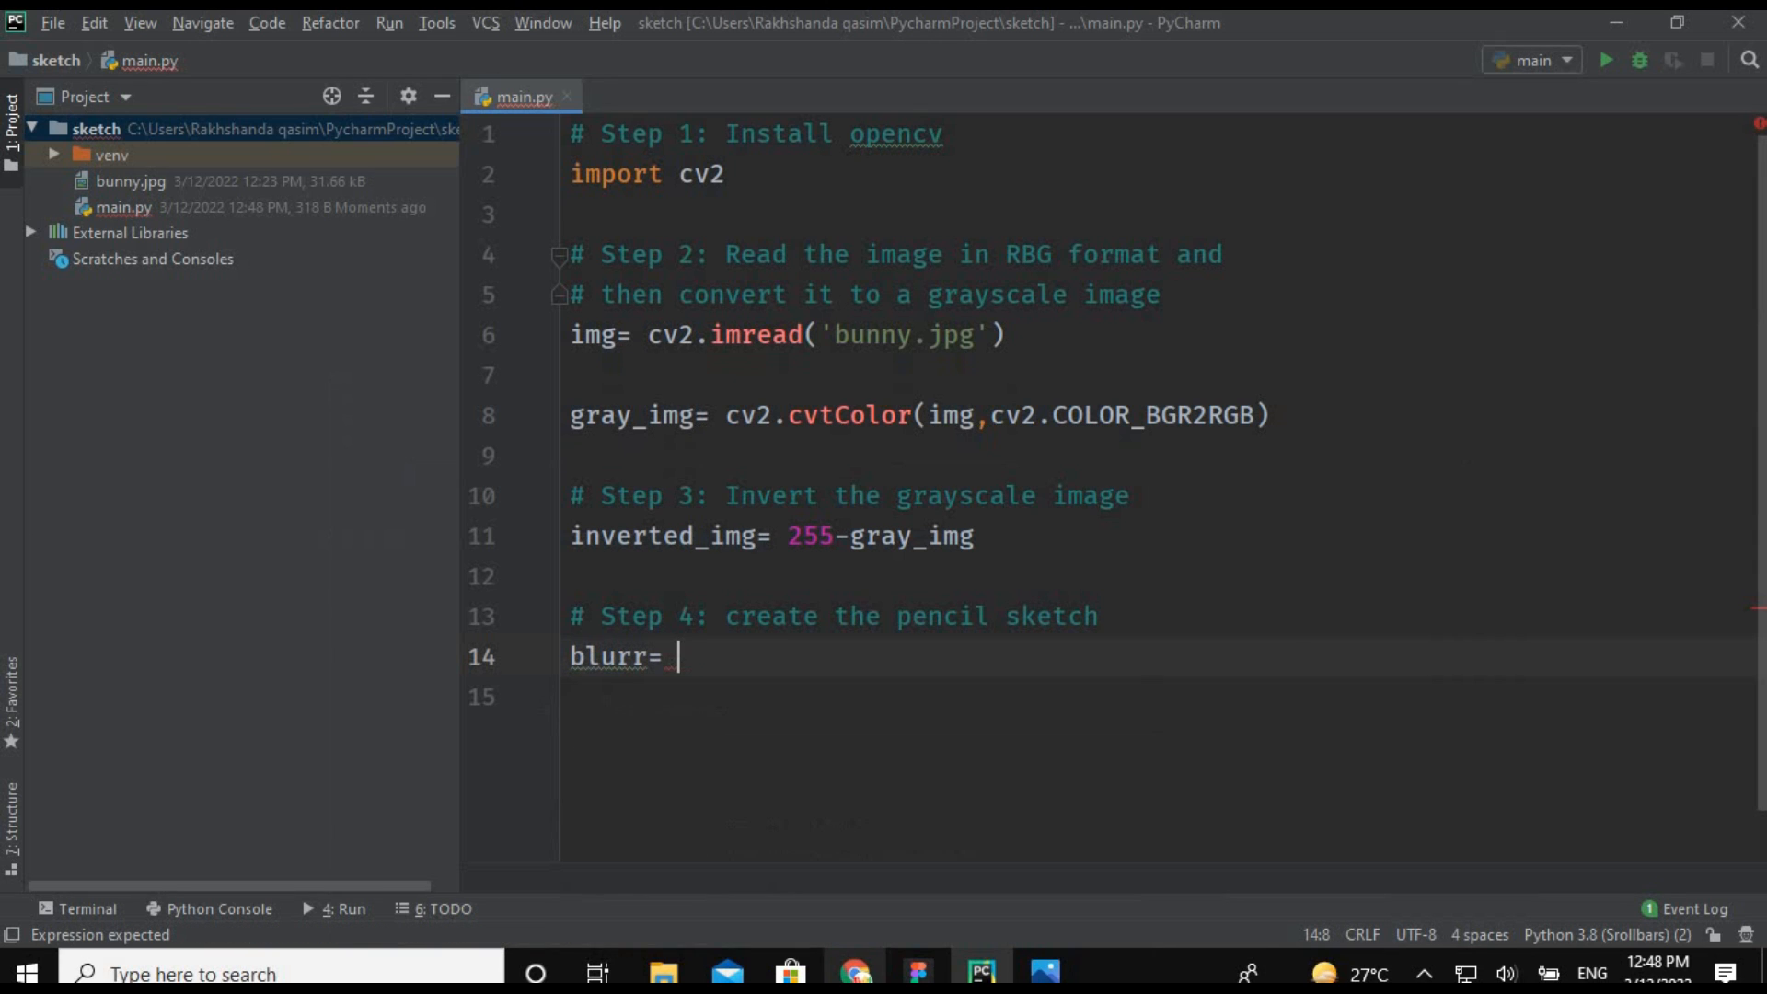
pyautogui.write('cv2.')
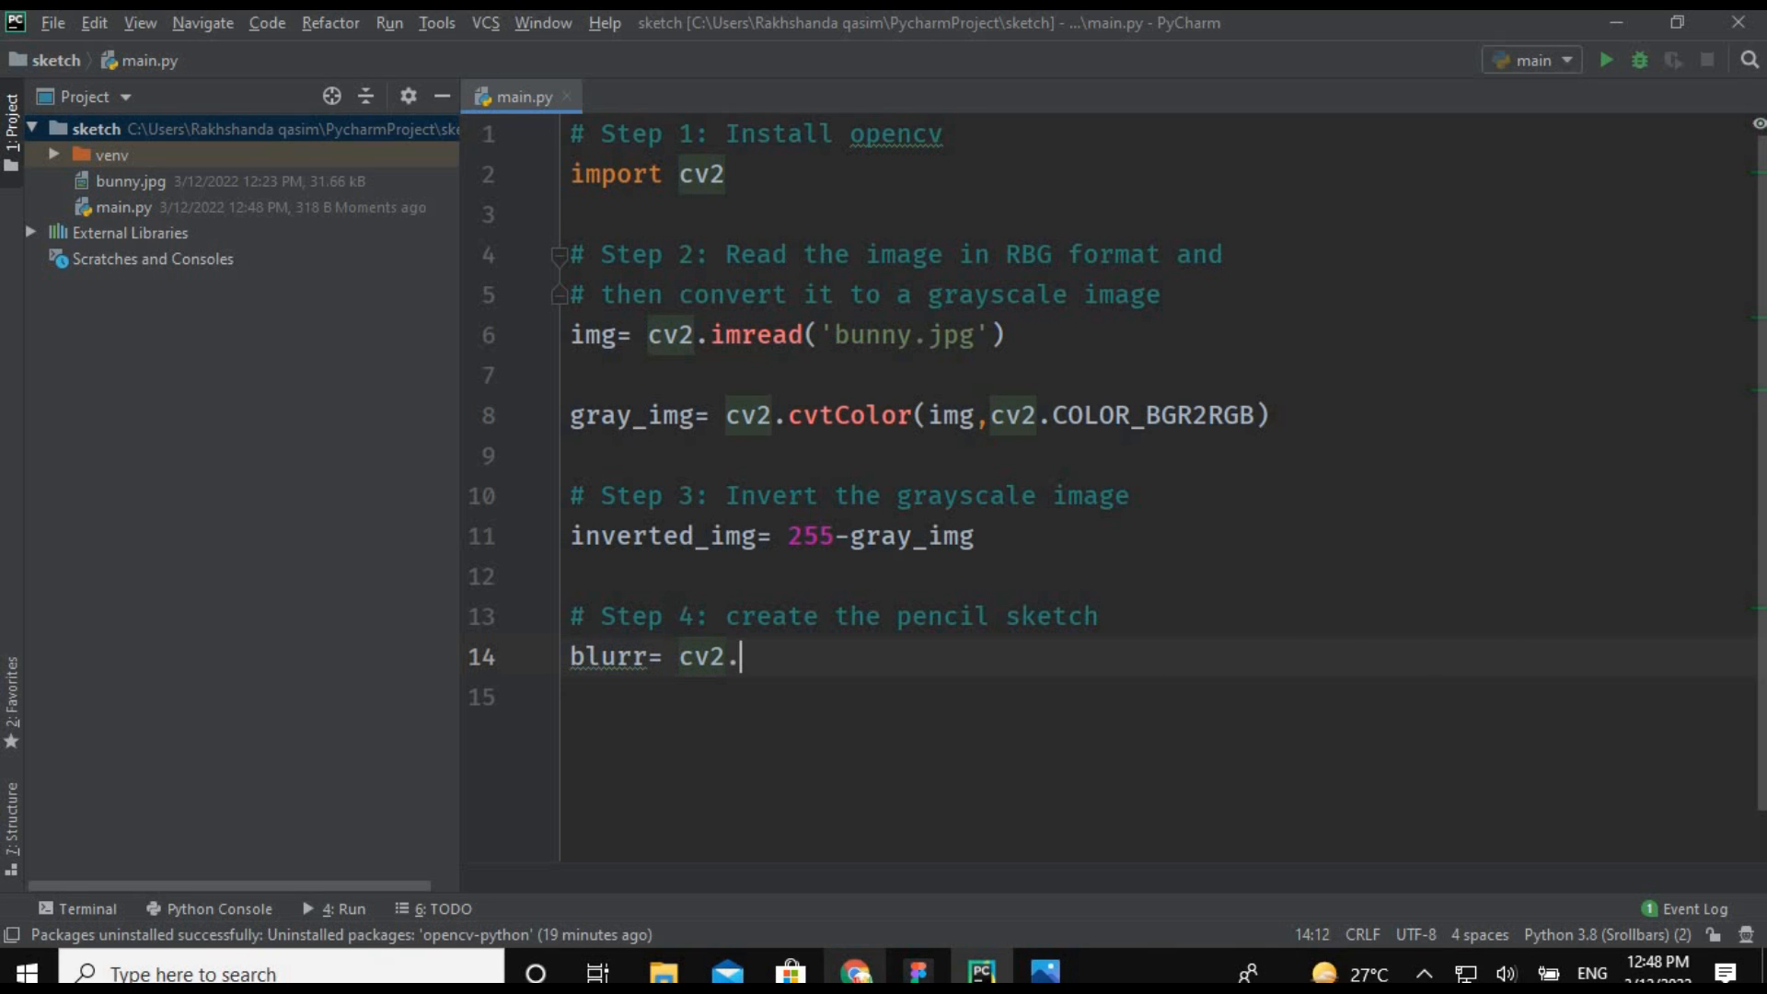
pyautogui.write('G')
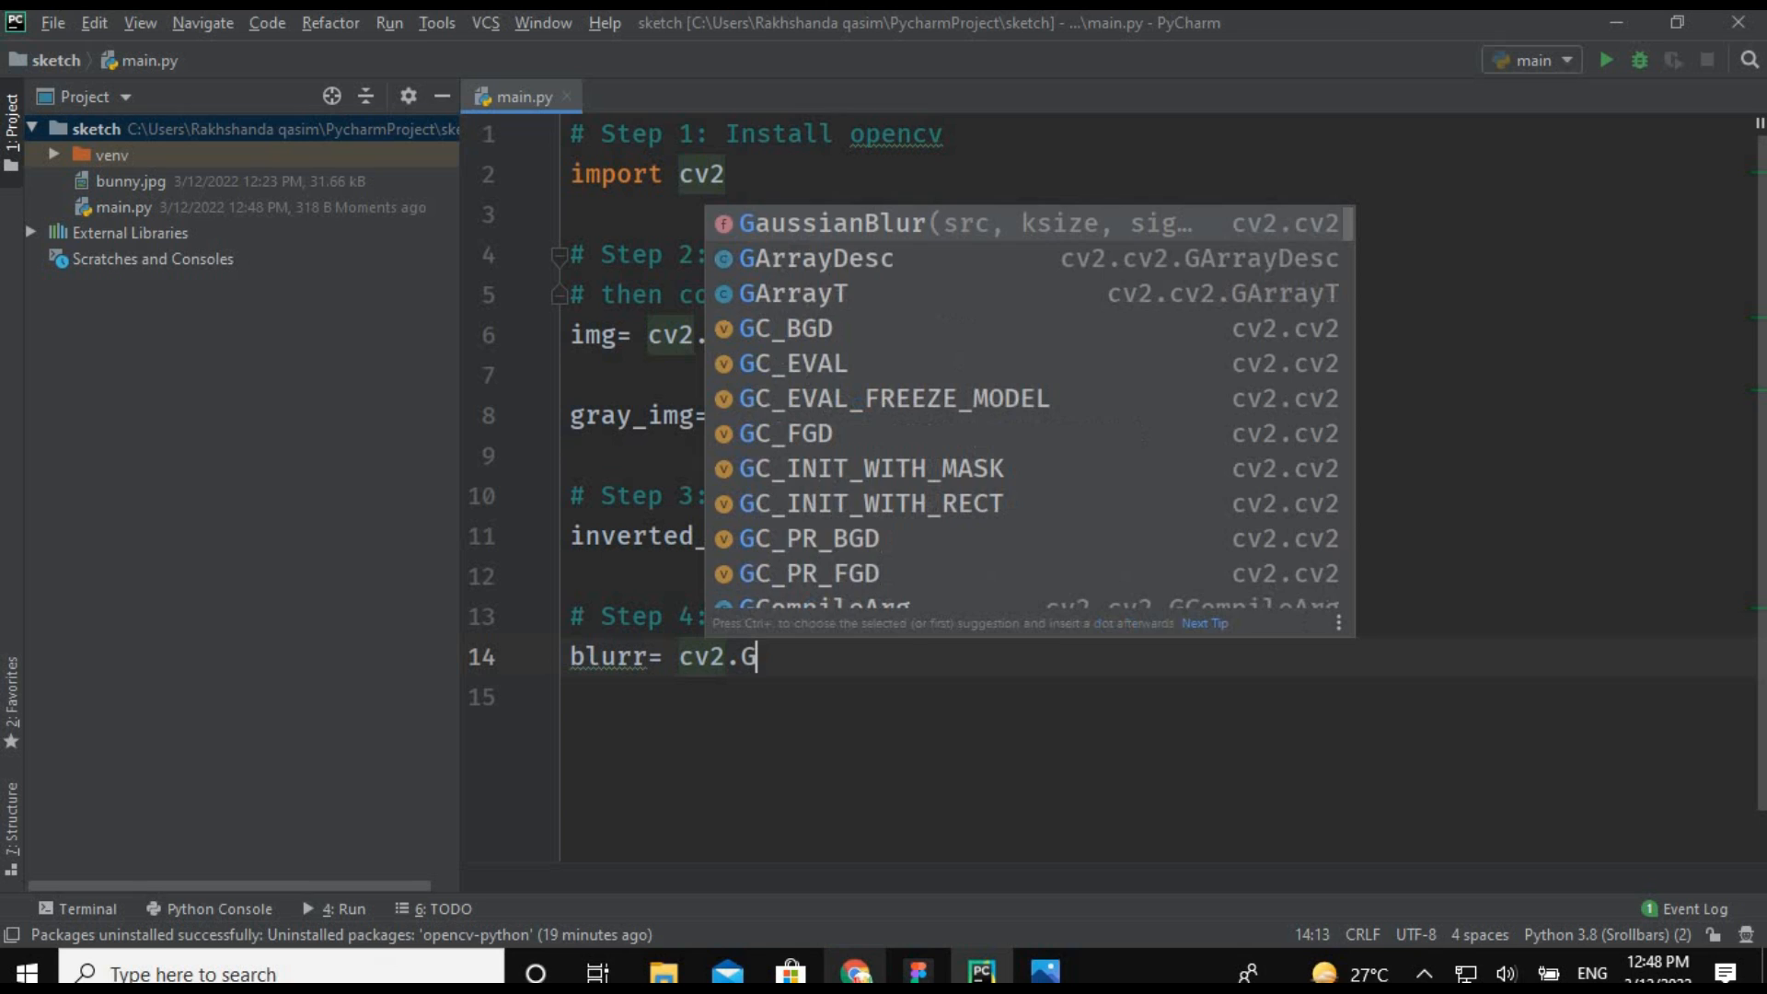
pyautogui.click(832, 223)
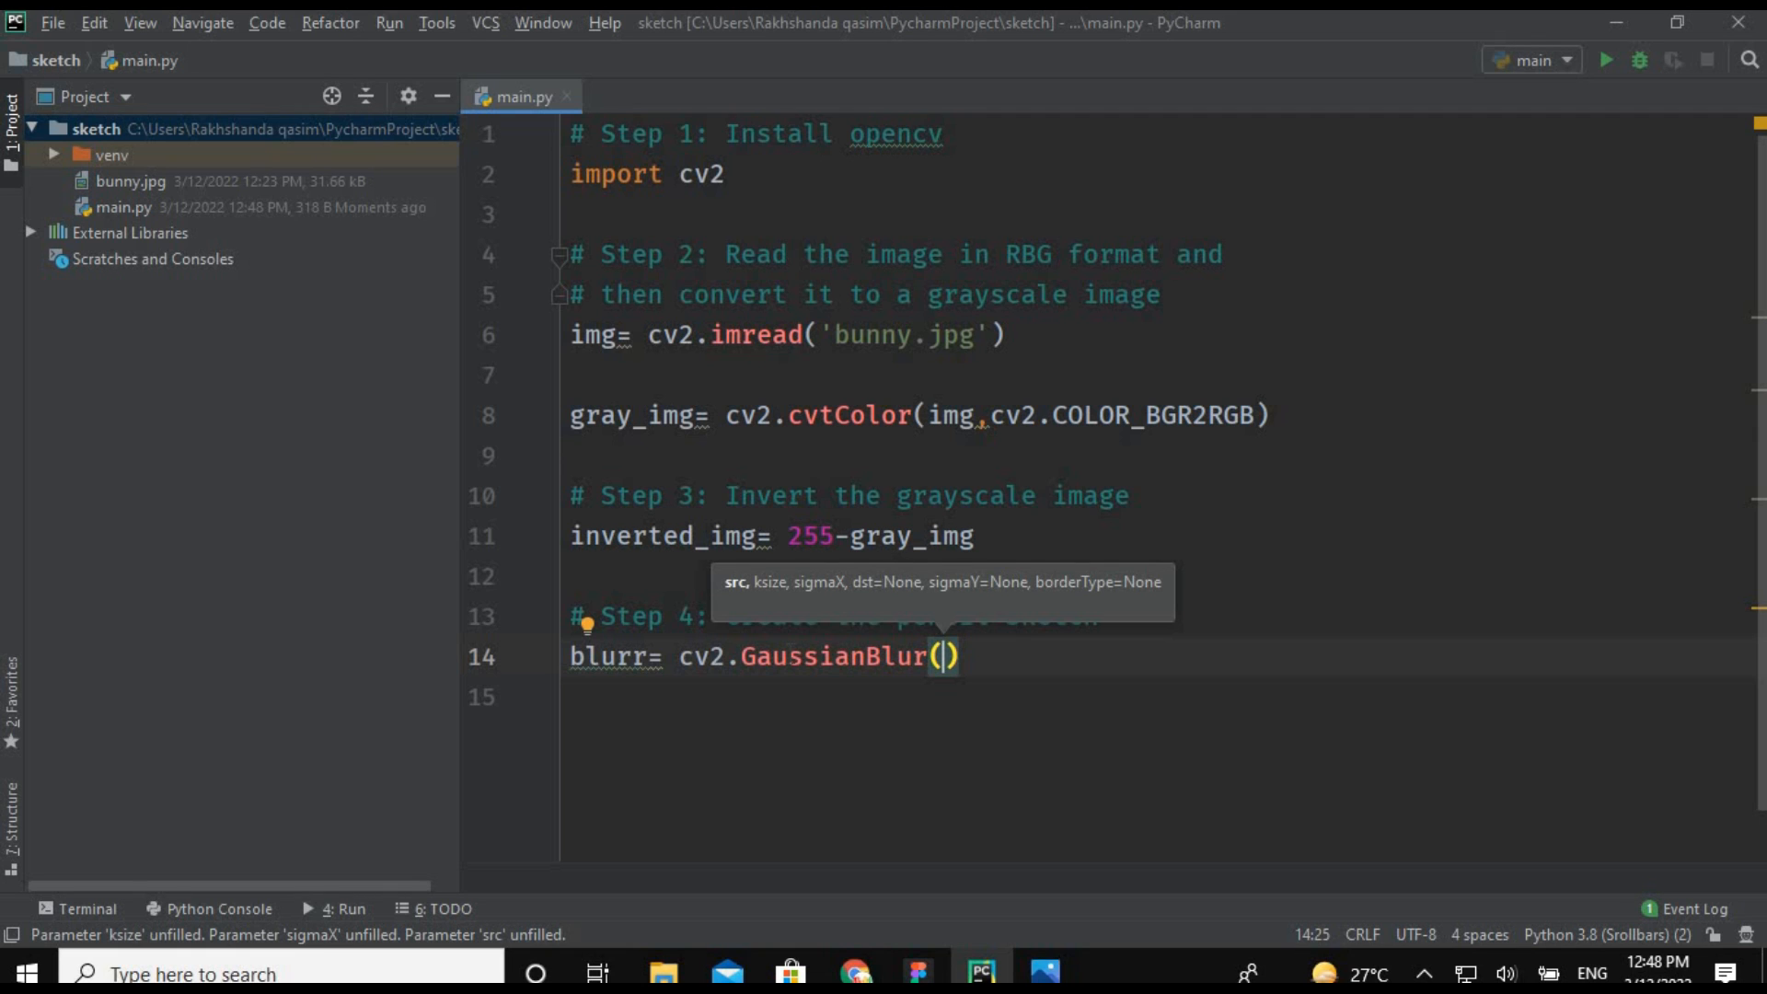
pyautogui.write('inverted_img,(')
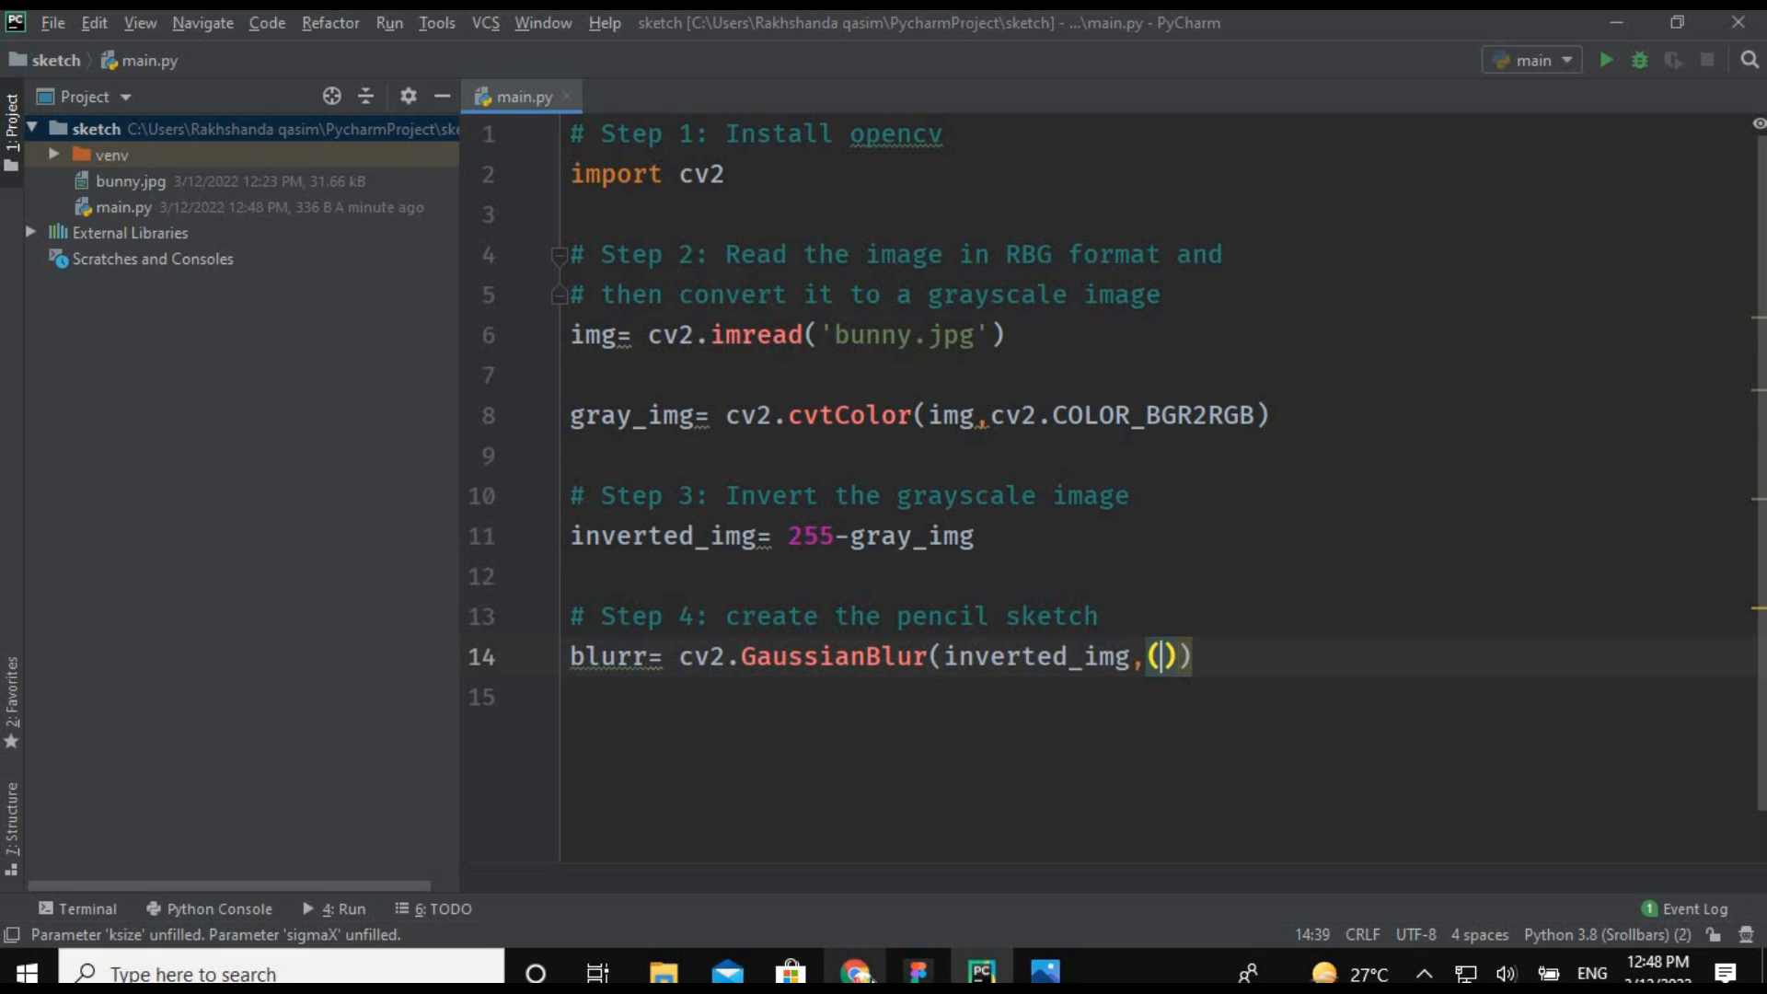
pyautogui.write('21,21')
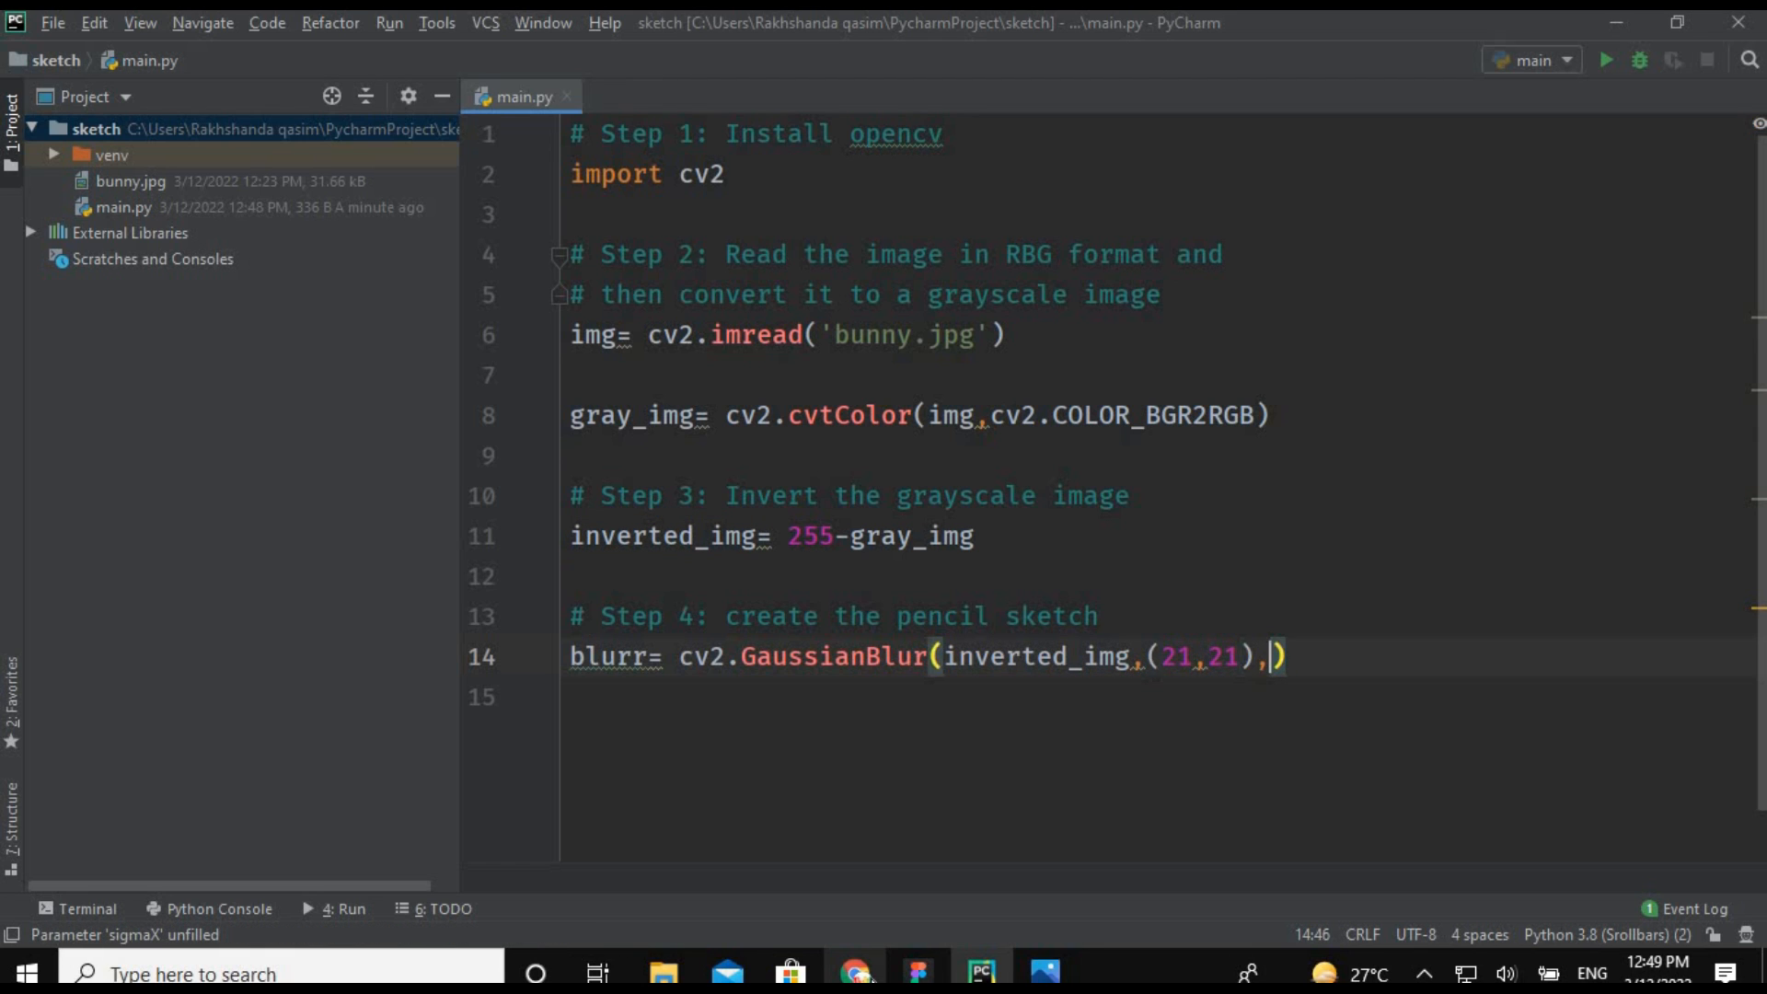
pyautogui.write('0')
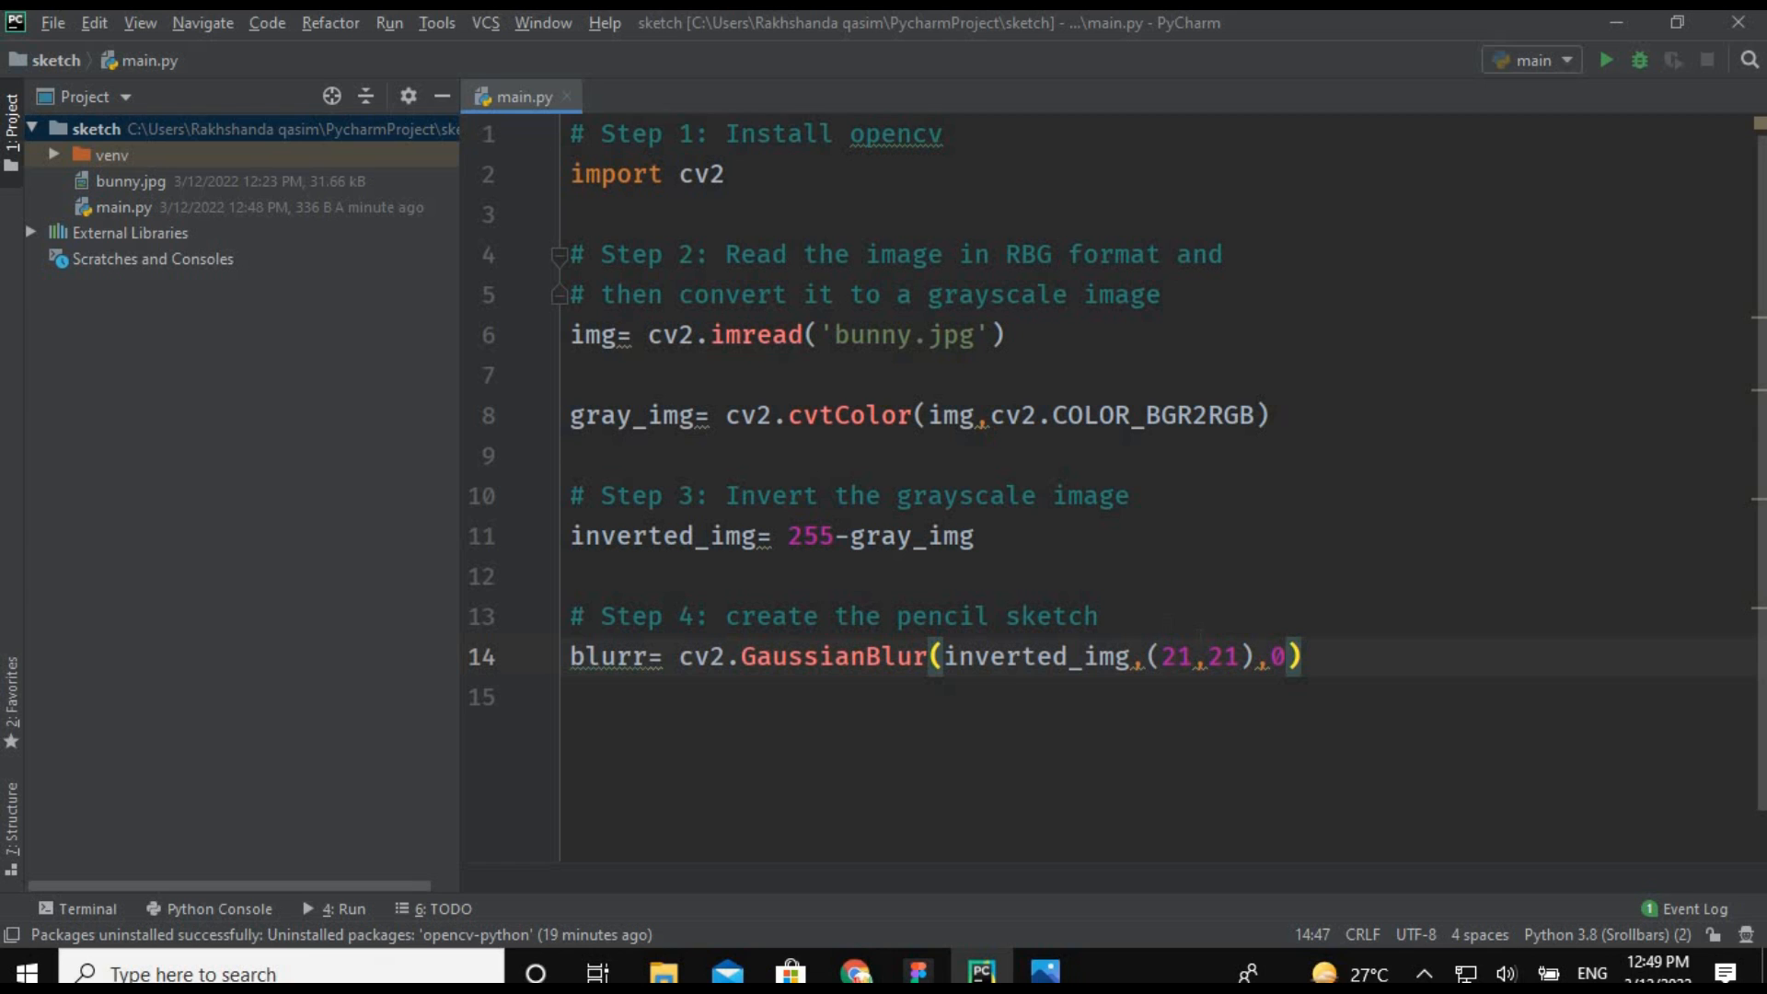
pyautogui.write('inverted')
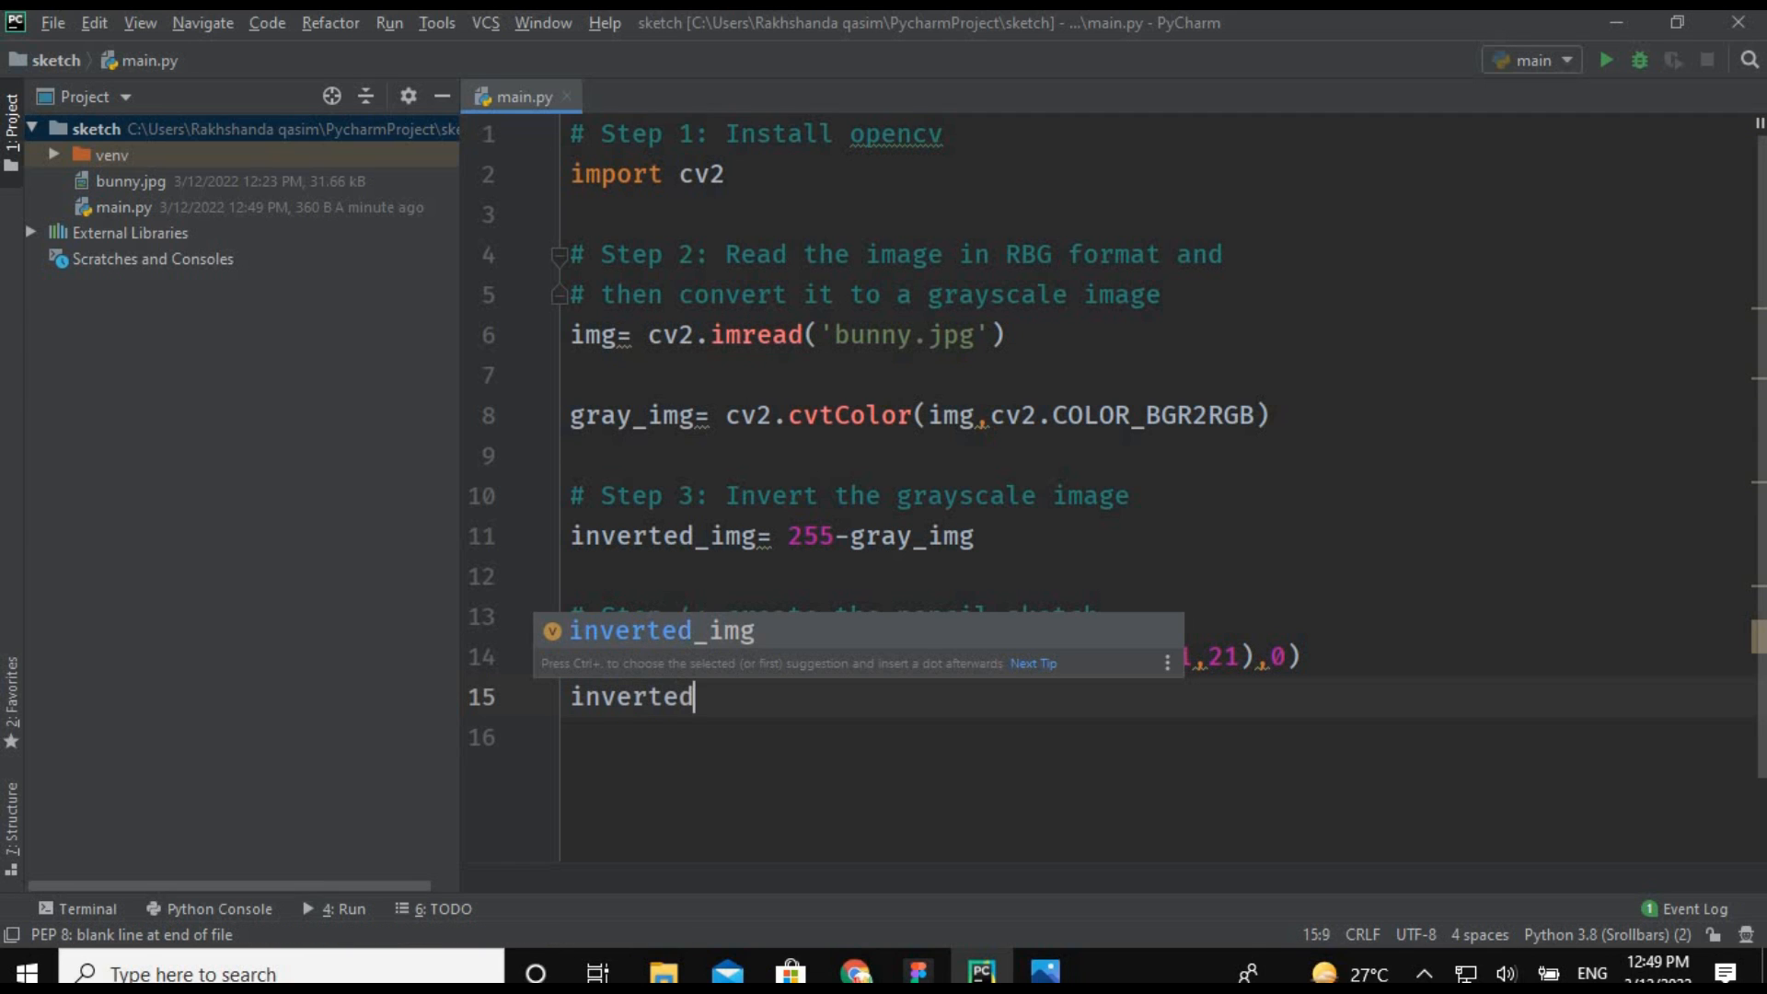
# Compute inverted_blurr as 255- blurr on line 15.
pyautogui.write('_blu')
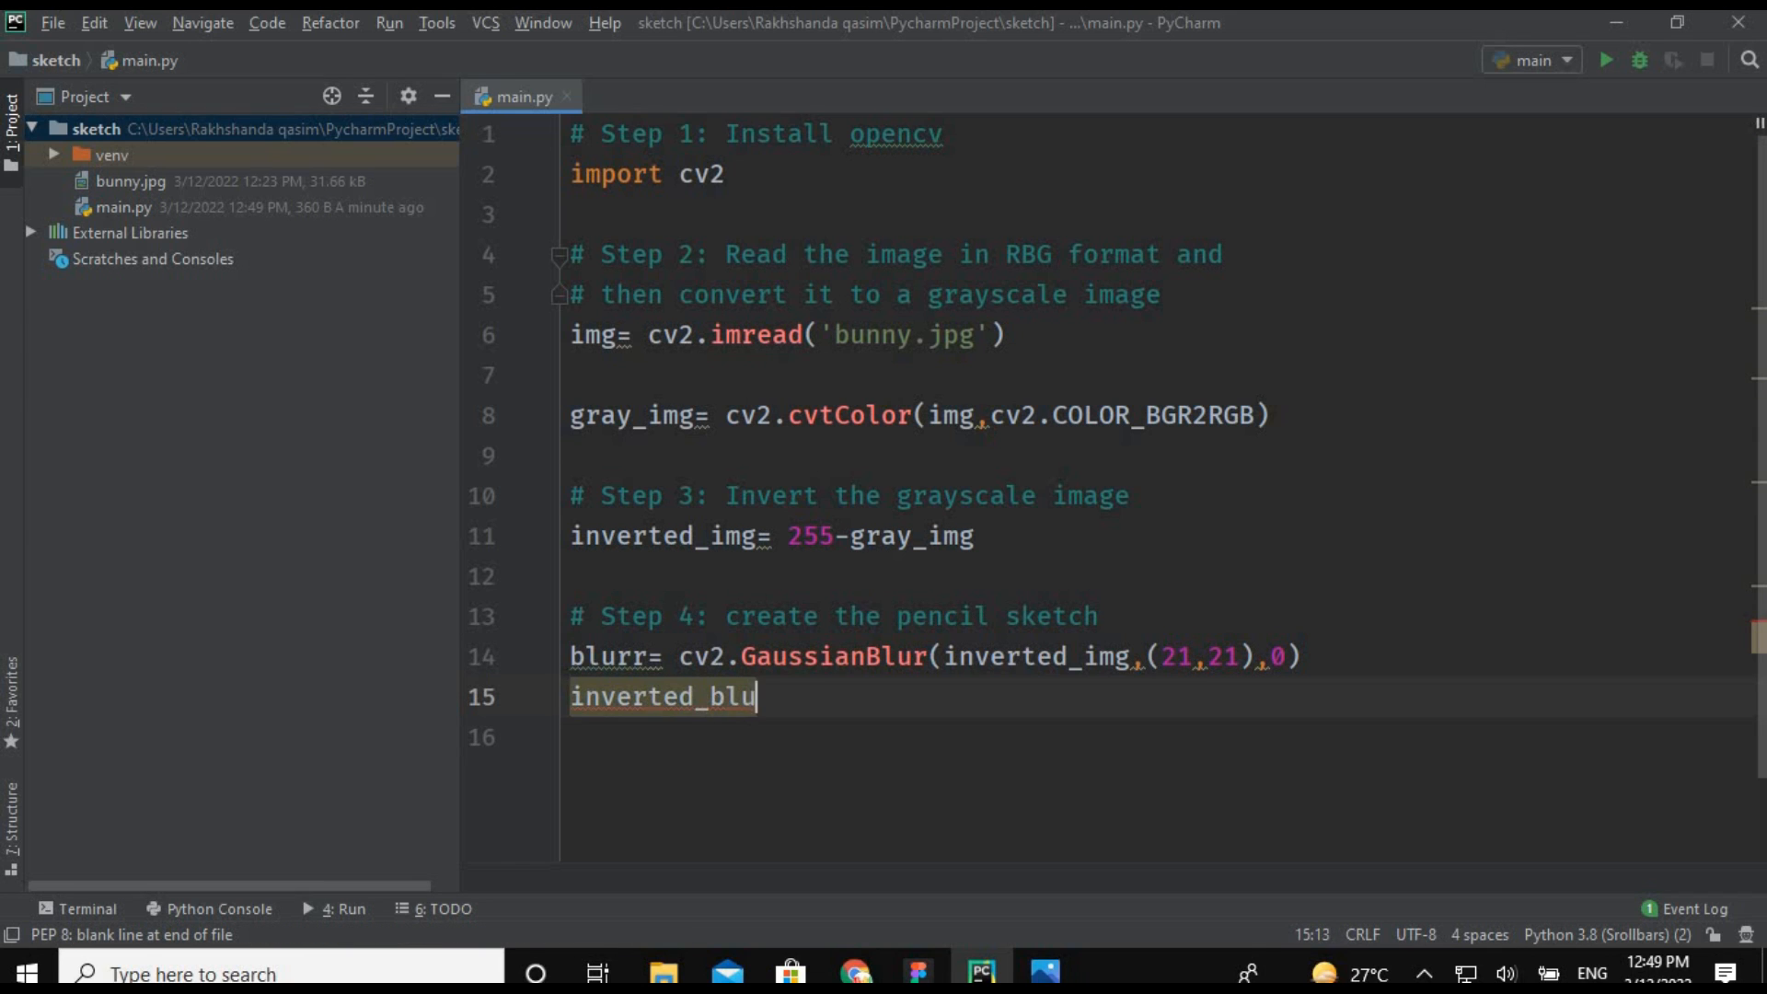
pyautogui.write('rr=')
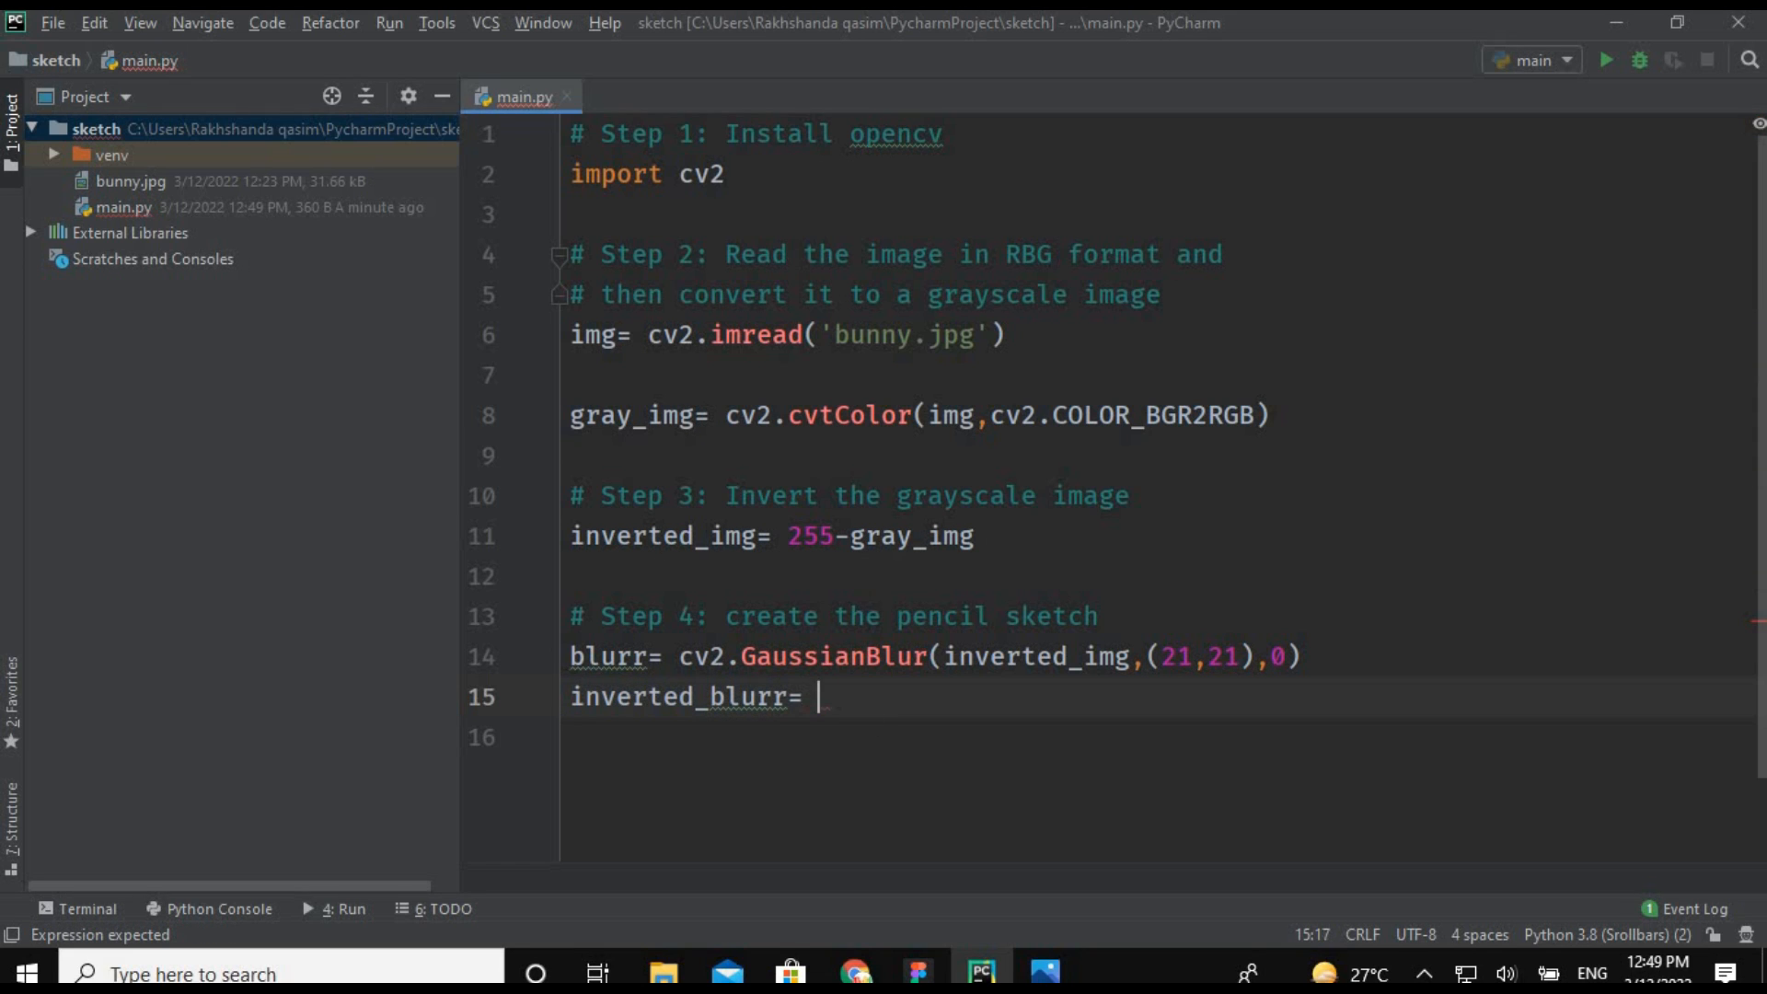
pyautogui.write('255-')
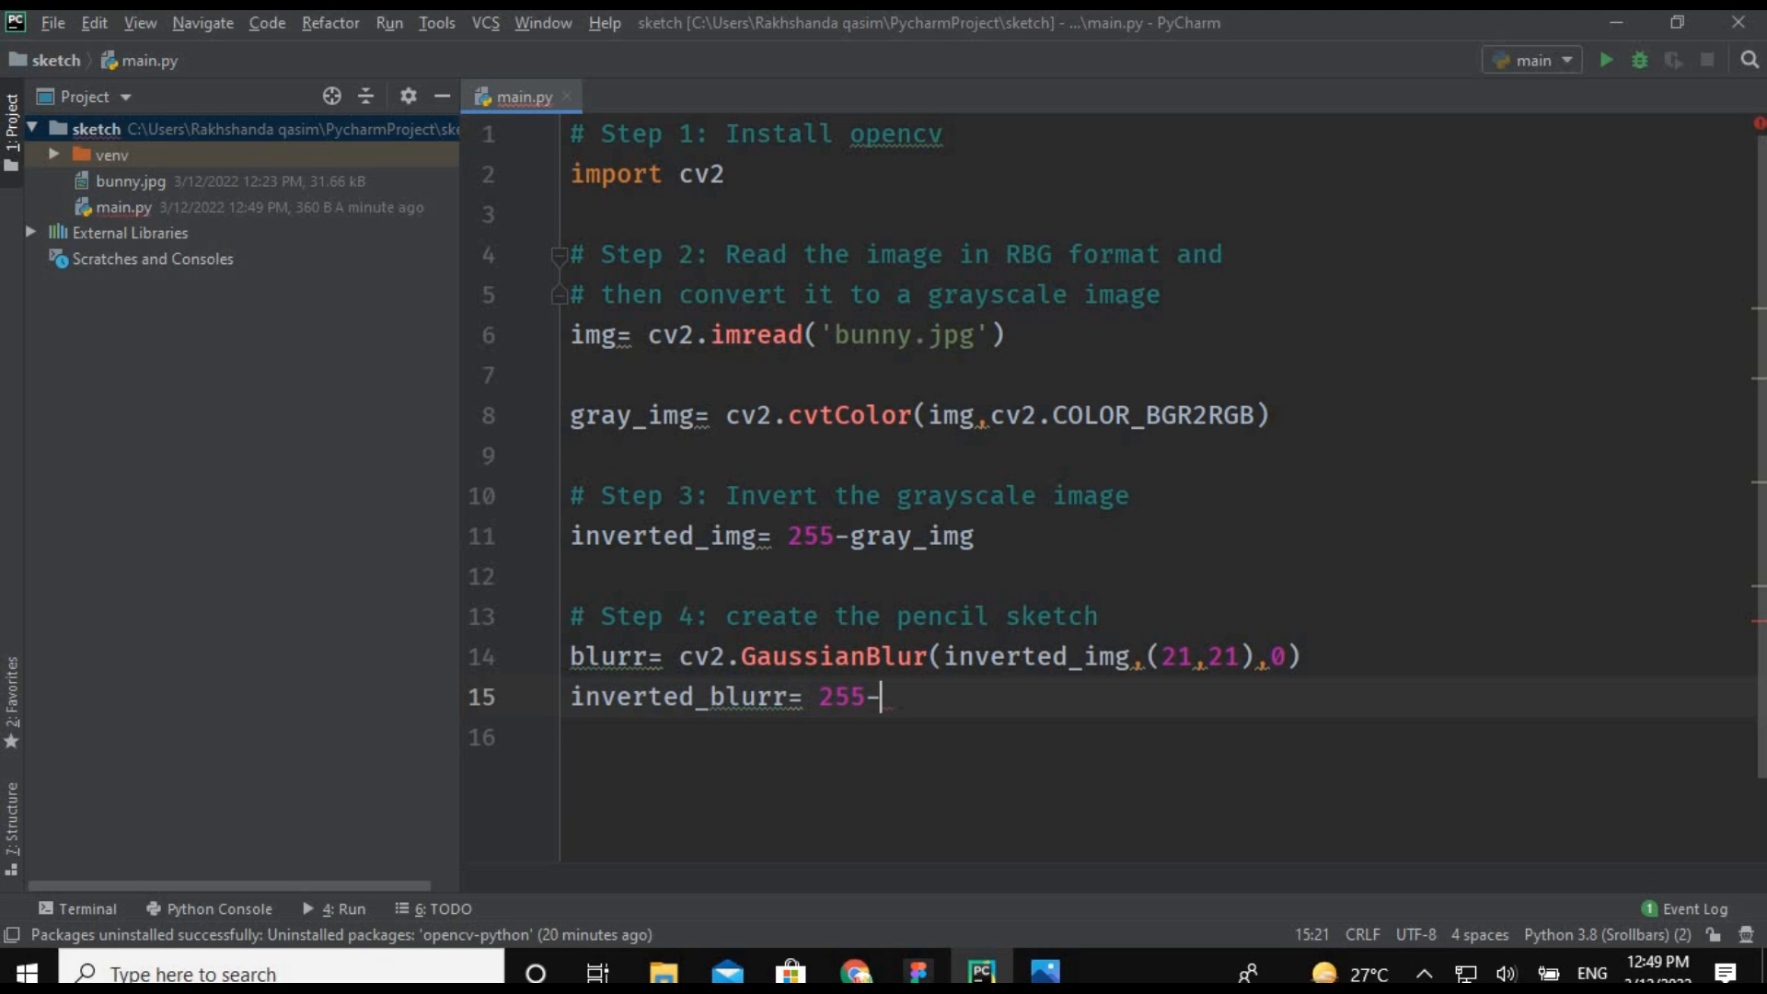
pyautogui.write('blurr')
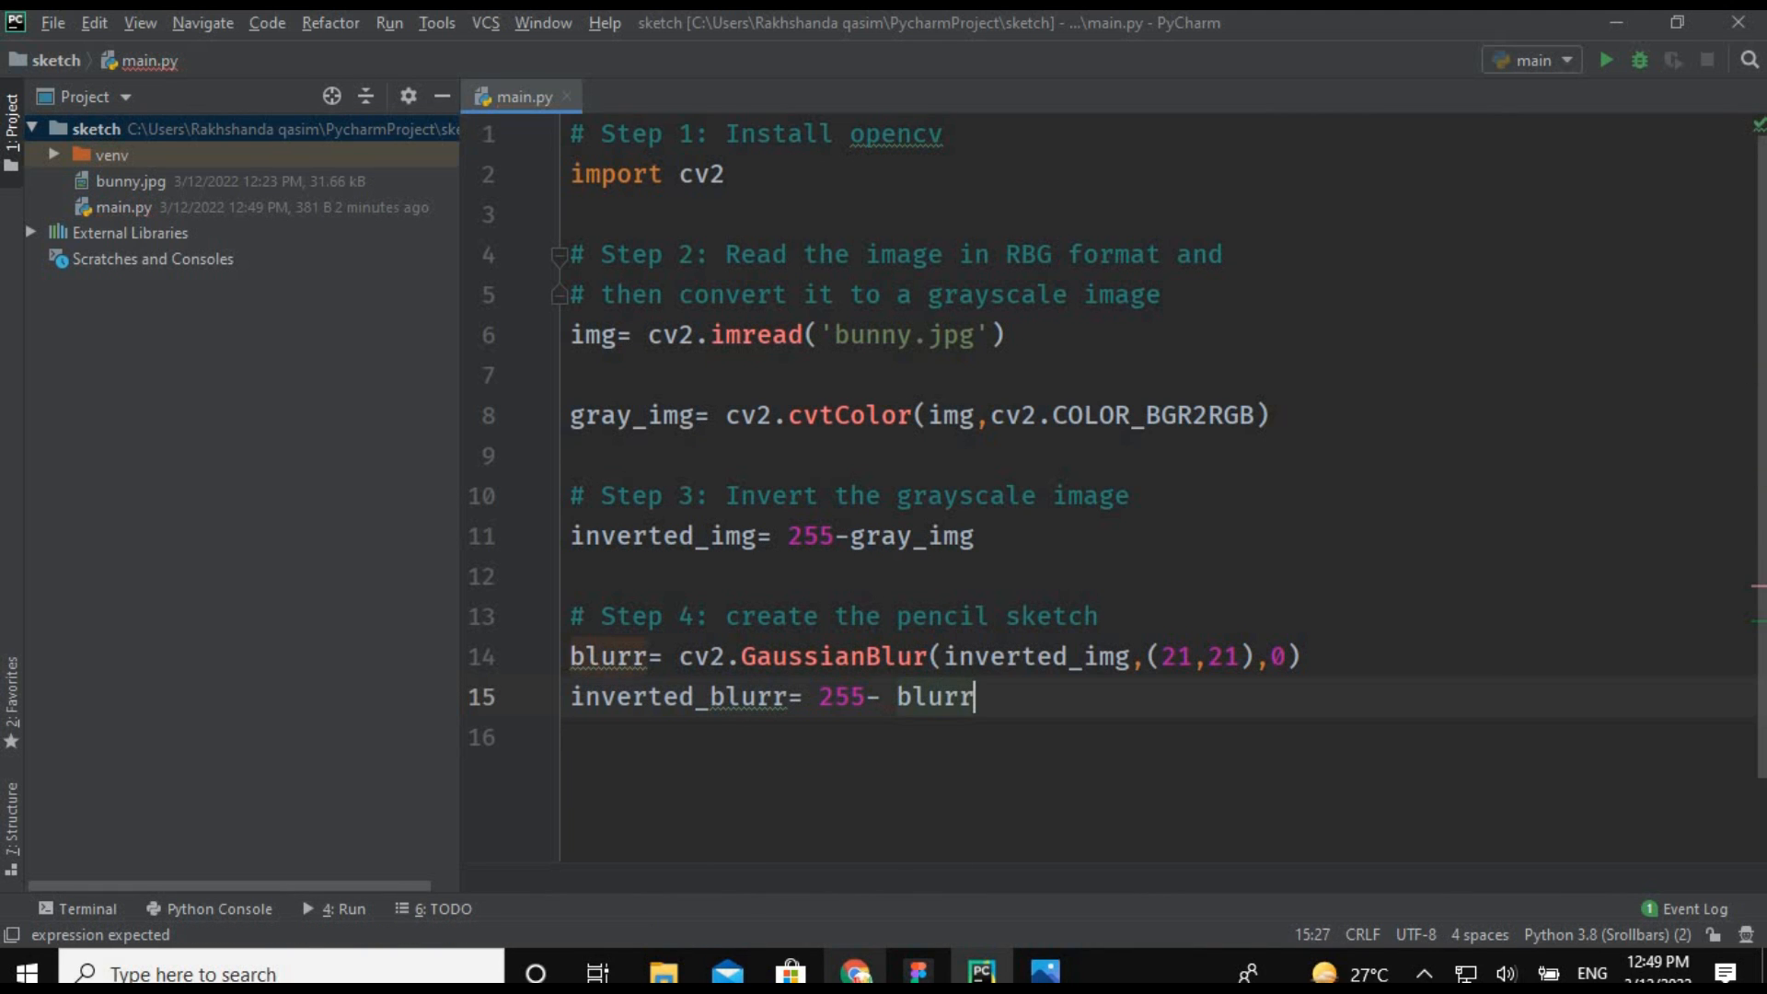
# Set pencil_sketch to cv2.divide(gray_img,inverted_blurr,scale=25).
pyautogui.write('penci')
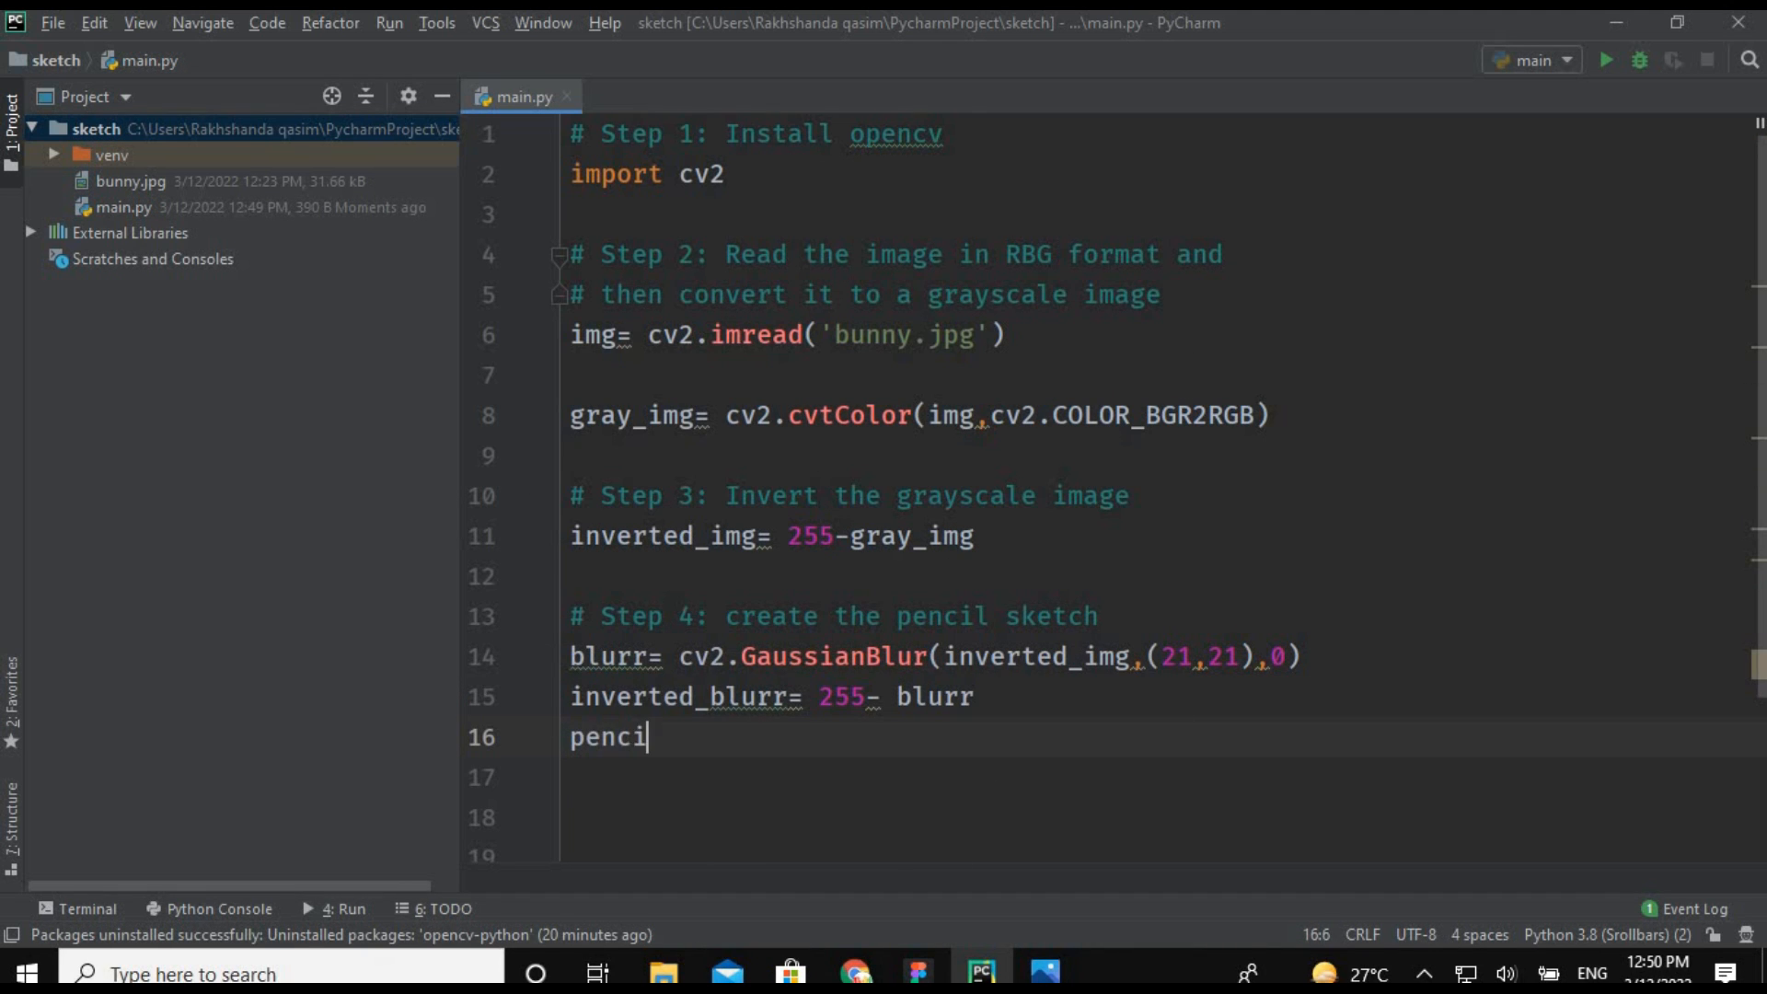
pyautogui.write('l_sk')
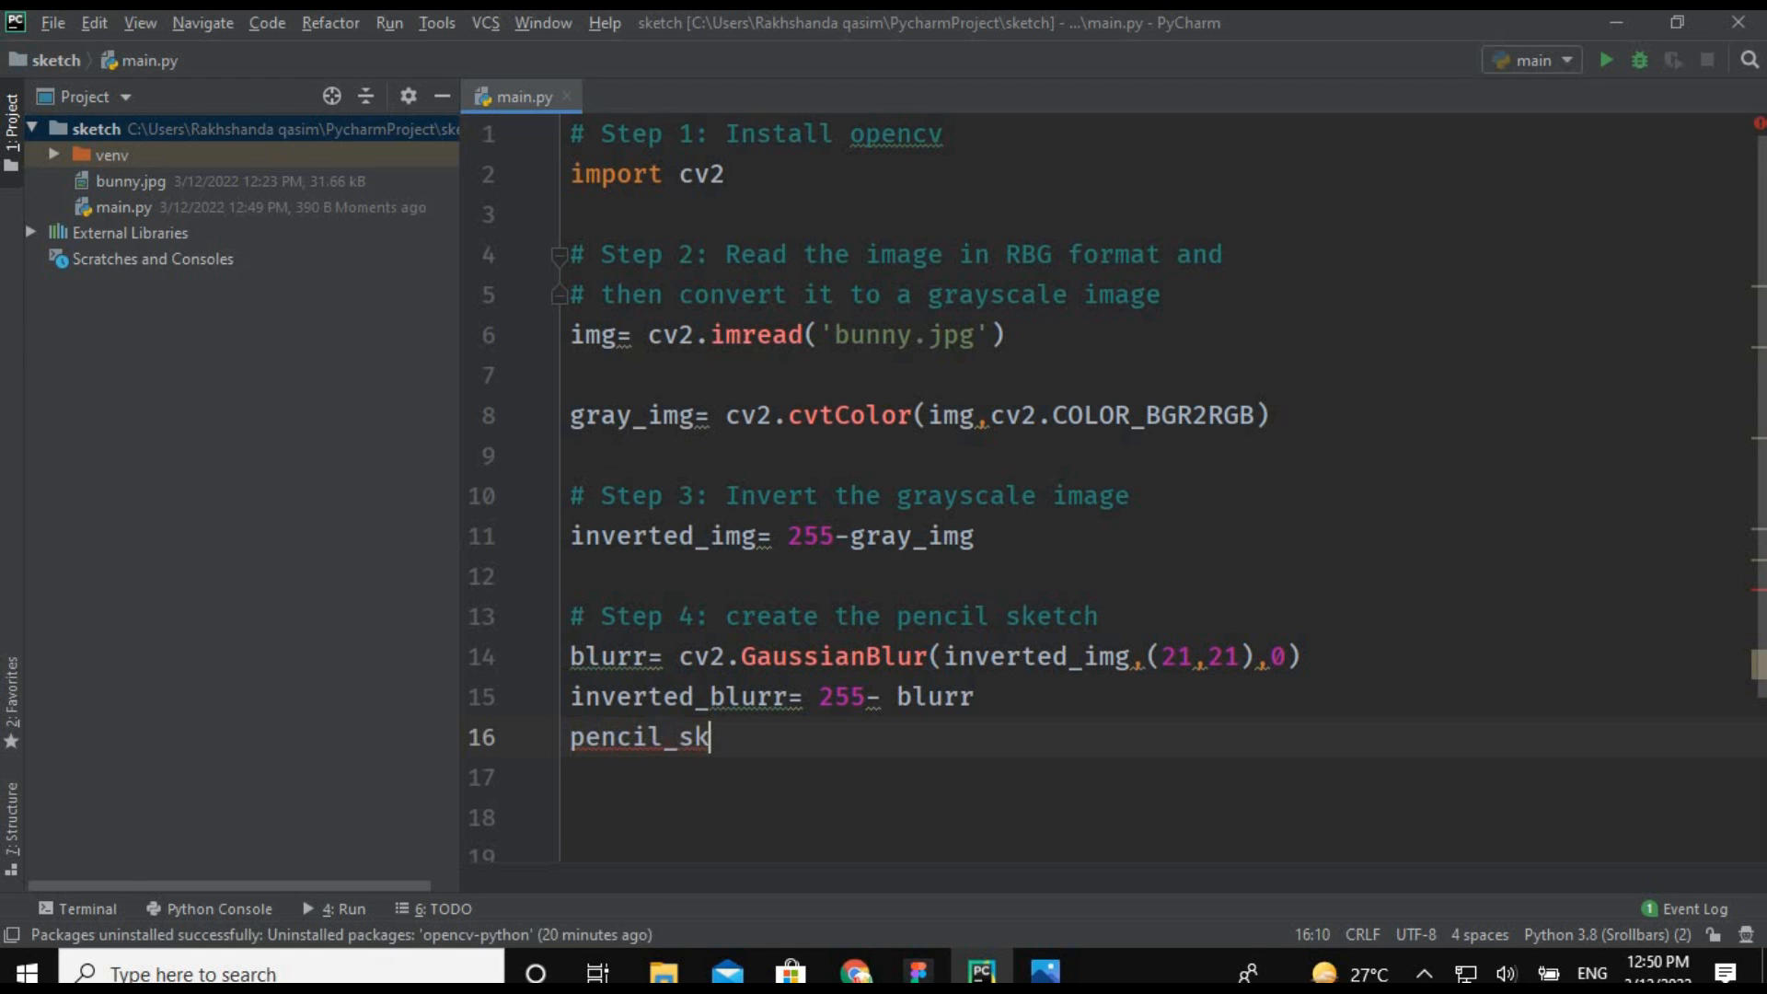
pyautogui.write('etch = cv')
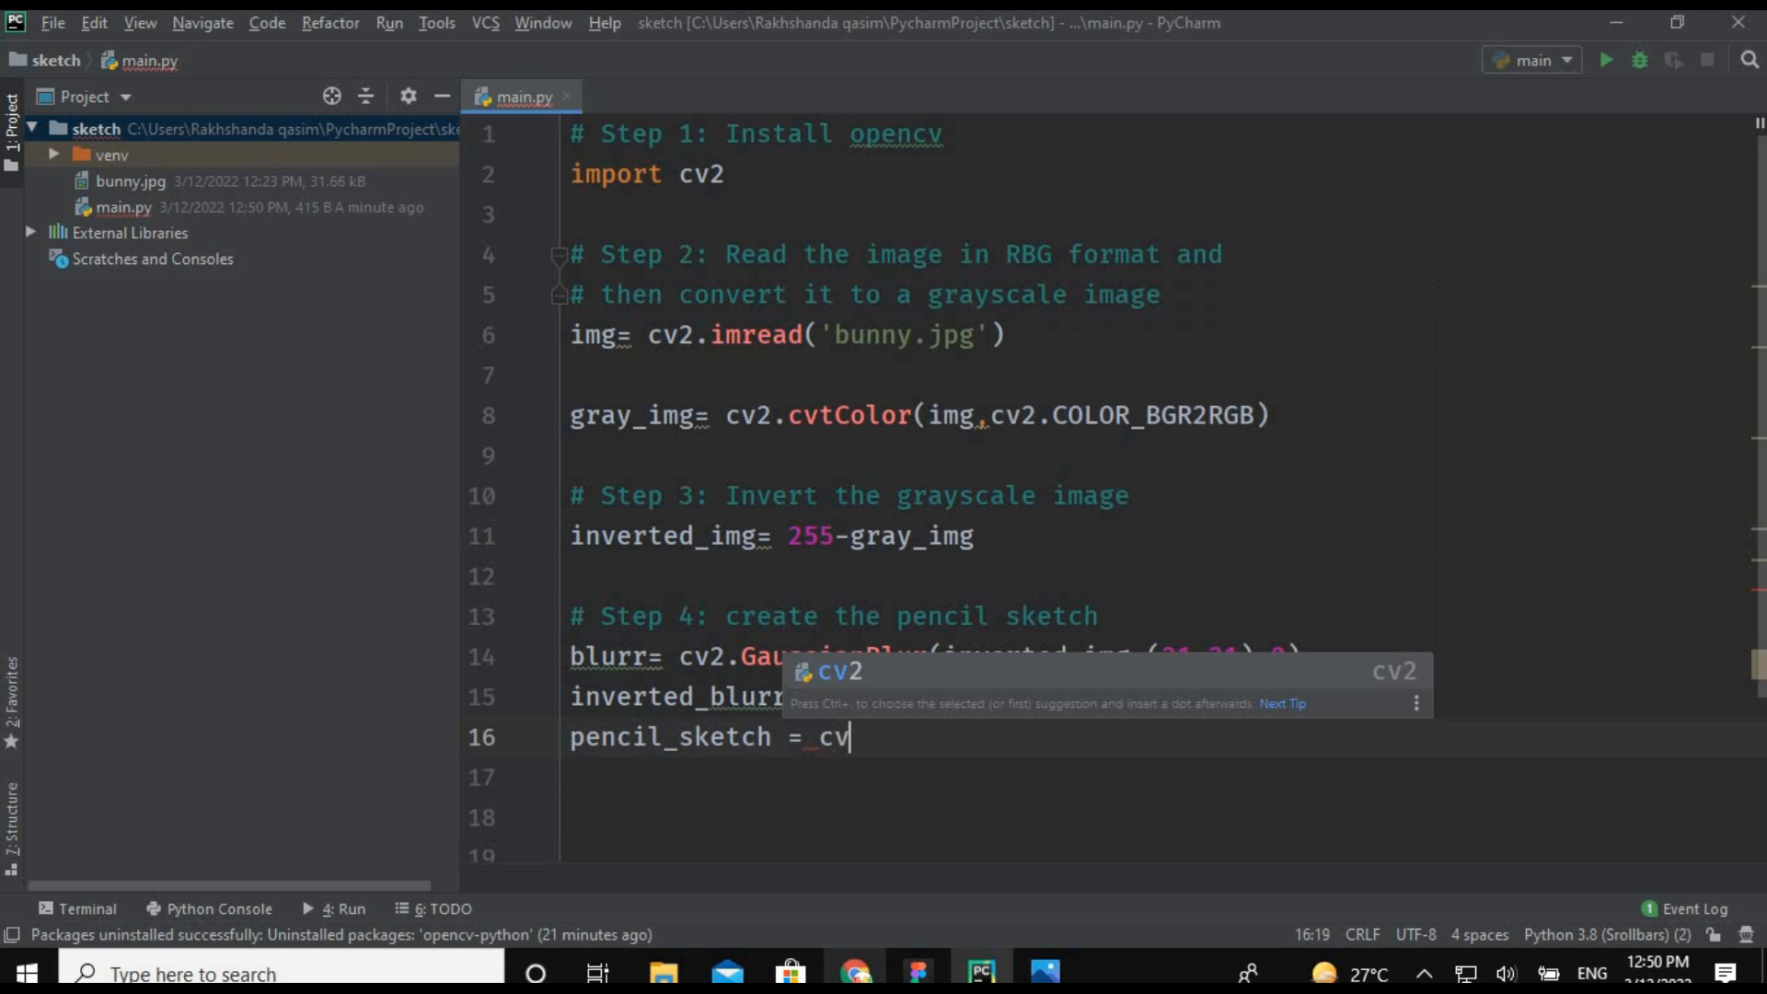
pyautogui.write('.divide(g')
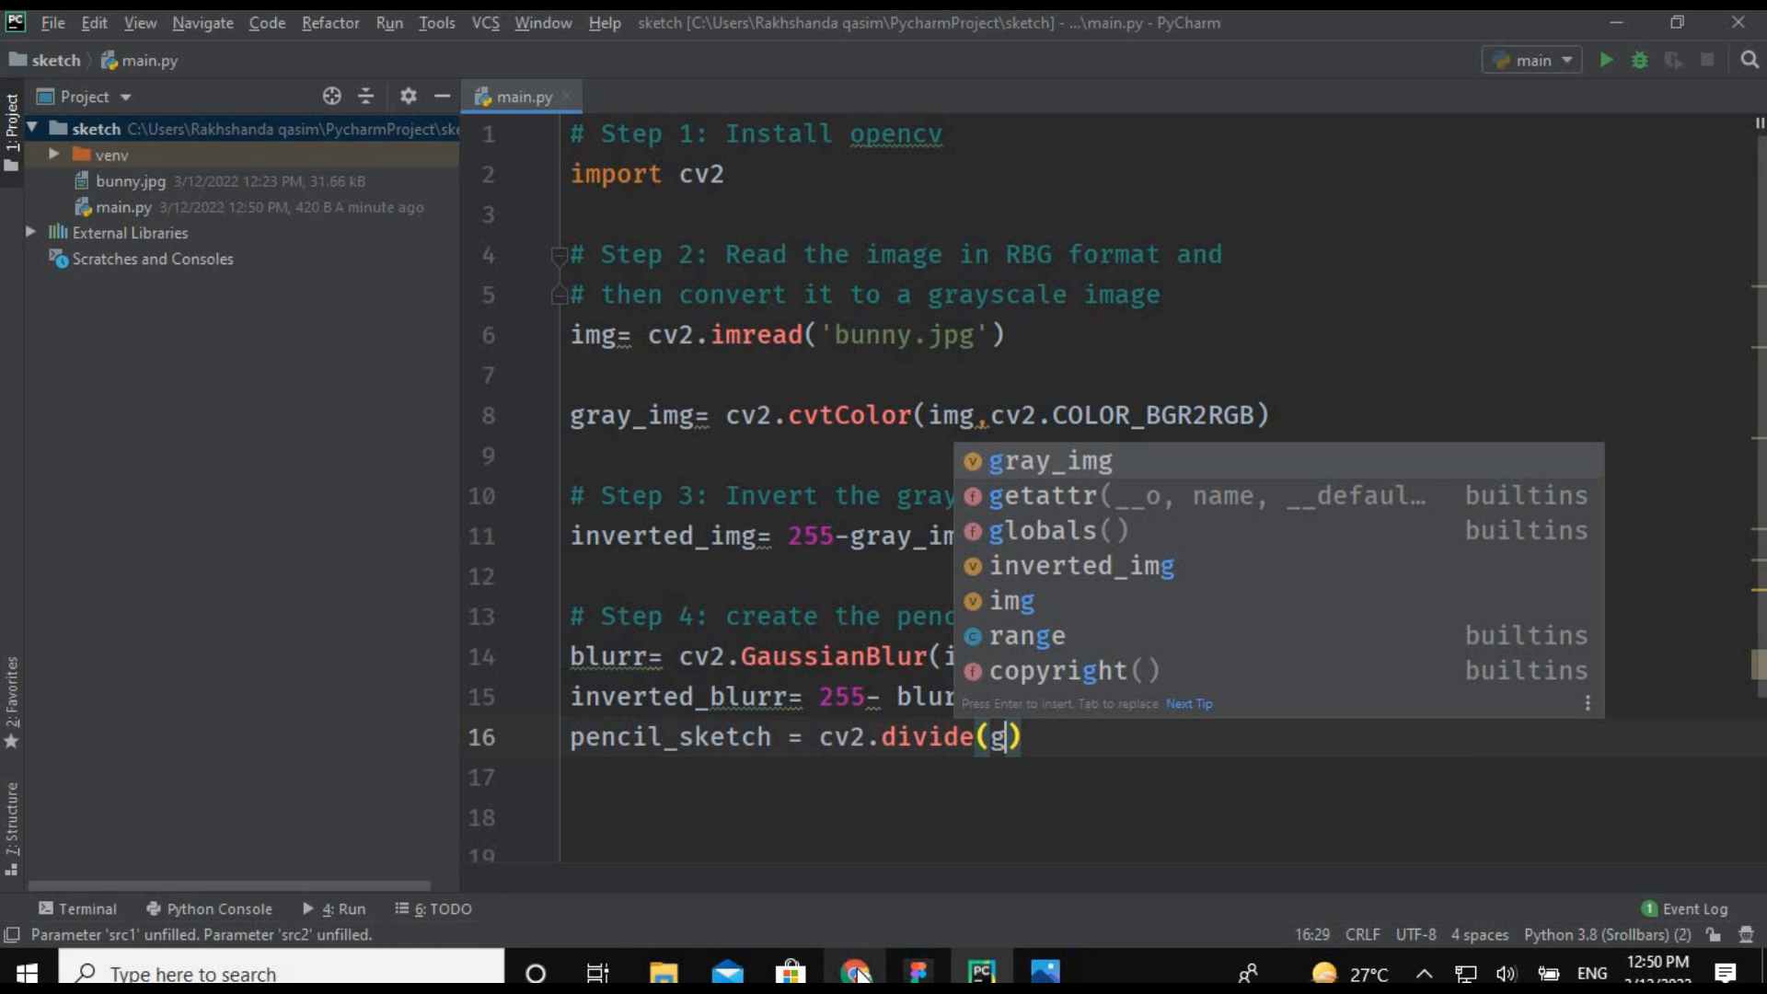
pyautogui.write('ray_img,inverted_blurr')
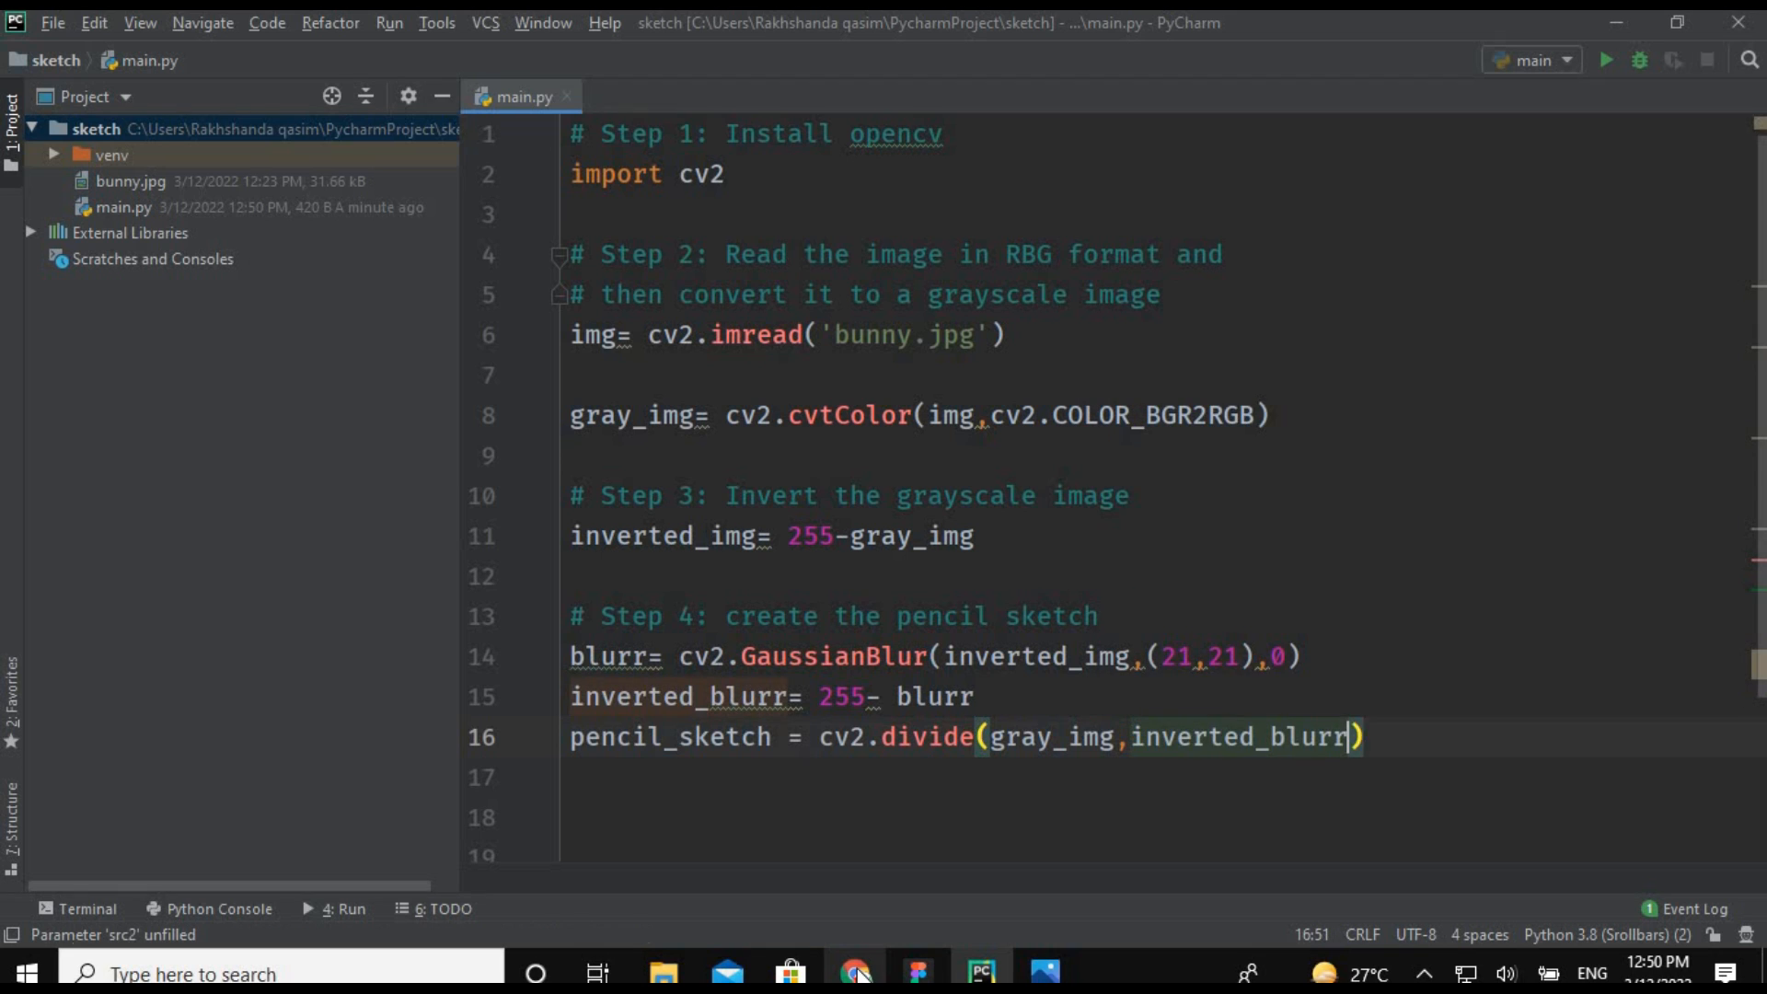
pyautogui.write(',scale=')
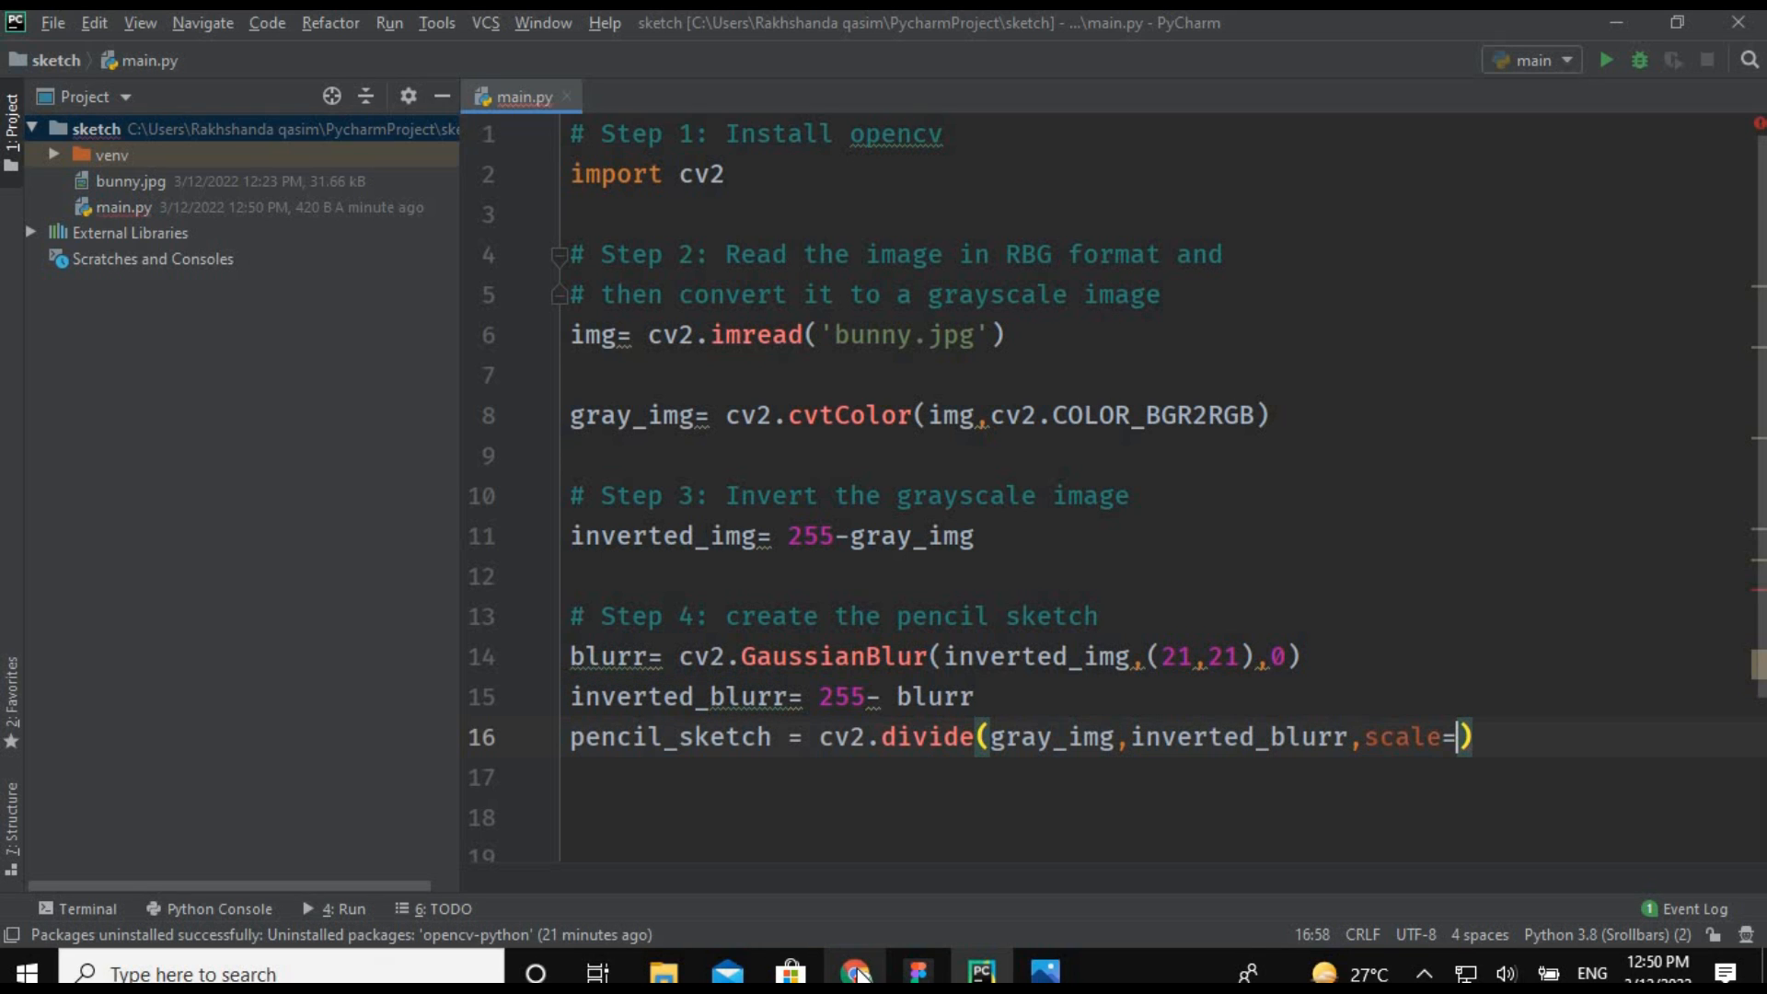
pyautogui.write('256.0')
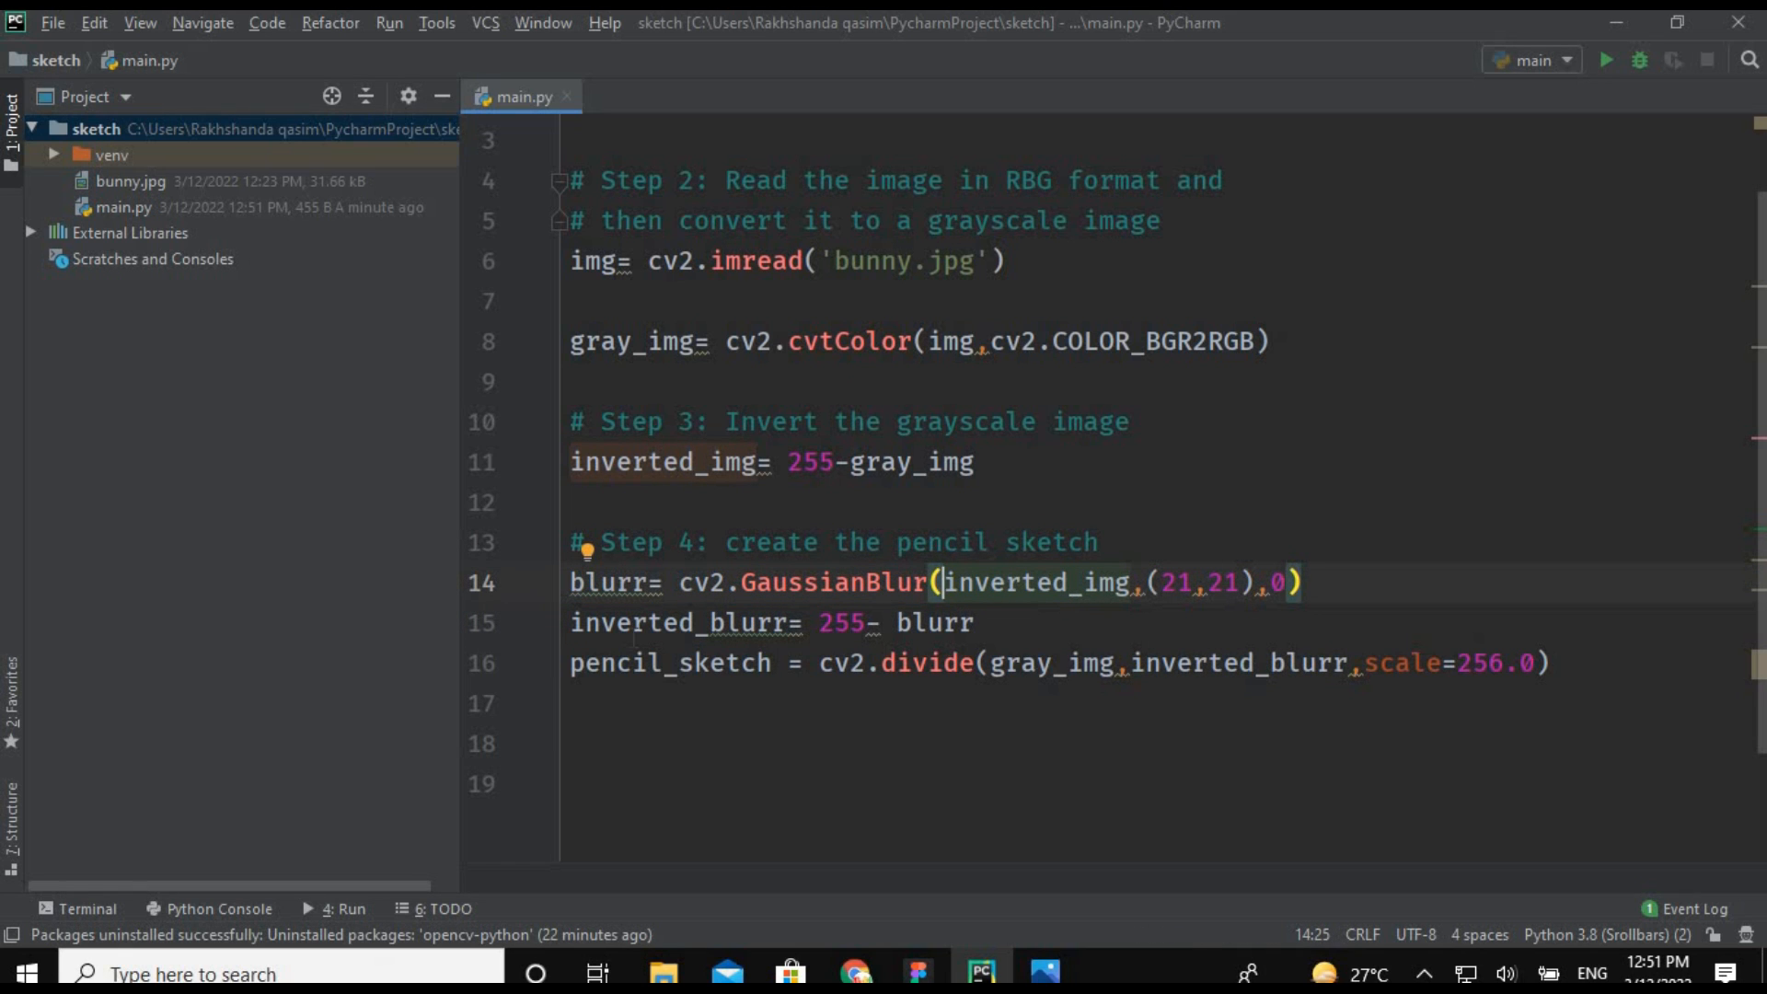
# Review the GaussianBlur and 255- blurr lines, then leave a blank line 18 after the sketch code.
pyautogui.click(843, 622)
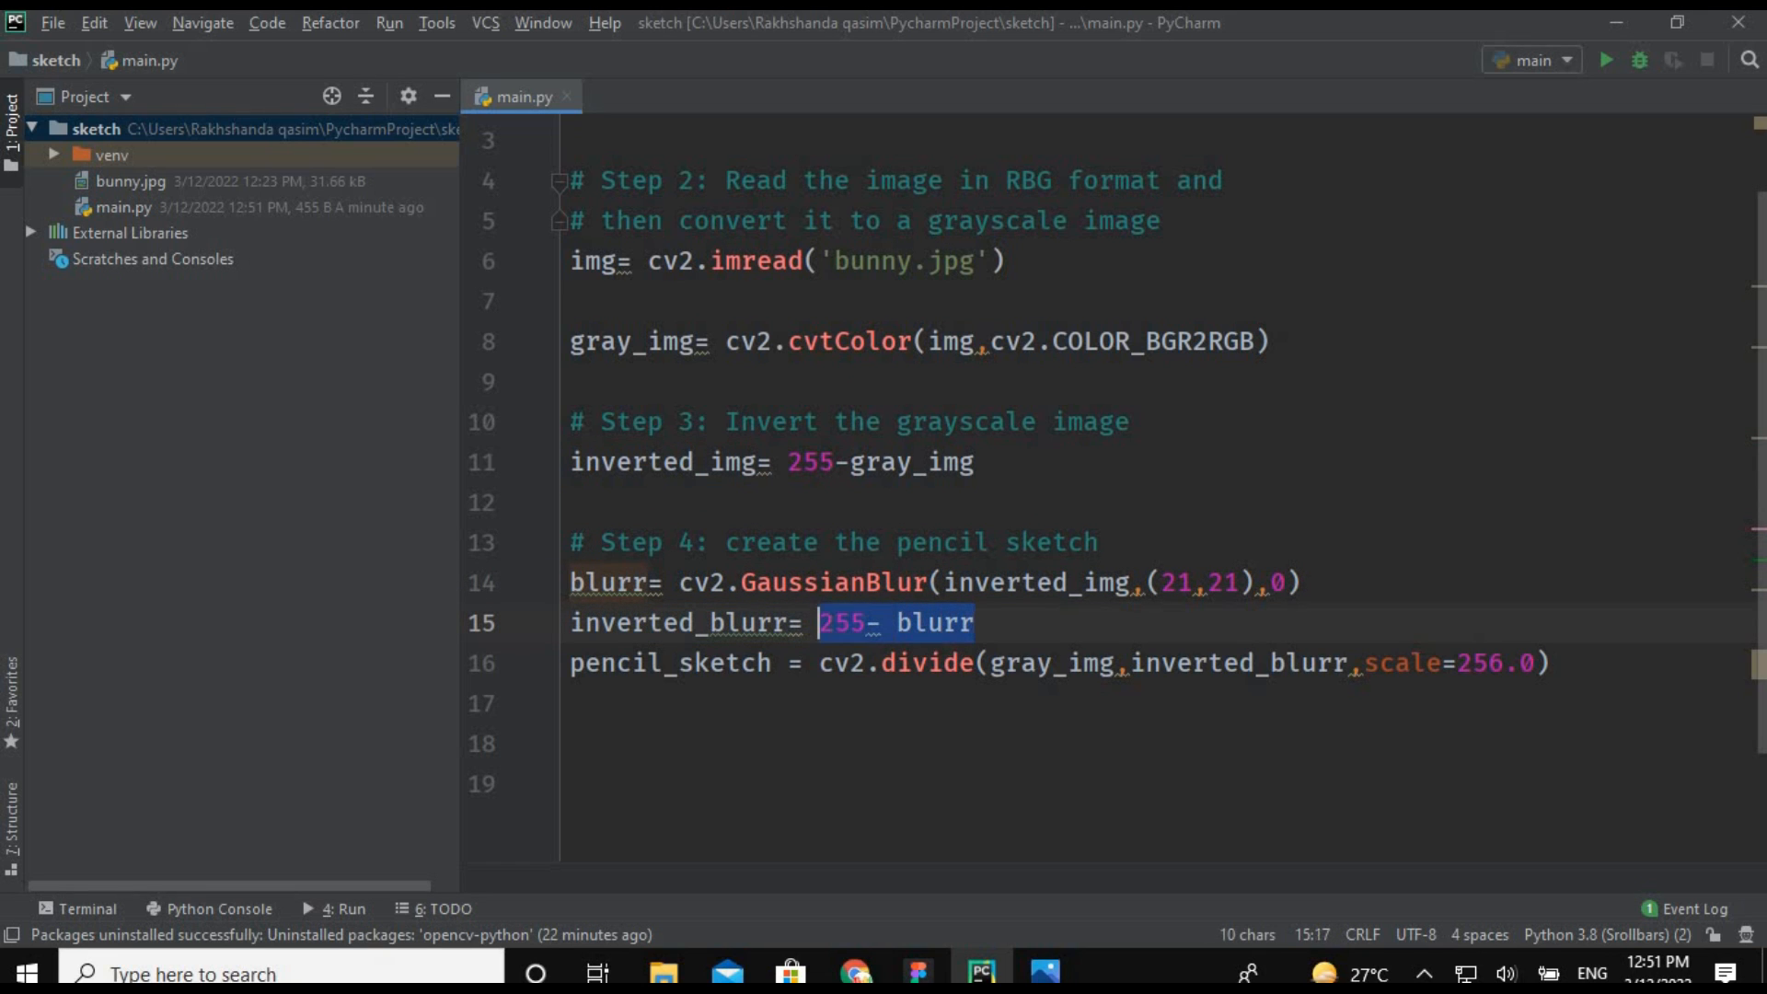
pyautogui.click(839, 622)
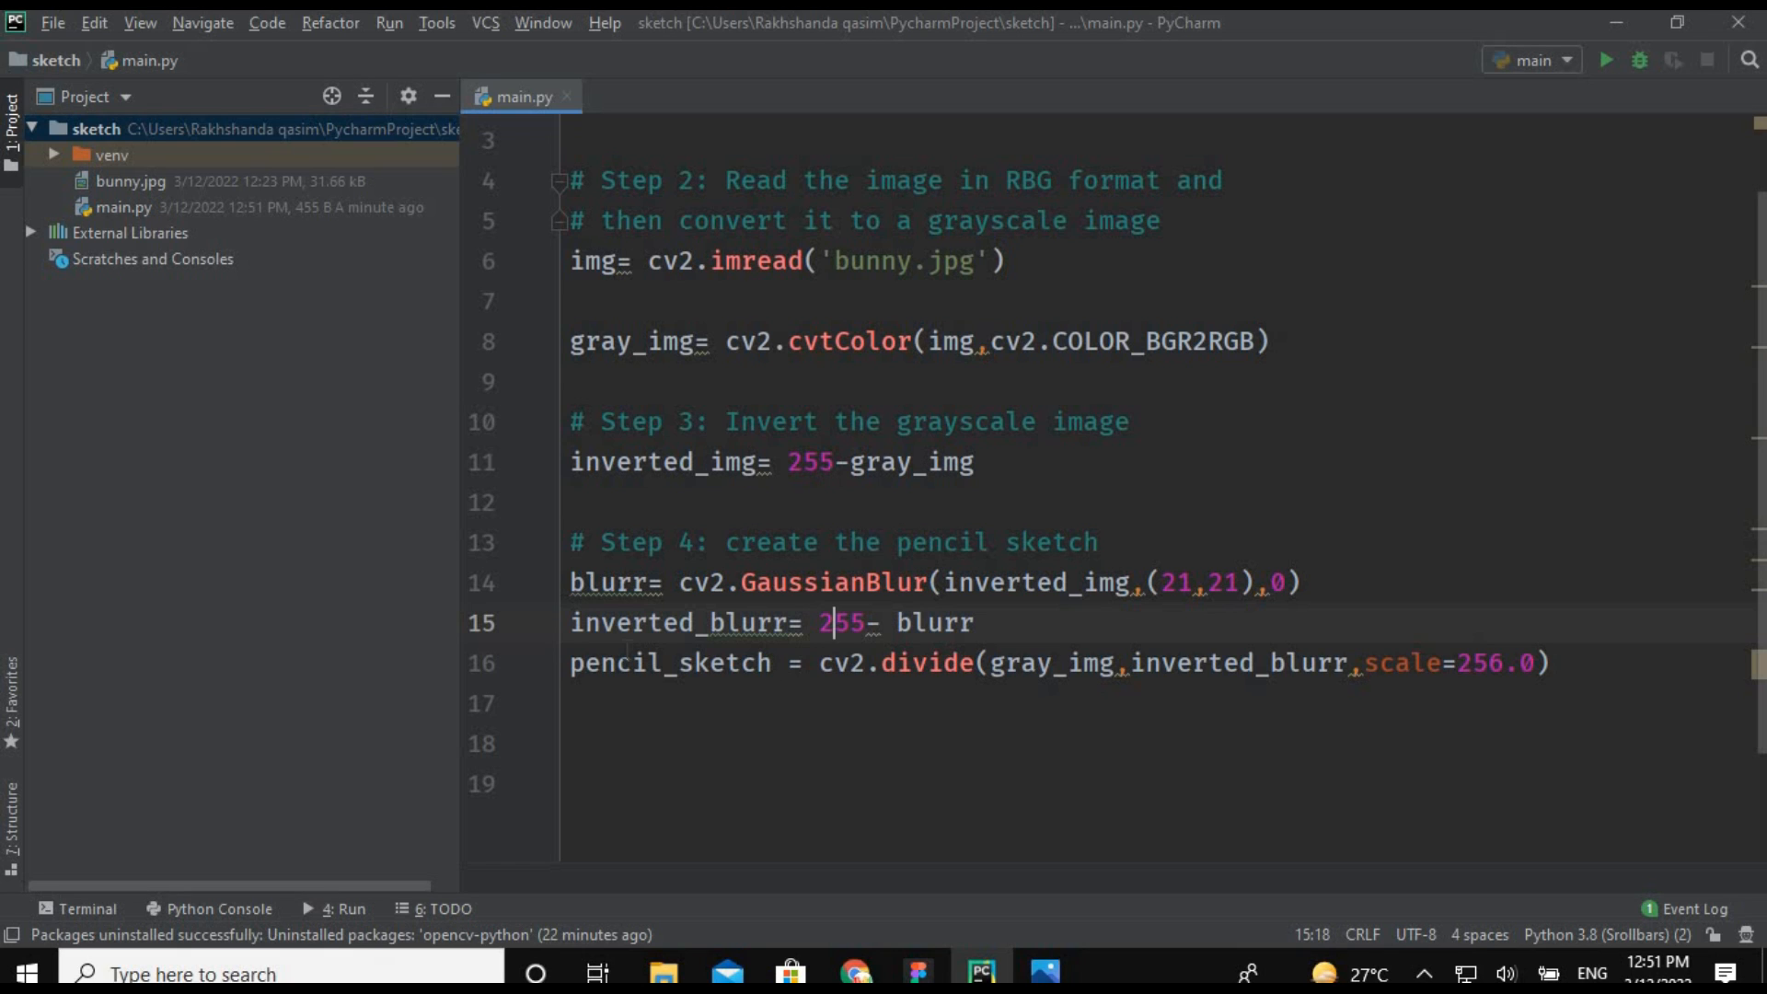
pyautogui.click(927, 662)
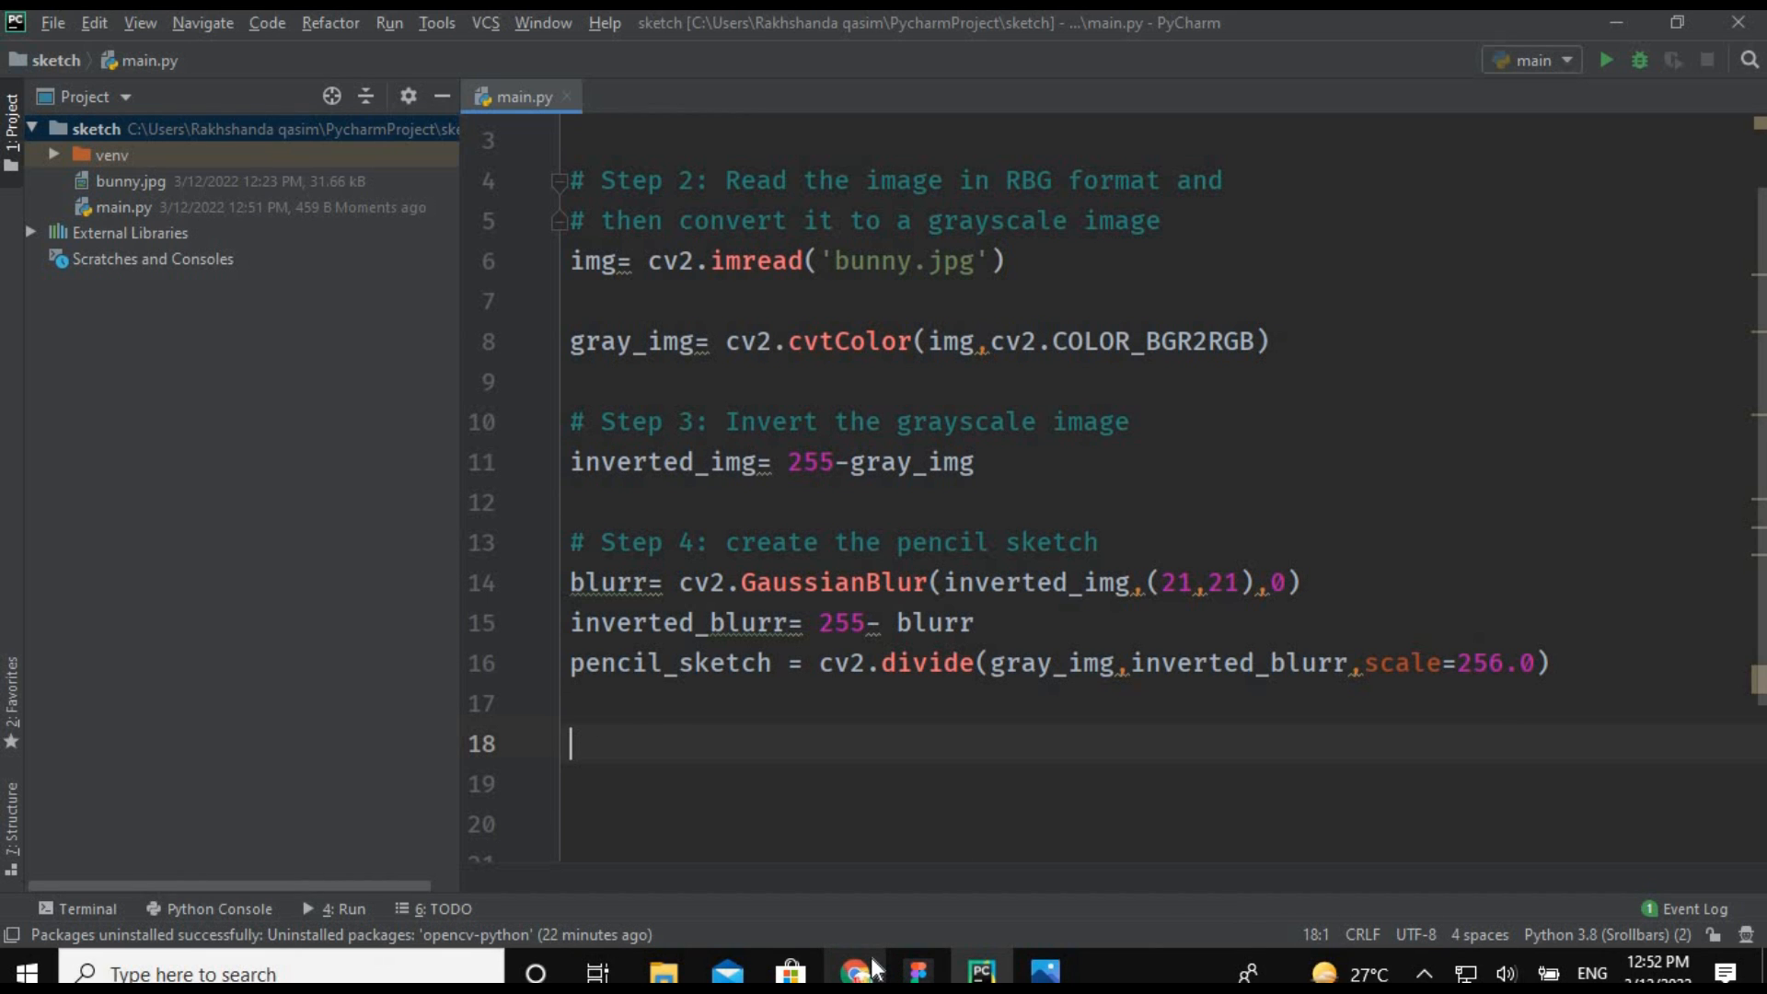
# Show img in an 'orignal image' window with cv2.imshow and duplicate the call on line 20.
pyautogui.write('cv')
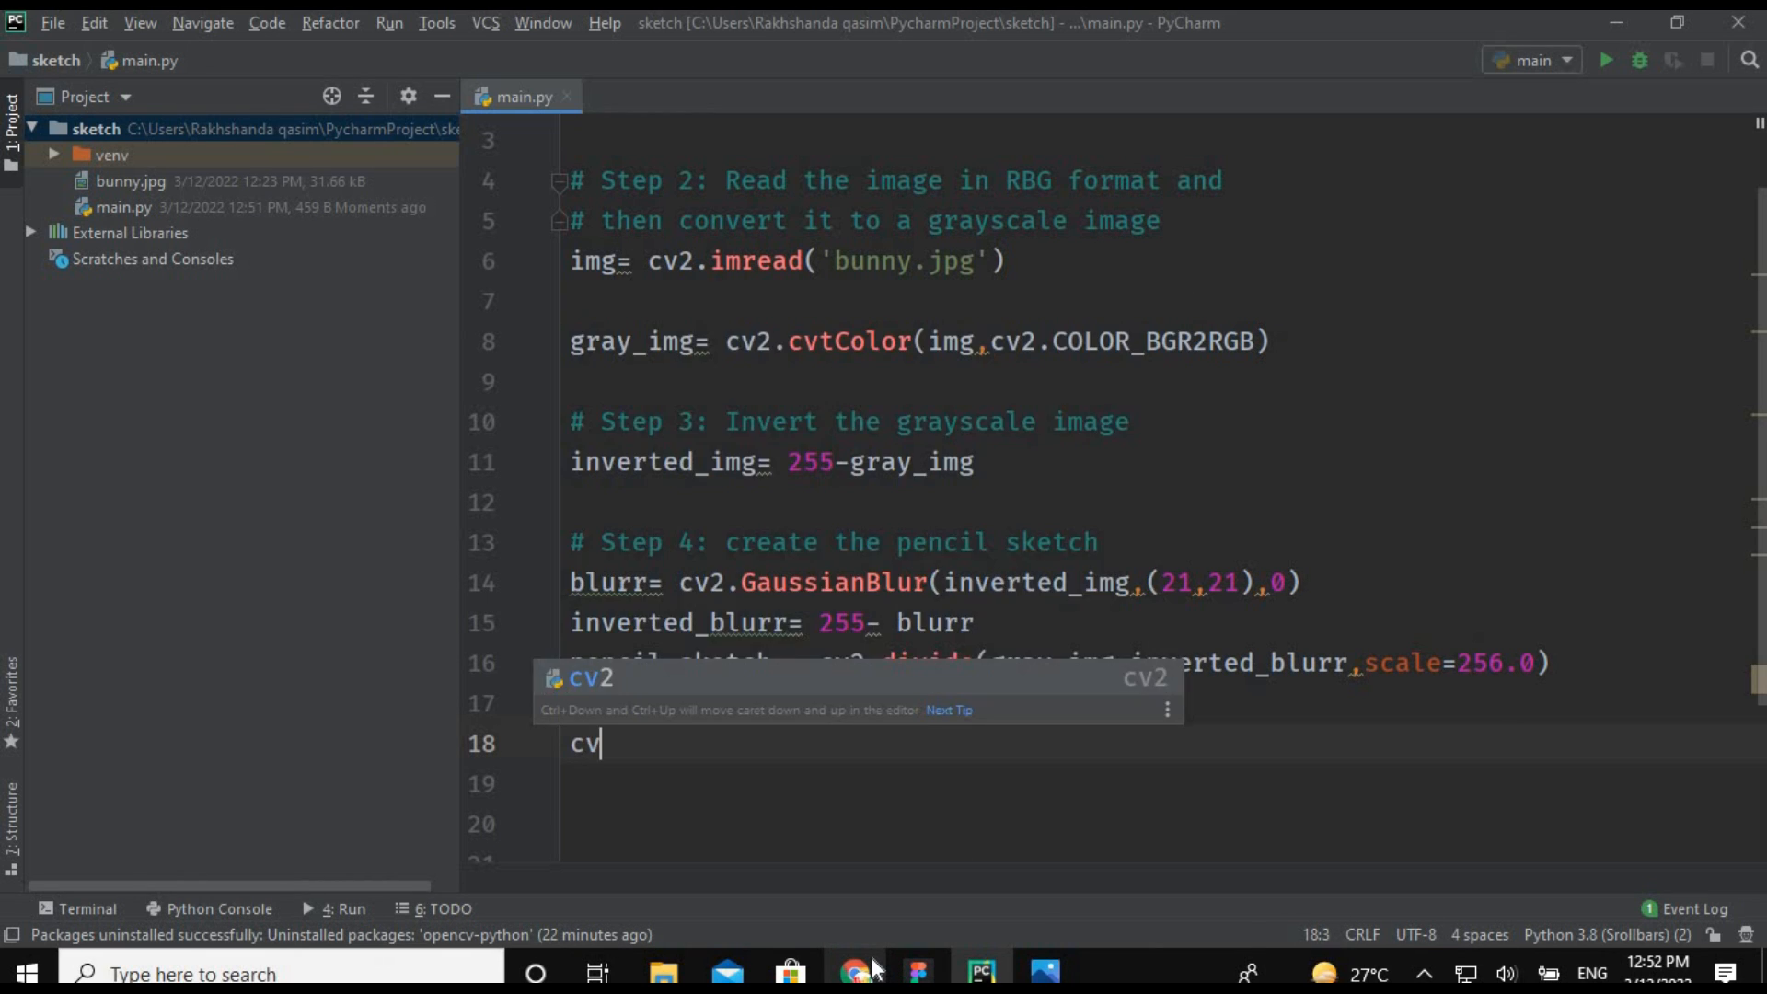
pyautogui.write('2.imshow(')
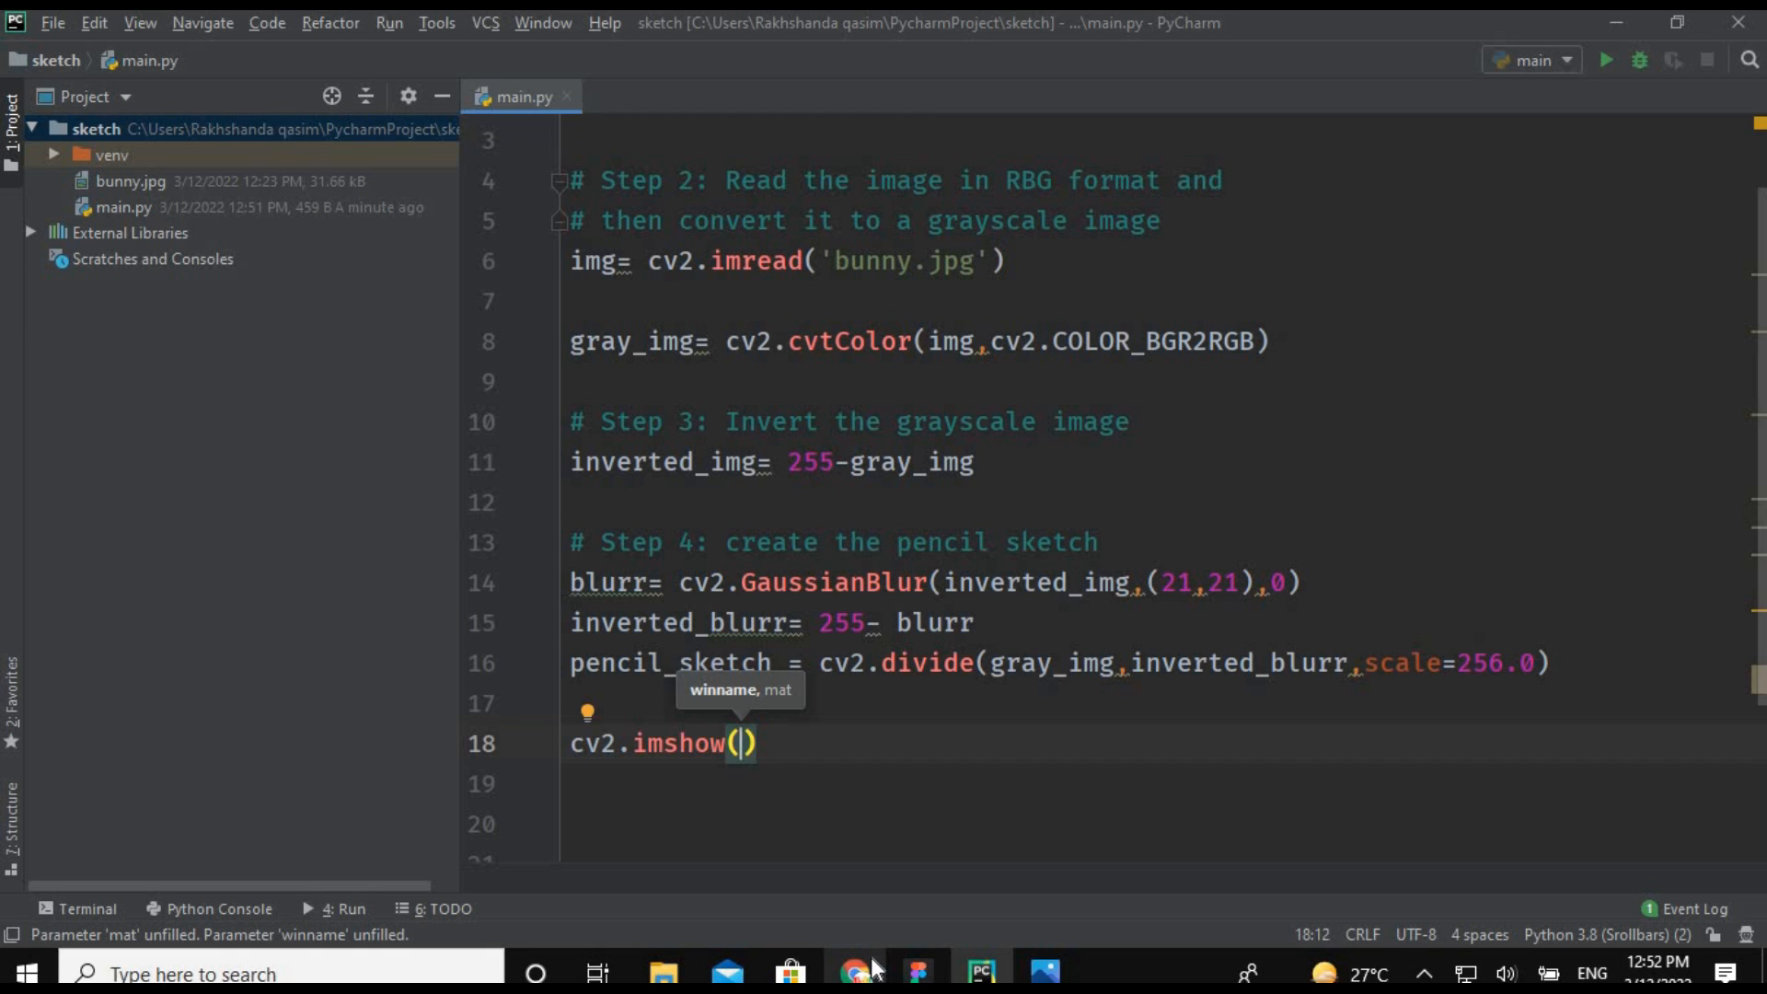
pyautogui.write("'o'")
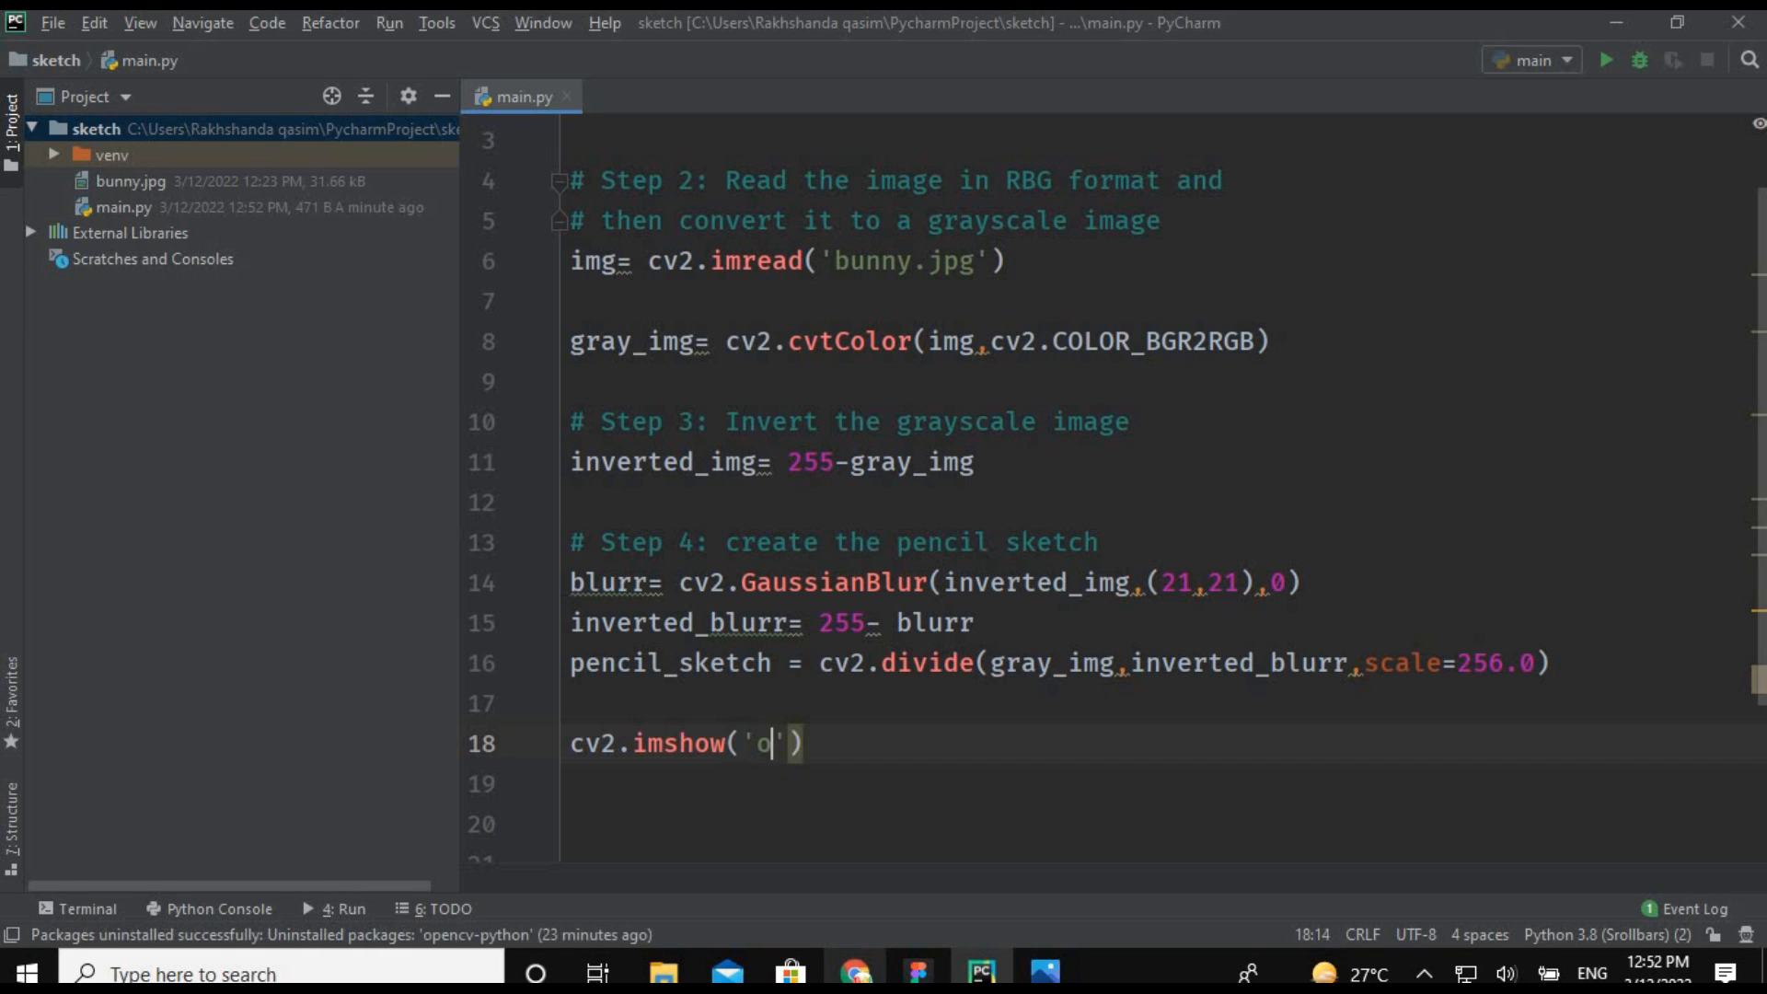
pyautogui.write('rignal')
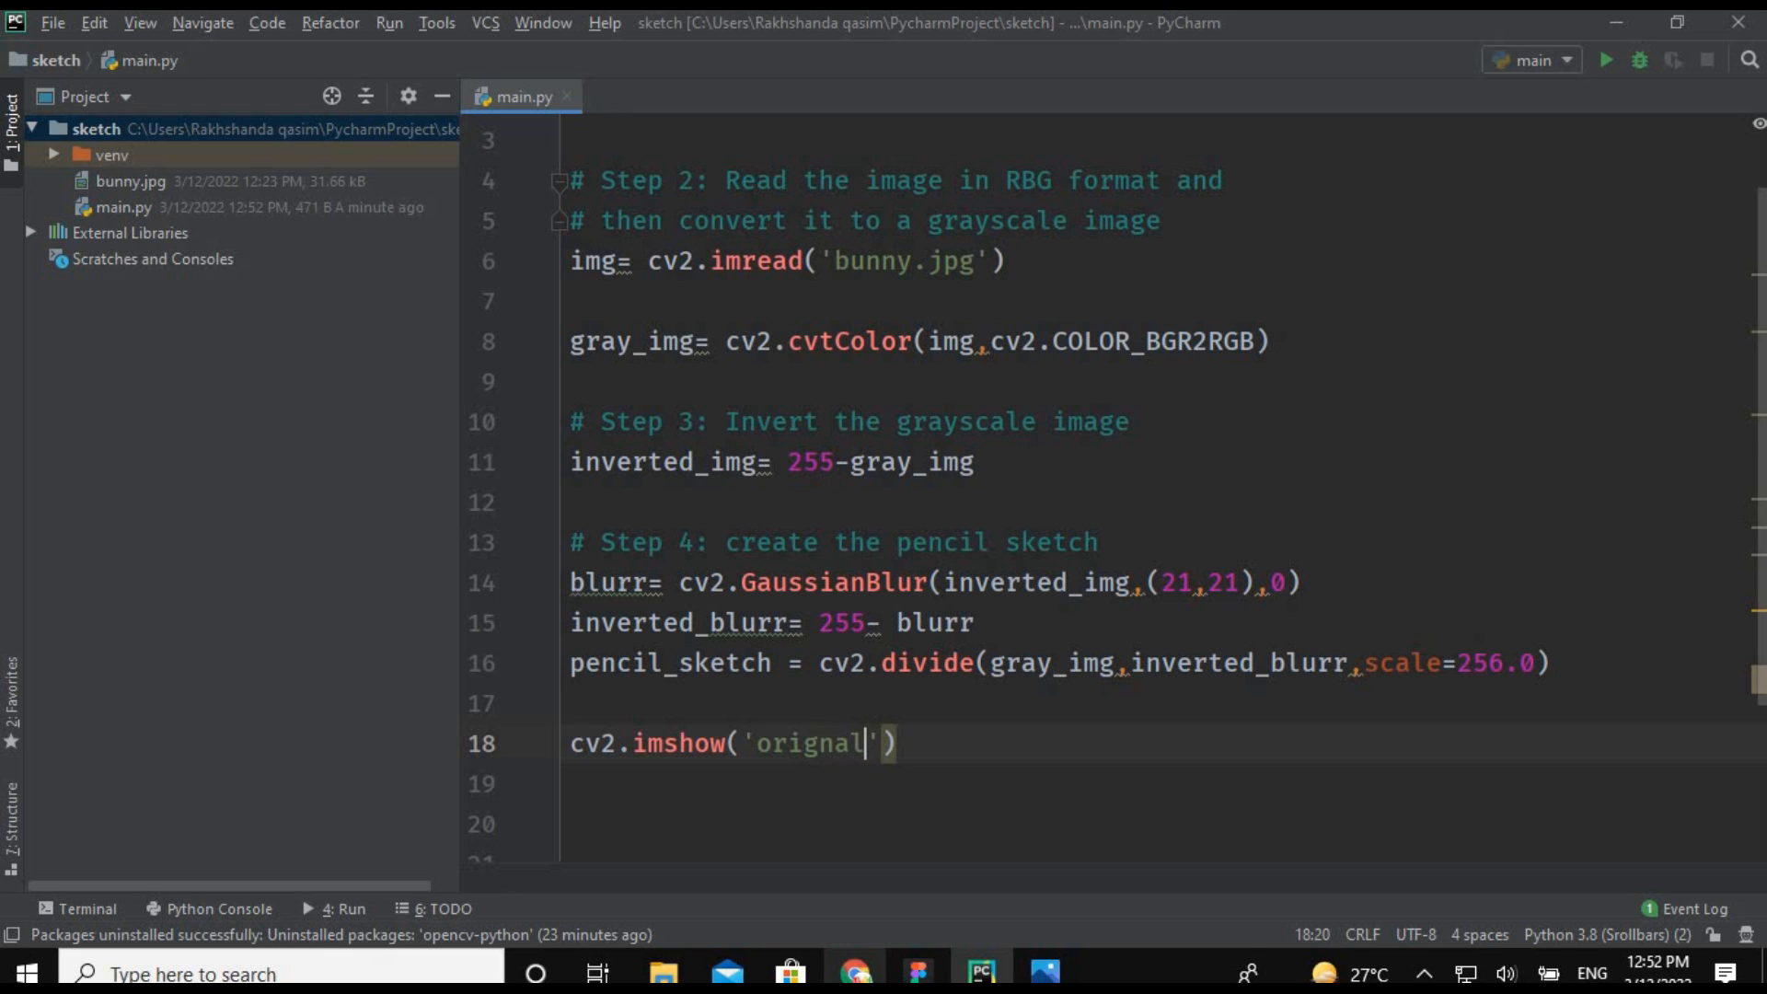
pyautogui.write('image')
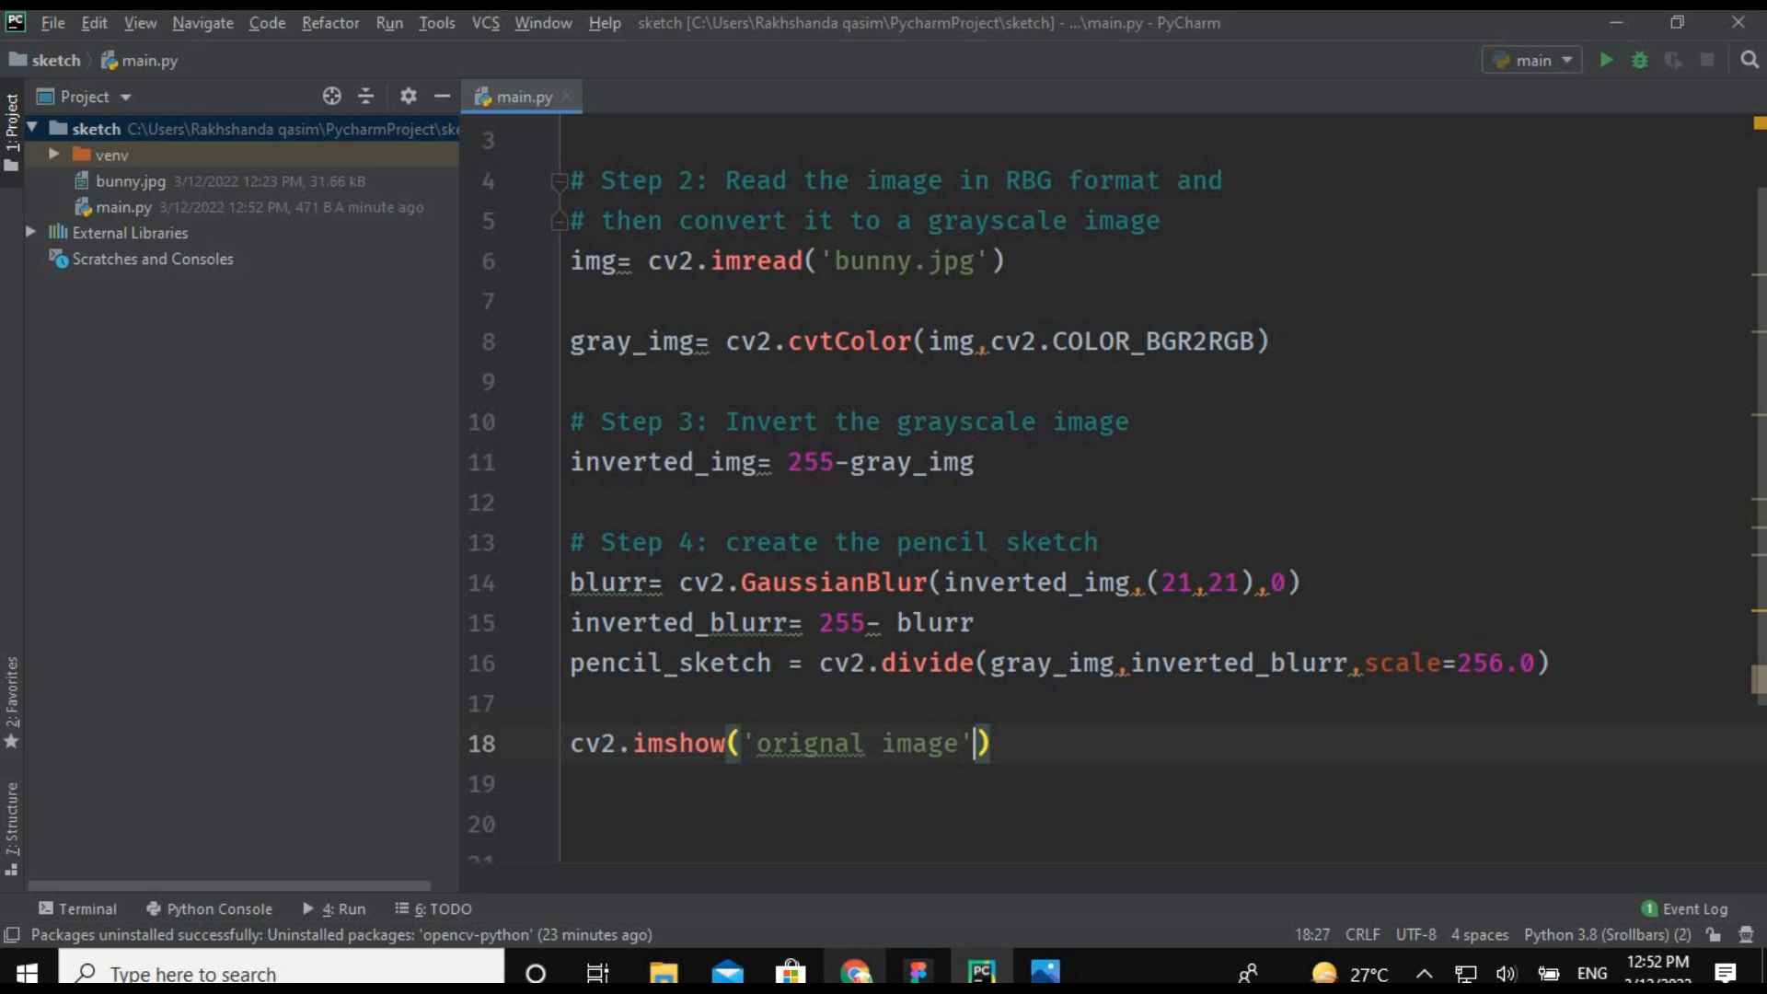
pyautogui.write(',img')
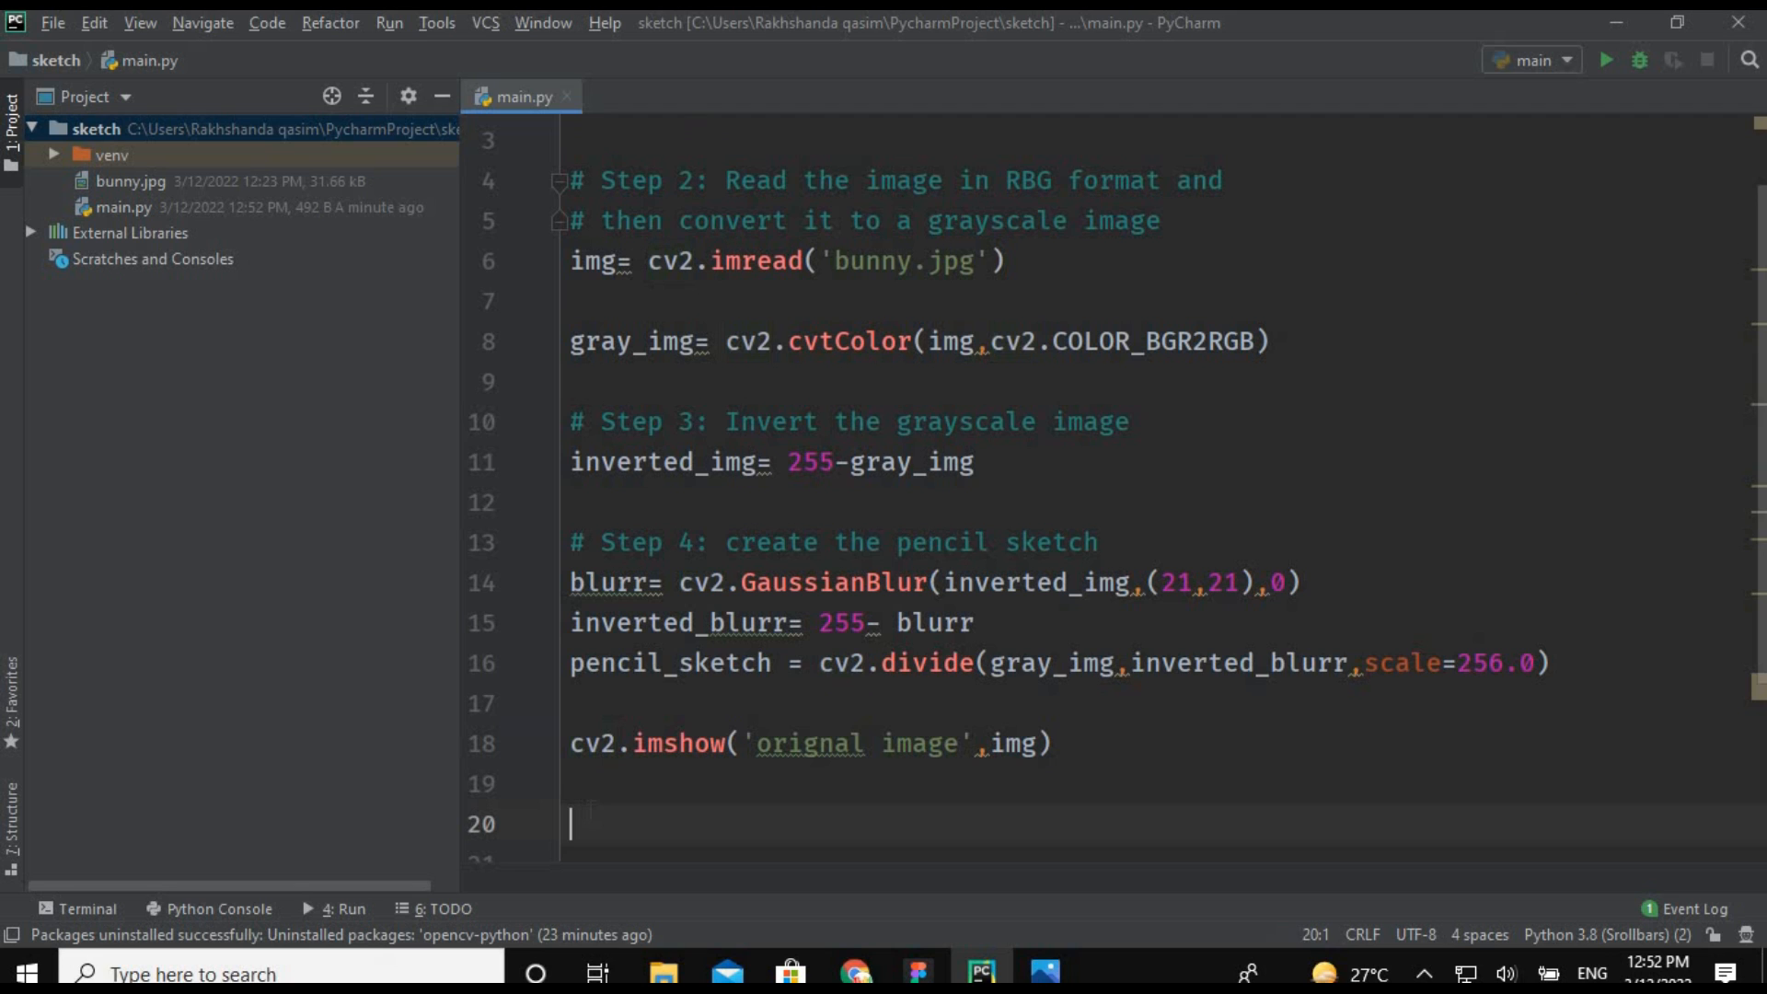
pyautogui.write("cv2.imshow('orignal image',img)")
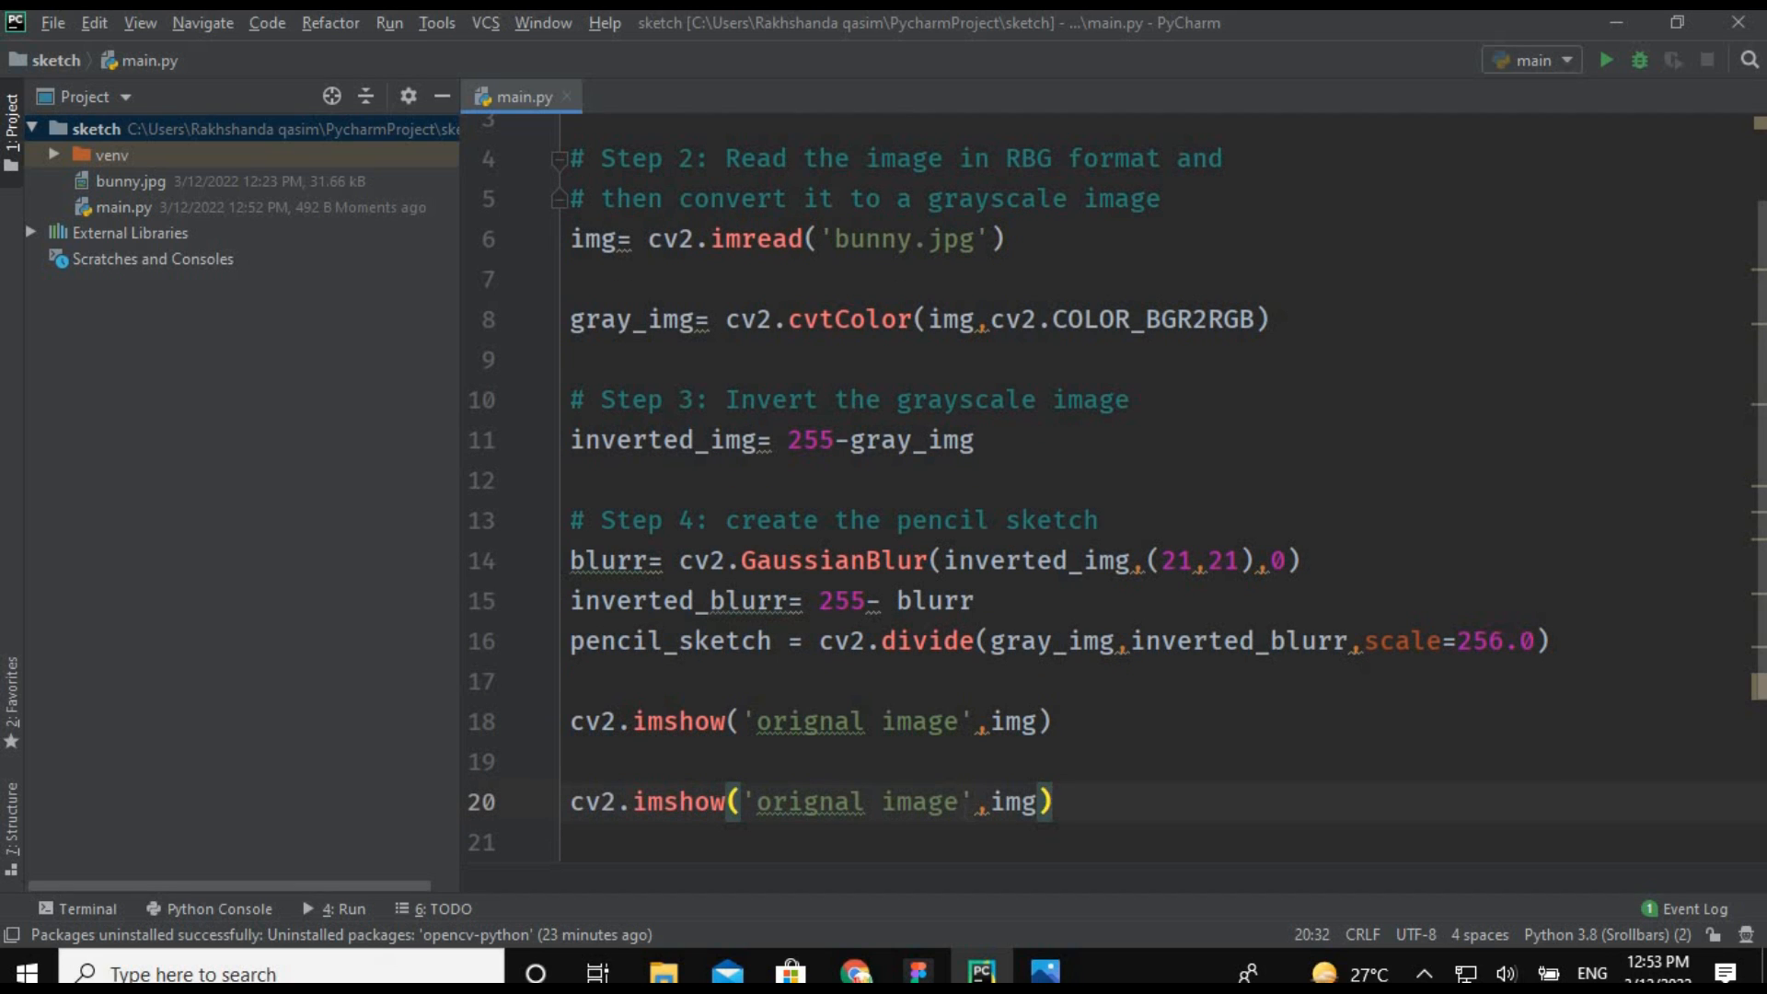
# Change the copied imshow to show pencil_sketch in a 'Sketch' window.
pyautogui.doubleClick(812, 801)
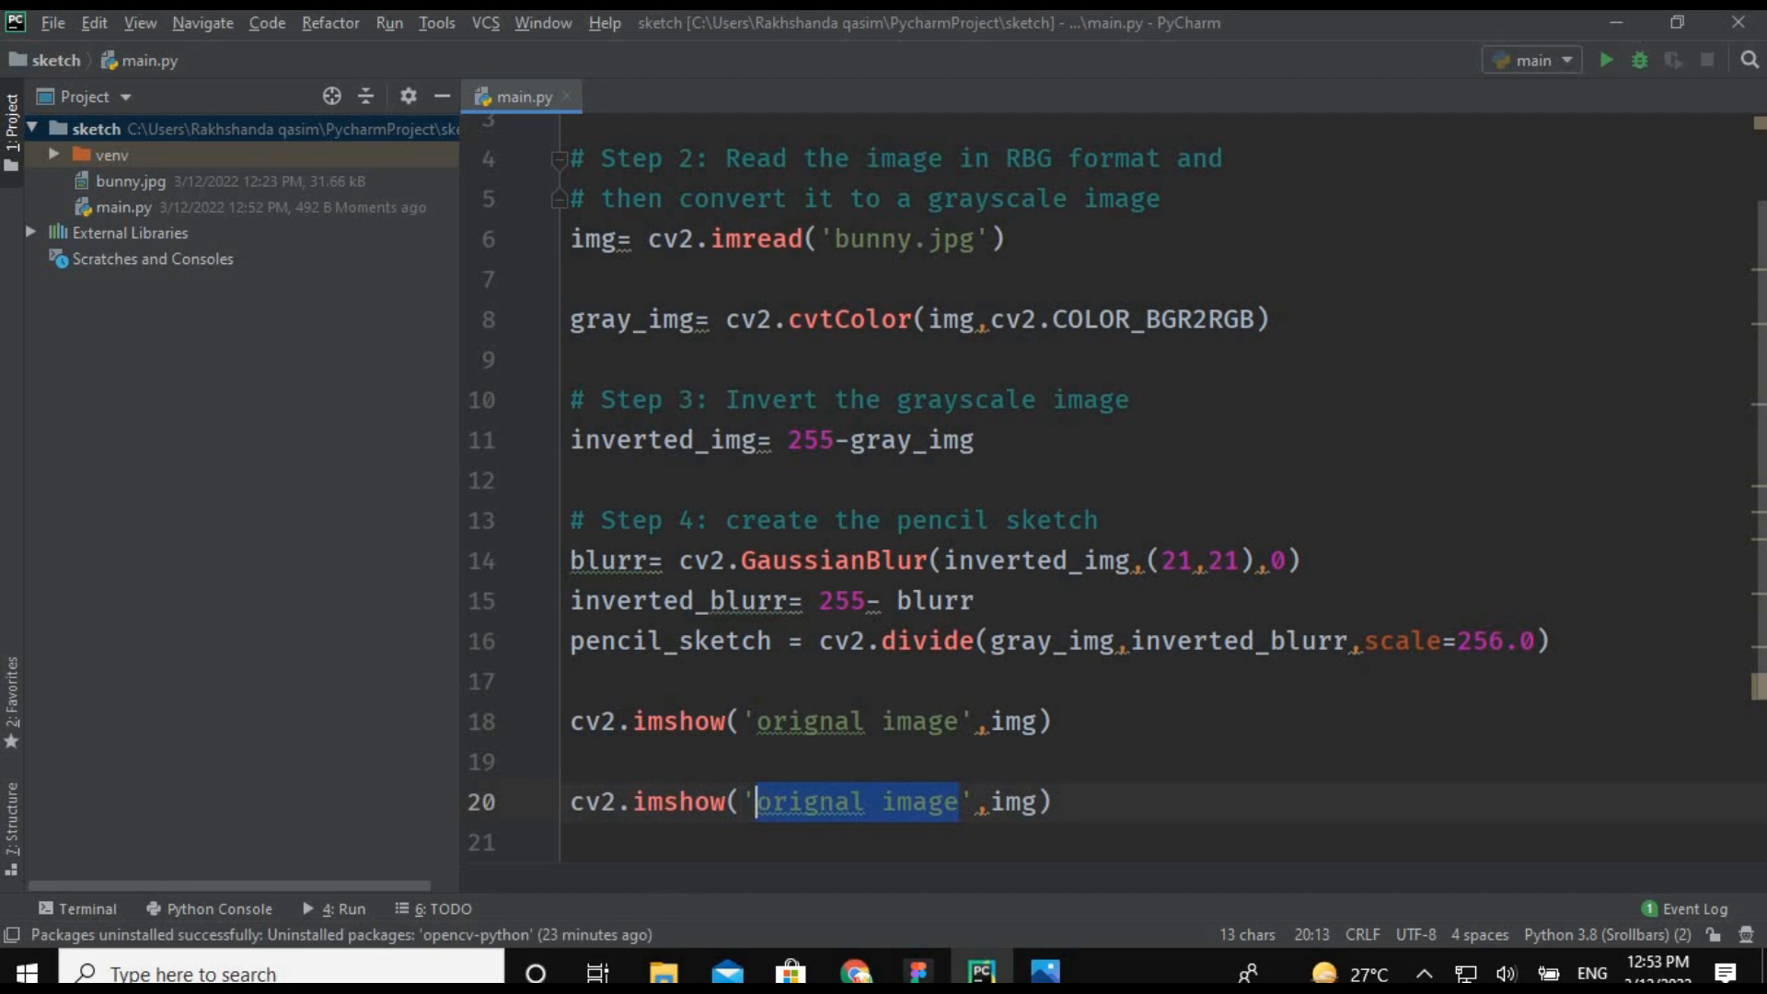
pyautogui.write('Ske')
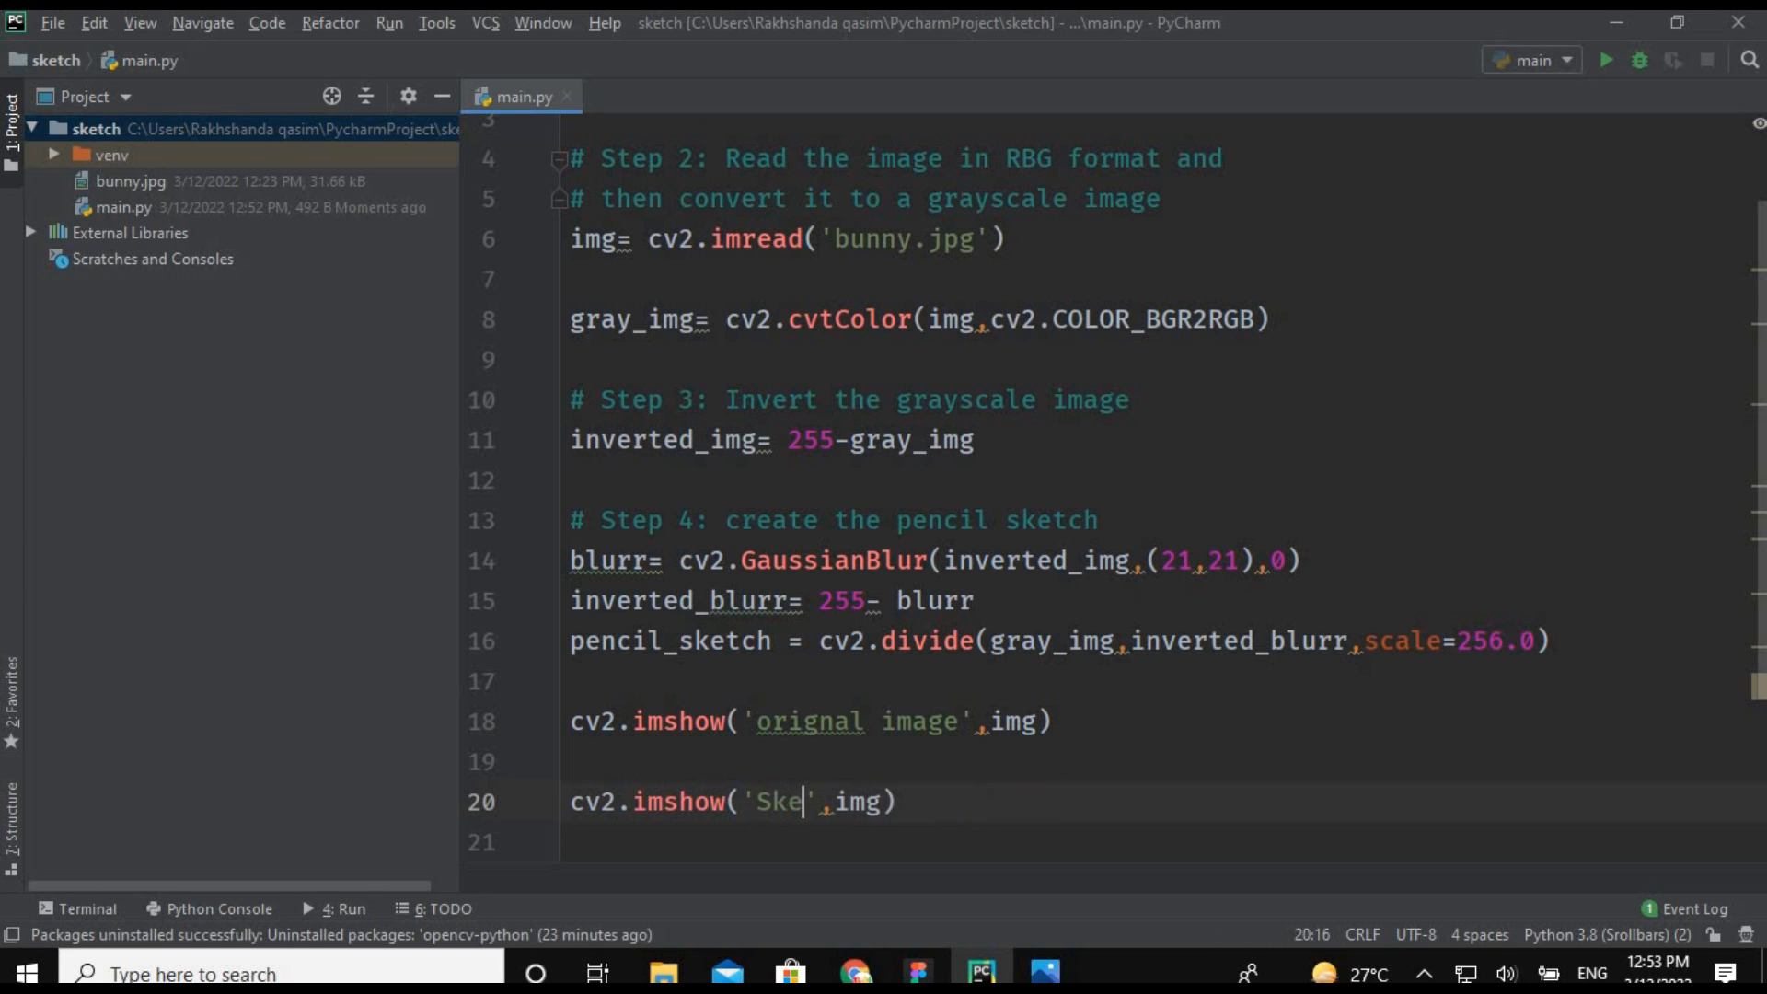
pyautogui.write('tch')
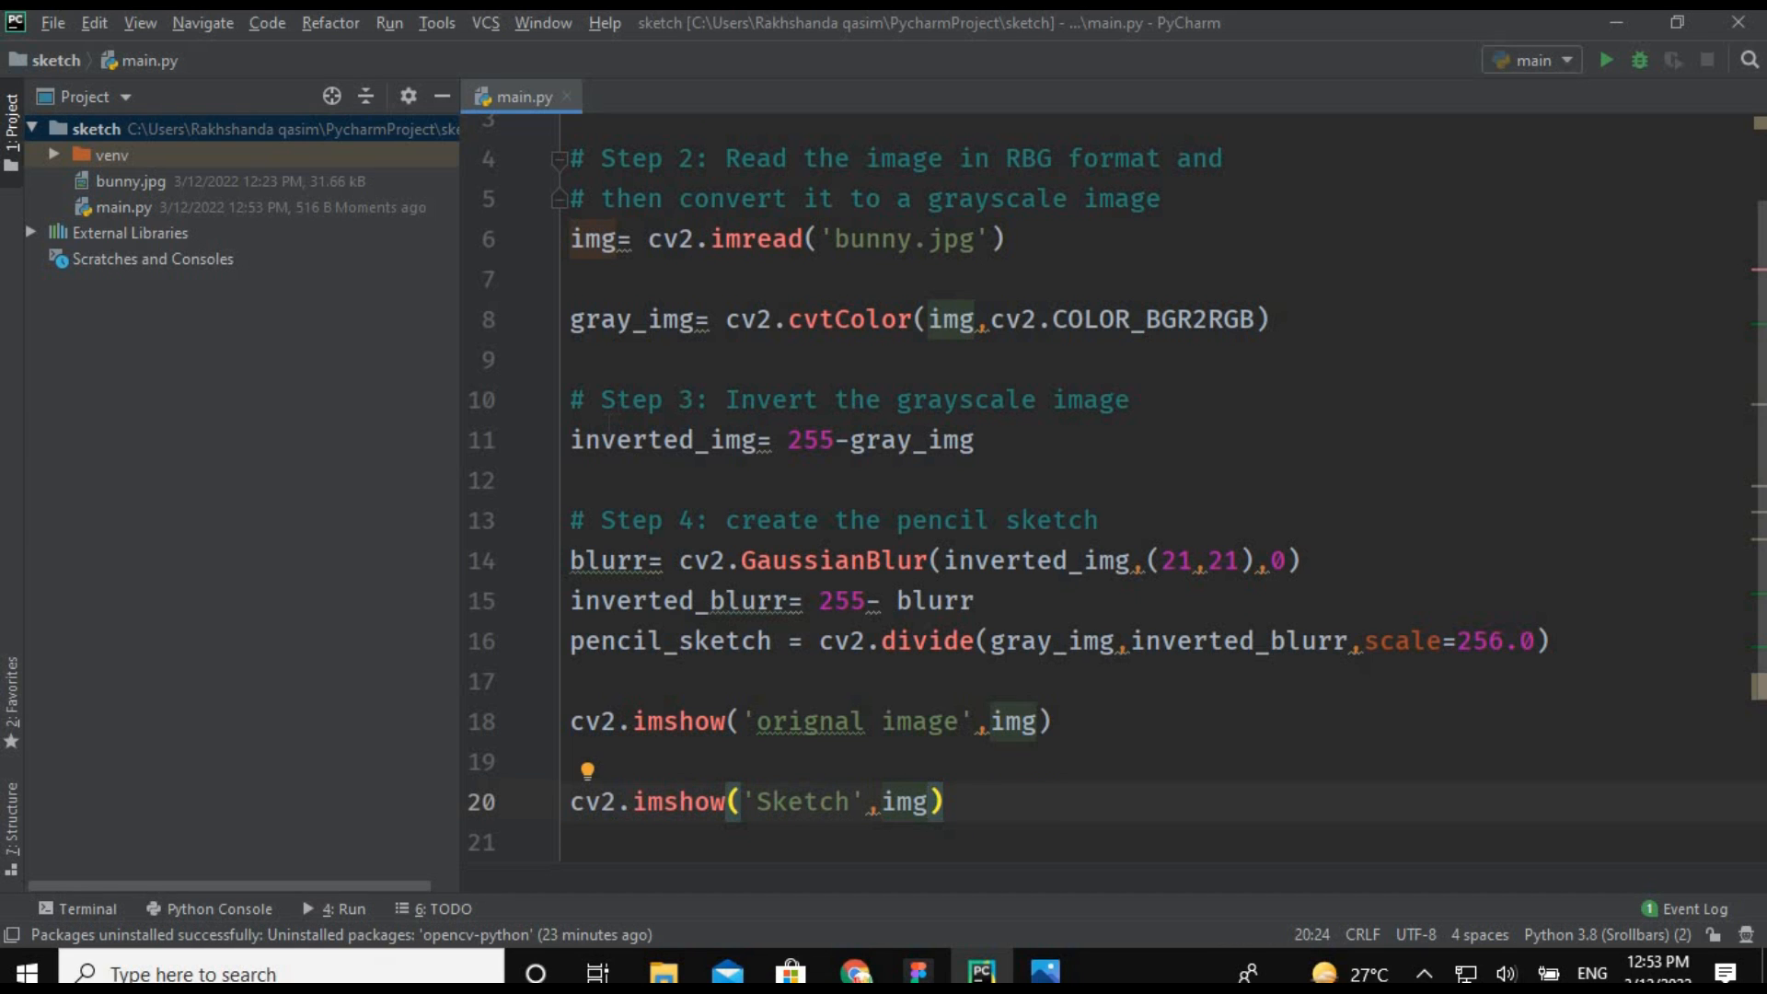
pyautogui.doubleClick(670, 640)
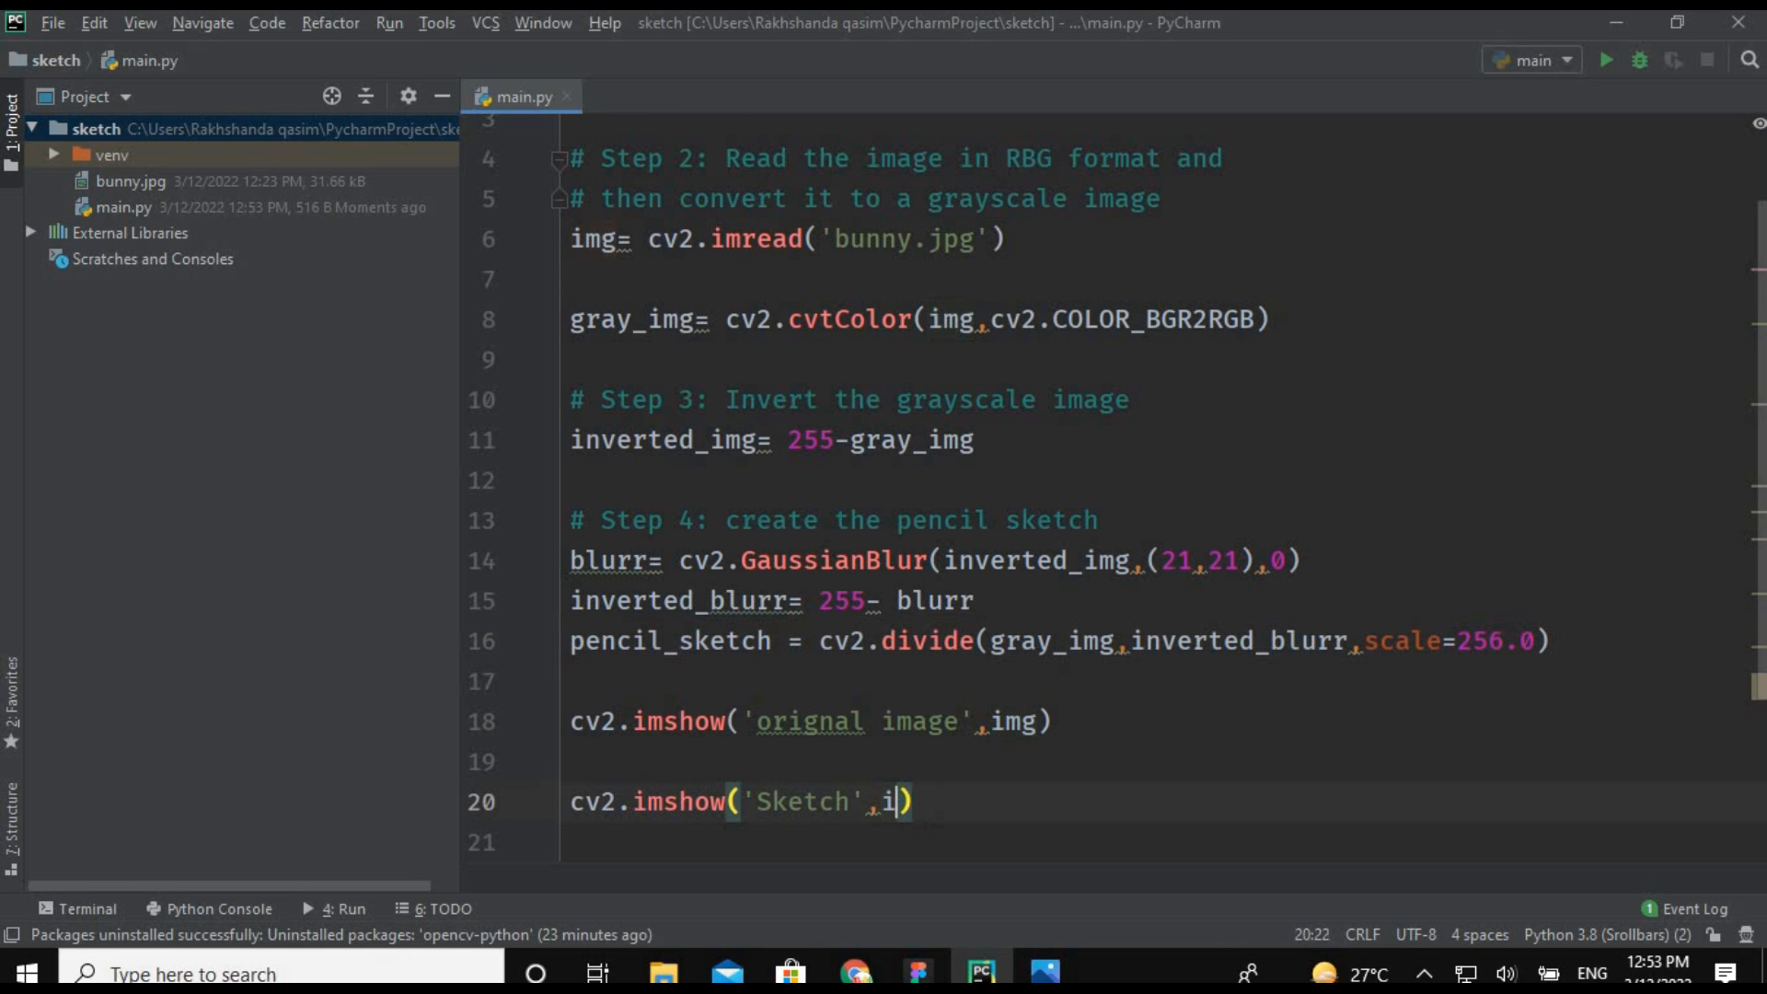
pyautogui.write('pencil_sketch')
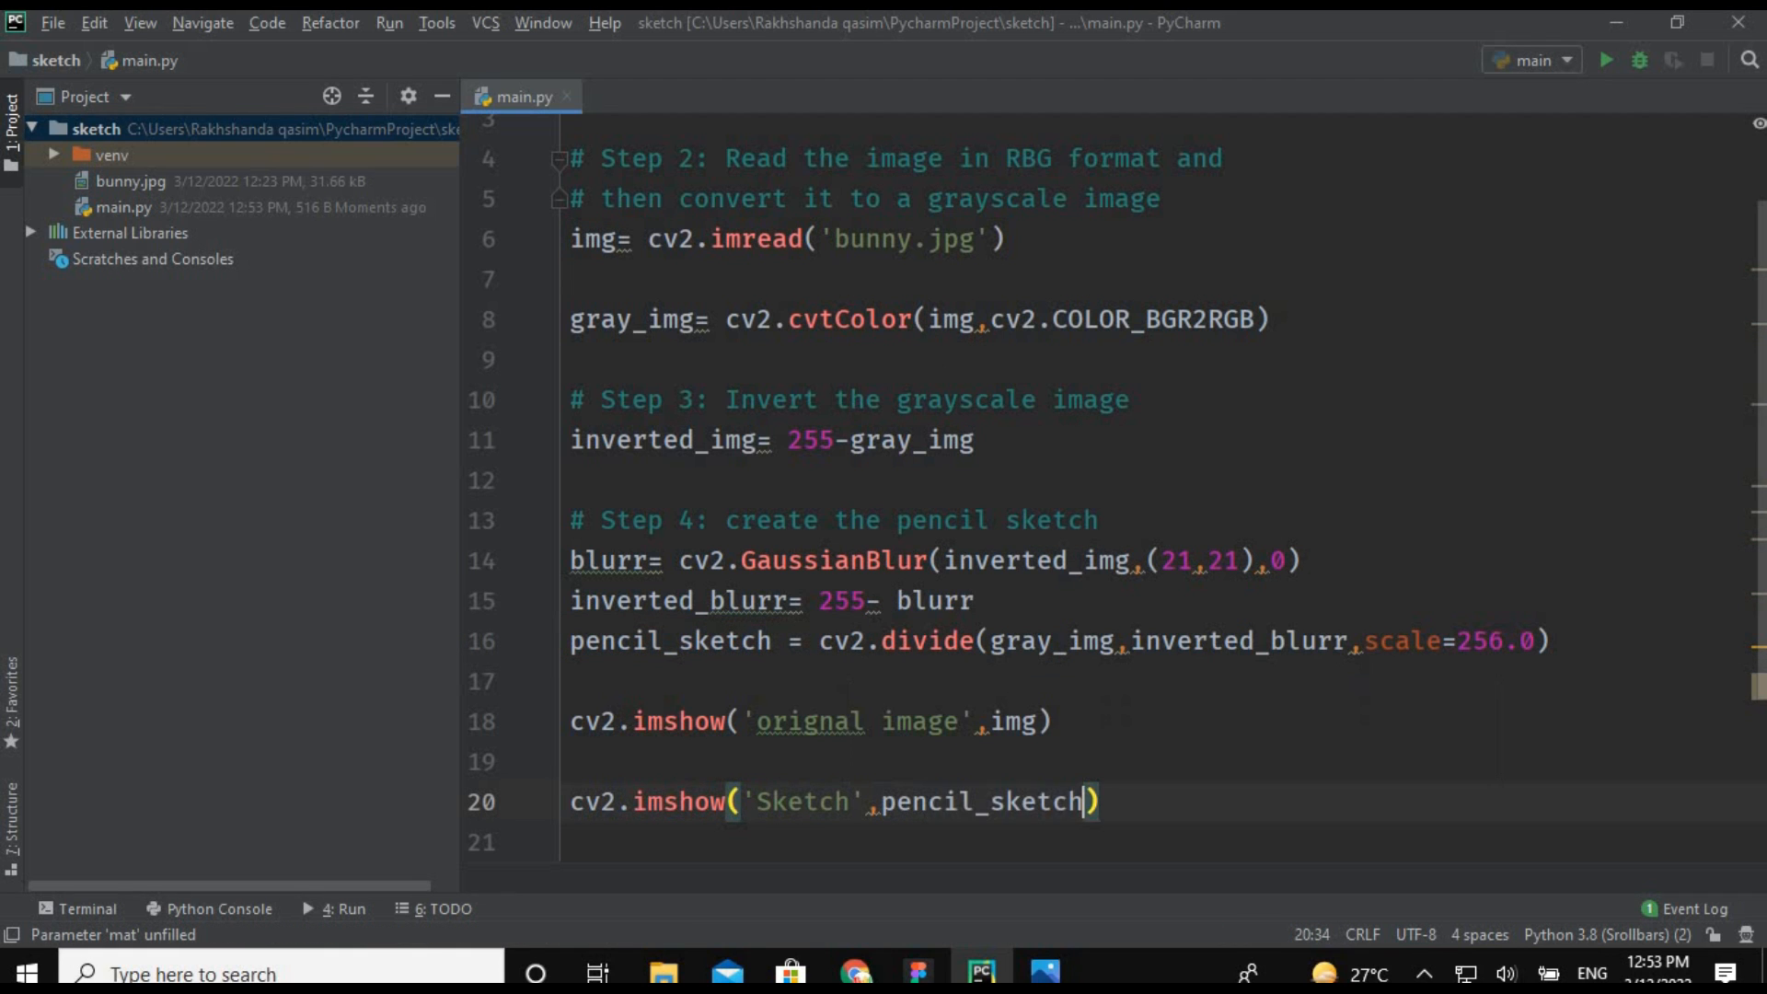
pyautogui.press('enter')
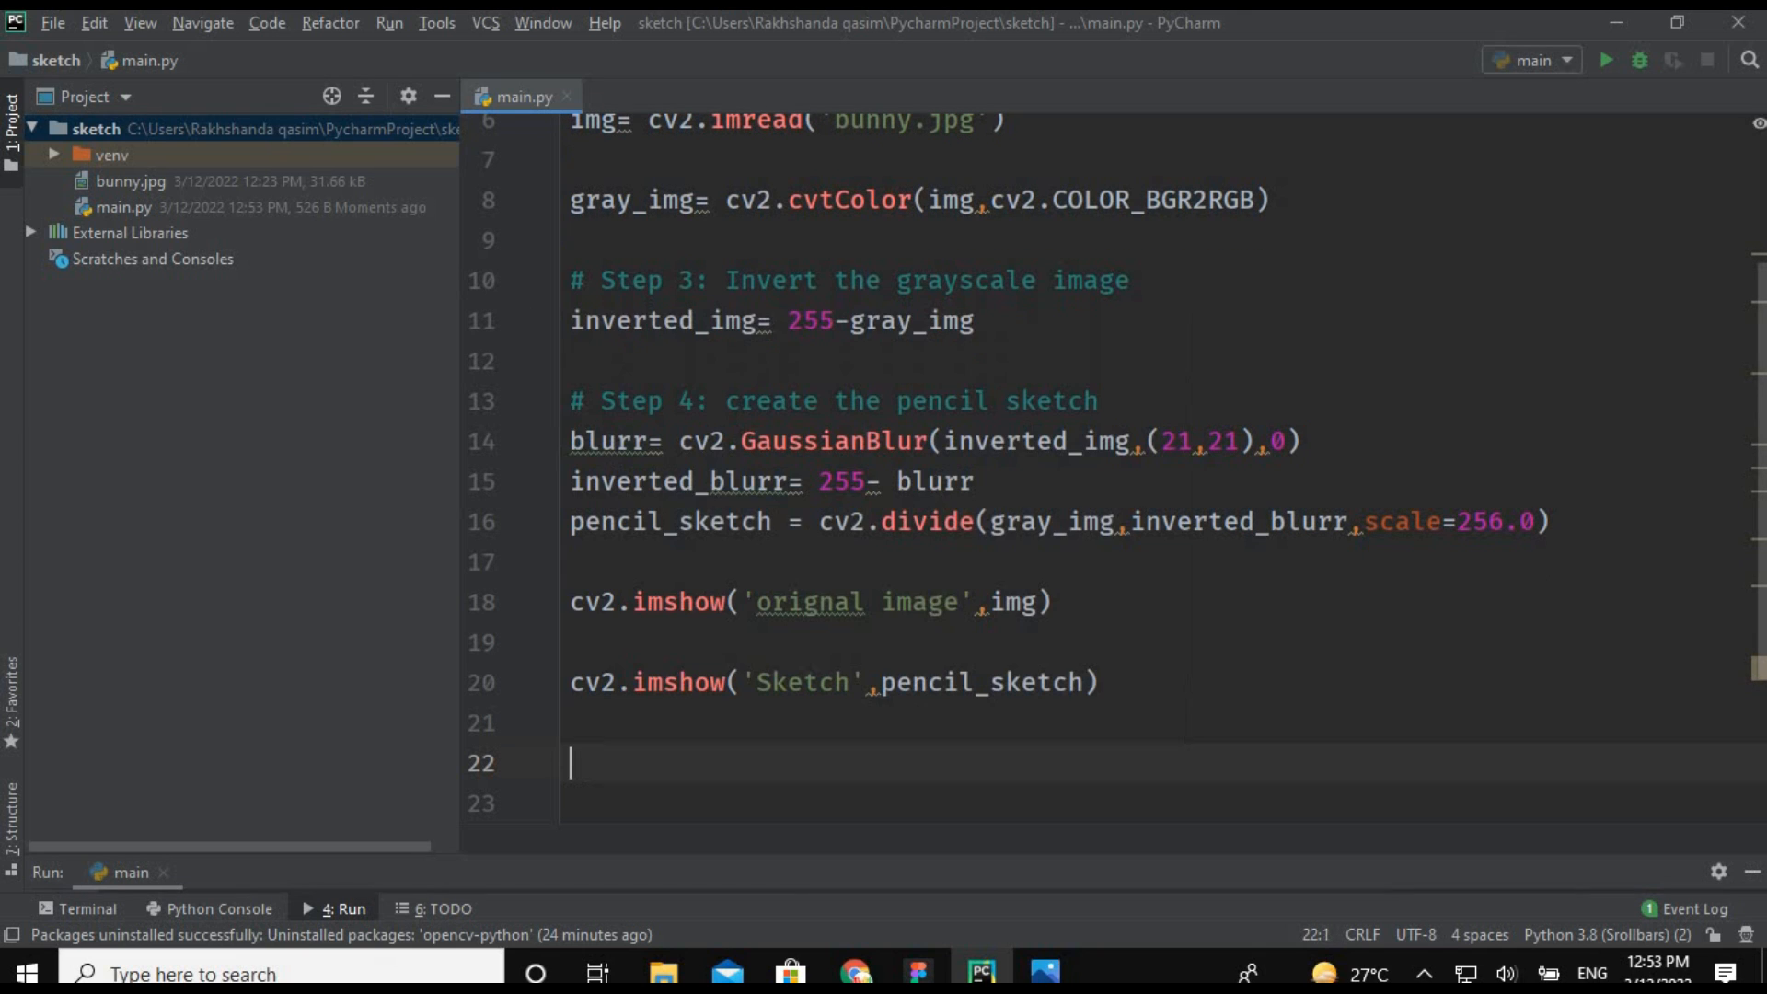
# Begin a cv2.wa call on line 22, bringing up waitKey in the suggestions.
pyautogui.write('cv')
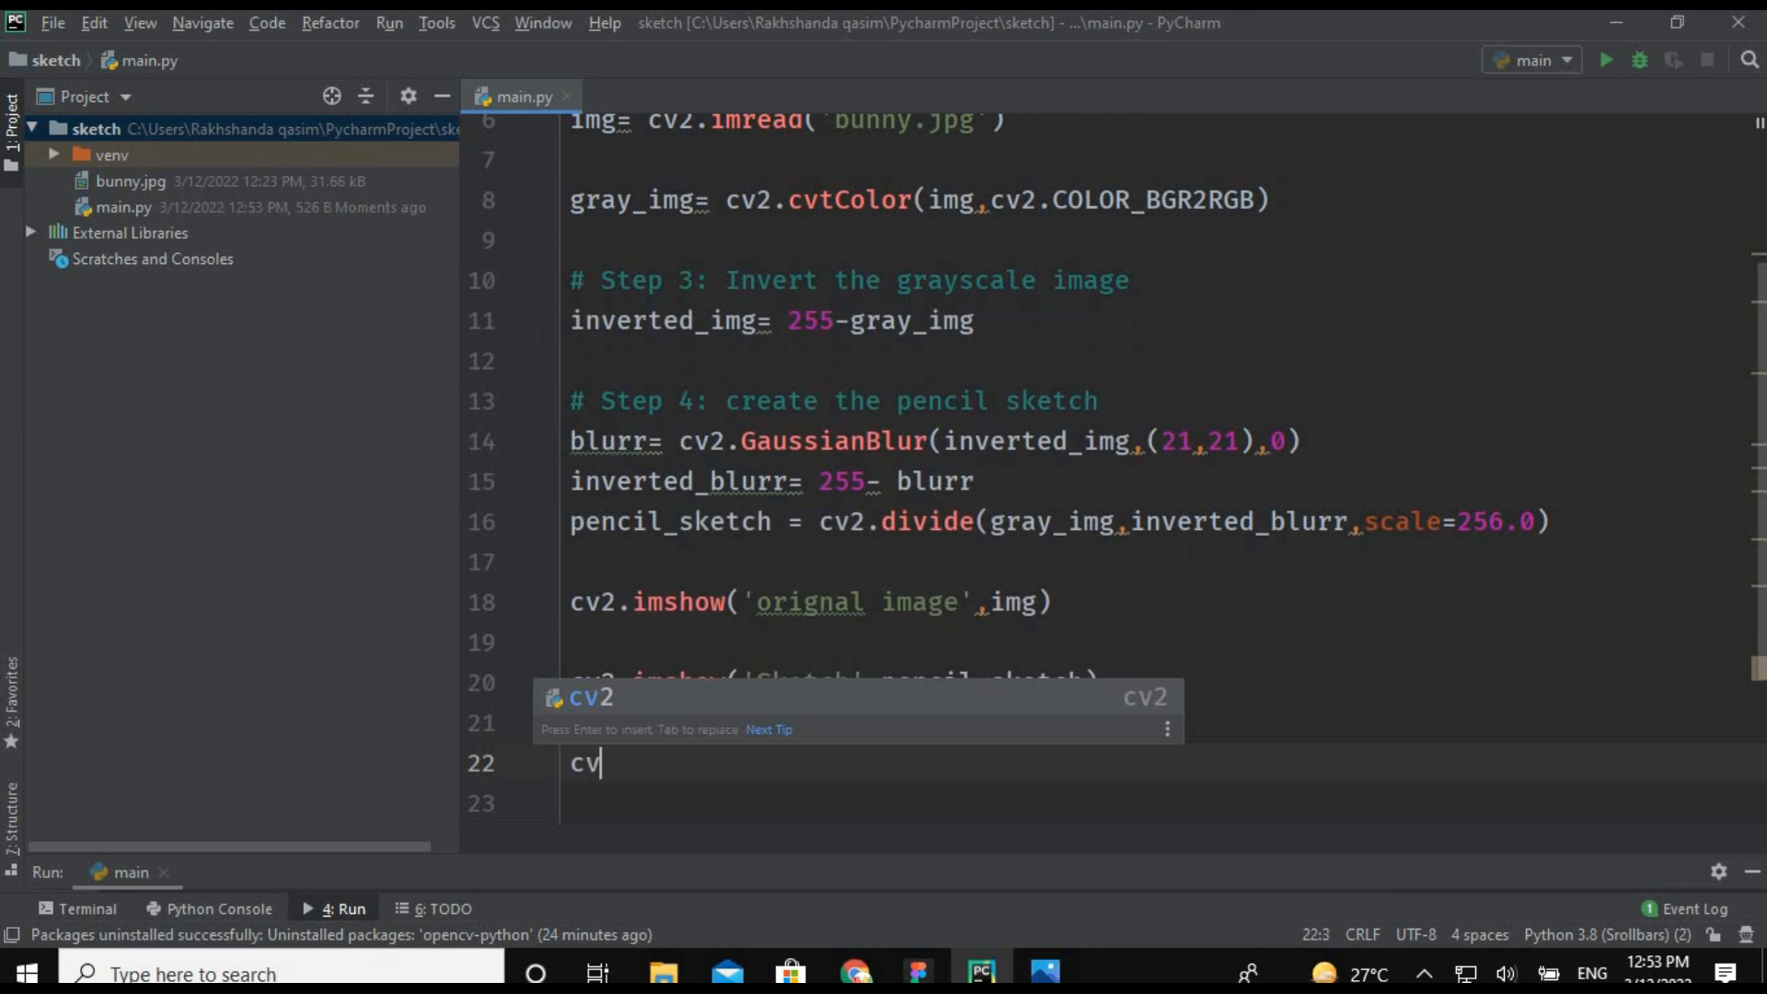
pyautogui.write('2.wa')
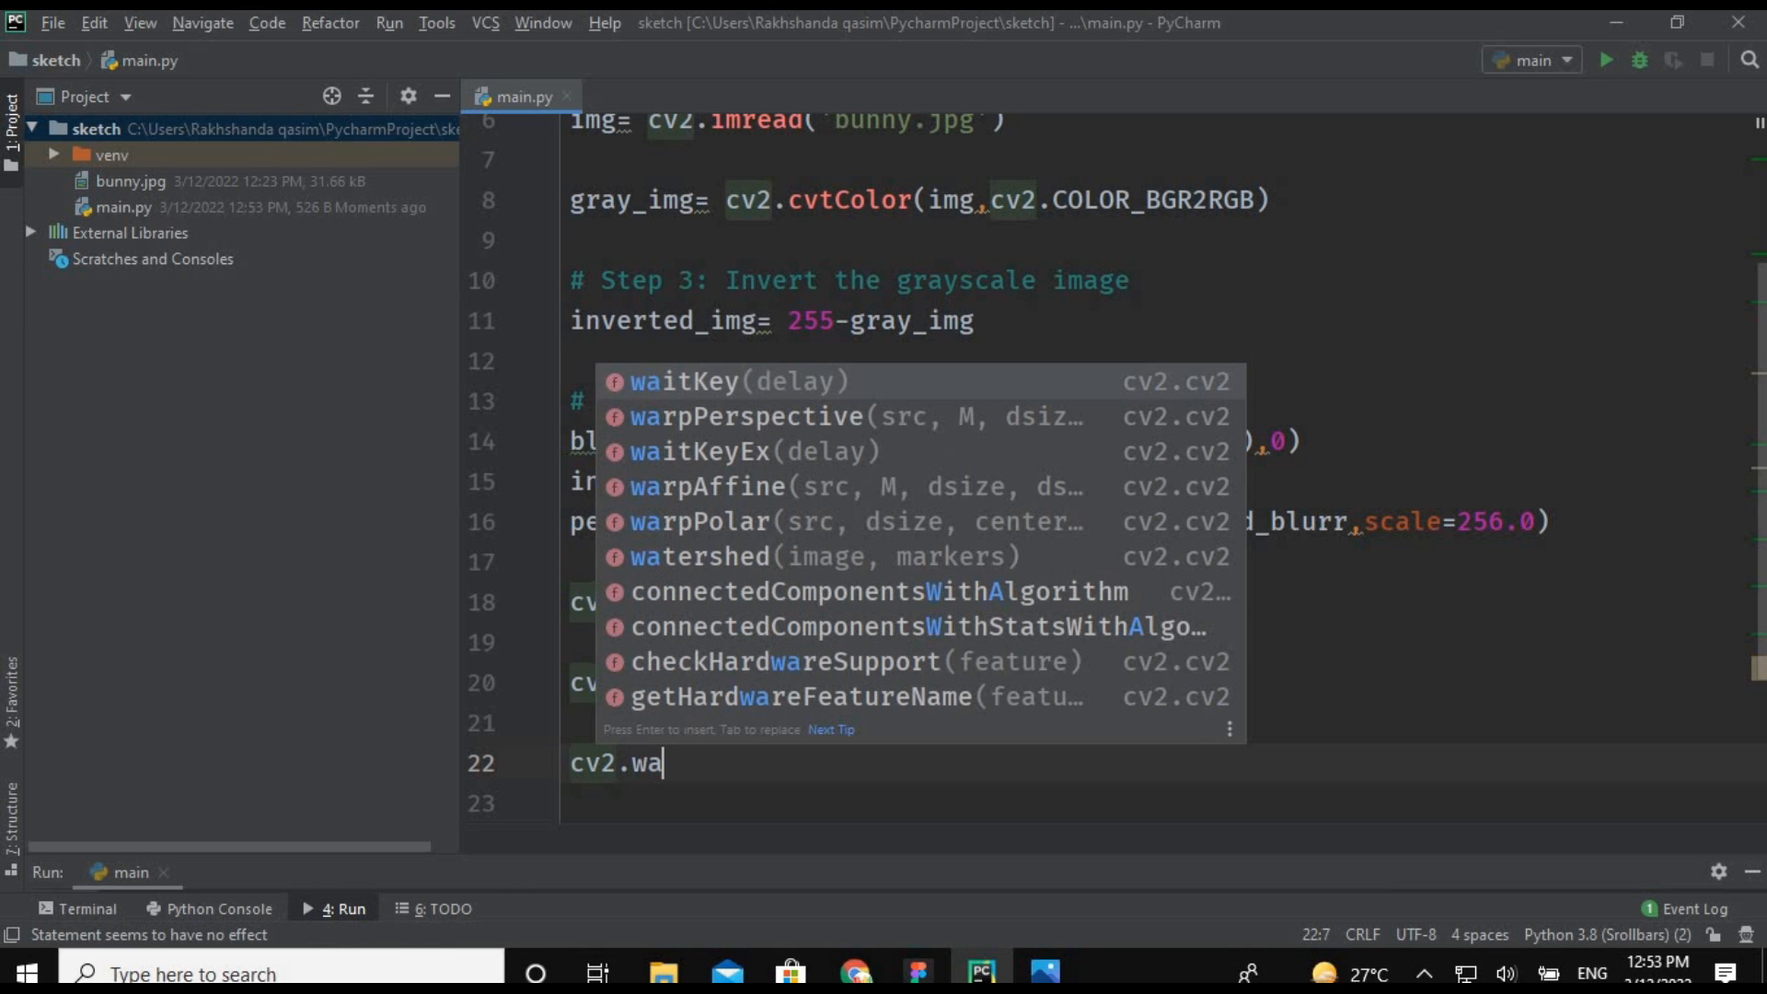